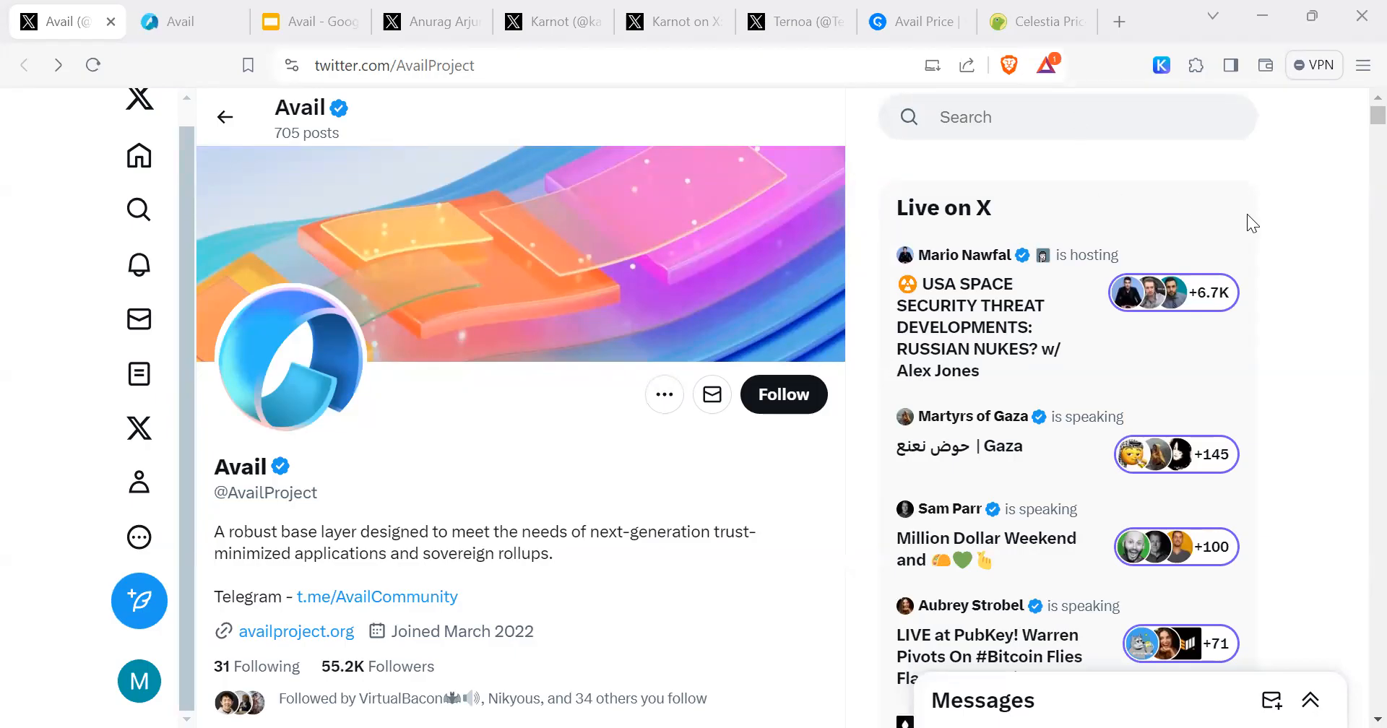
{"action": "mouse_move", "coordinate": [1239, 212]}
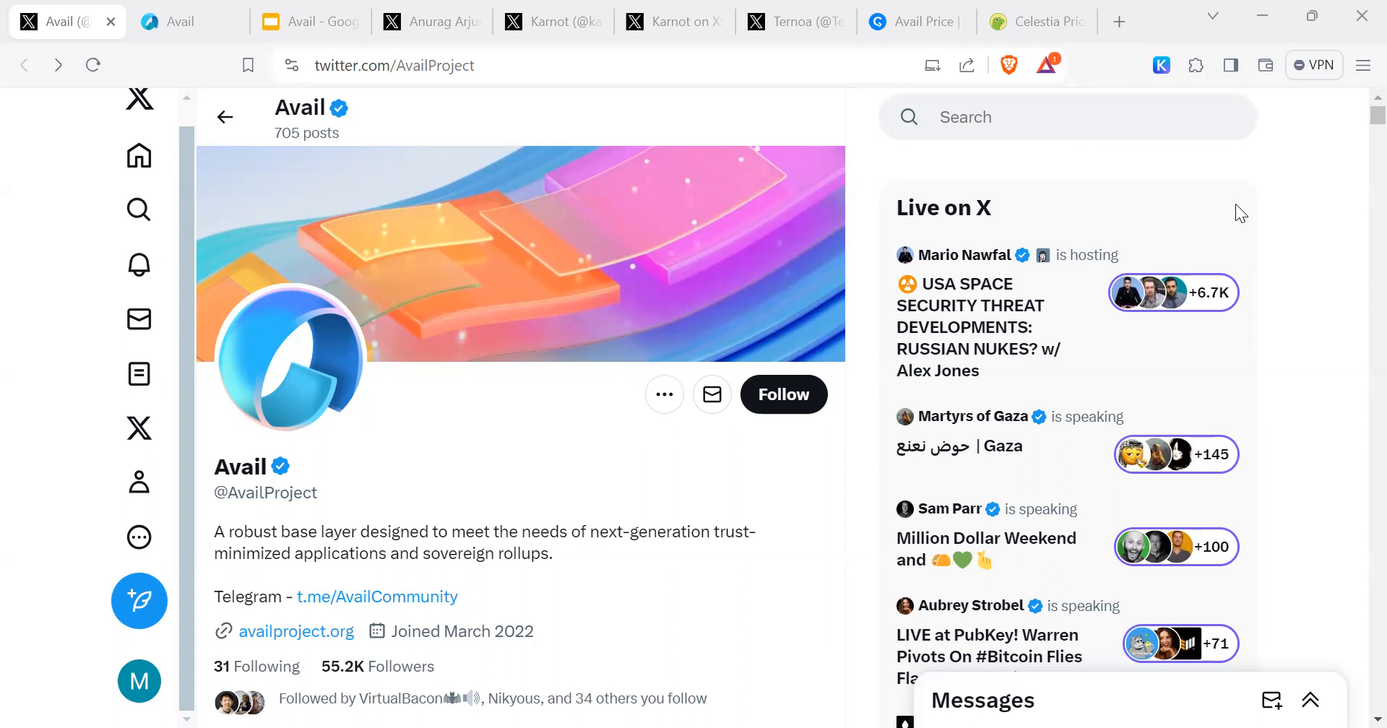
{"action": "mouse_move", "coordinate": [1101, 153]}
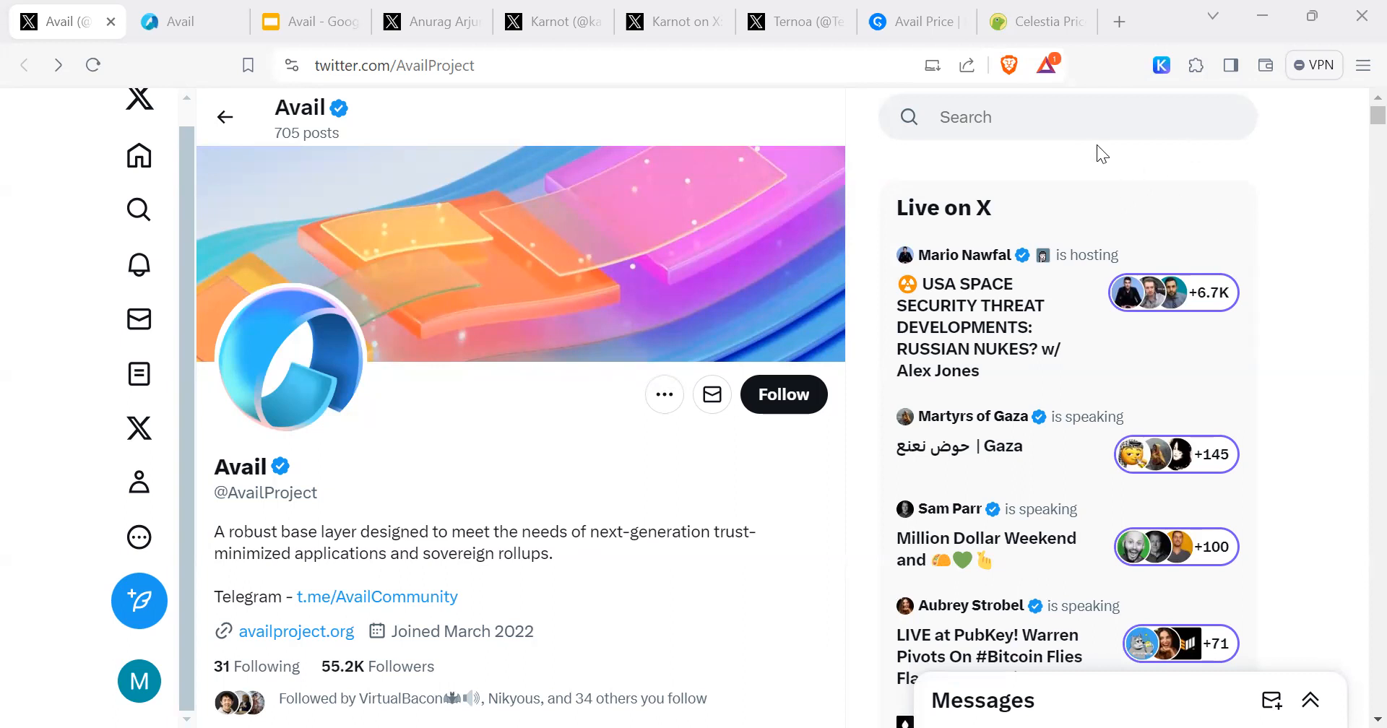
Switch from the Avail X profile to the Avail website tab
{"action": "left_click", "coordinate": [186, 21]}
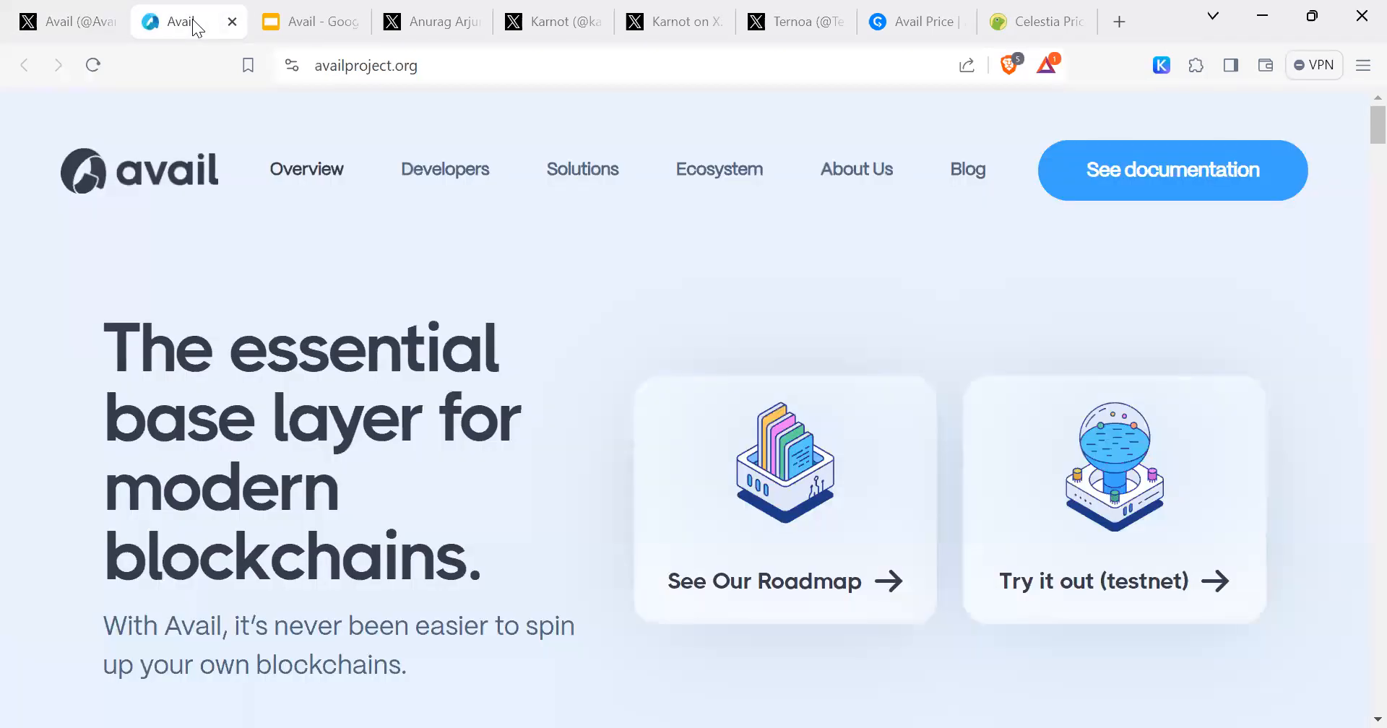
Switch to the Avail deck and show slide 1, 'Avail - rumoured airdrop'
{"action": "left_click", "coordinate": [309, 22]}
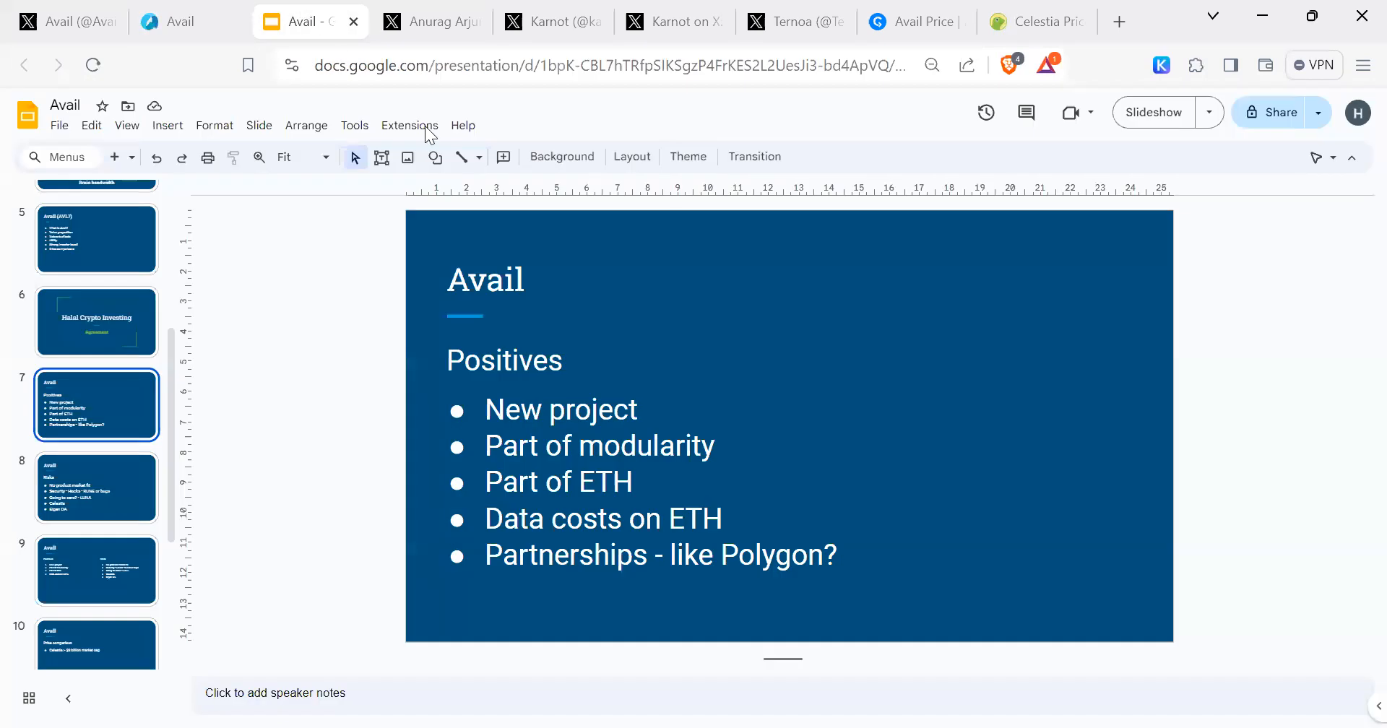
{"action": "mouse_move", "coordinate": [1144, 117]}
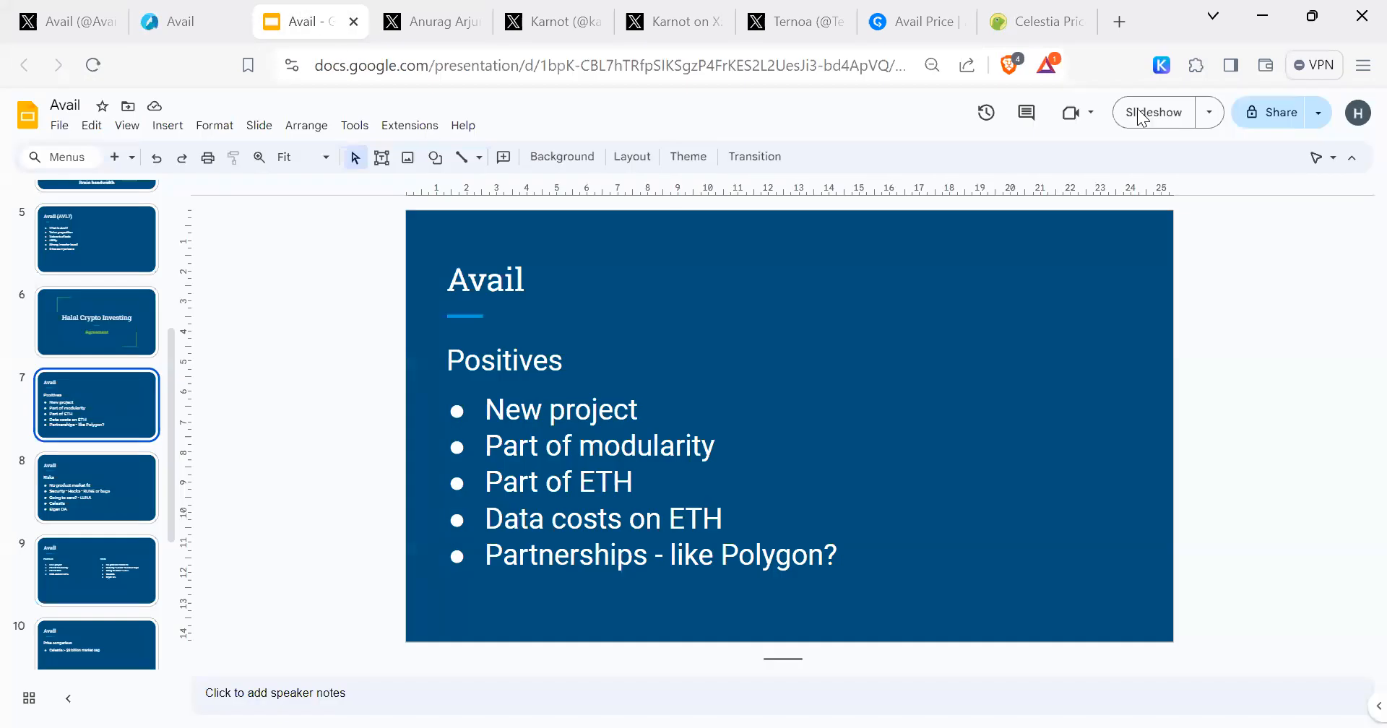
{"action": "scroll", "scroll_direction": "up", "scroll_amount": 3}
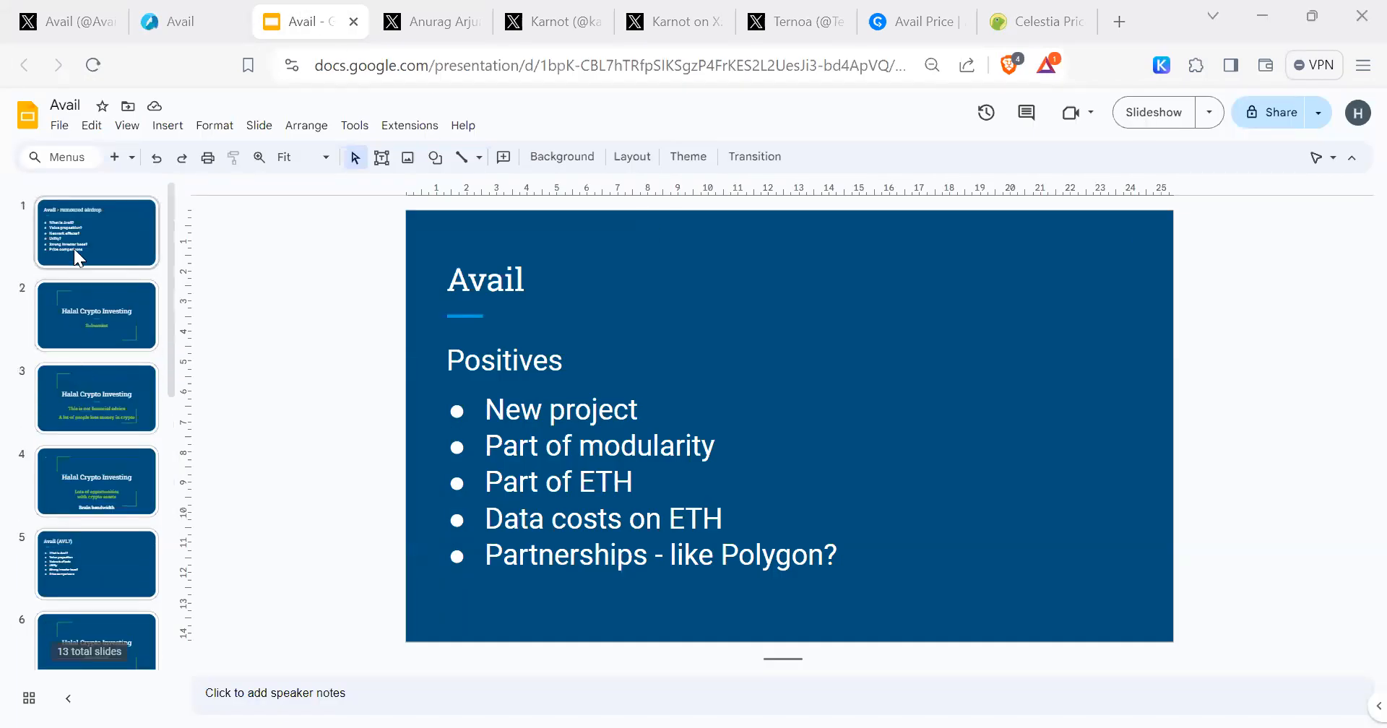
{"action": "left_click", "coordinate": [96, 231]}
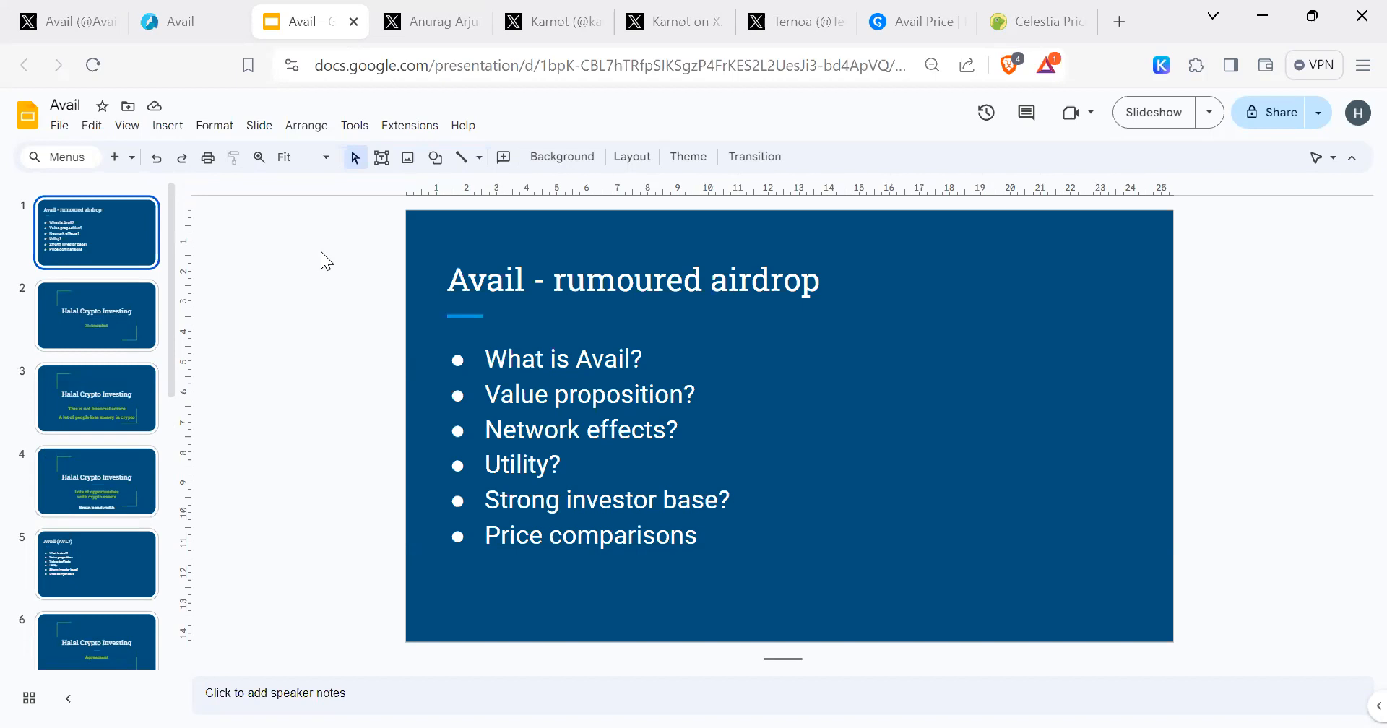
{"action": "mouse_move", "coordinate": [283, 328]}
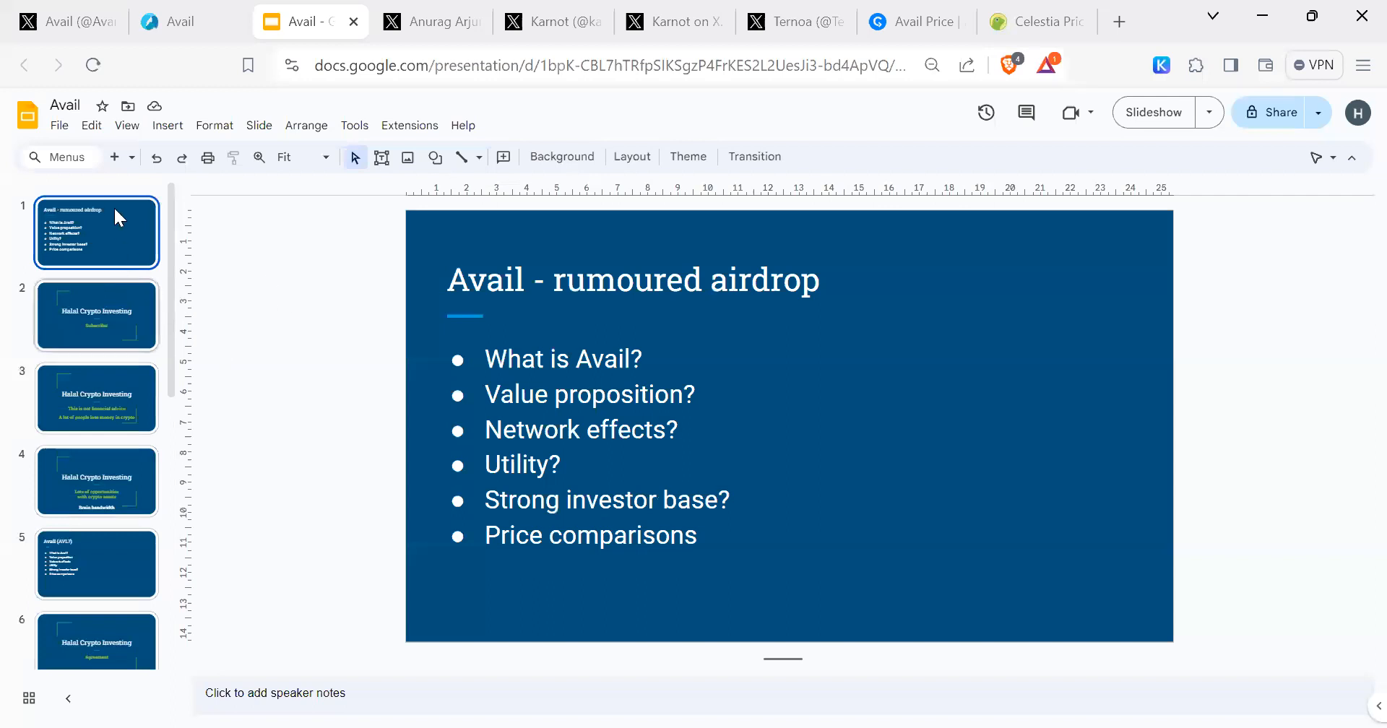
{"action": "mouse_move", "coordinate": [680, 350]}
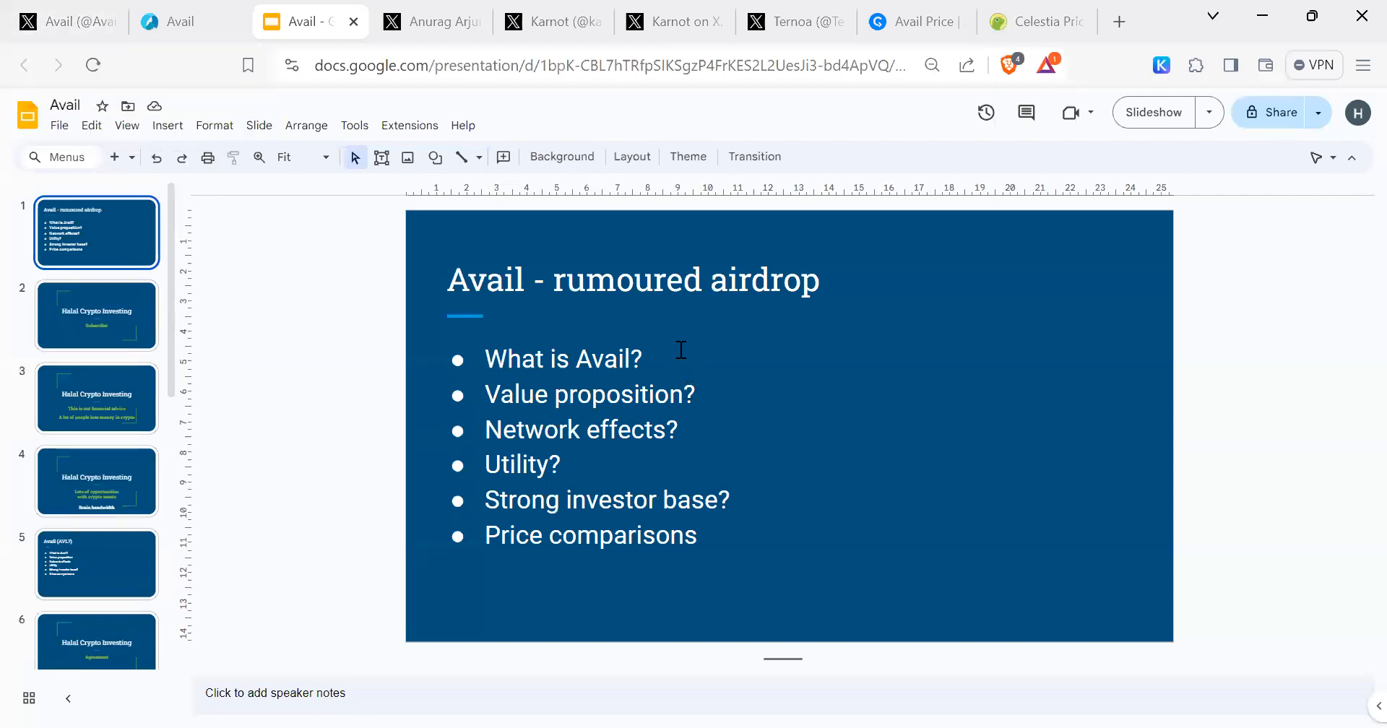
{"action": "mouse_move", "coordinate": [711, 389]}
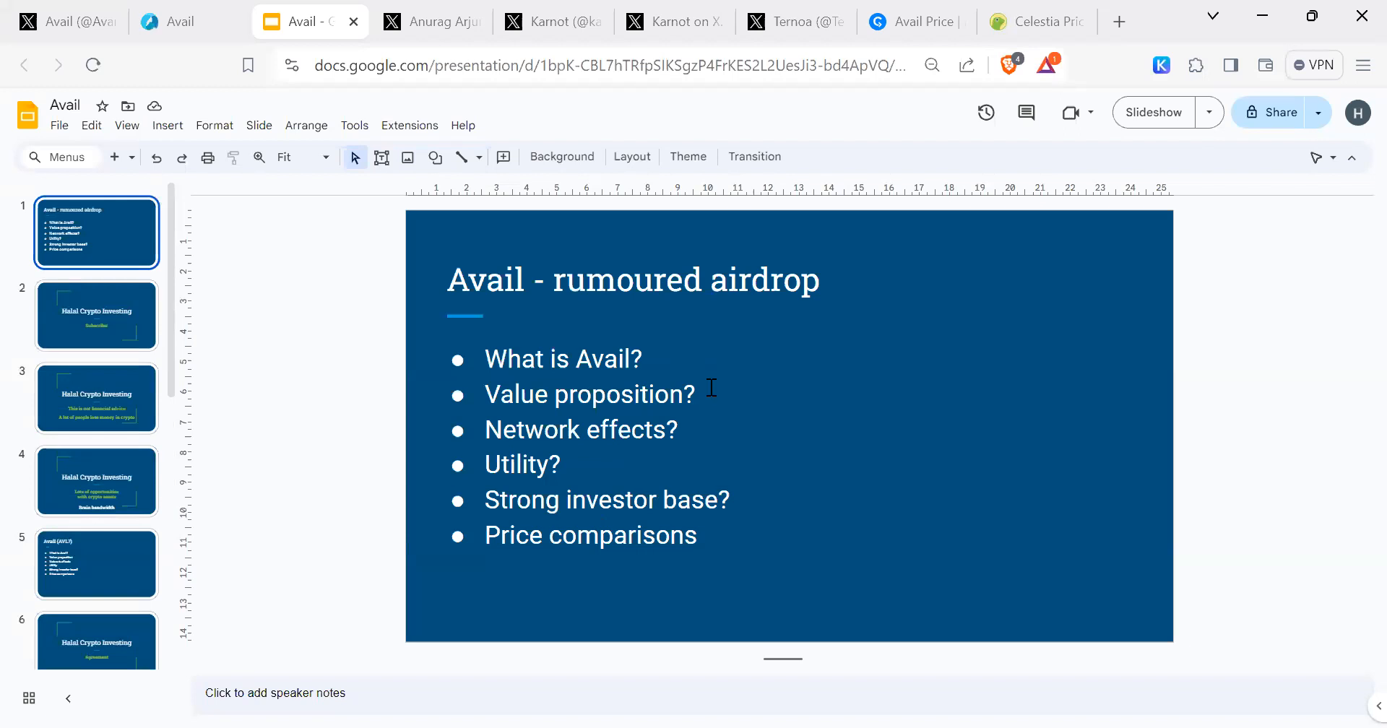
{"action": "mouse_move", "coordinate": [655, 448]}
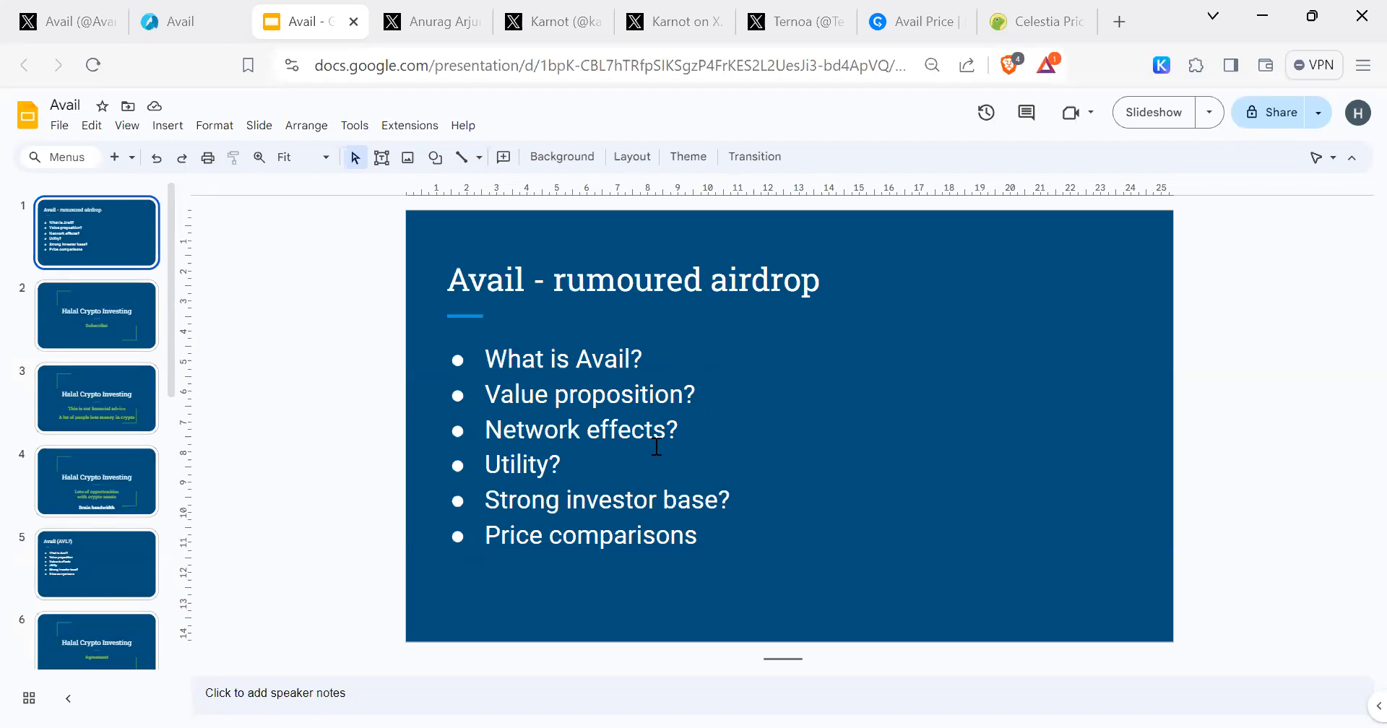
{"action": "mouse_move", "coordinate": [660, 465]}
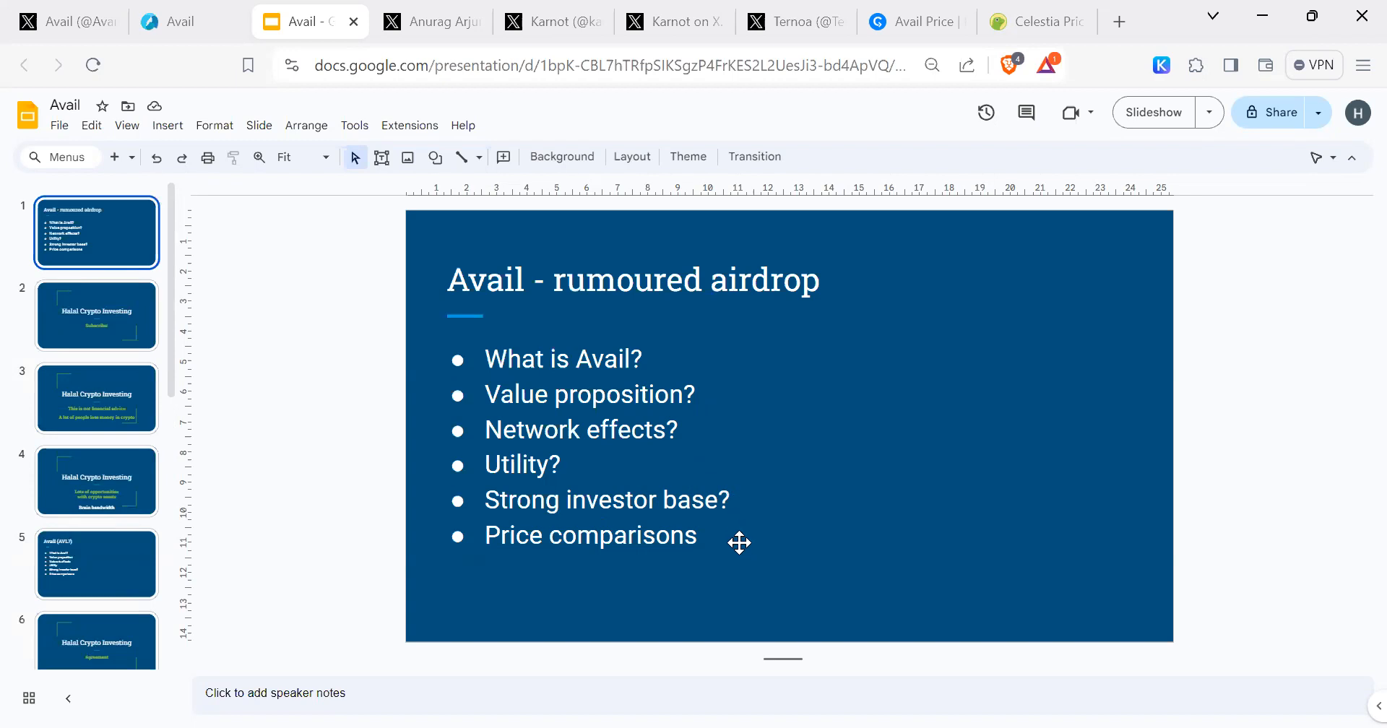
{"action": "mouse_move", "coordinate": [750, 504]}
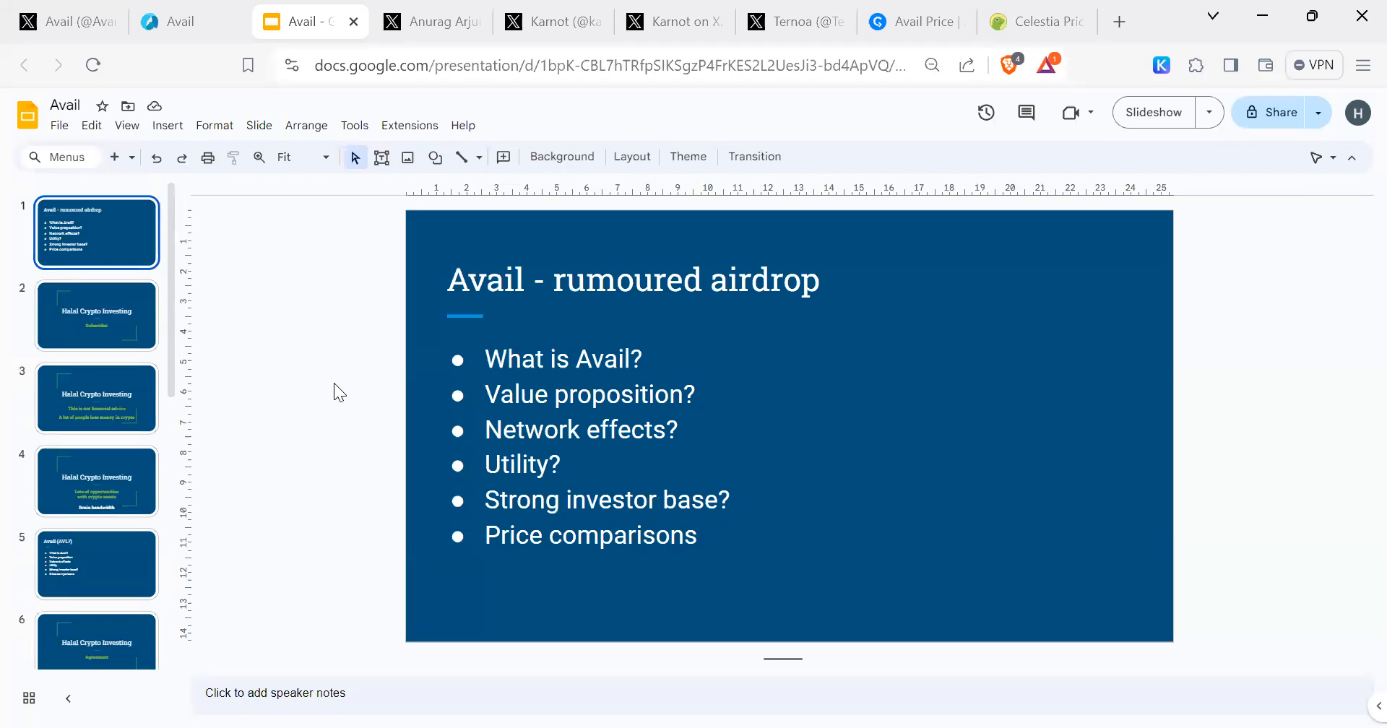
Step through the Subscribe, not-financial-advice and opportunities slides to the Avail (AVL?) overview slide
{"action": "left_click", "coordinate": [97, 315]}
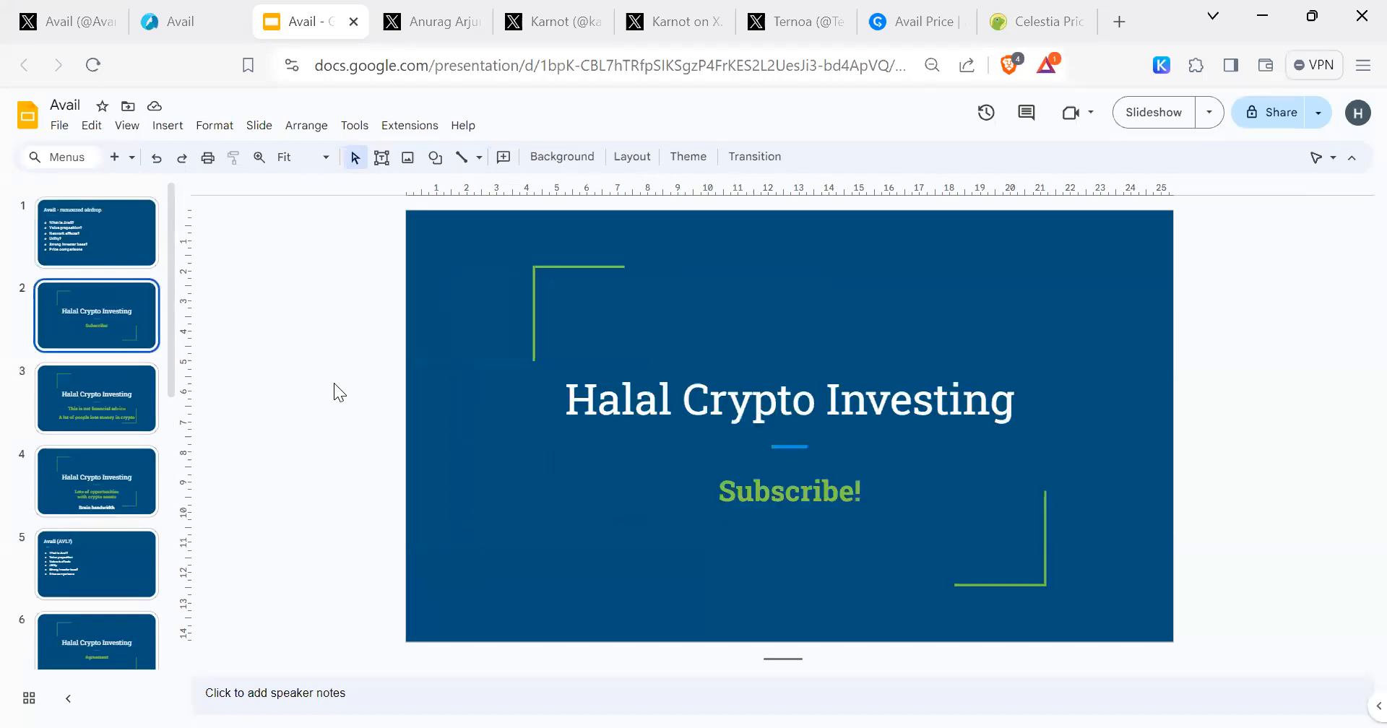
{"action": "mouse_move", "coordinate": [305, 345]}
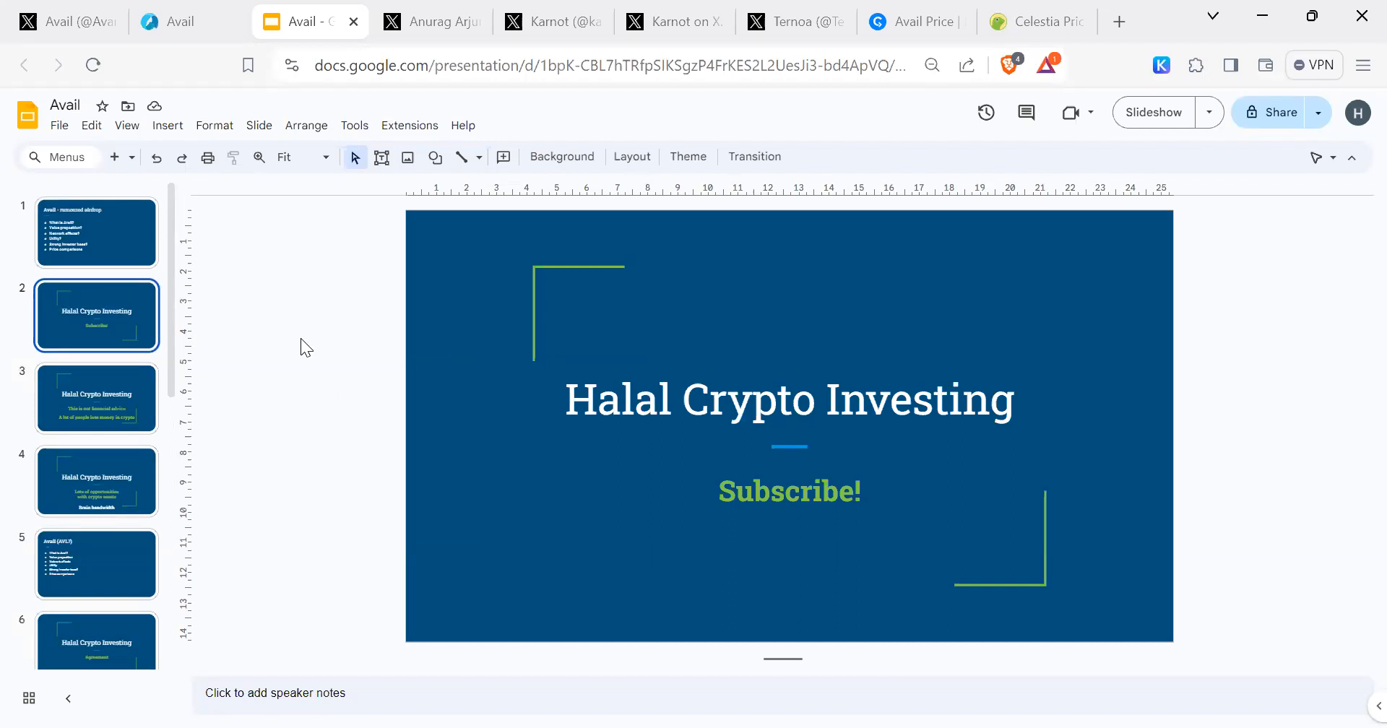
{"action": "left_click", "coordinate": [96, 399]}
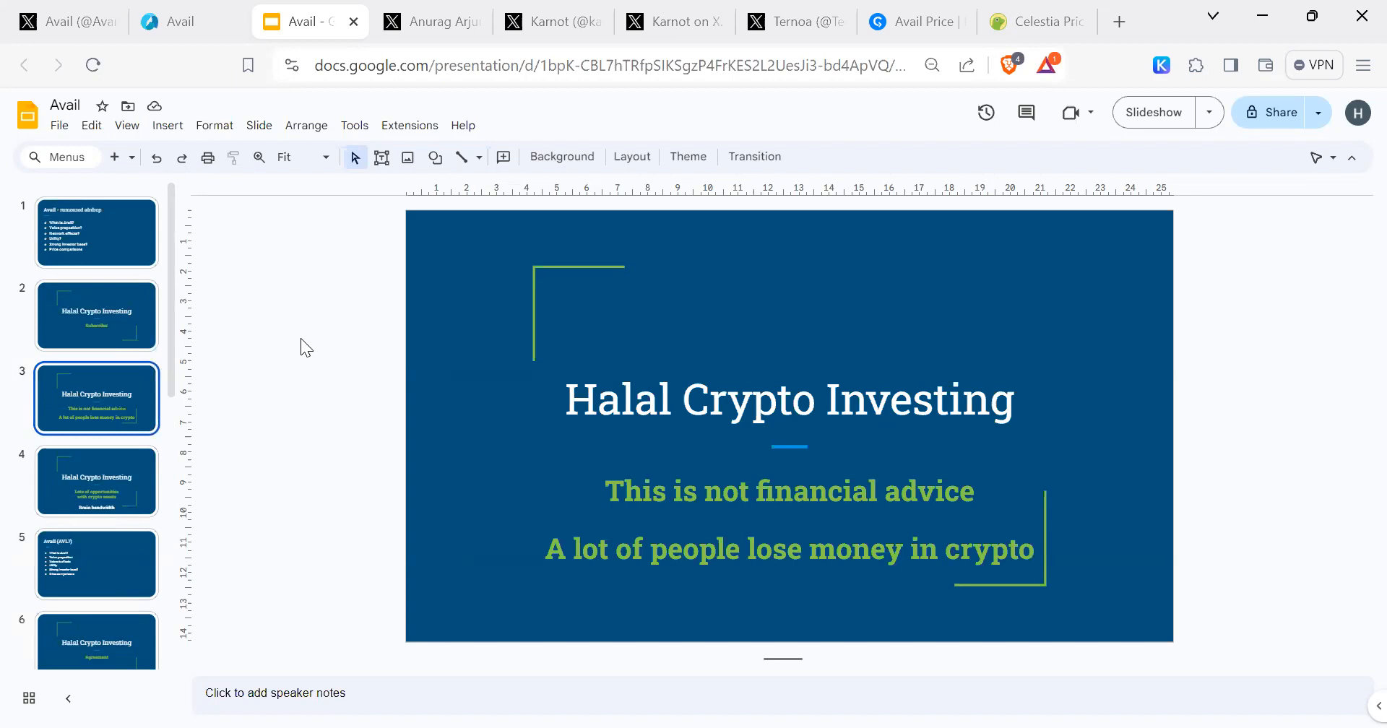
{"action": "left_click", "coordinate": [97, 481]}
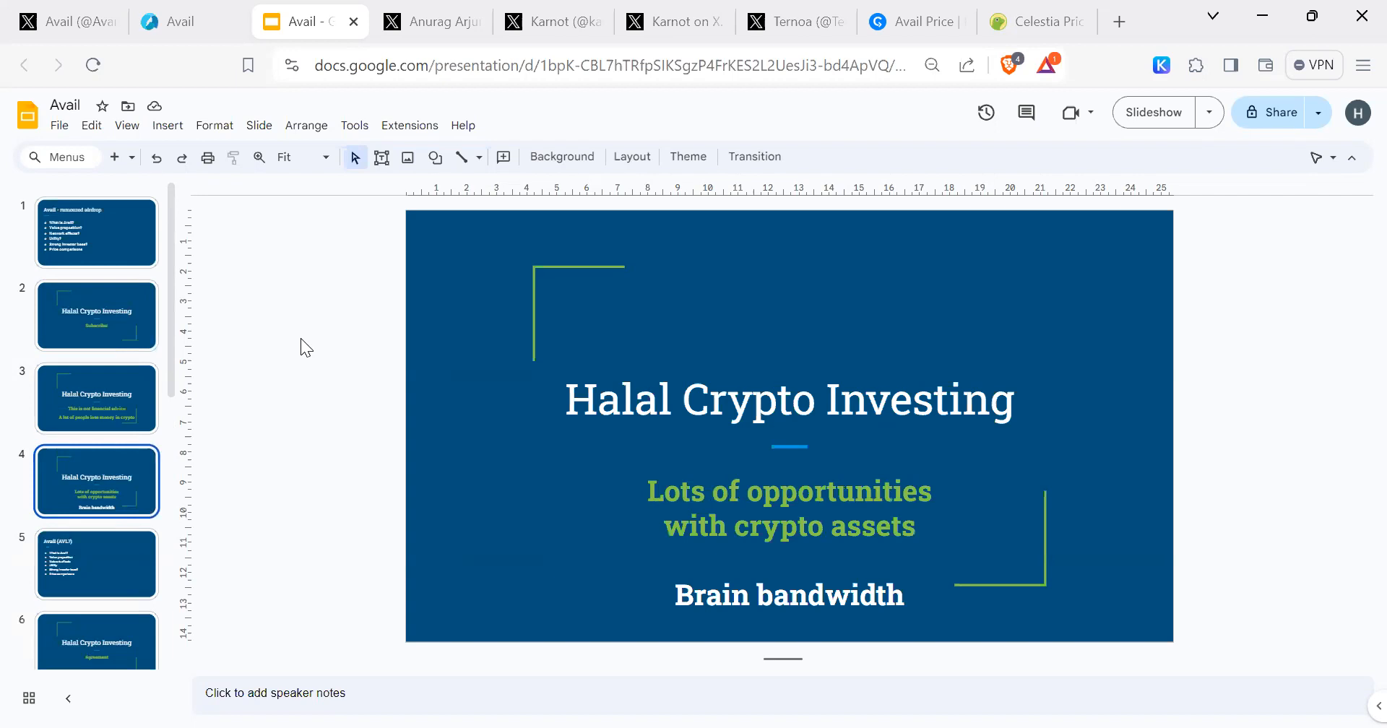
{"action": "left_click", "coordinate": [97, 565]}
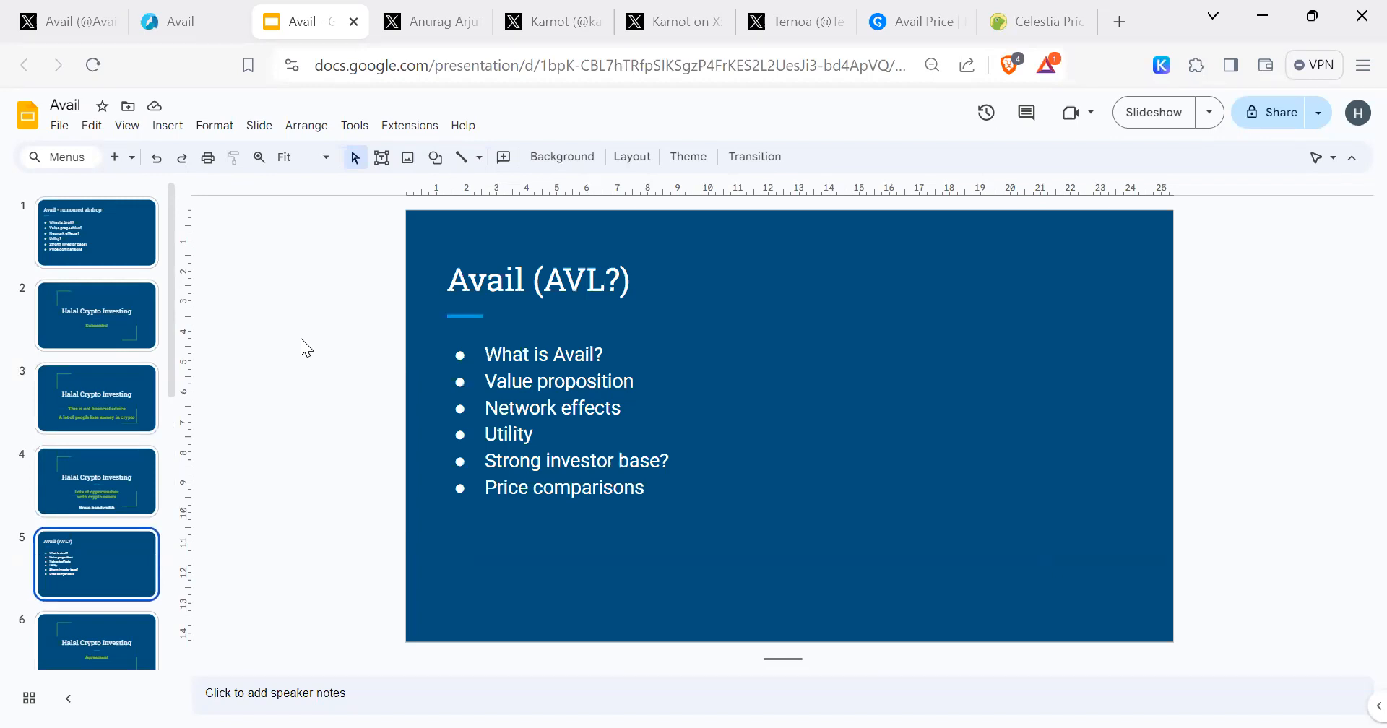
{"action": "mouse_move", "coordinate": [574, 279]}
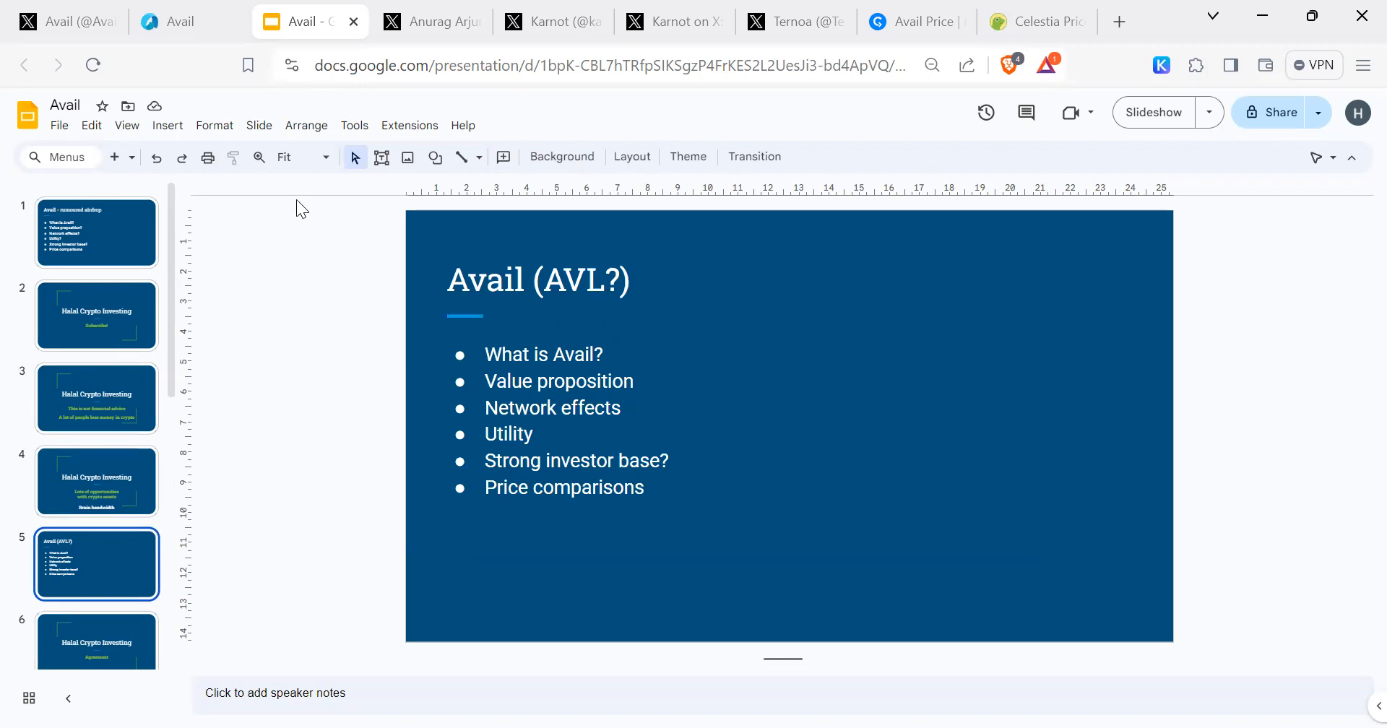
Review Avail's X profile bio and its pinned Clash of Nodes testnet post, then return to the profile
{"action": "left_click", "coordinate": [67, 21]}
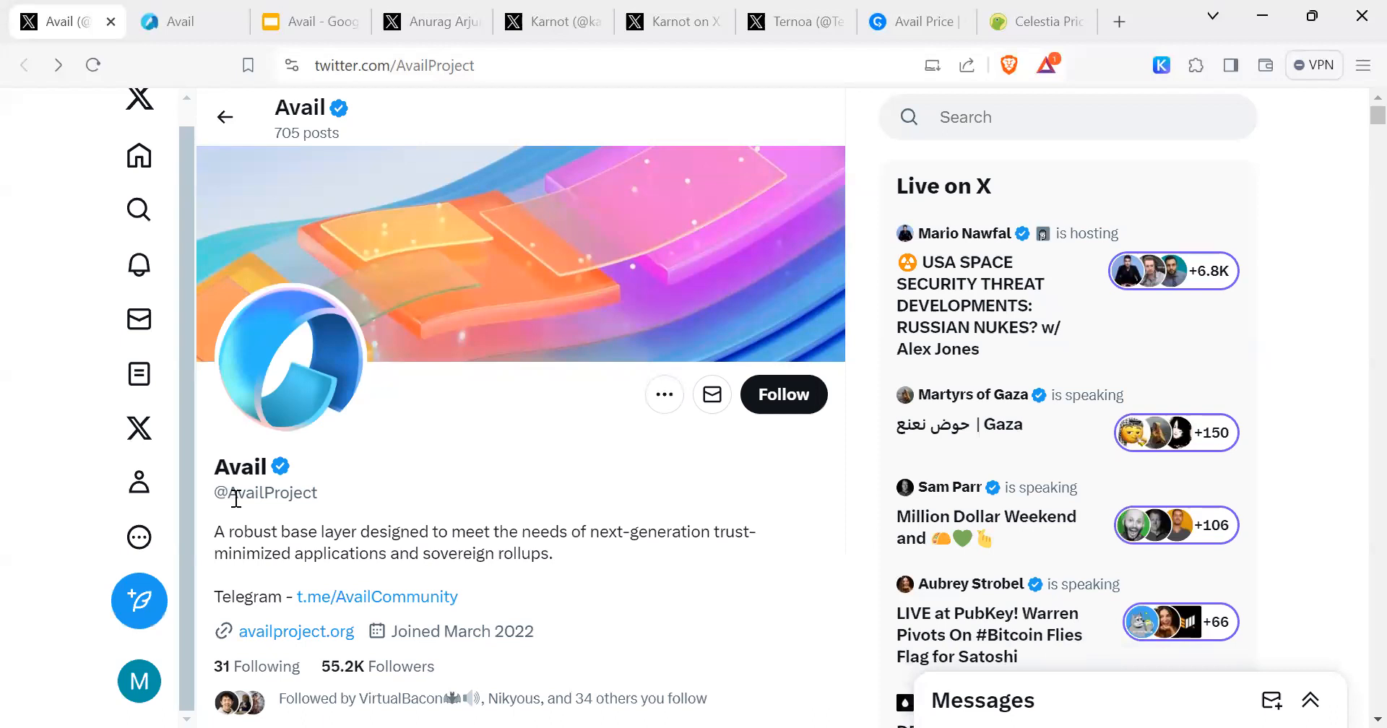
{"action": "mouse_move", "coordinate": [333, 499]}
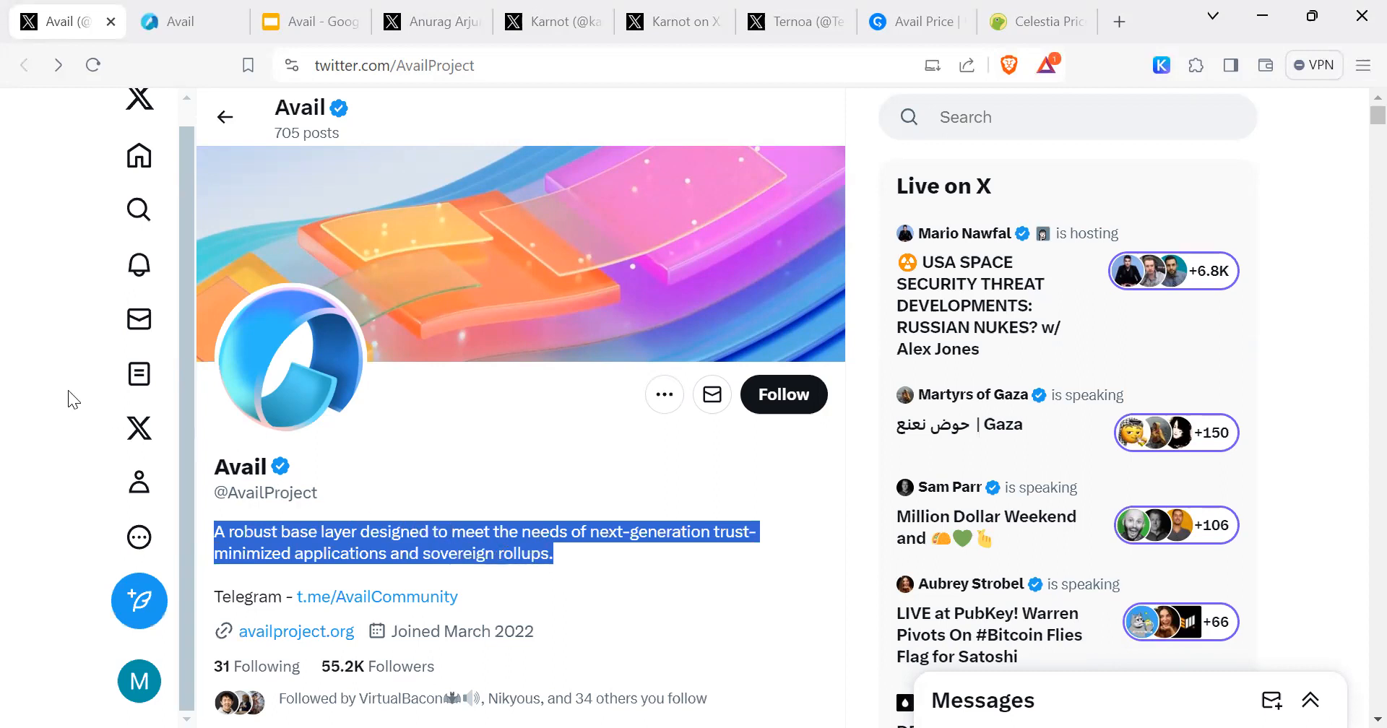
{"action": "mouse_move", "coordinate": [186, 432]}
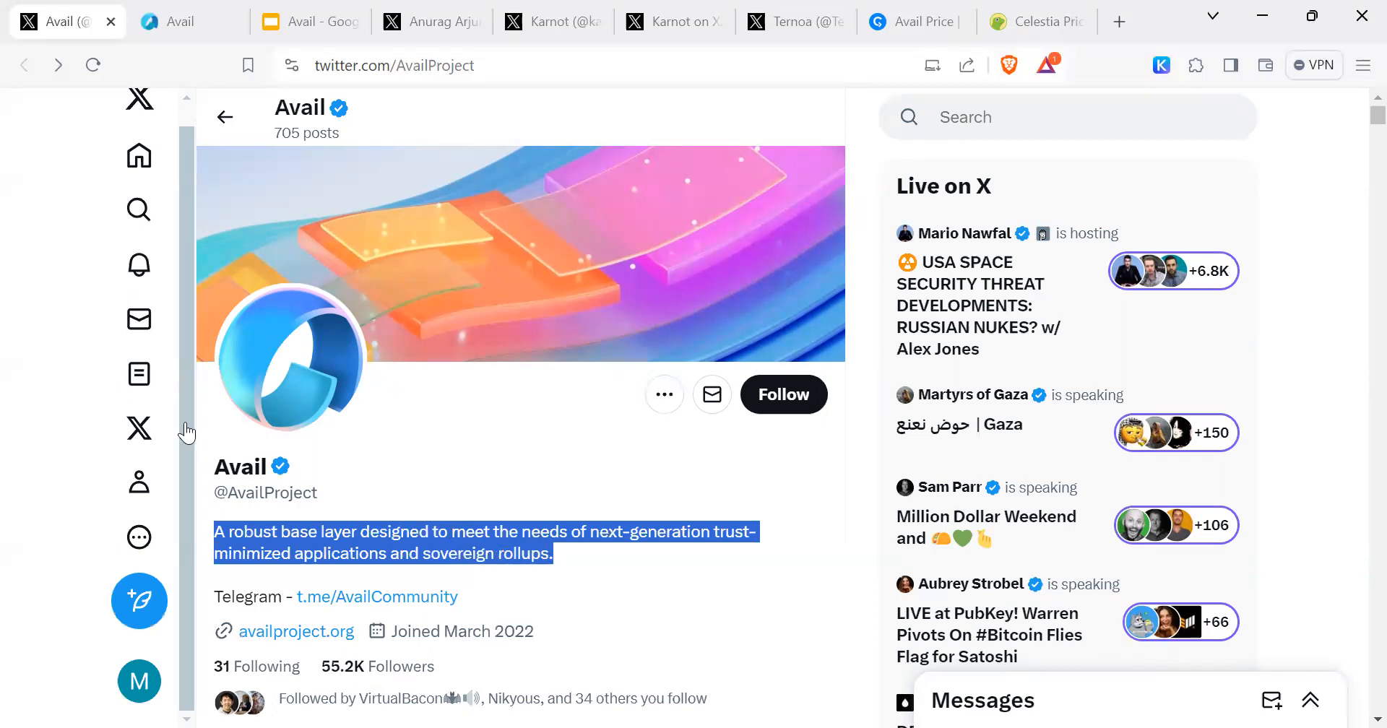
{"action": "scroll", "scroll_direction": "down", "scroll_amount": 3}
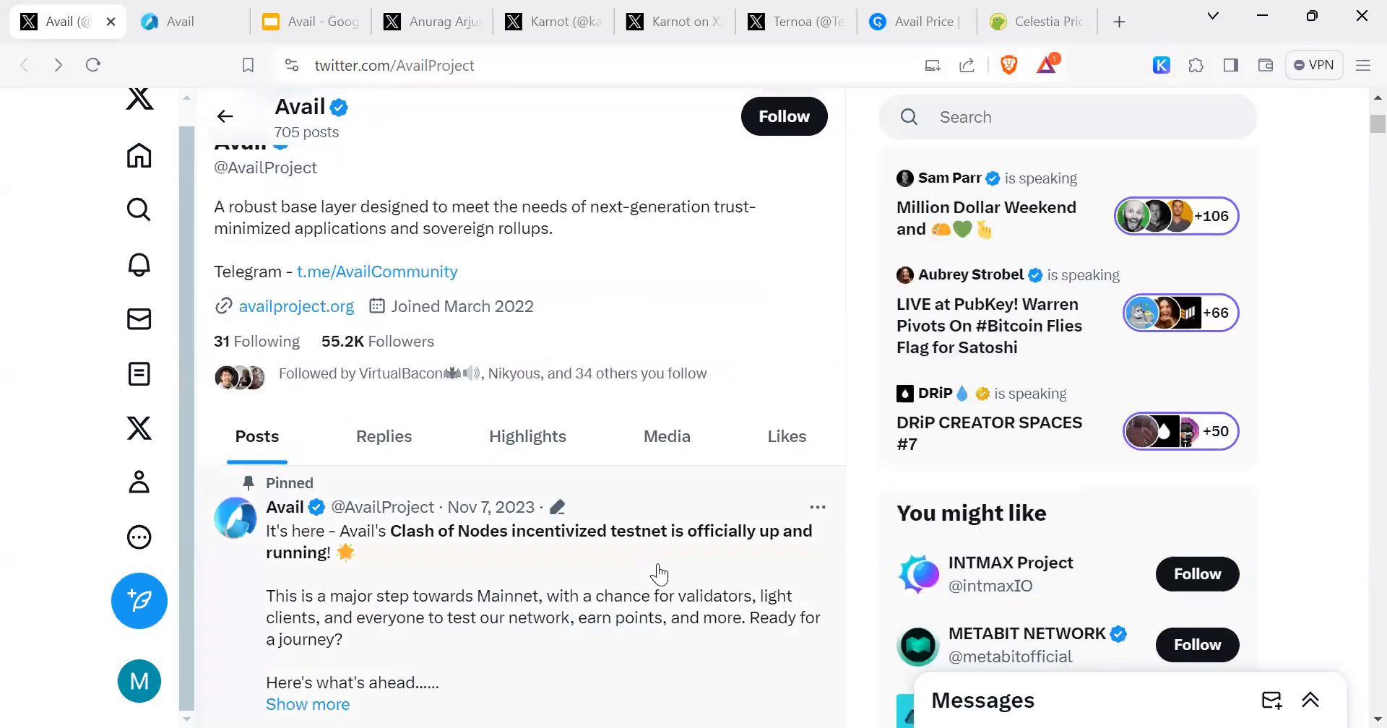
{"action": "mouse_move", "coordinate": [433, 565]}
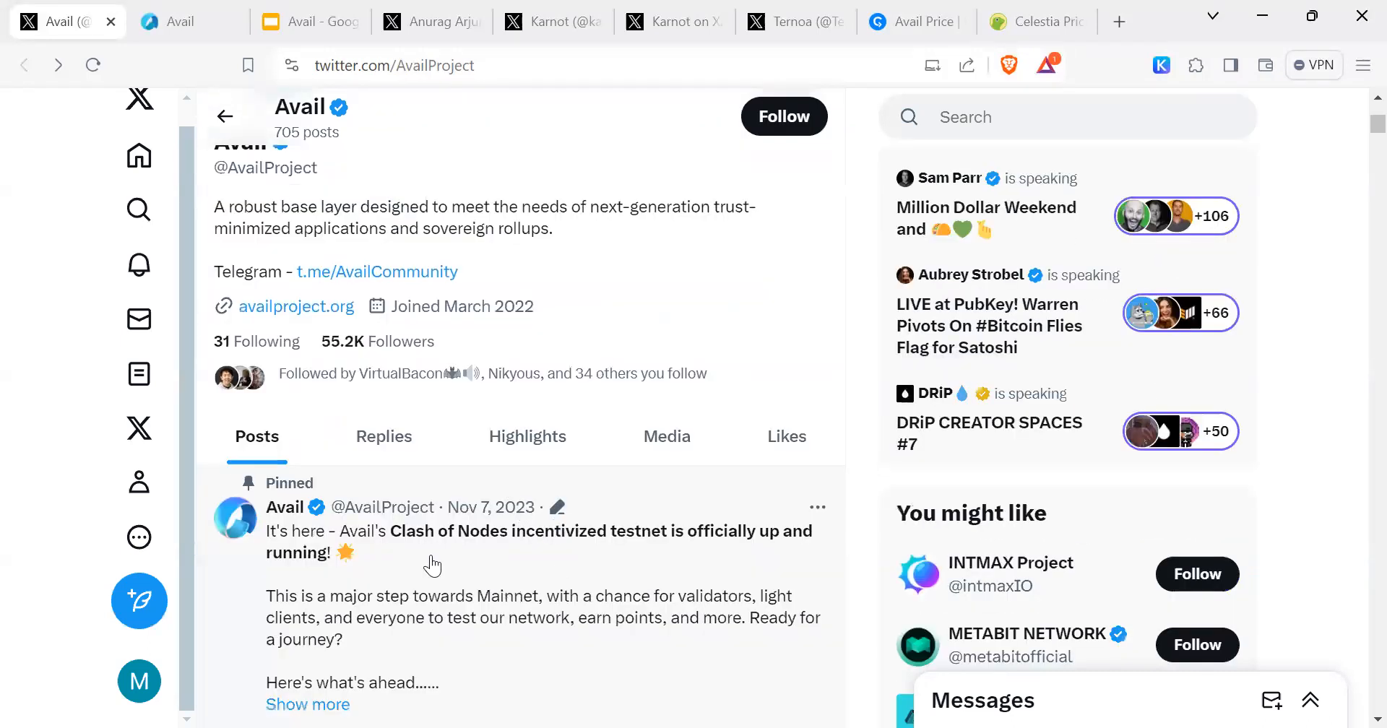
{"action": "mouse_move", "coordinate": [455, 542]}
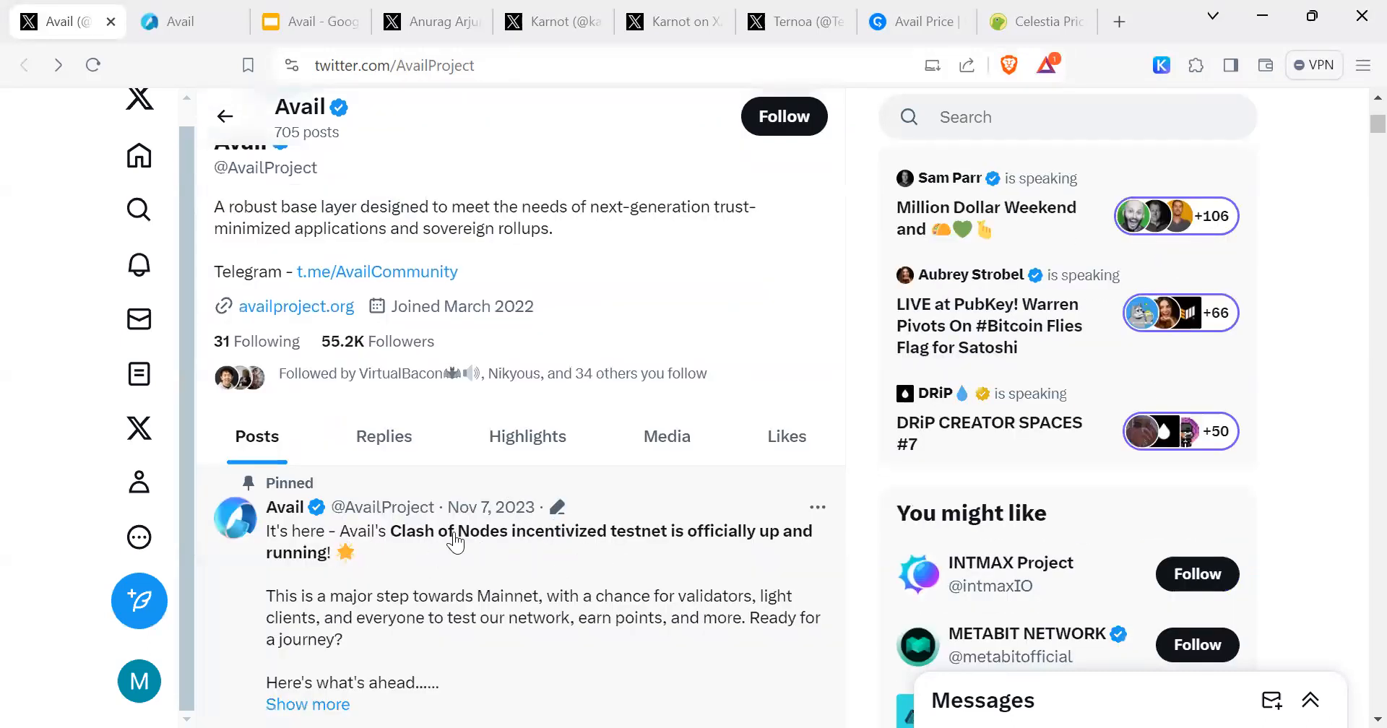
{"action": "mouse_move", "coordinate": [700, 549]}
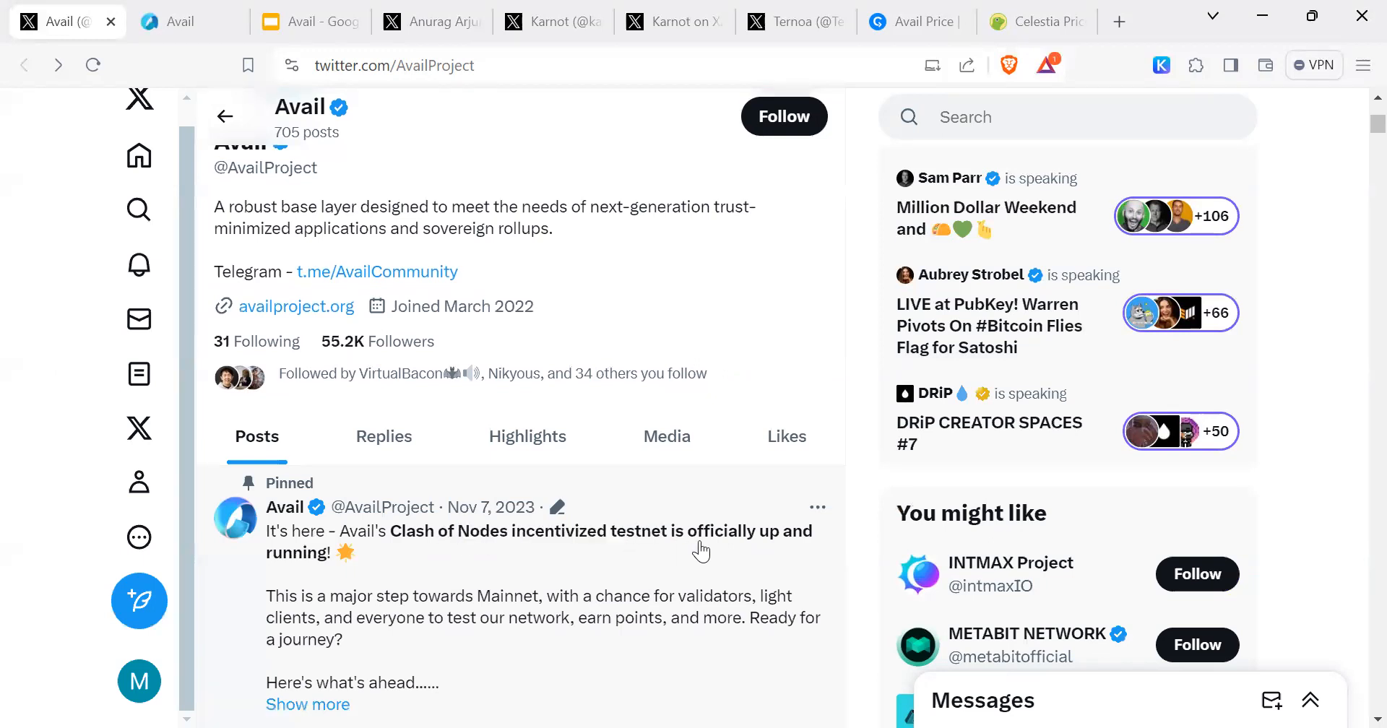
{"action": "left_click", "coordinate": [539, 531]}
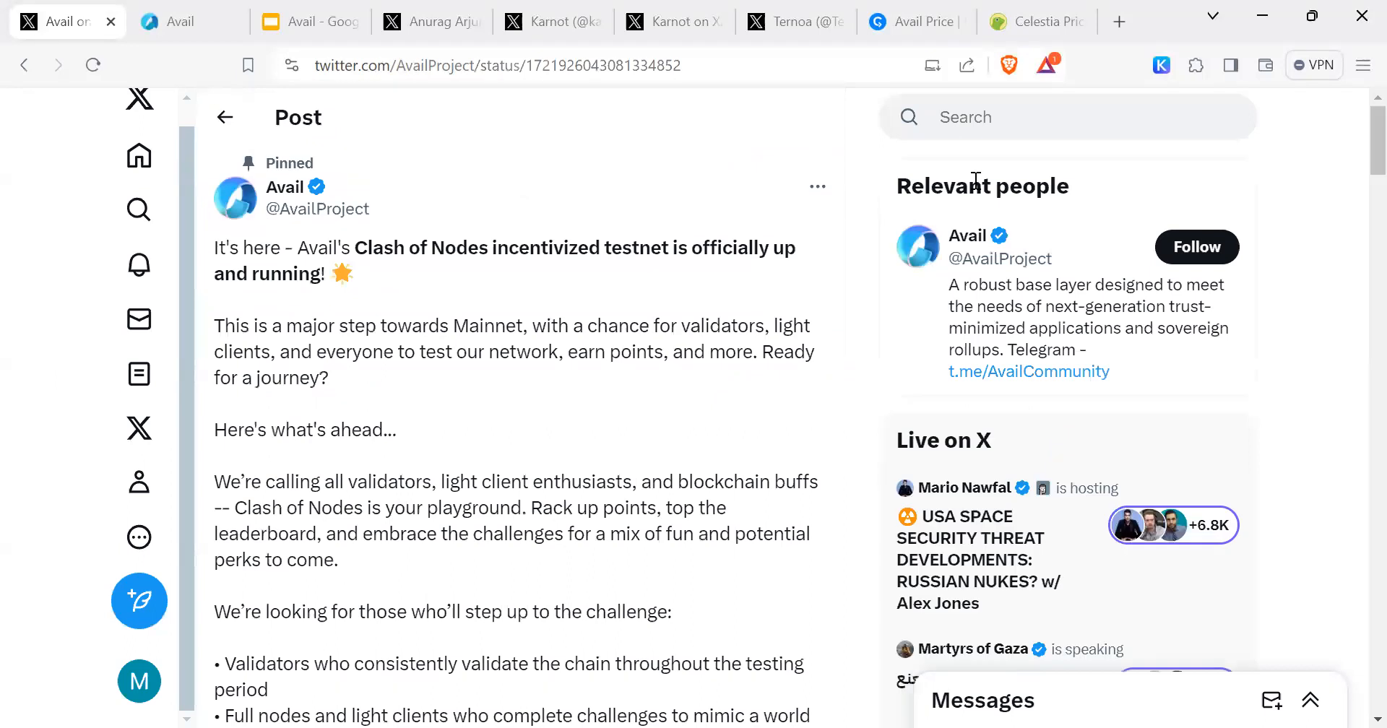
{"action": "mouse_move", "coordinate": [226, 120]}
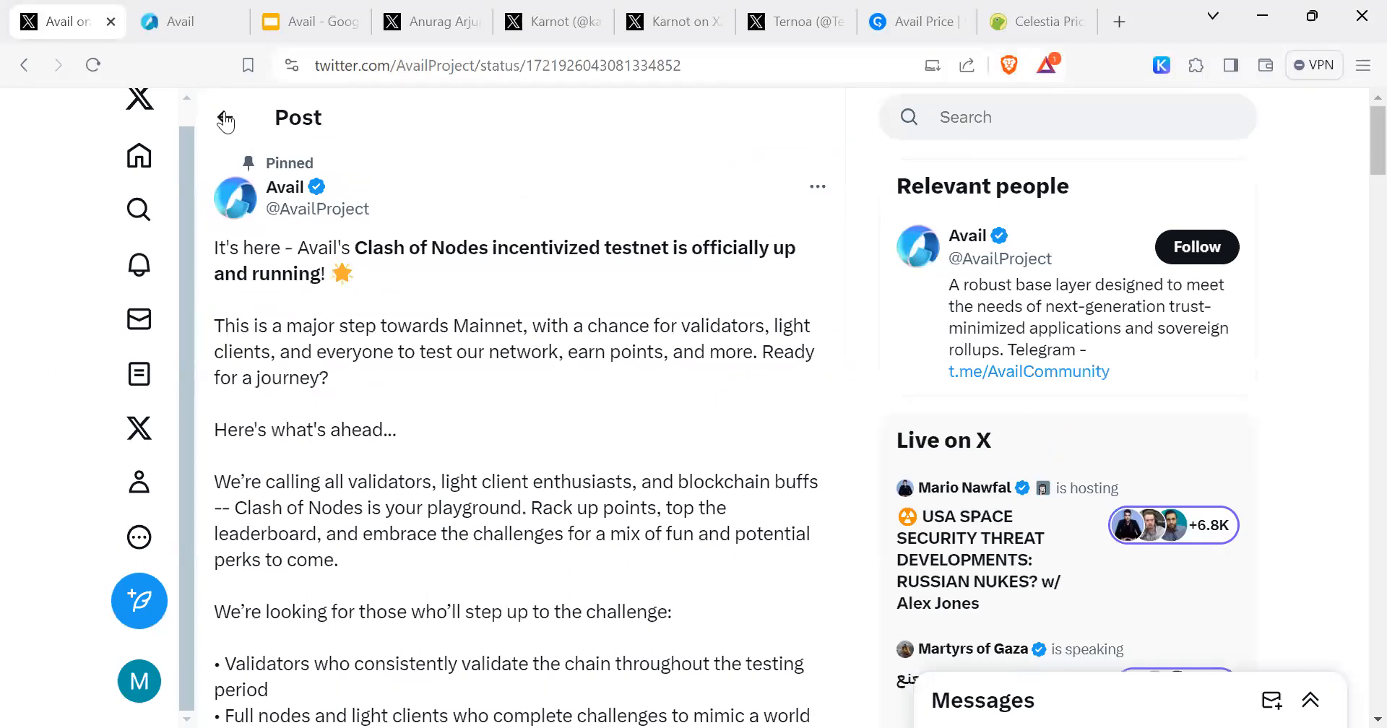
{"action": "left_click", "coordinate": [226, 117]}
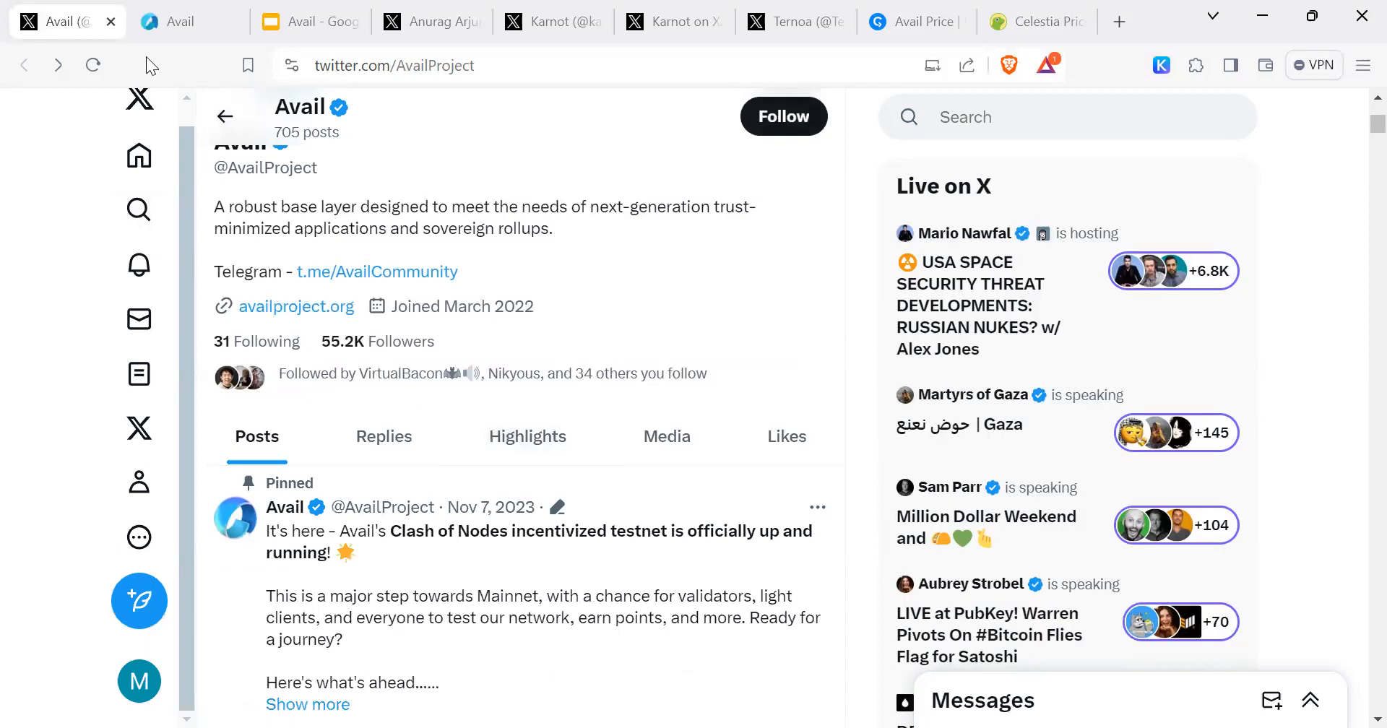
{"action": "mouse_move", "coordinate": [241, 312]}
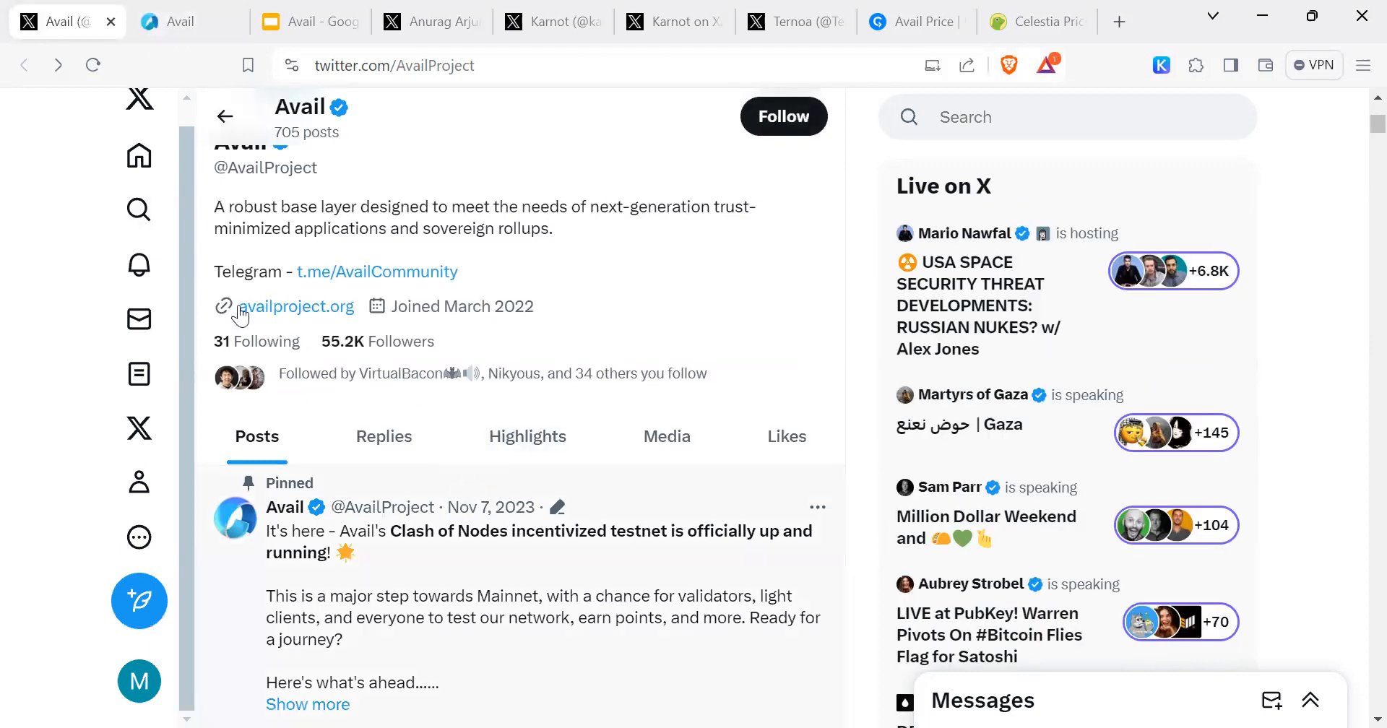
Open availproject.org from the X bio and highlight the sentence saying what Avail is
{"action": "left_click", "coordinate": [297, 306]}
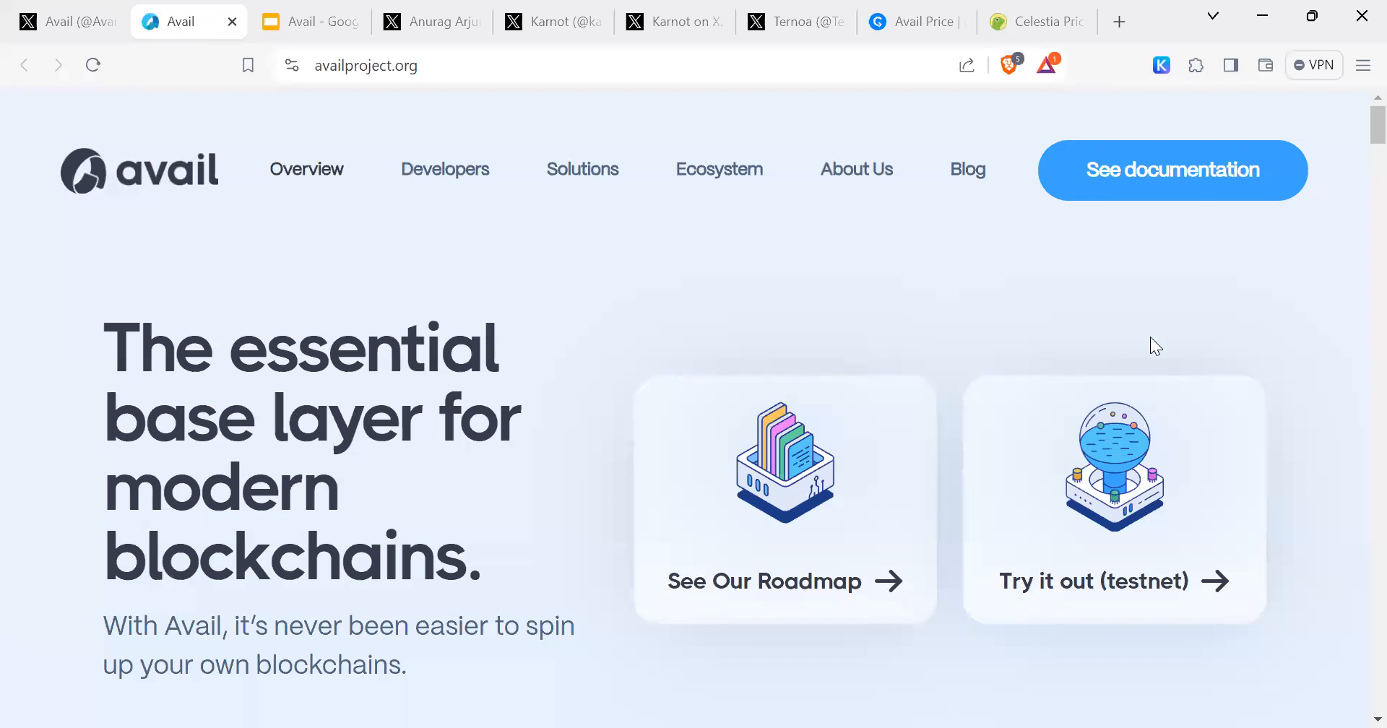
{"action": "mouse_move", "coordinate": [1161, 382]}
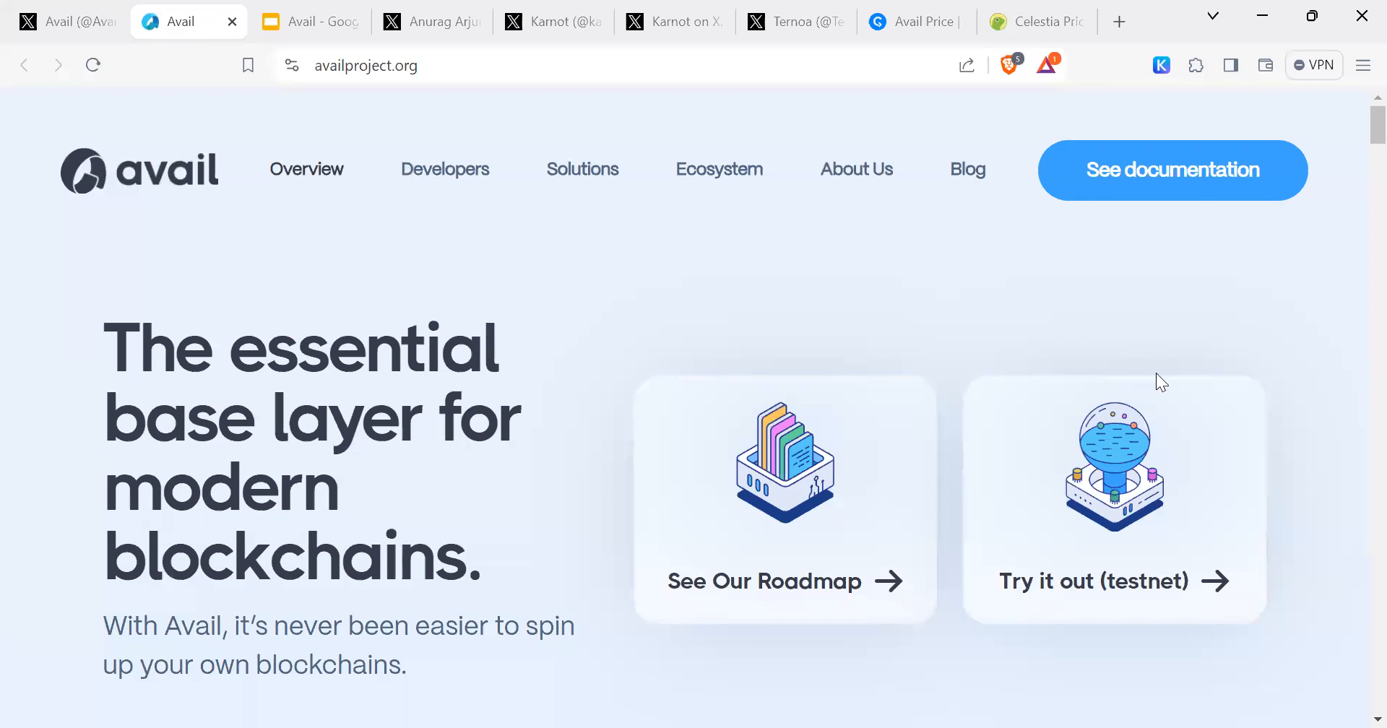
{"action": "mouse_move", "coordinate": [1205, 337]}
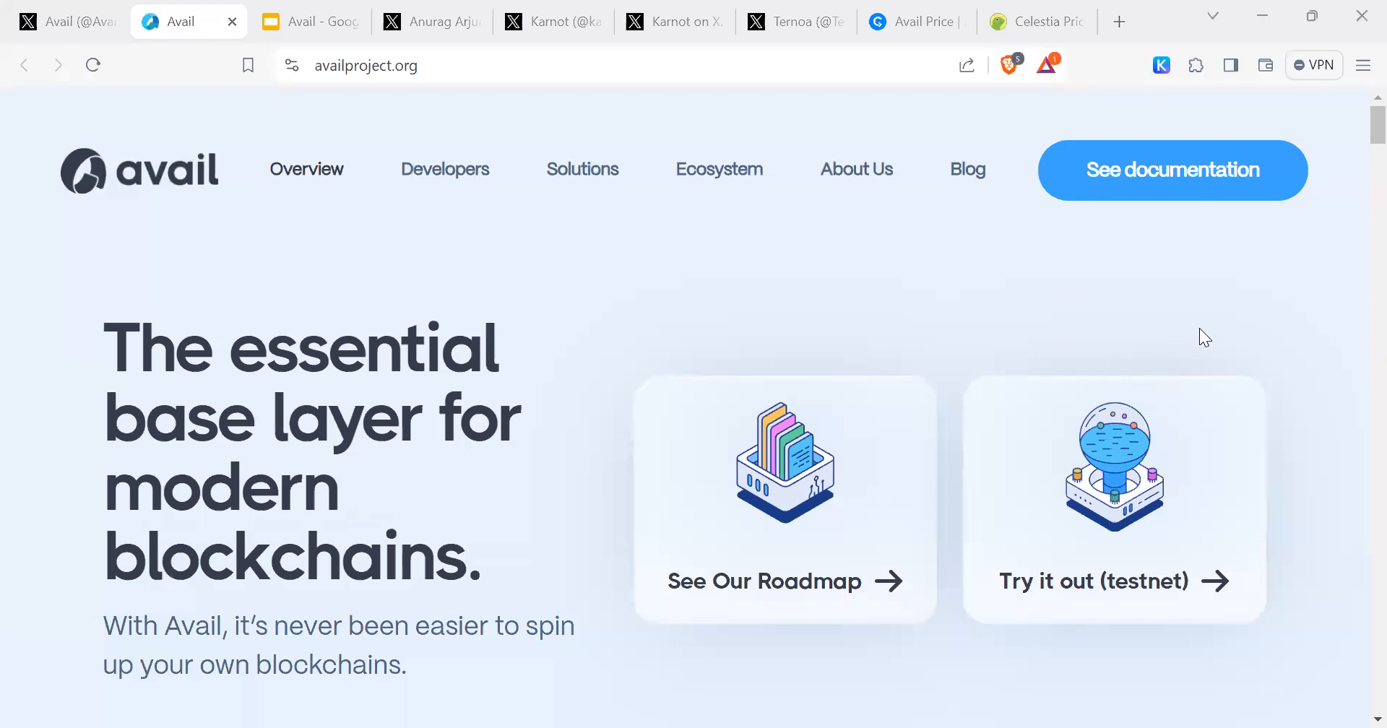
{"action": "mouse_move", "coordinate": [97, 342]}
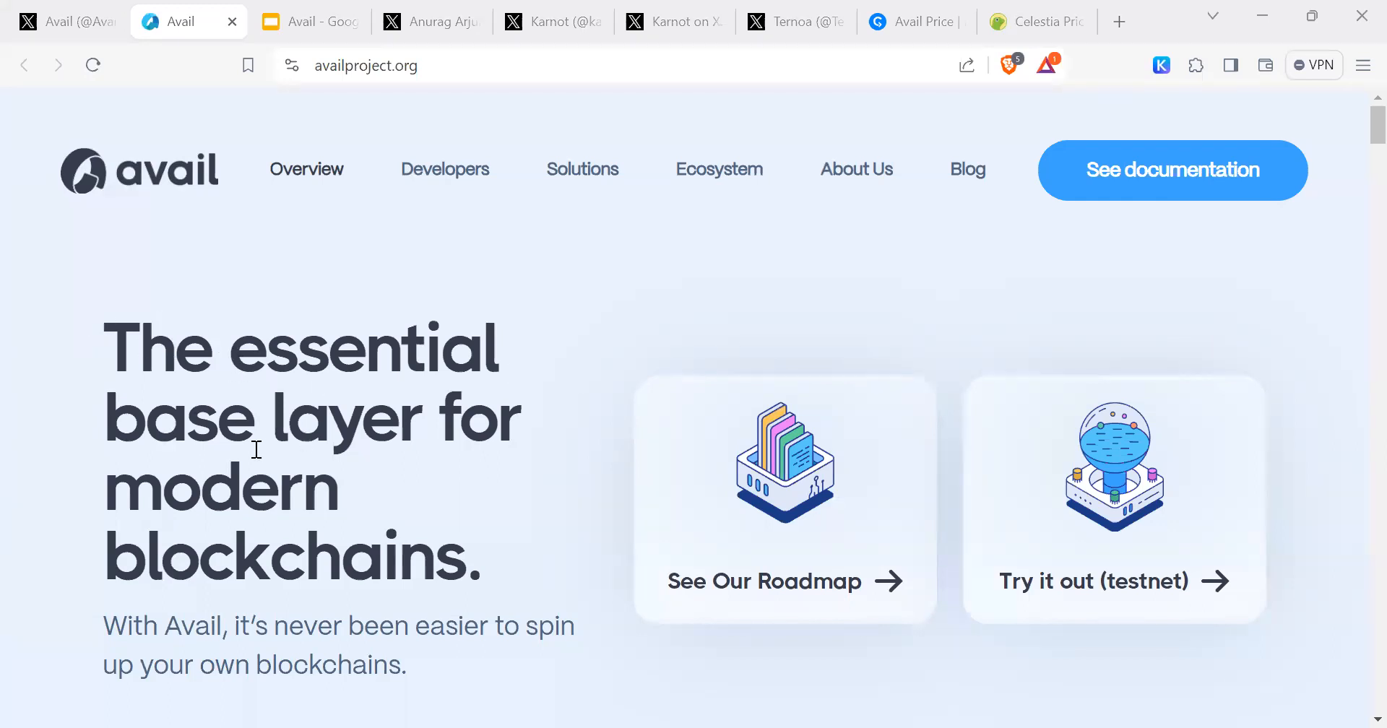
{"action": "scroll", "scroll_direction": "down", "scroll_amount": 3}
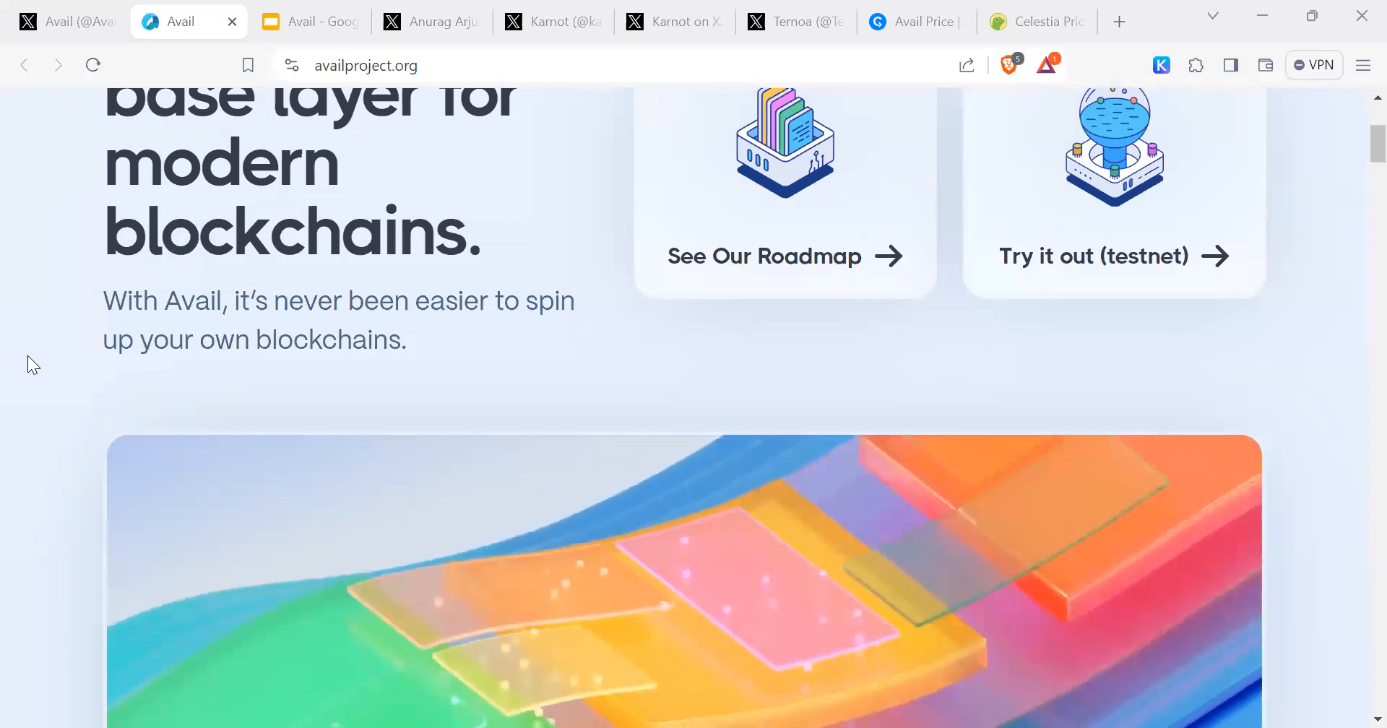
{"action": "scroll", "scroll_direction": "down", "scroll_amount": 3}
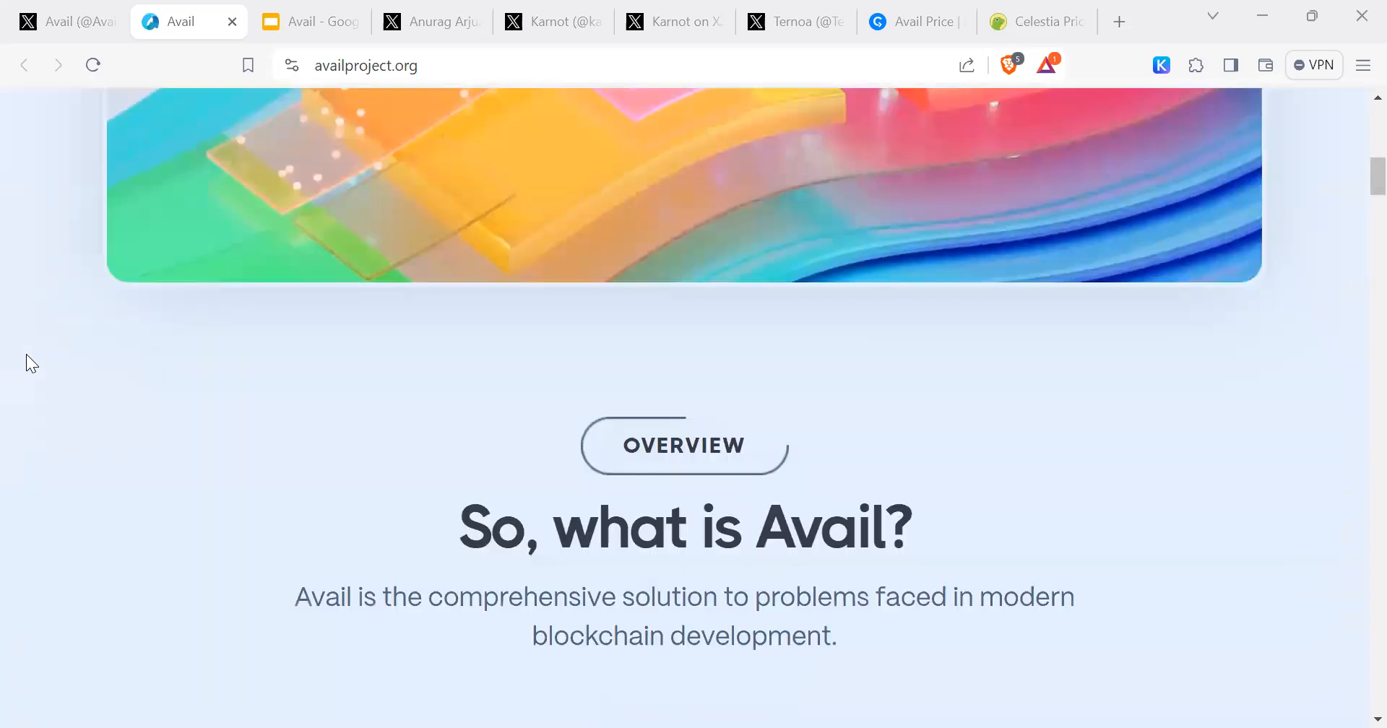
{"action": "scroll", "scroll_direction": "up", "scroll_amount": 3}
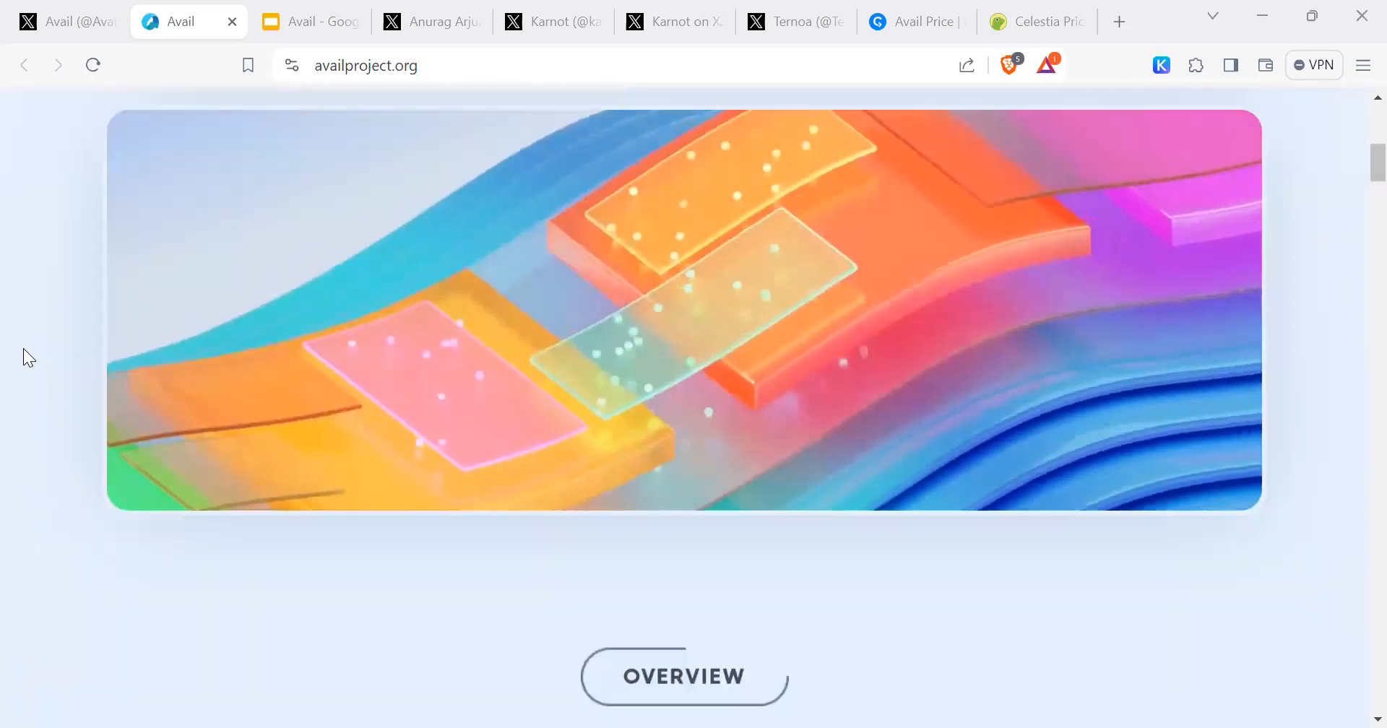
{"action": "scroll", "scroll_direction": "down", "scroll_amount": 3}
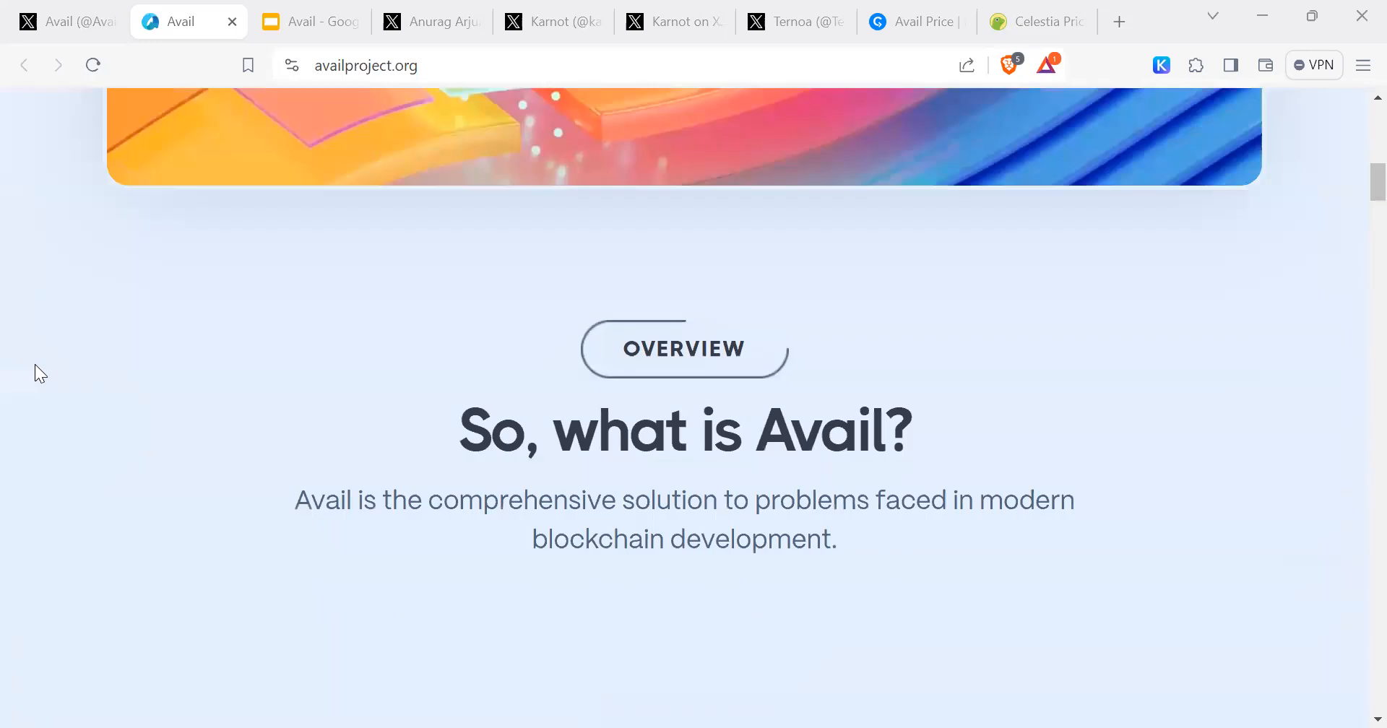
{"action": "left_click_drag", "start_coordinate": [296, 500], "coordinate": [791, 500]}
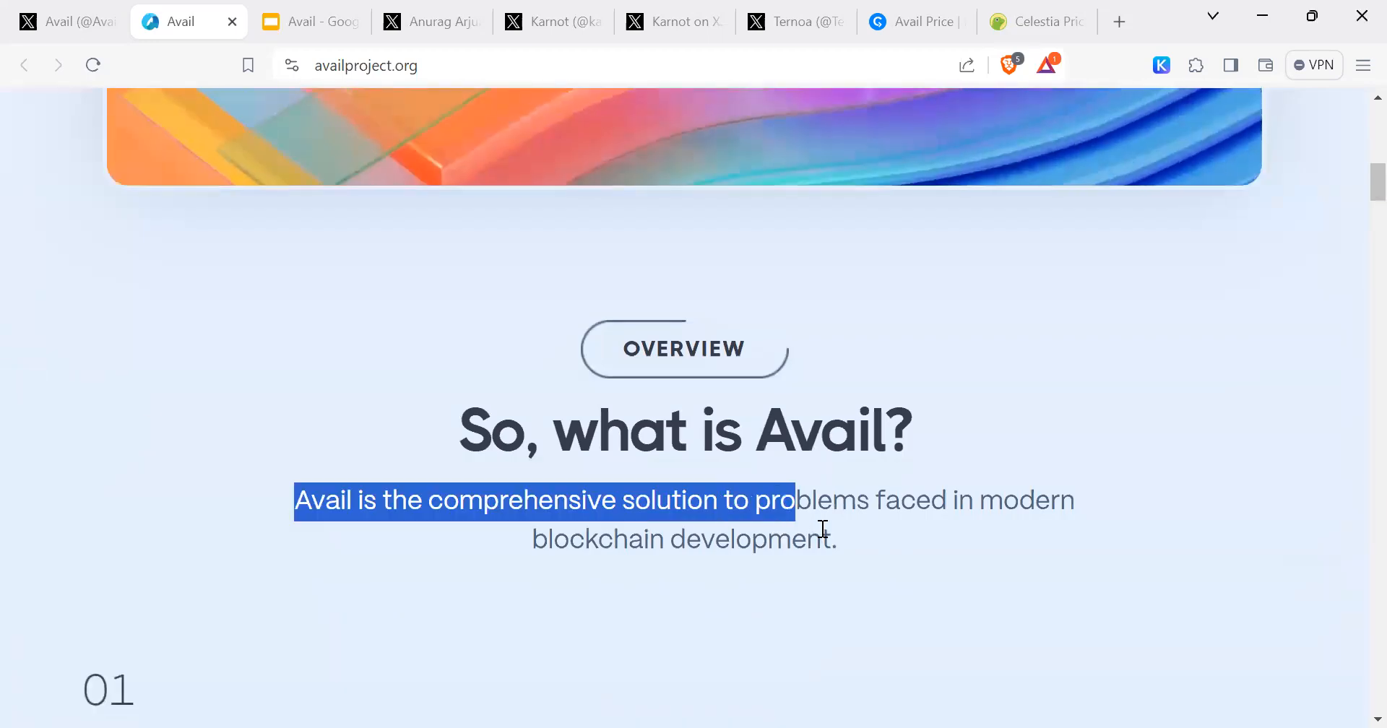
{"action": "left_click_drag", "start_coordinate": [770, 500], "coordinate": [836, 540]}
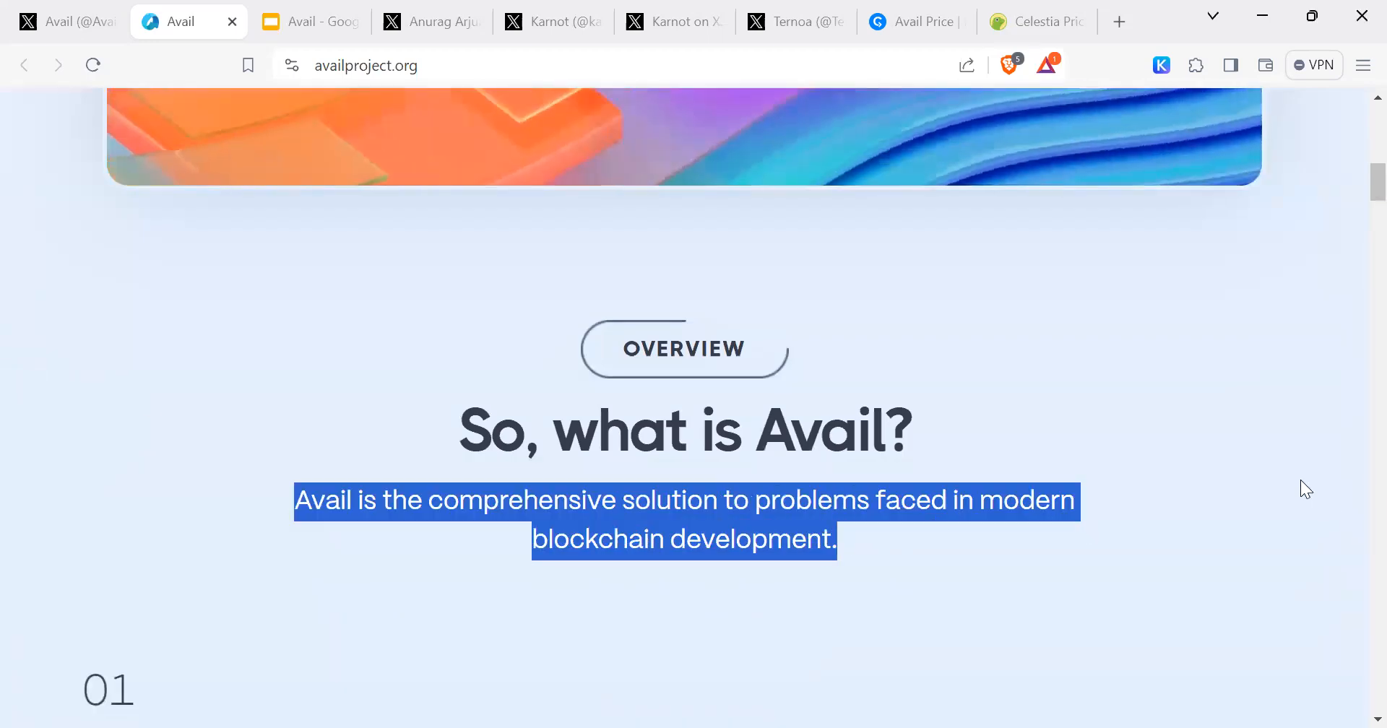
Highlight that Avail provides a data and consensus layer and that chains built on it become sovereign
{"action": "scroll", "scroll_direction": "down", "scroll_amount": 3}
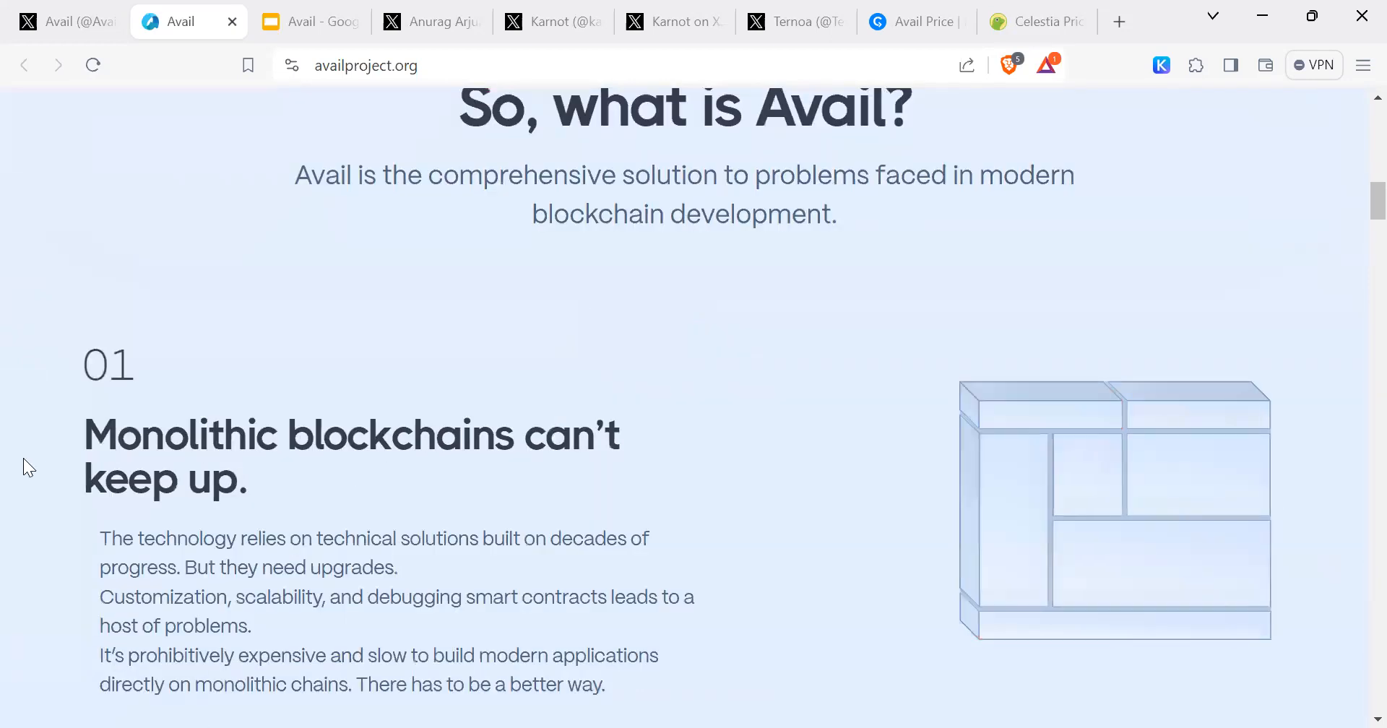
{"action": "scroll", "scroll_direction": "down", "scroll_amount": 3}
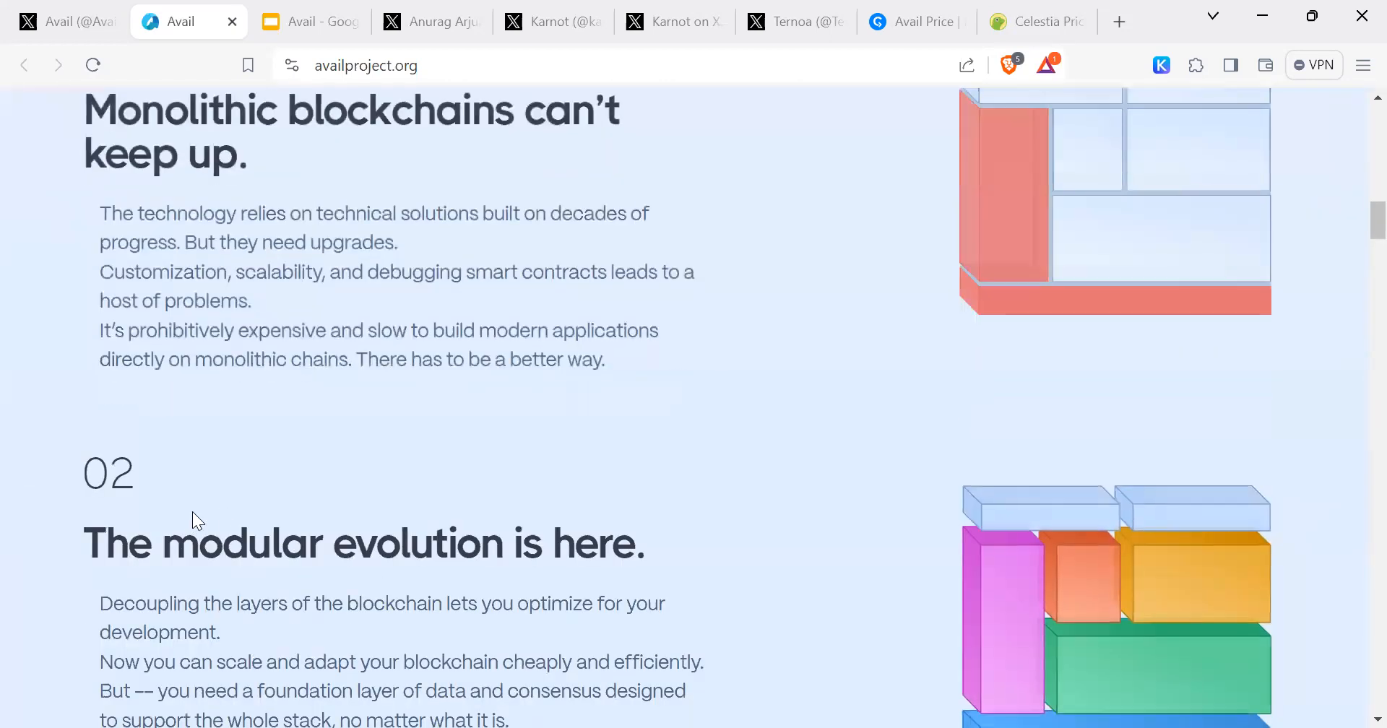
{"action": "scroll", "scroll_direction": "down", "scroll_amount": 3}
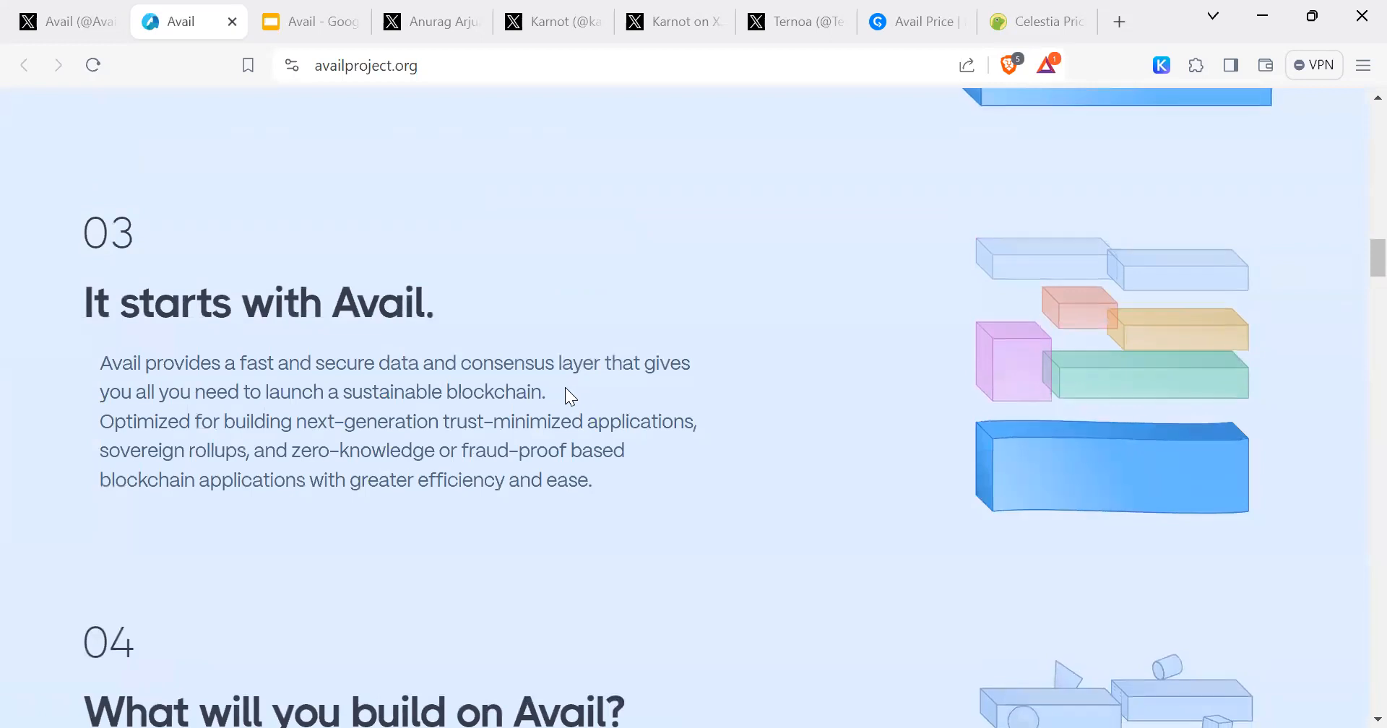
{"action": "left_click_drag", "start_coordinate": [222, 363], "coordinate": [546, 391]}
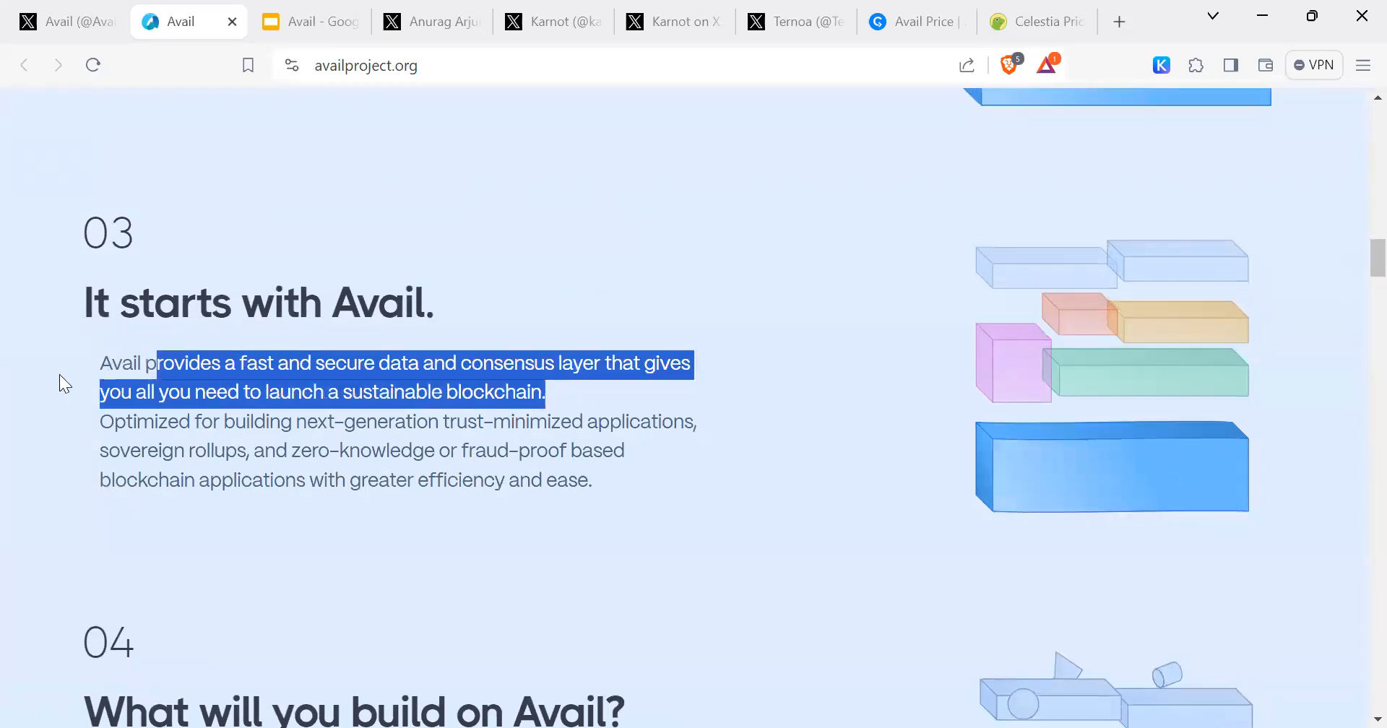
{"action": "scroll", "scroll_direction": "down", "scroll_amount": 3}
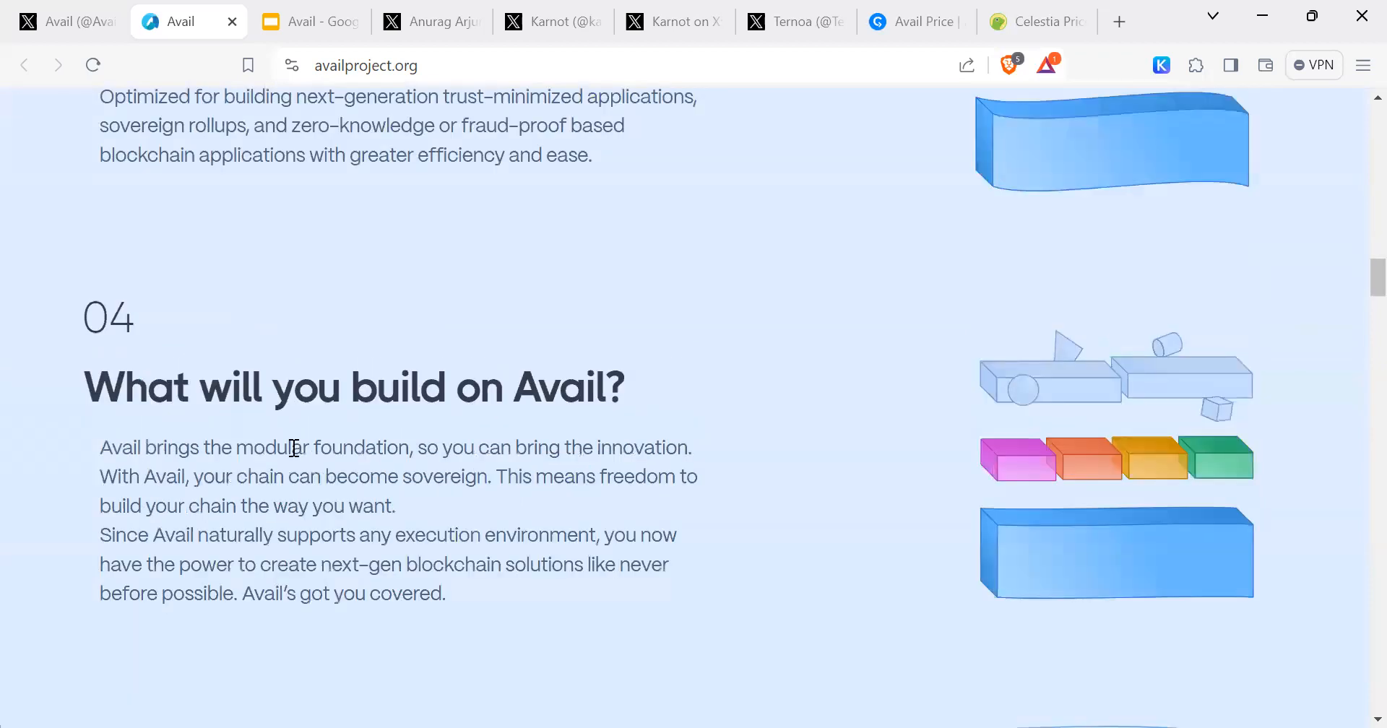
{"action": "left_click_drag", "start_coordinate": [192, 446], "coordinate": [409, 446]}
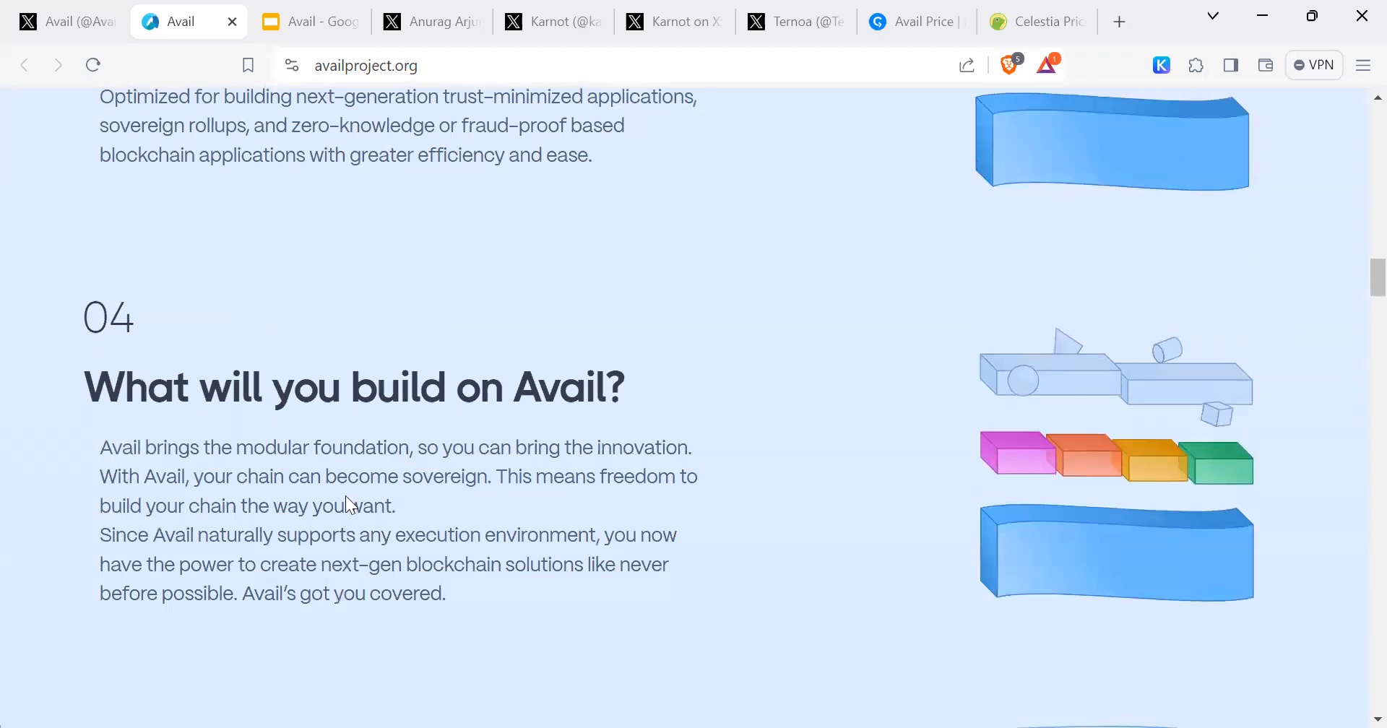
{"action": "left_click_drag", "start_coordinate": [142, 475], "coordinate": [395, 506]}
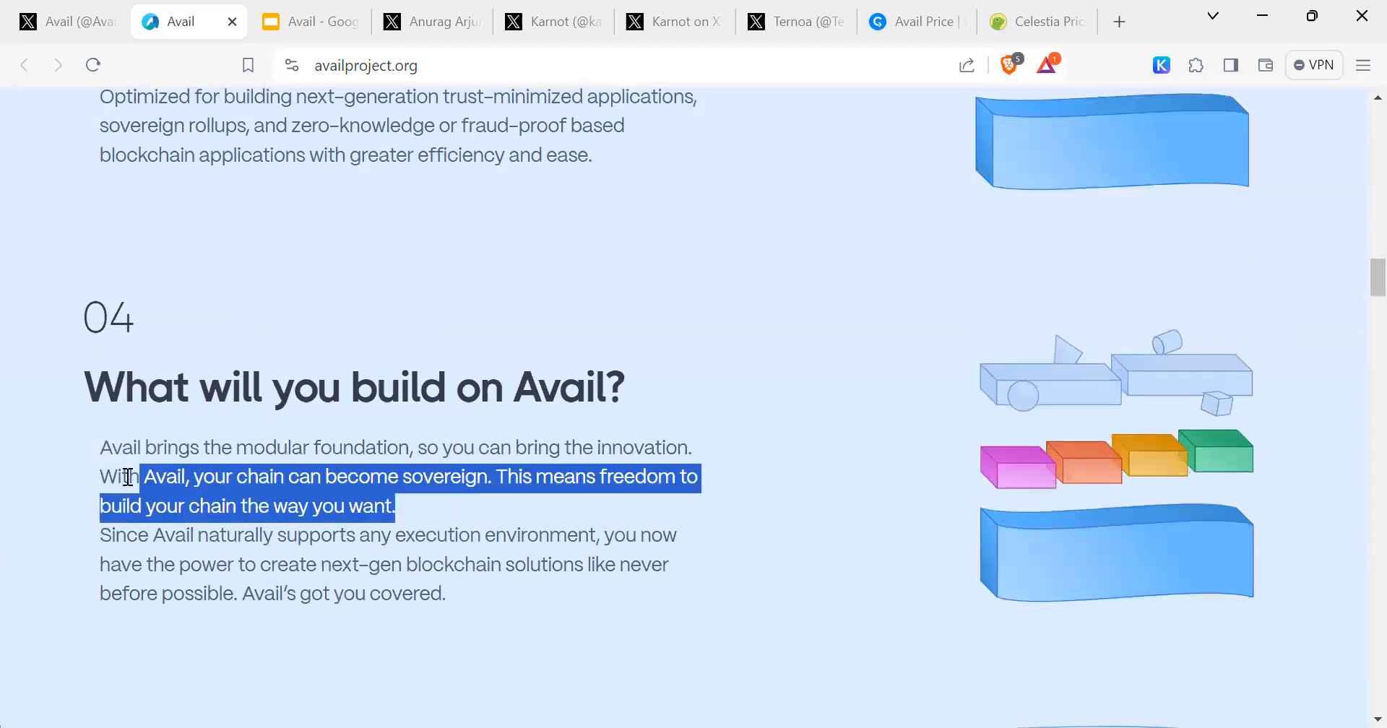
Scroll through the Why Avail section down to 'What you can build with Avail'
{"action": "scroll", "scroll_direction": "down", "scroll_amount": 3}
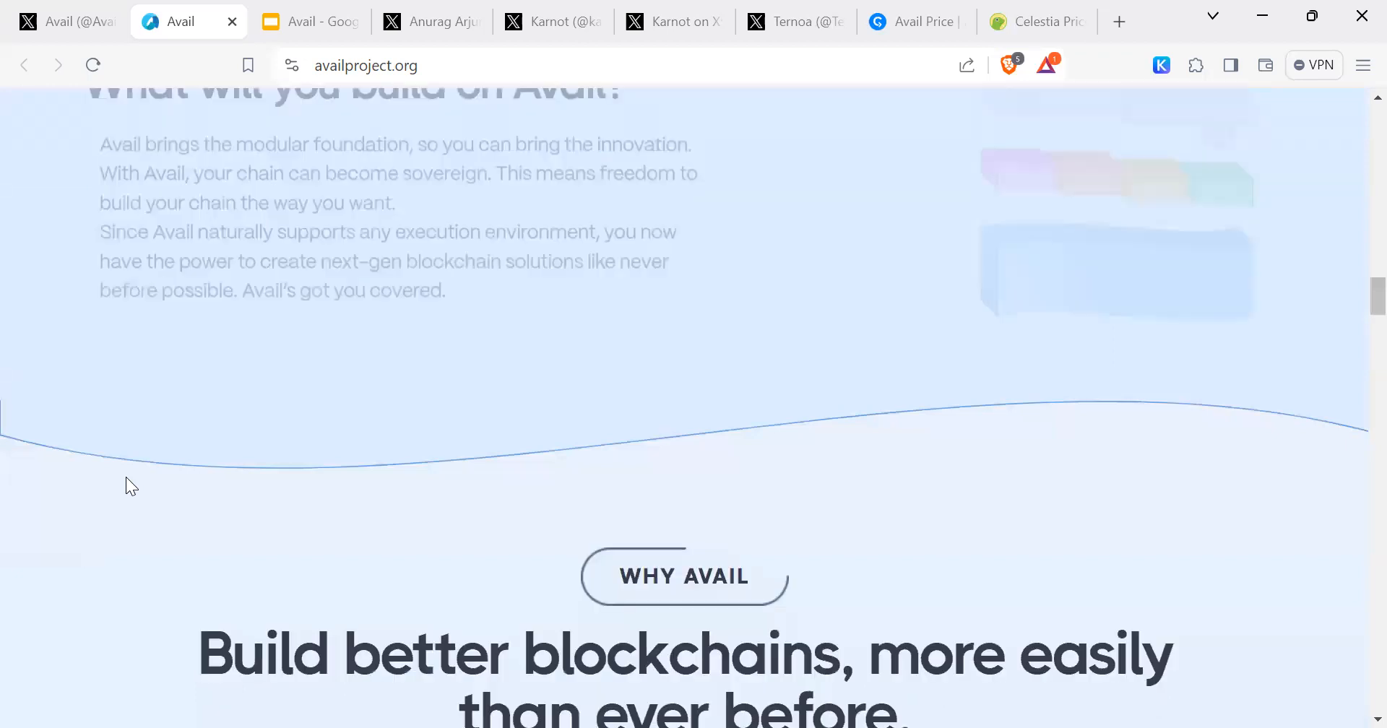
{"action": "scroll", "scroll_direction": "down", "scroll_amount": 3}
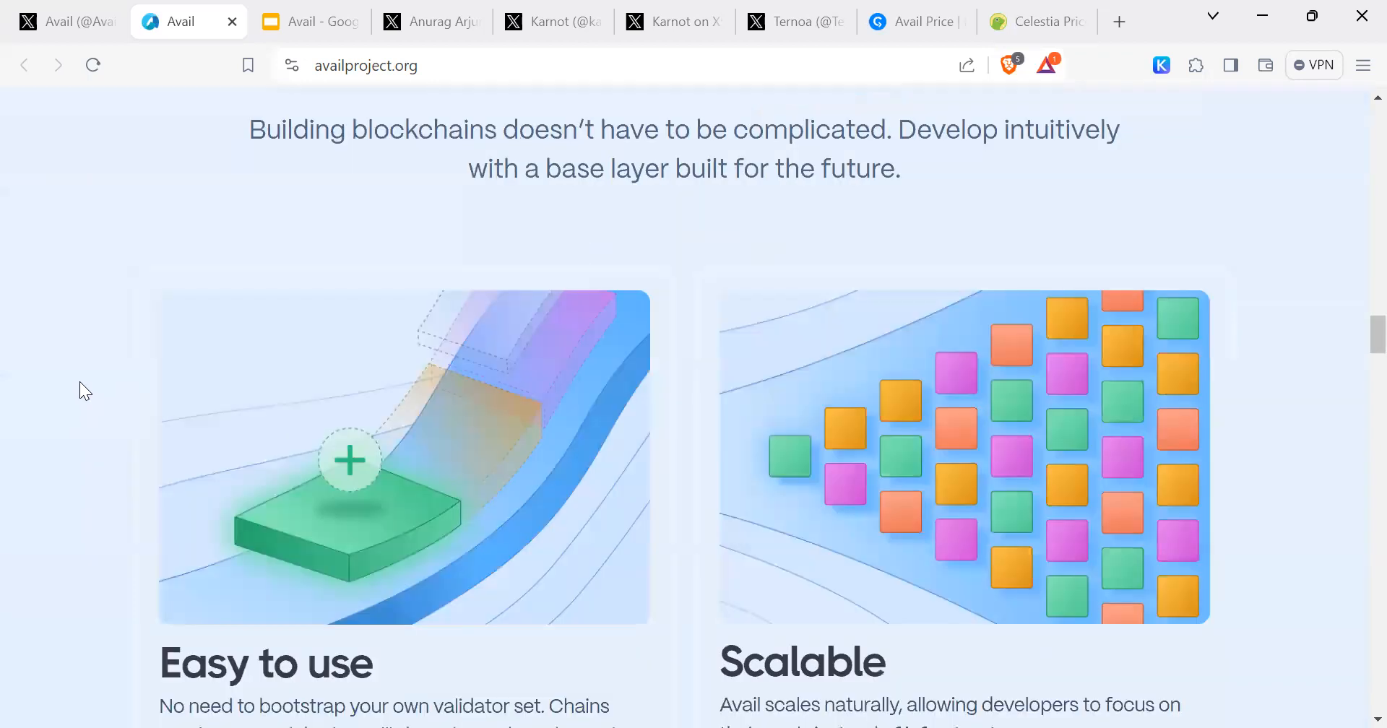
{"action": "scroll", "scroll_direction": "up", "scroll_amount": 3}
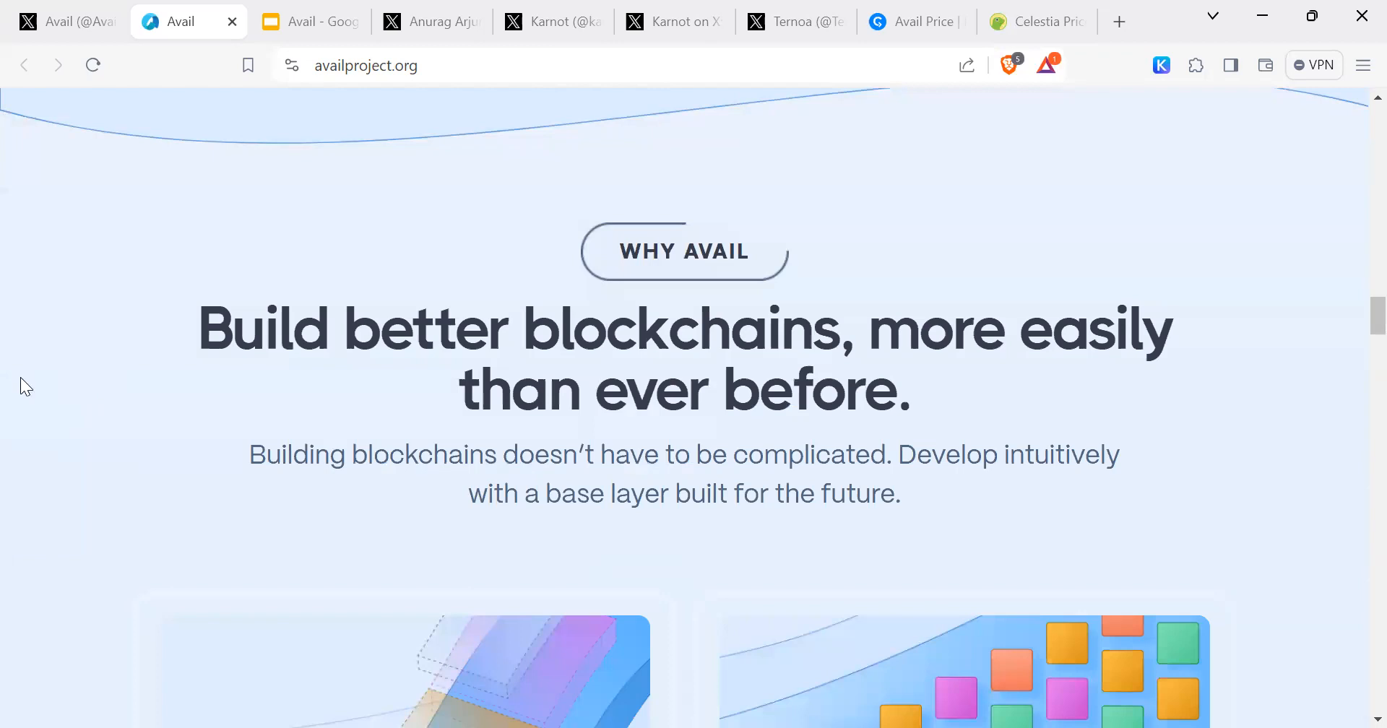
{"action": "scroll", "scroll_direction": "down", "scroll_amount": 3}
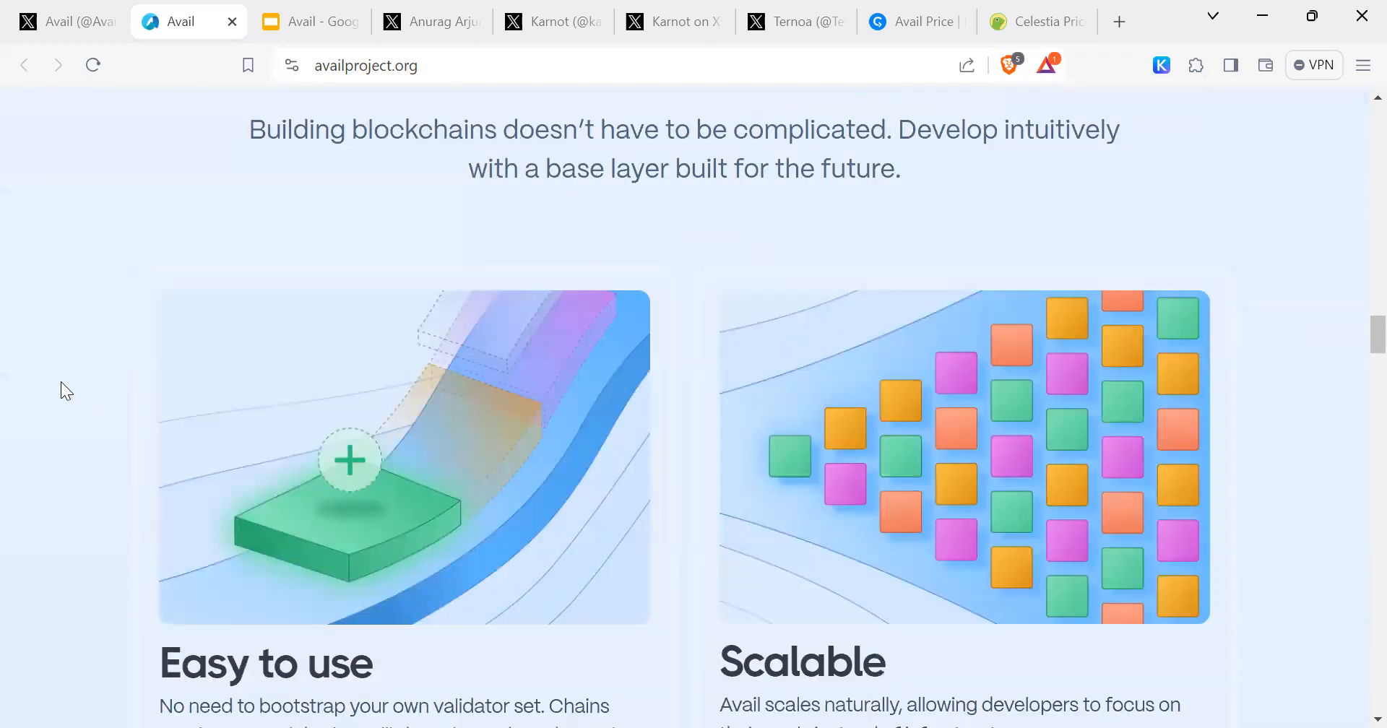
{"action": "scroll", "scroll_direction": "down", "scroll_amount": 3}
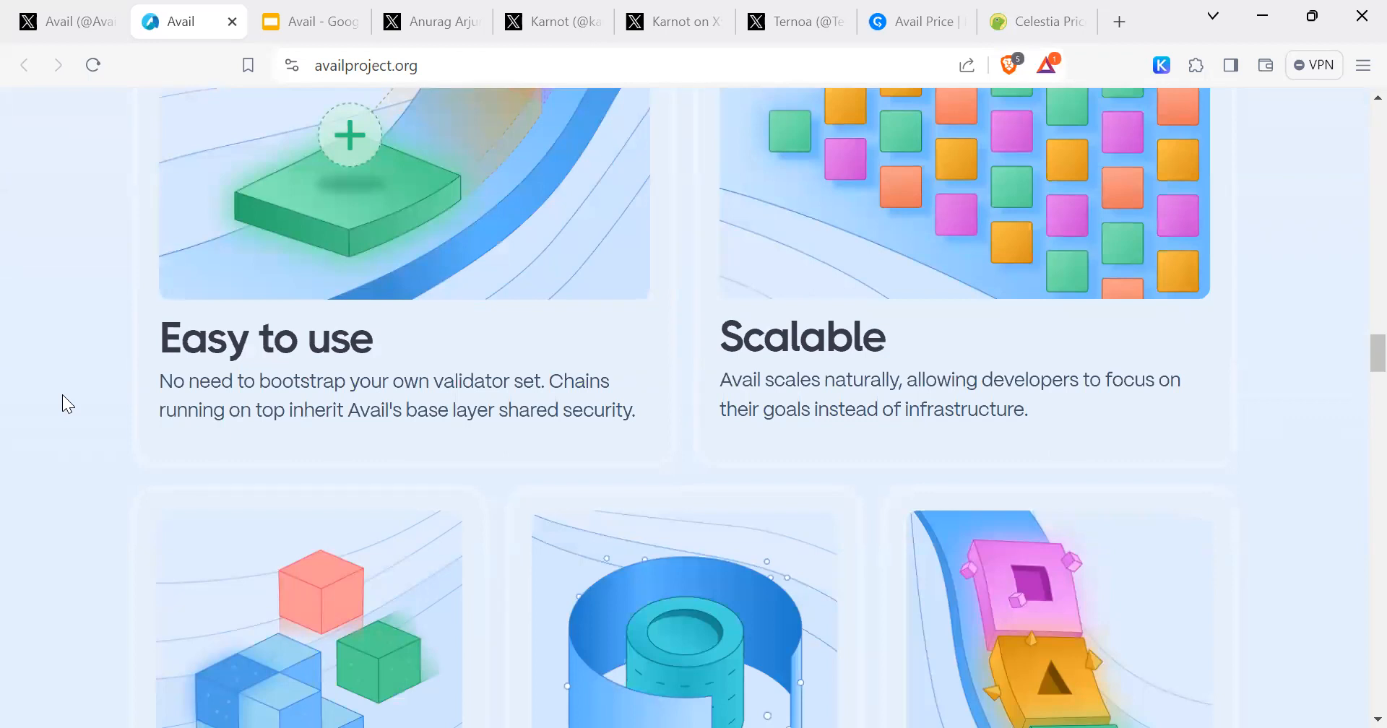
{"action": "scroll", "scroll_direction": "down", "scroll_amount": 3}
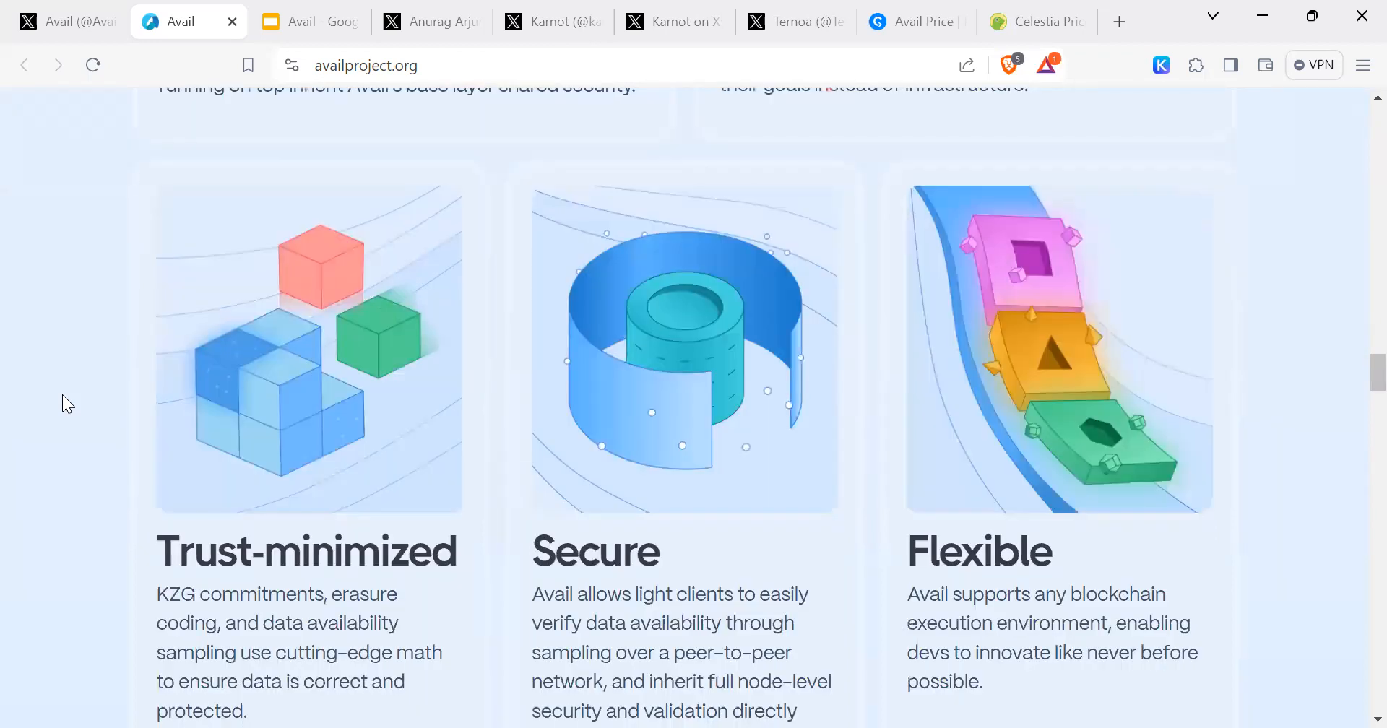
{"action": "scroll", "scroll_direction": "up", "scroll_amount": 3}
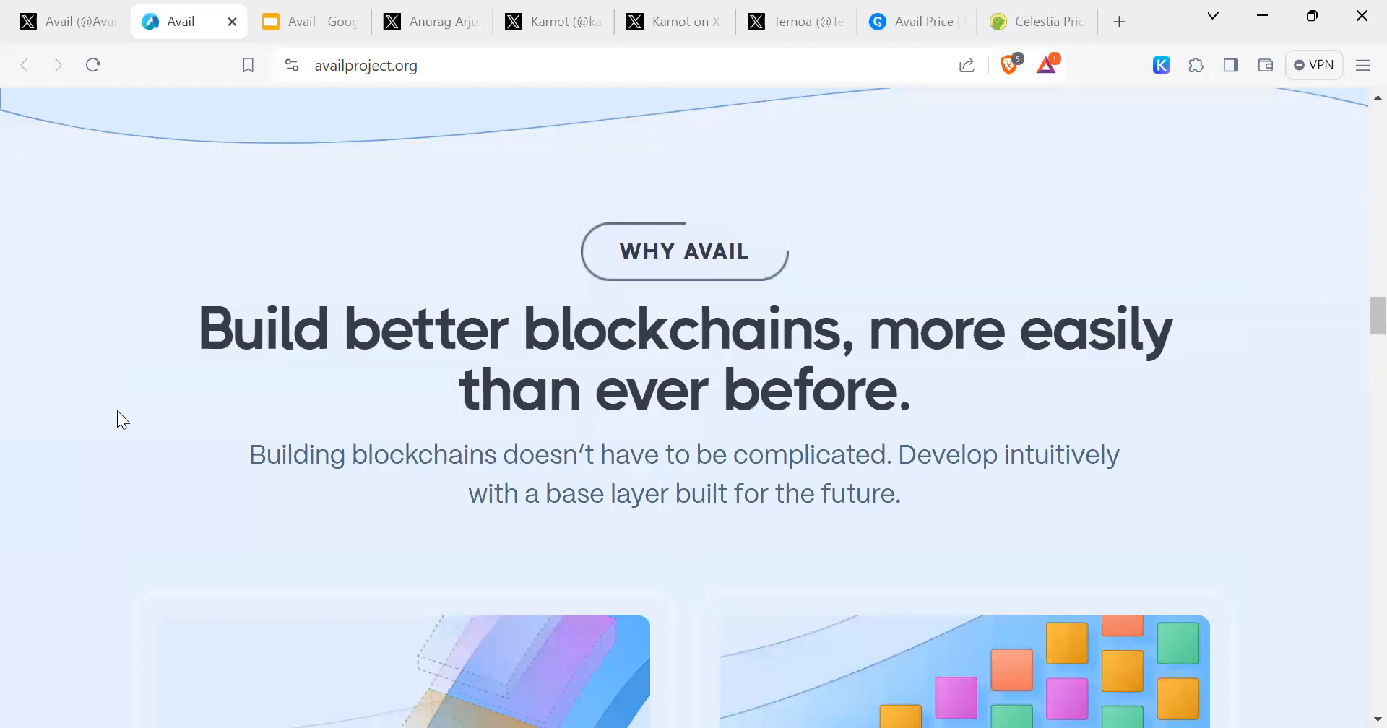
{"action": "scroll", "scroll_direction": "down", "scroll_amount": 3}
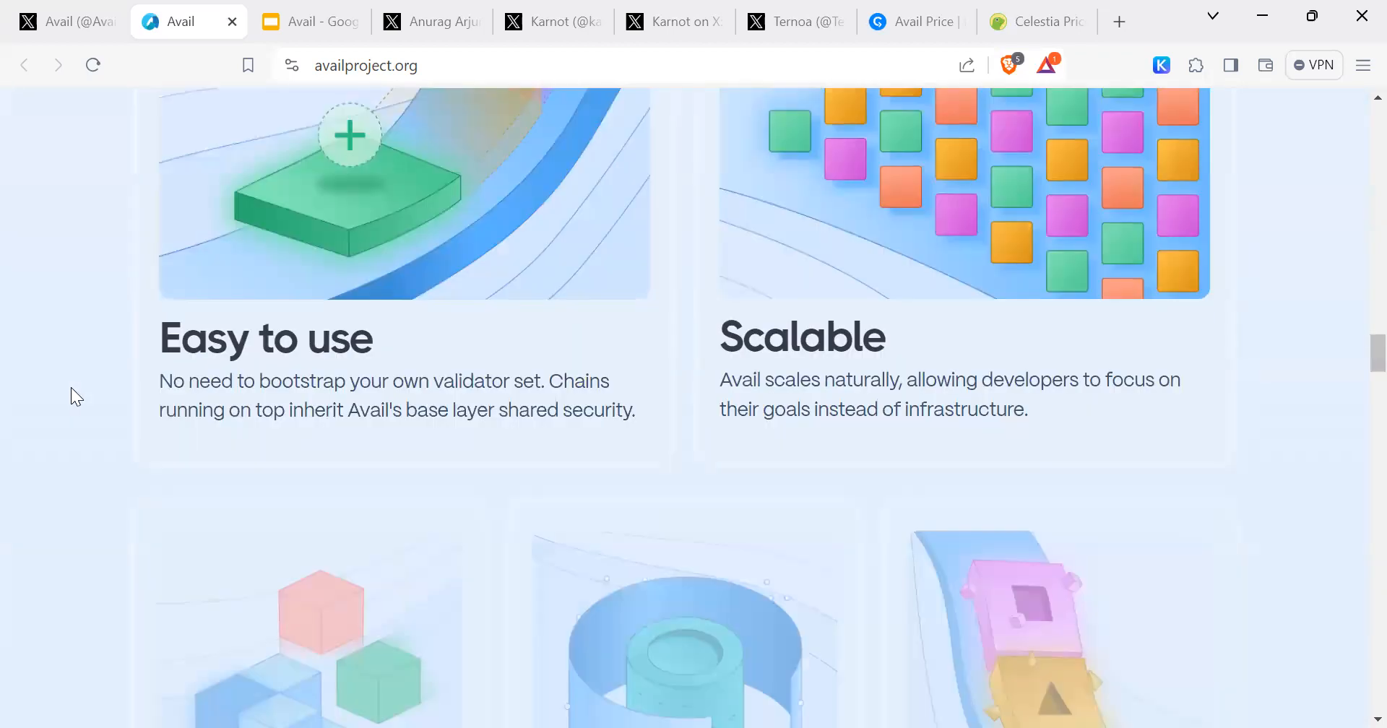
{"action": "scroll", "scroll_direction": "down", "scroll_amount": 3}
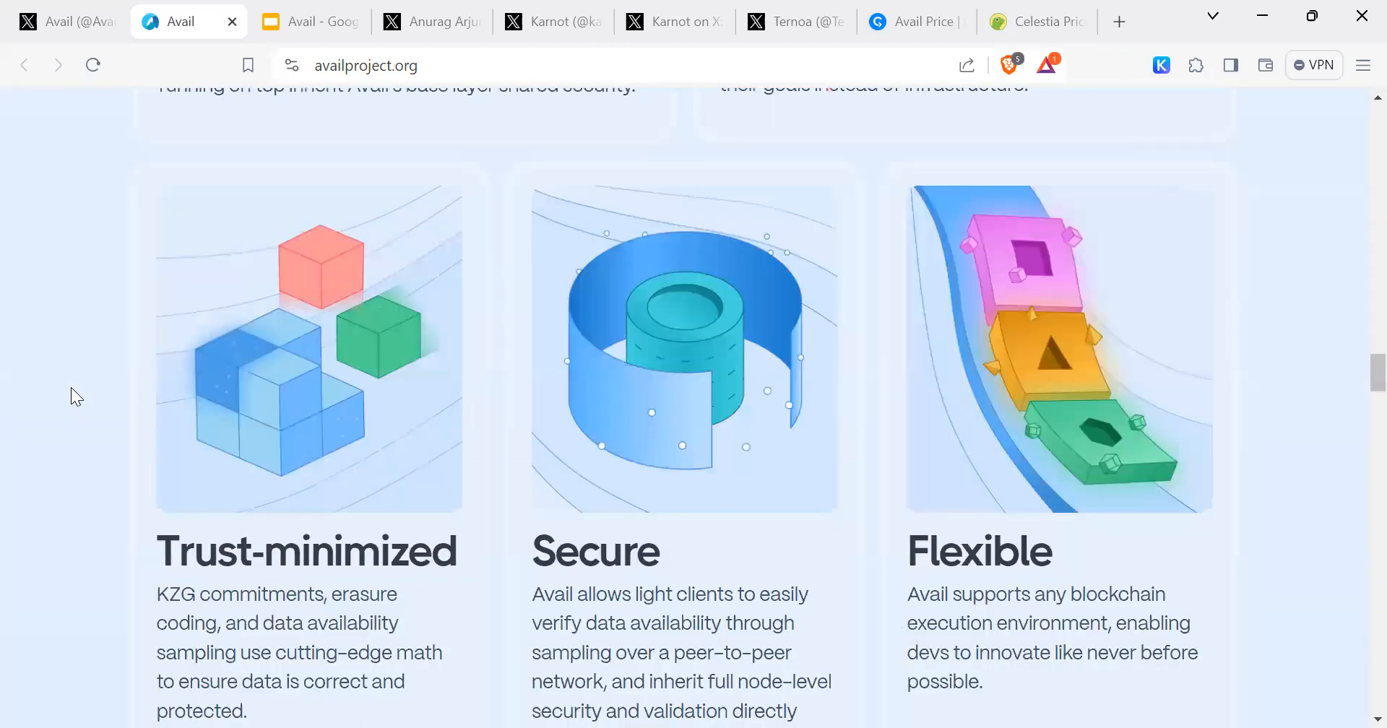
{"action": "scroll", "scroll_direction": "down", "scroll_amount": 3}
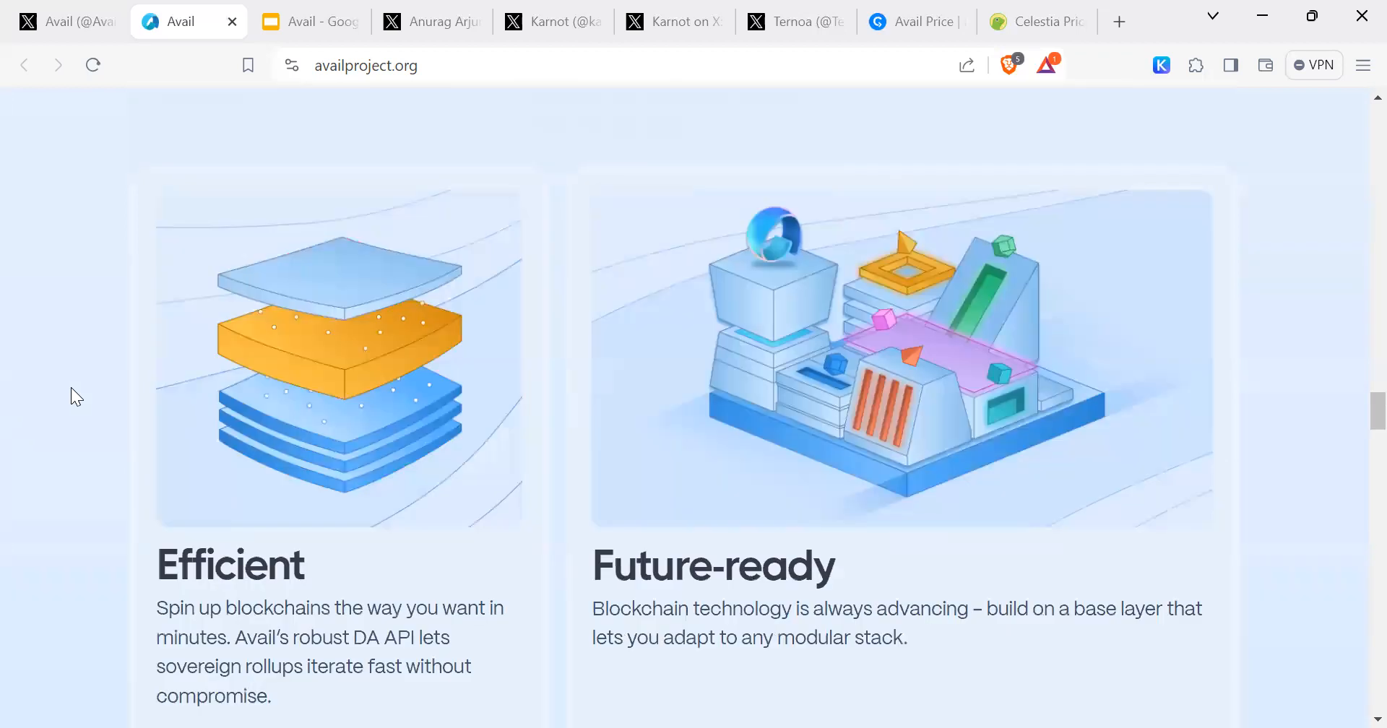
{"action": "scroll", "scroll_direction": "down", "scroll_amount": 3}
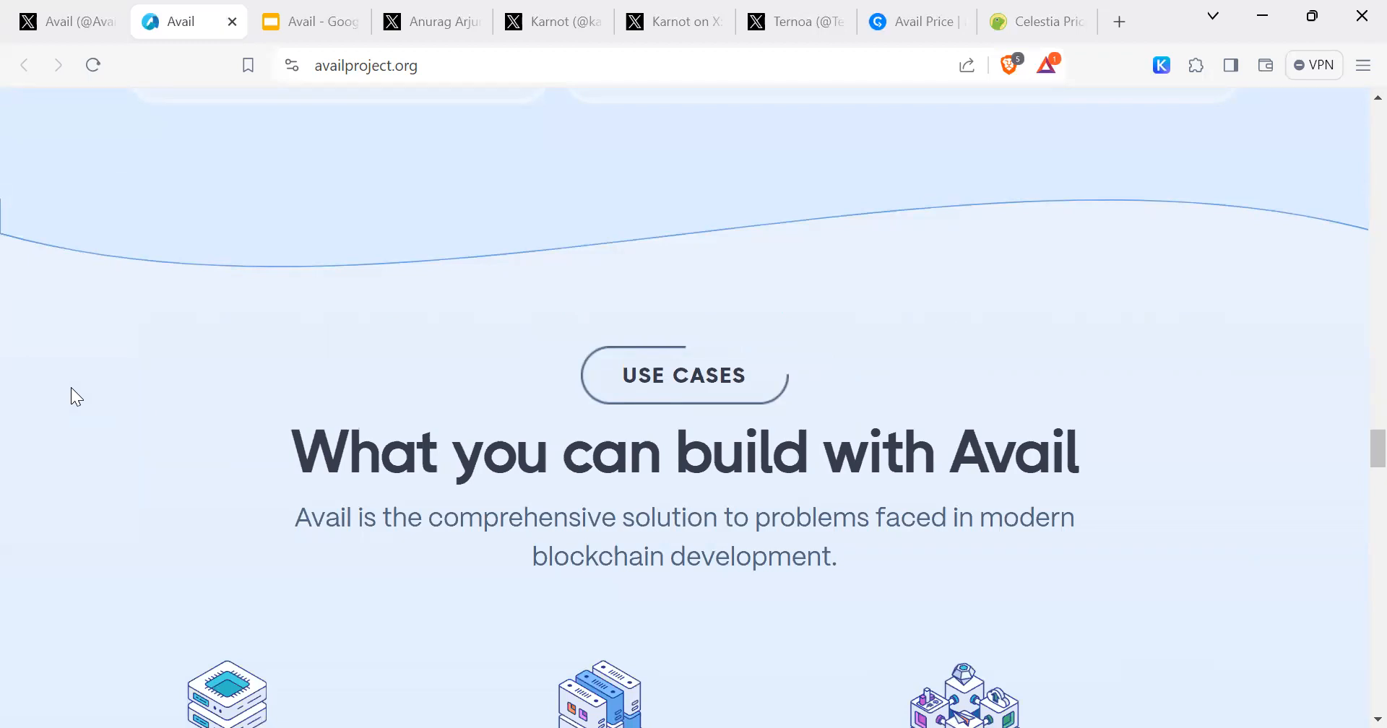
{"action": "scroll", "scroll_direction": "down", "scroll_amount": 3}
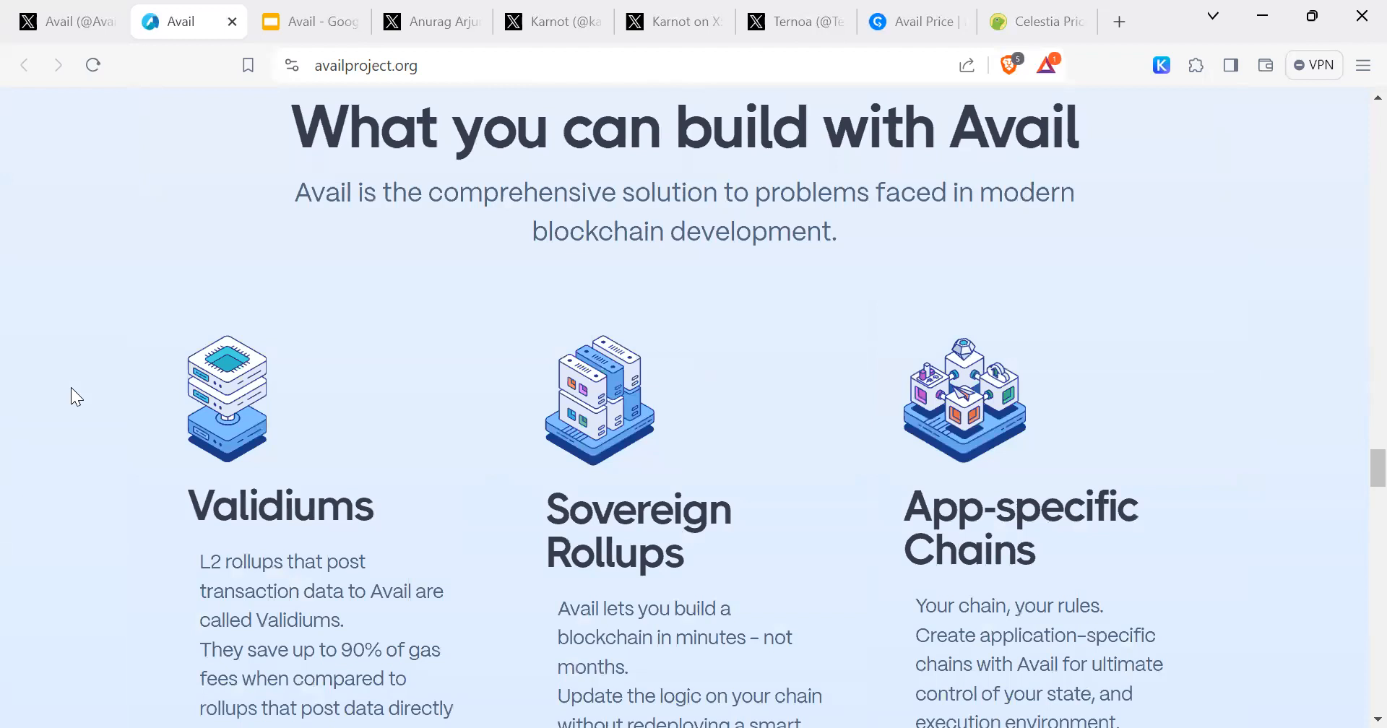
{"action": "scroll", "scroll_direction": "down", "scroll_amount": 3}
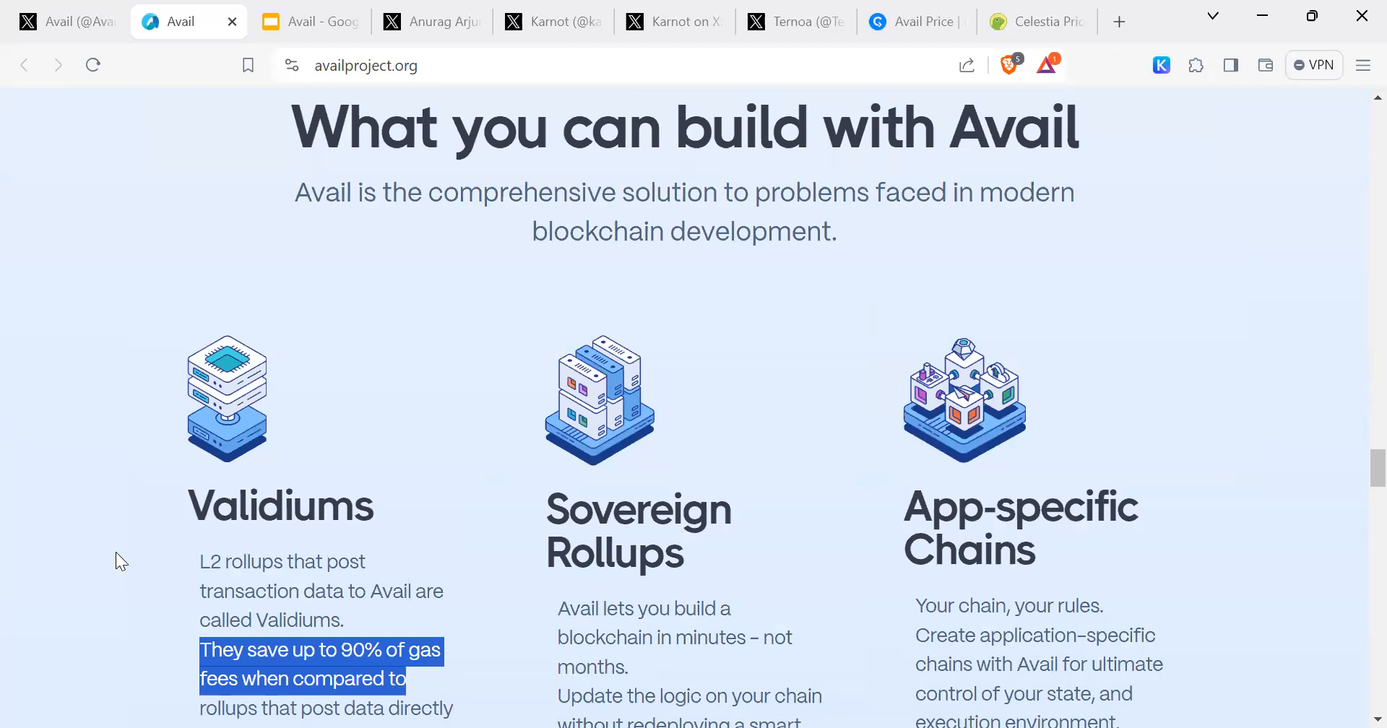
{"action": "scroll", "scroll_direction": "down", "scroll_amount": 3}
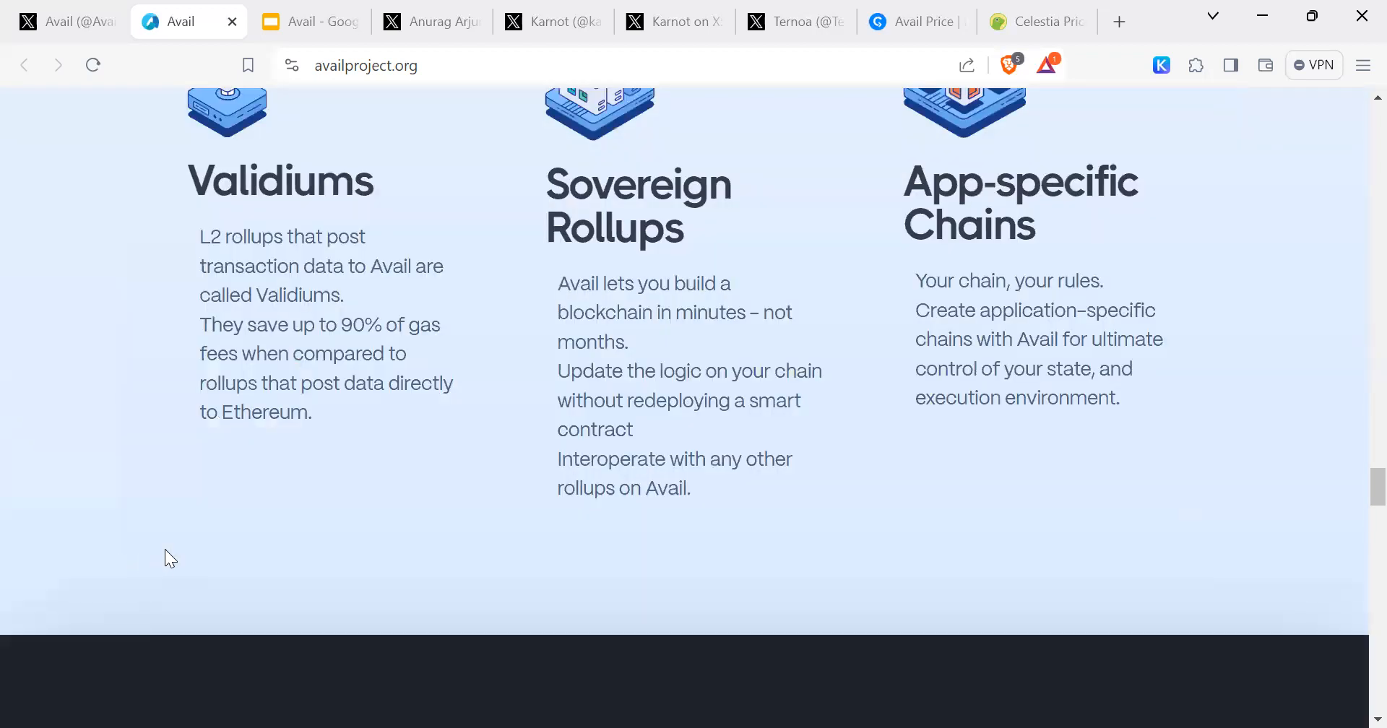
{"action": "scroll", "scroll_direction": "up", "scroll_amount": 3}
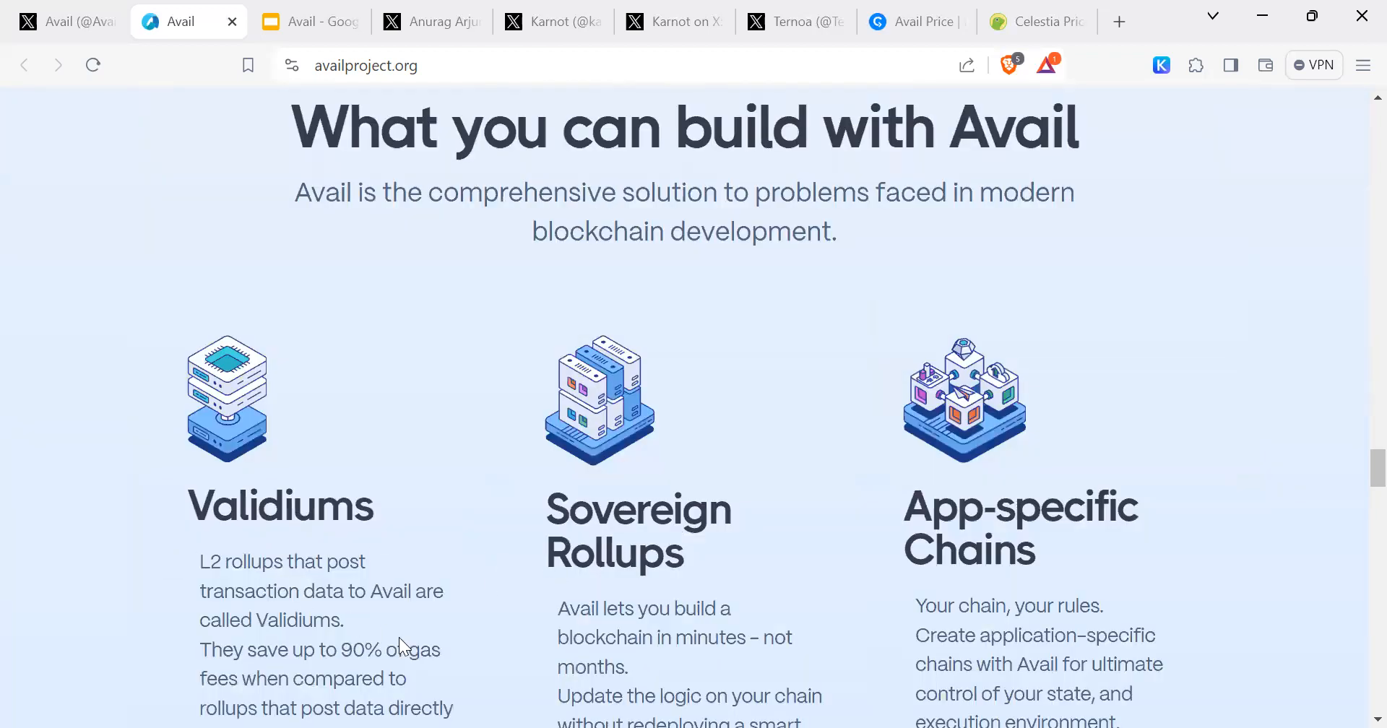
{"action": "mouse_move", "coordinate": [439, 566]}
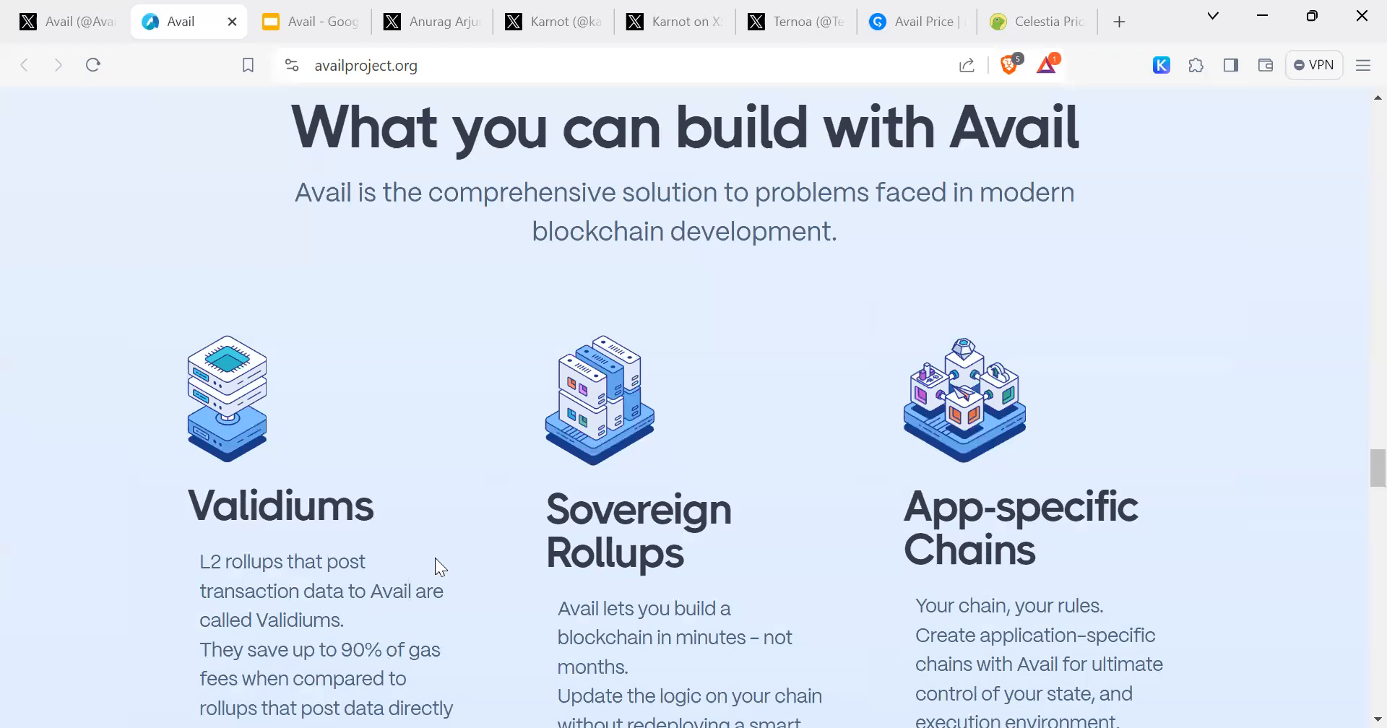
{"action": "mouse_move", "coordinate": [785, 586]}
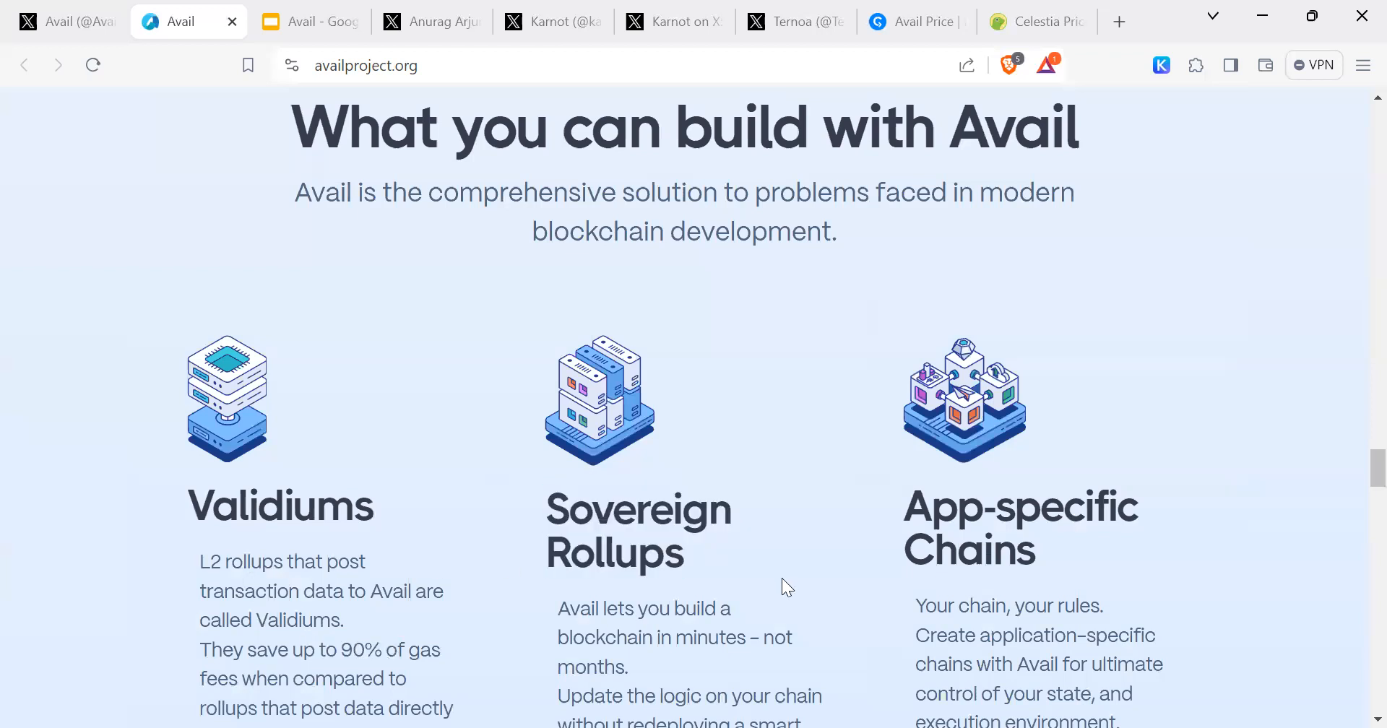
{"action": "mouse_move", "coordinate": [835, 599]}
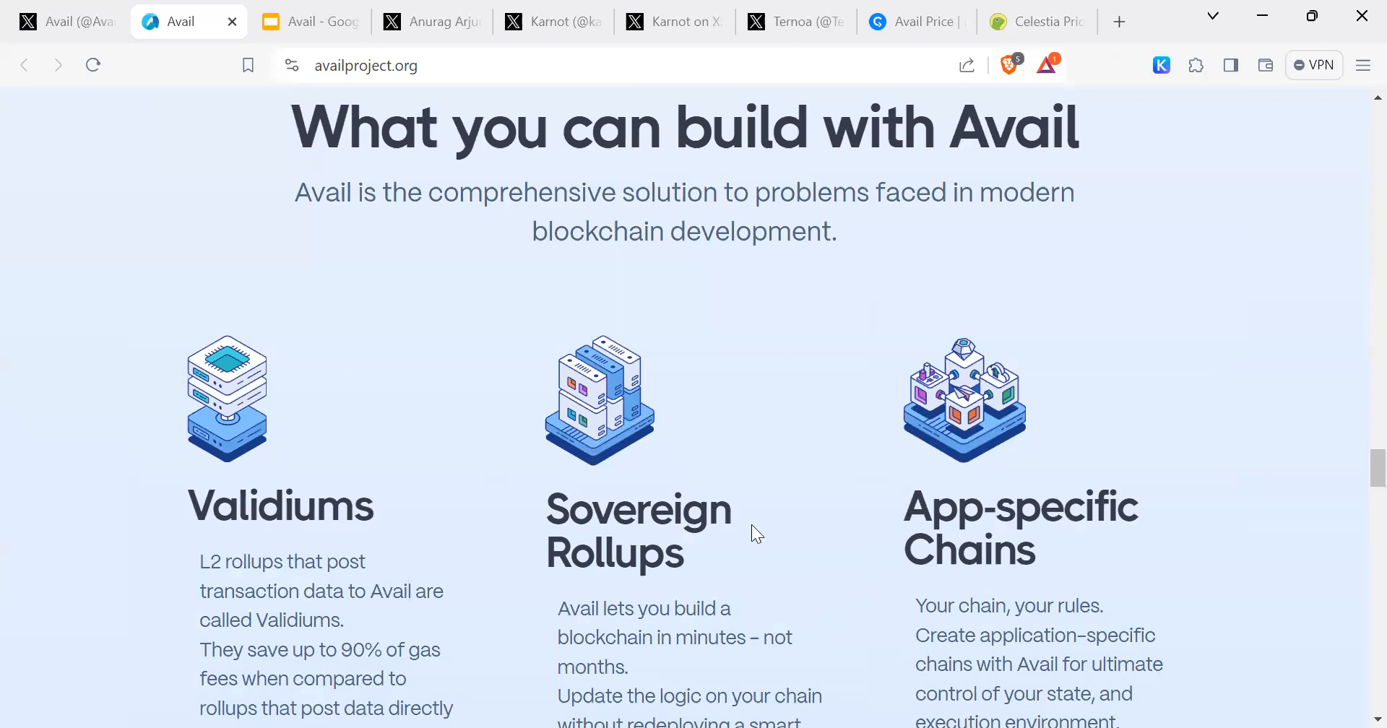
{"action": "mouse_move", "coordinate": [1217, 568]}
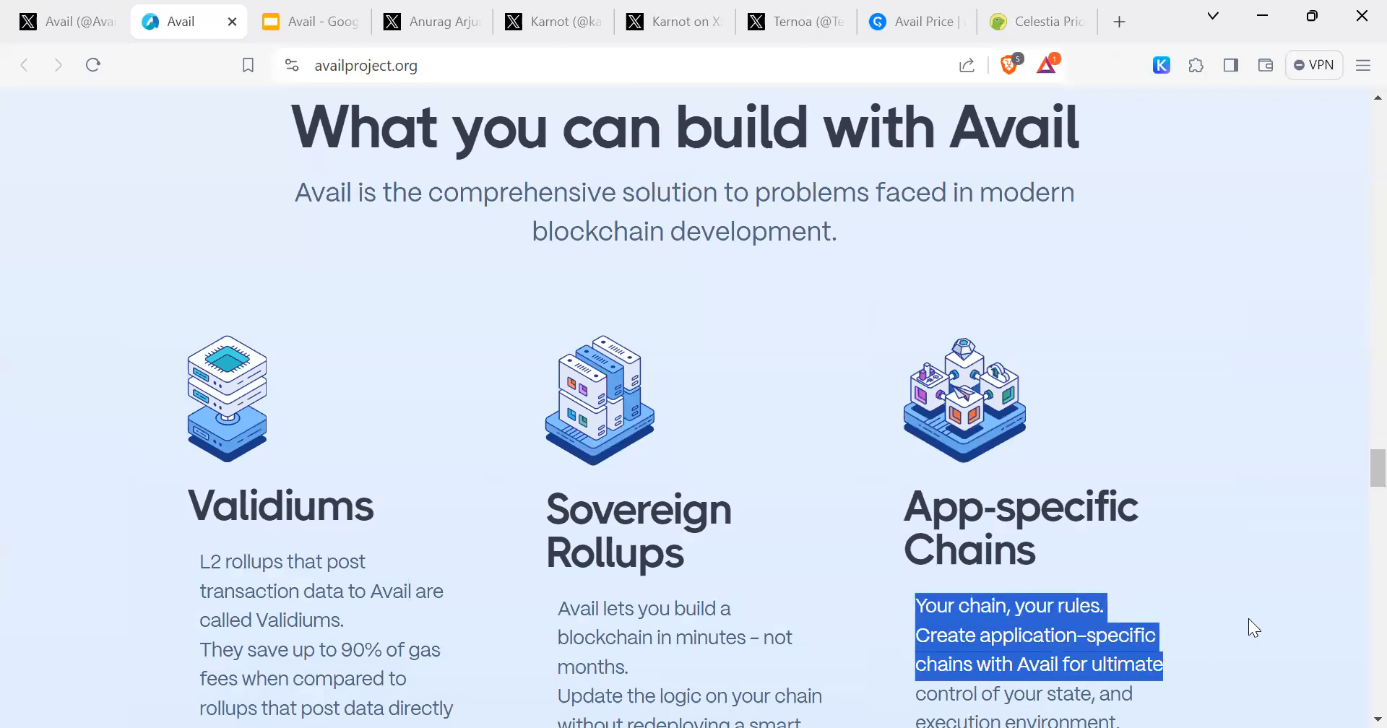
{"action": "scroll", "scroll_direction": "down", "scroll_amount": 3}
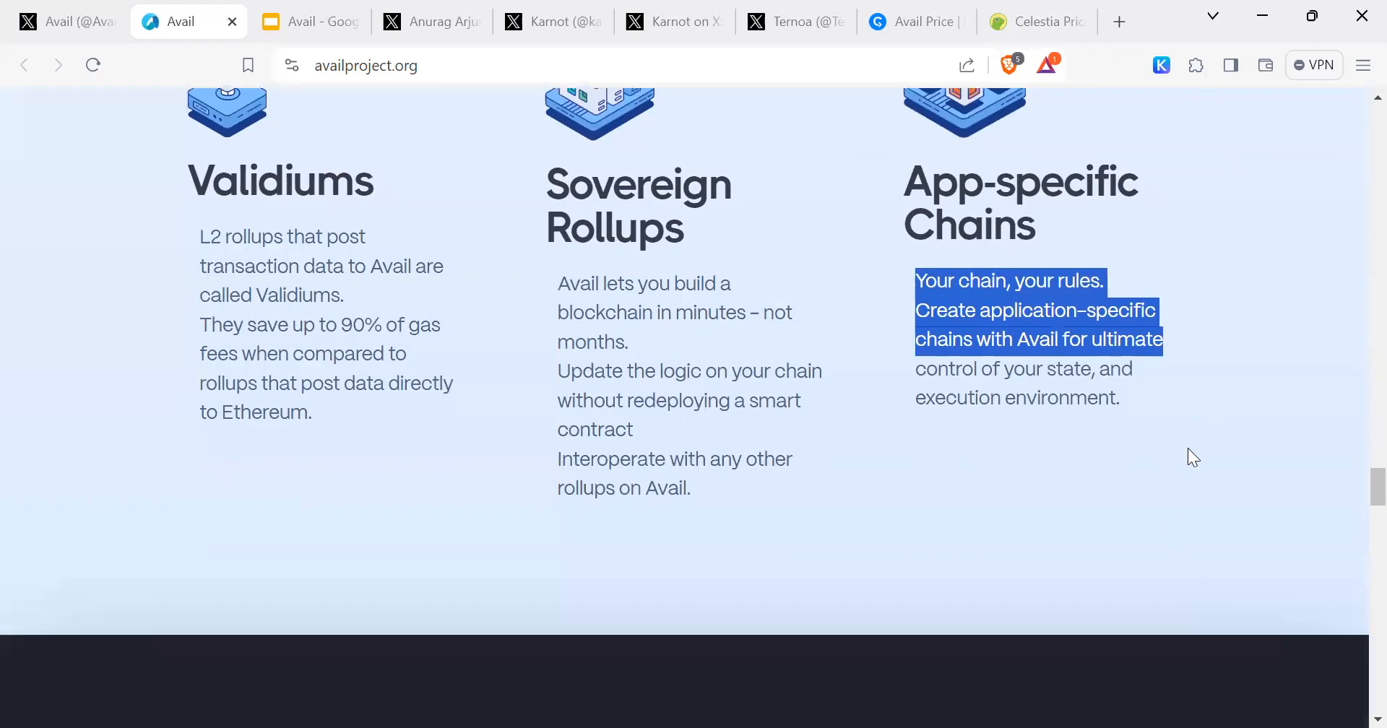
{"action": "scroll", "scroll_direction": "down", "scroll_amount": 3}
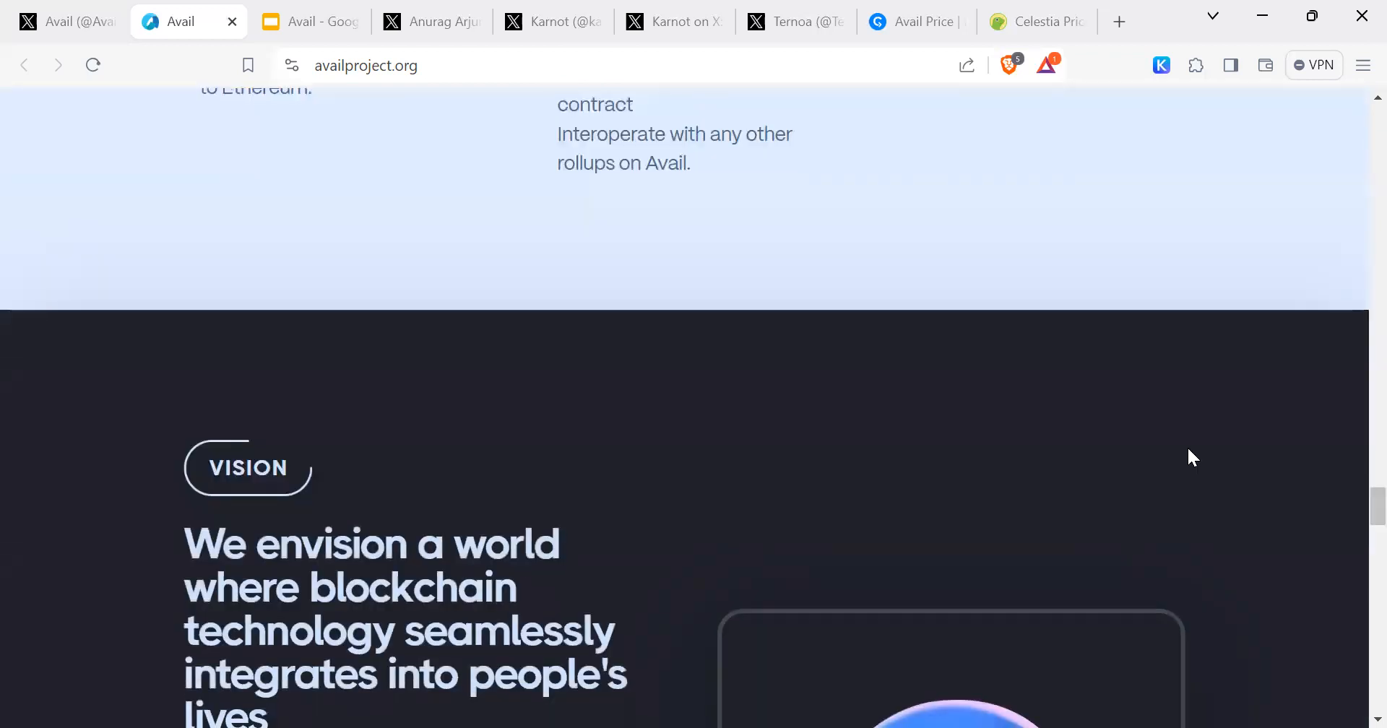
{"action": "mouse_move", "coordinate": [112, 534]}
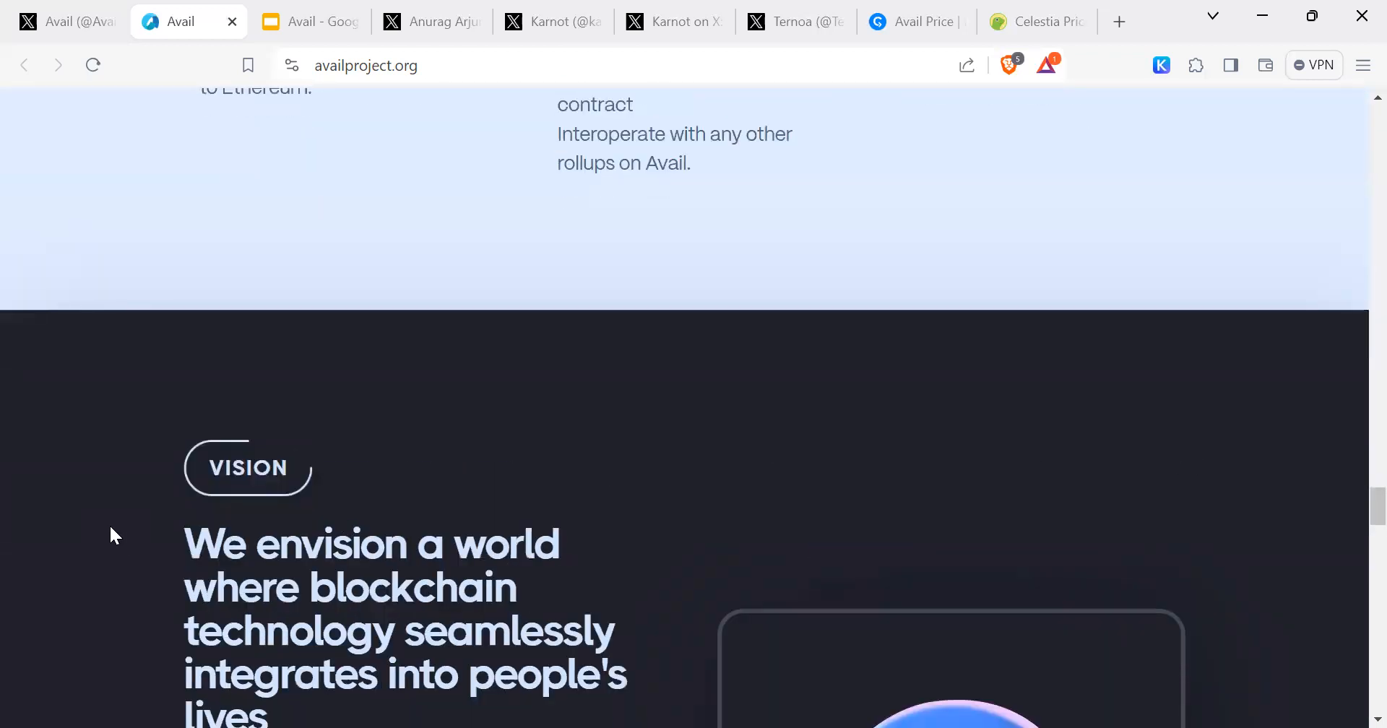
{"action": "mouse_move", "coordinate": [79, 542]}
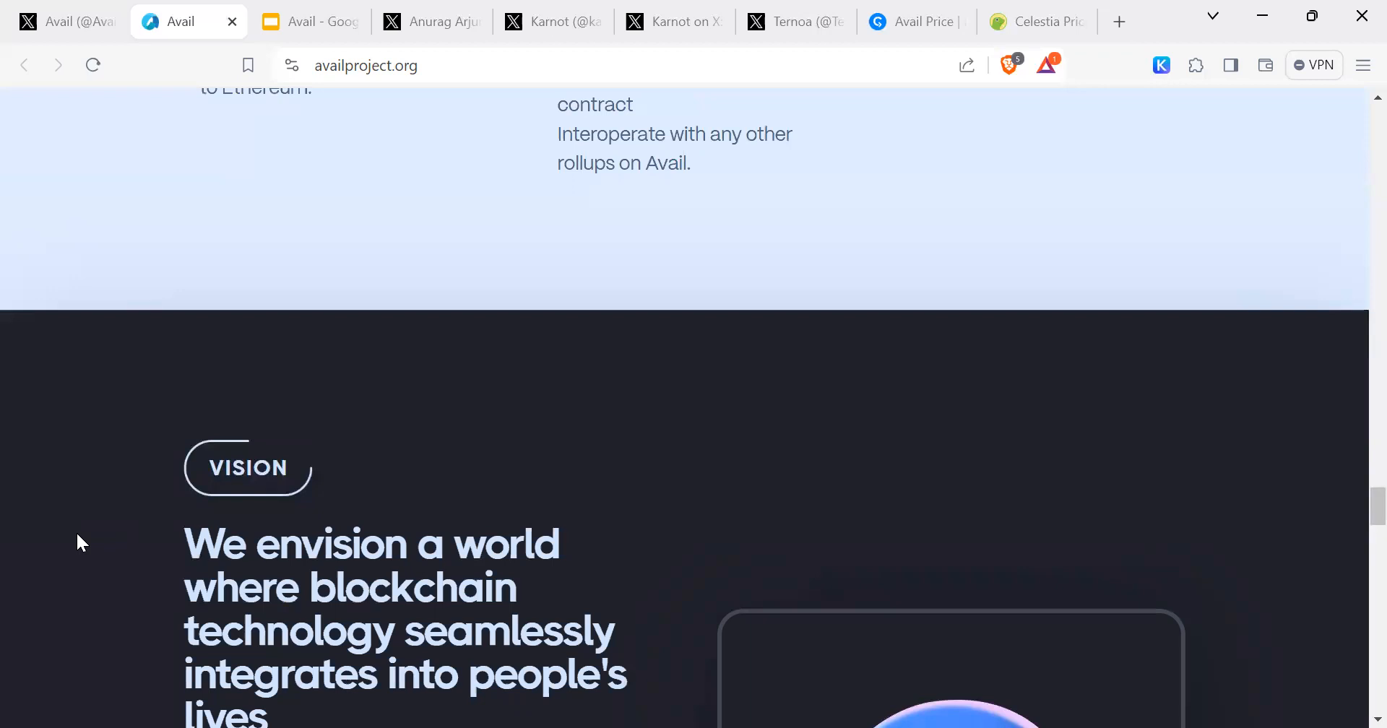
{"action": "scroll", "scroll_direction": "down", "scroll_amount": 3}
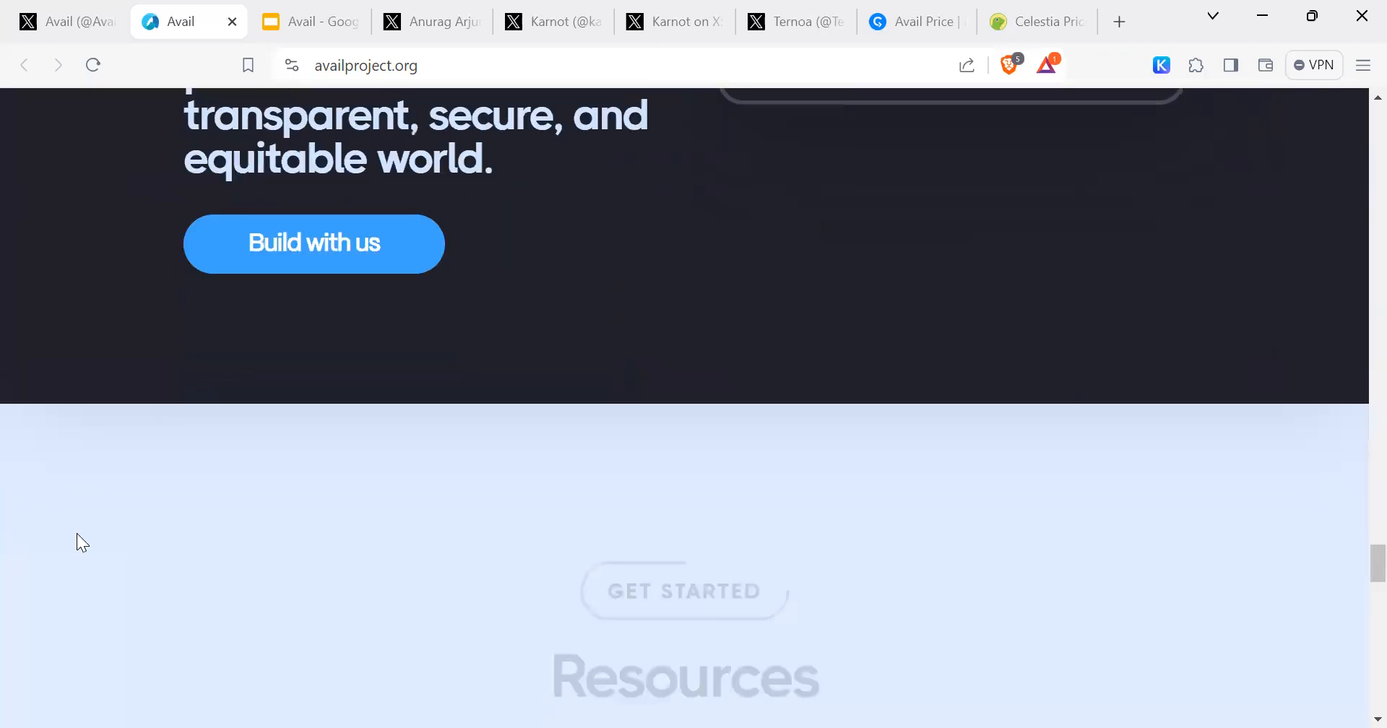
{"action": "scroll", "scroll_direction": "down", "scroll_amount": 3}
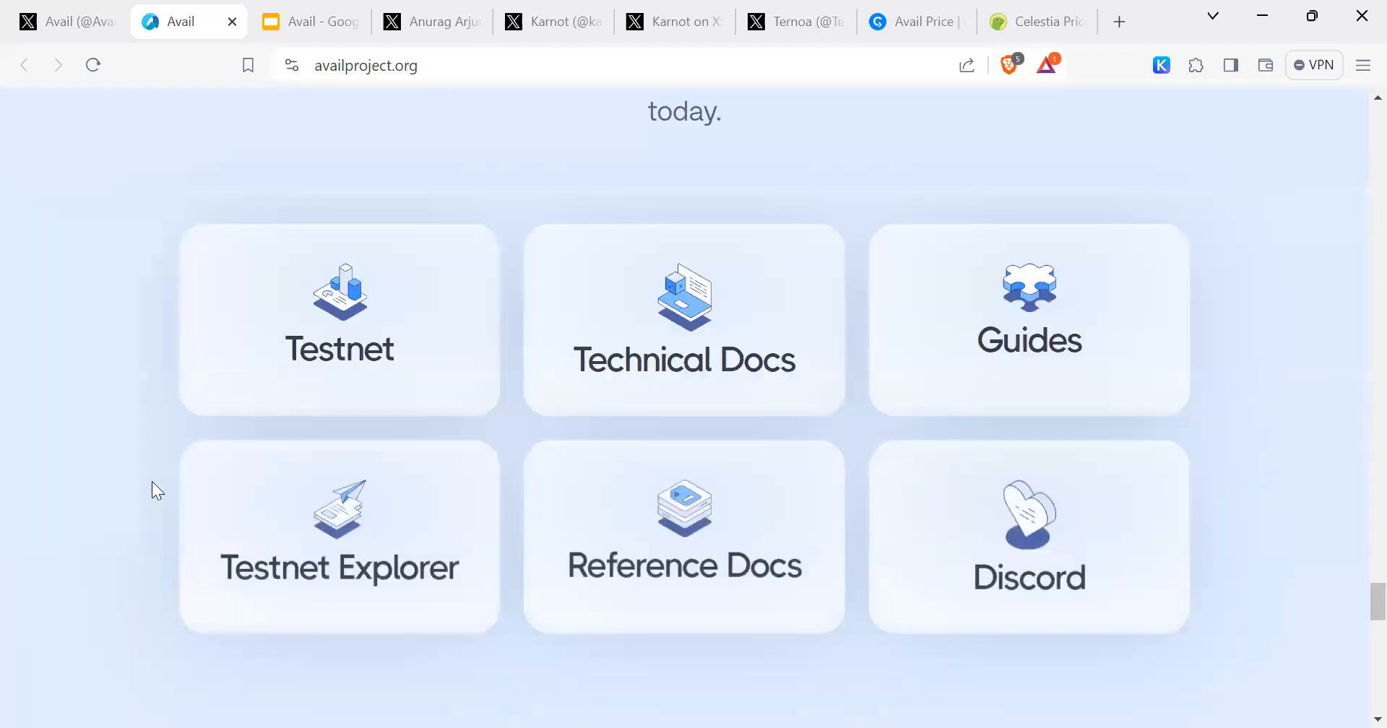
{"action": "scroll", "scroll_direction": "up", "scroll_amount": 3}
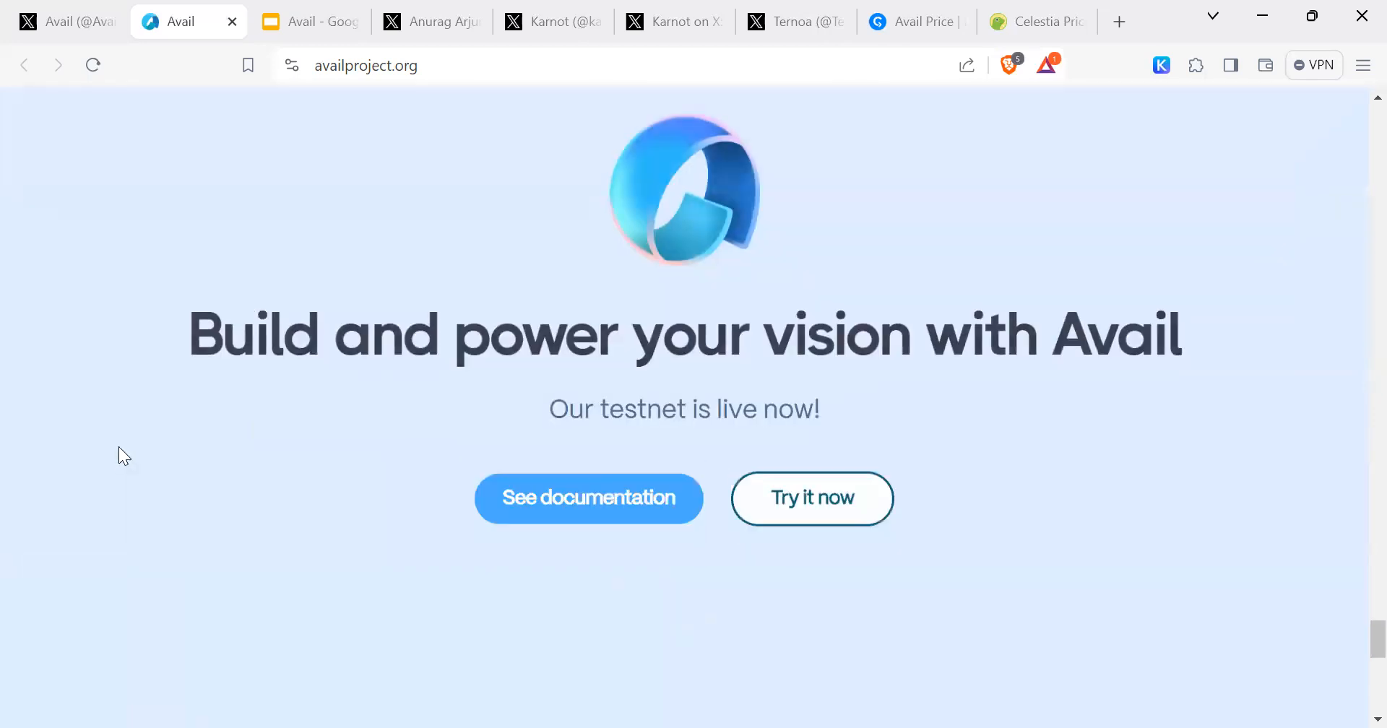
{"action": "scroll", "scroll_direction": "down", "scroll_amount": 3}
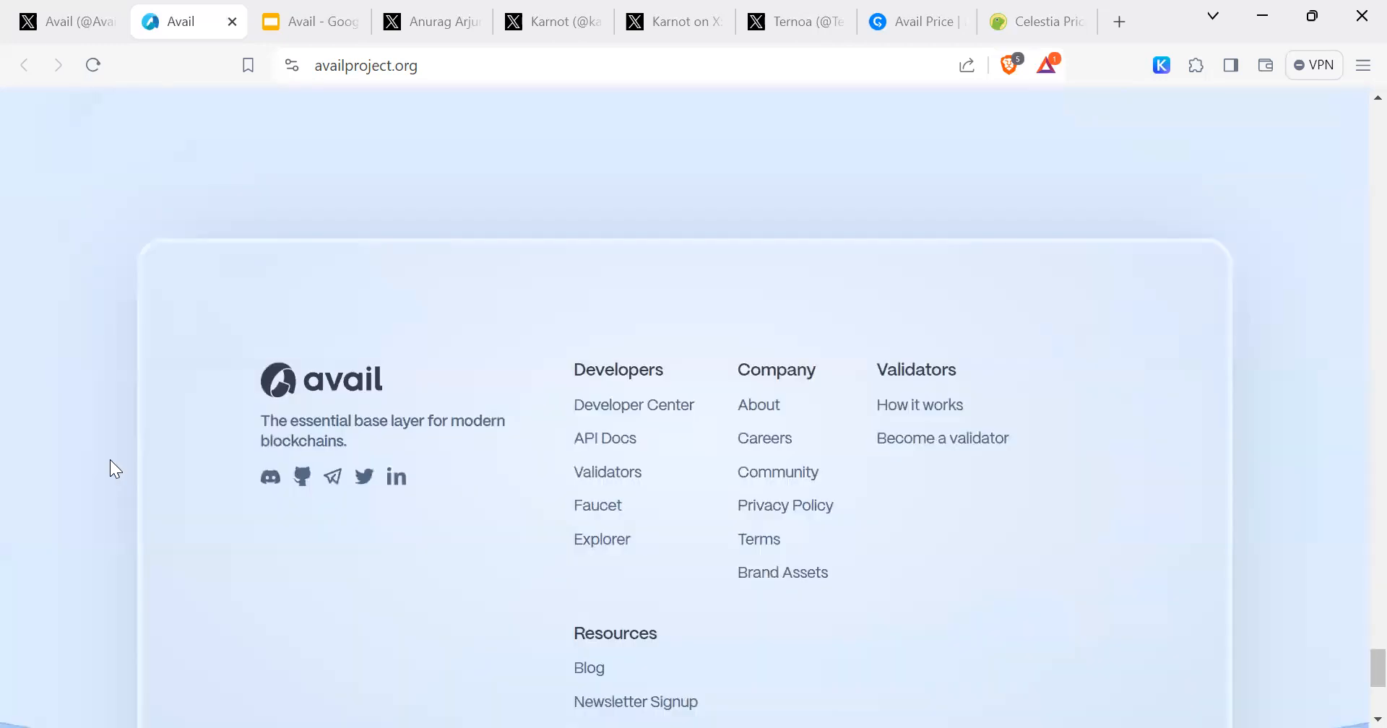
{"action": "scroll", "scroll_direction": "up", "scroll_amount": 3}
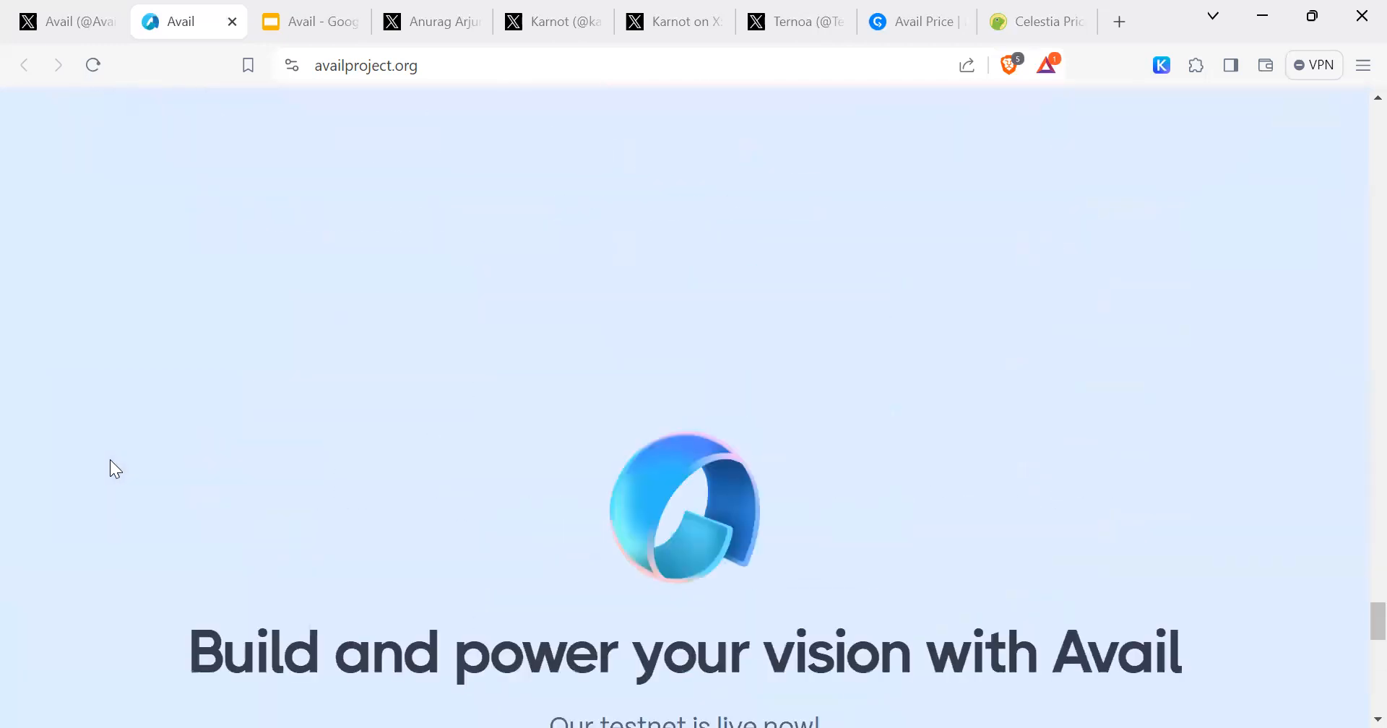
{"action": "scroll", "scroll_direction": "down", "scroll_amount": 3}
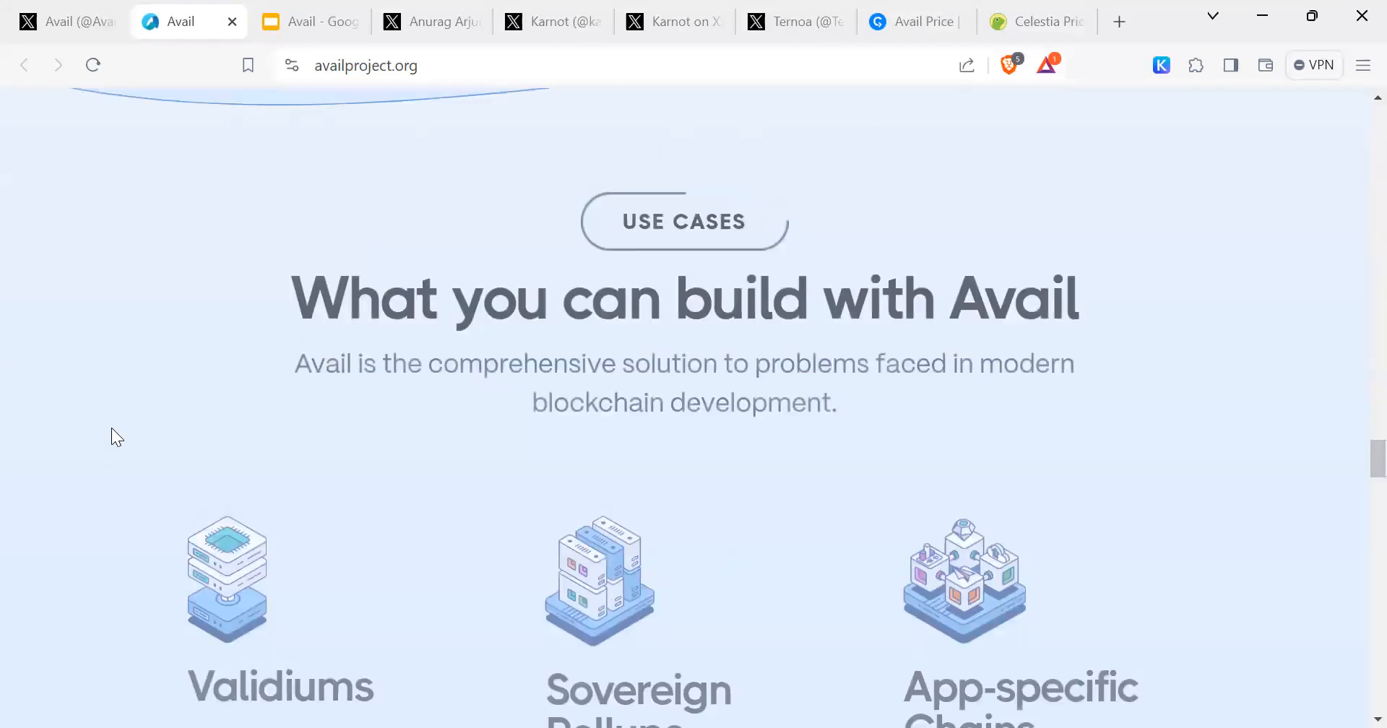
View Anurag Arjun's X profile and the Polygon profile from his bio, then close the Polygon tab
{"action": "left_click", "coordinate": [67, 22]}
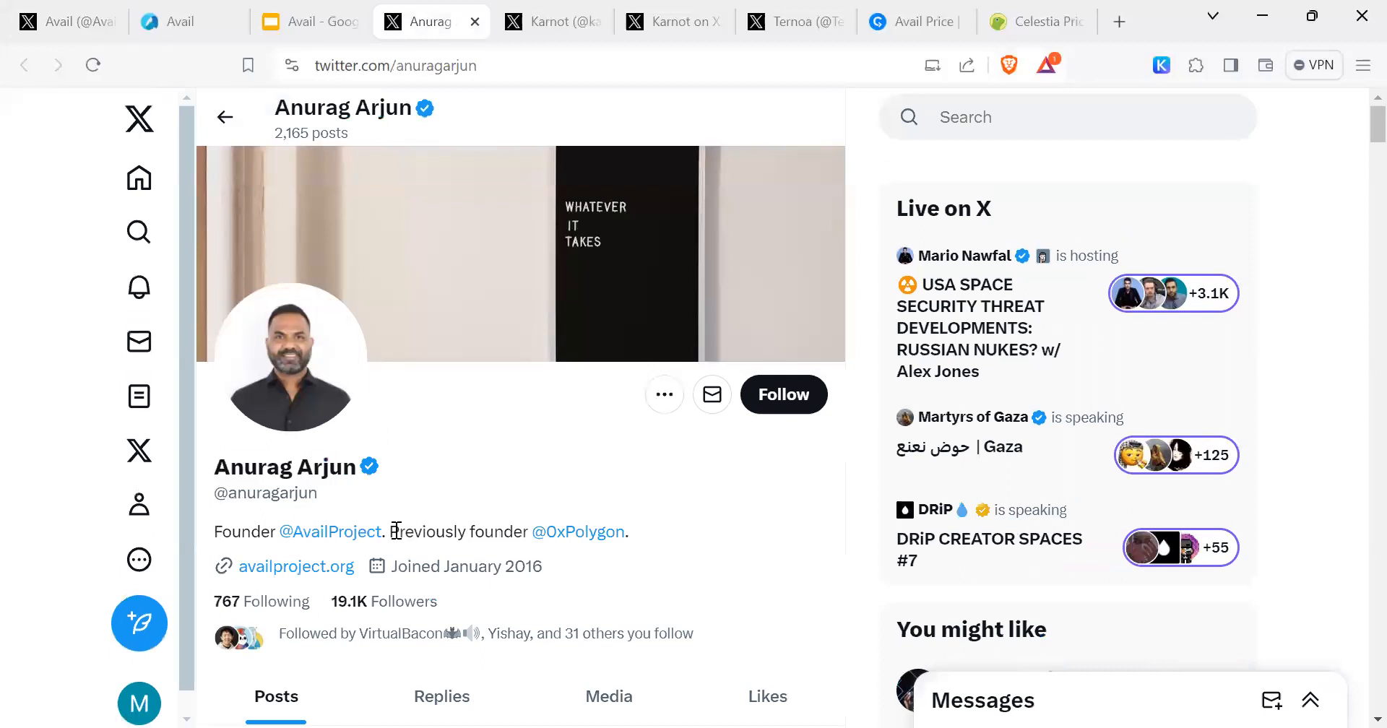
{"action": "mouse_move", "coordinate": [584, 555]}
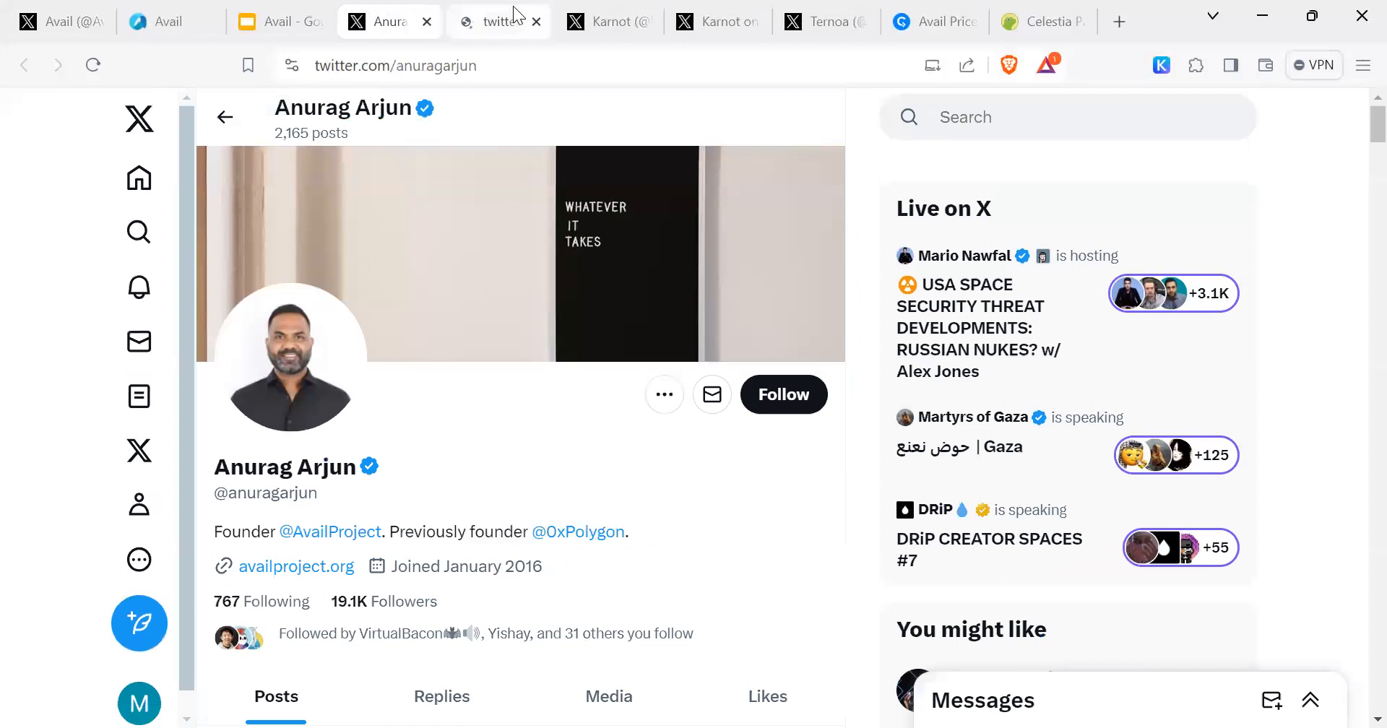
{"action": "left_click", "coordinate": [579, 532]}
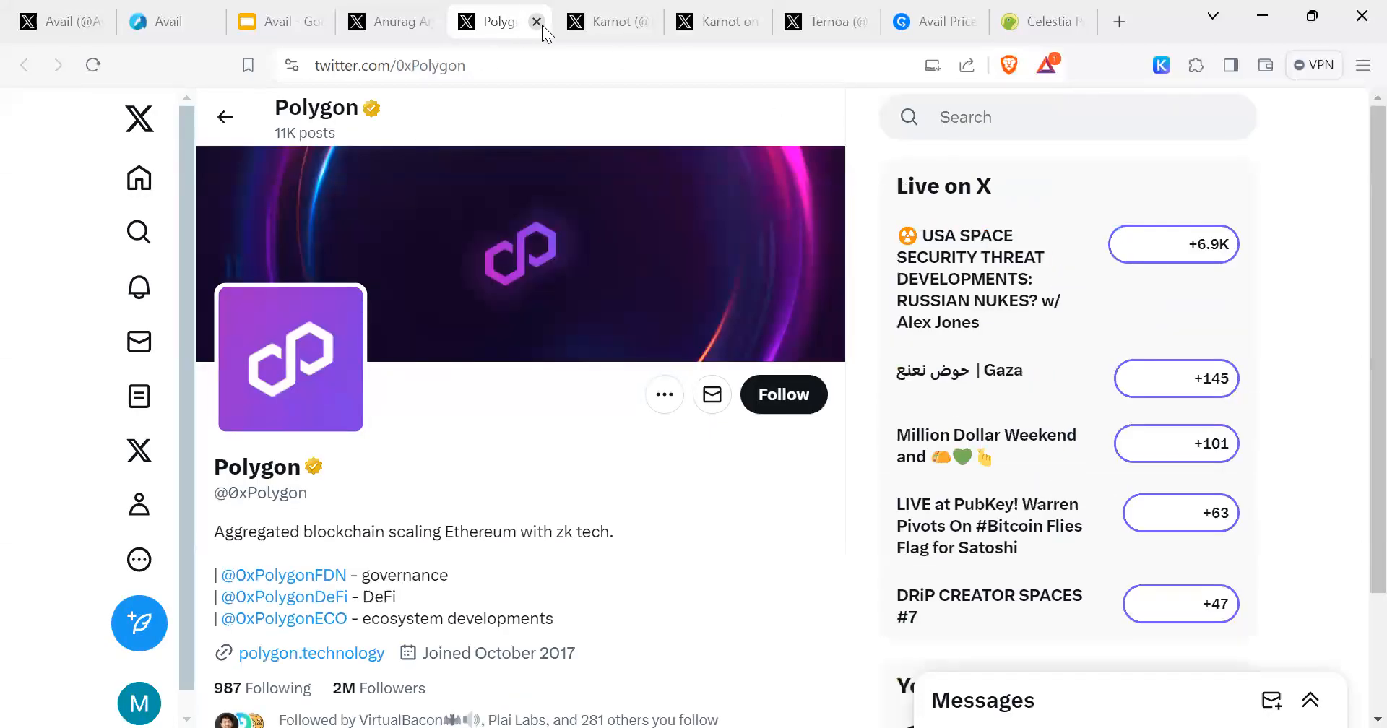
{"action": "left_click", "coordinate": [534, 22]}
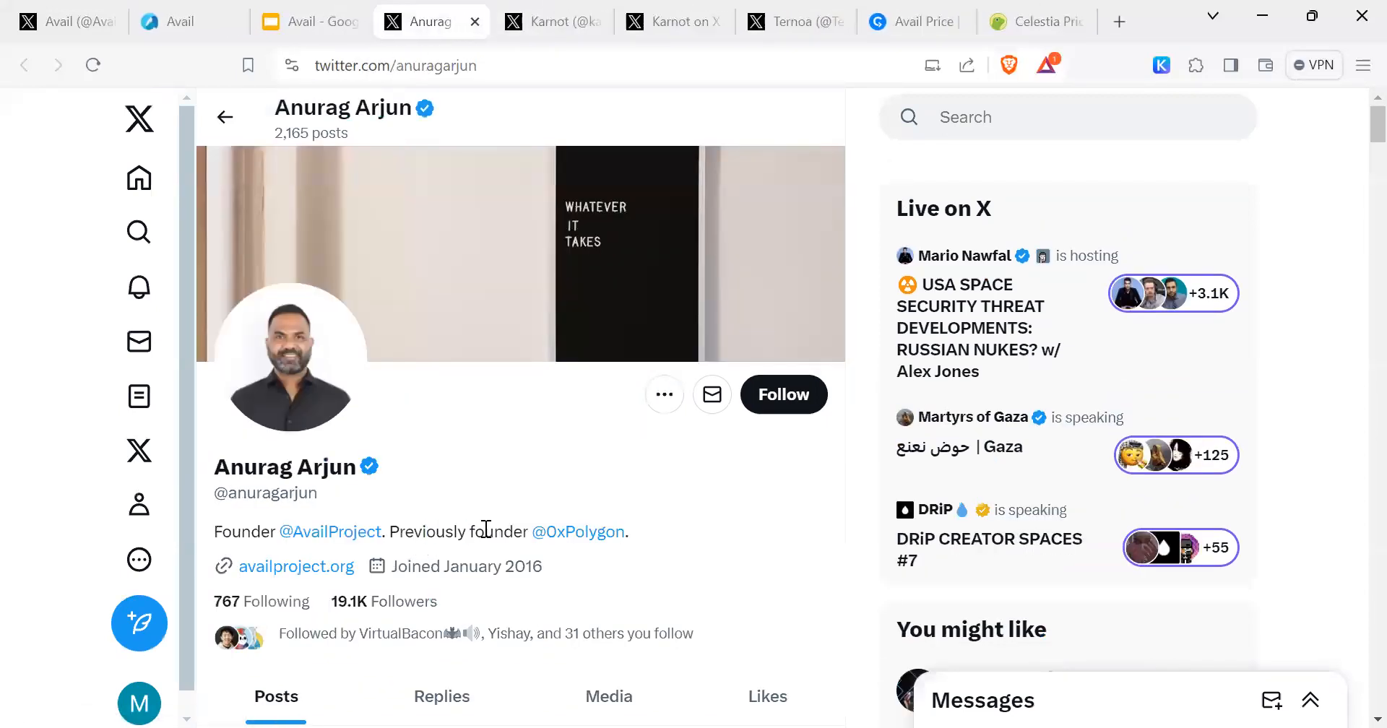
{"action": "mouse_move", "coordinate": [293, 497]}
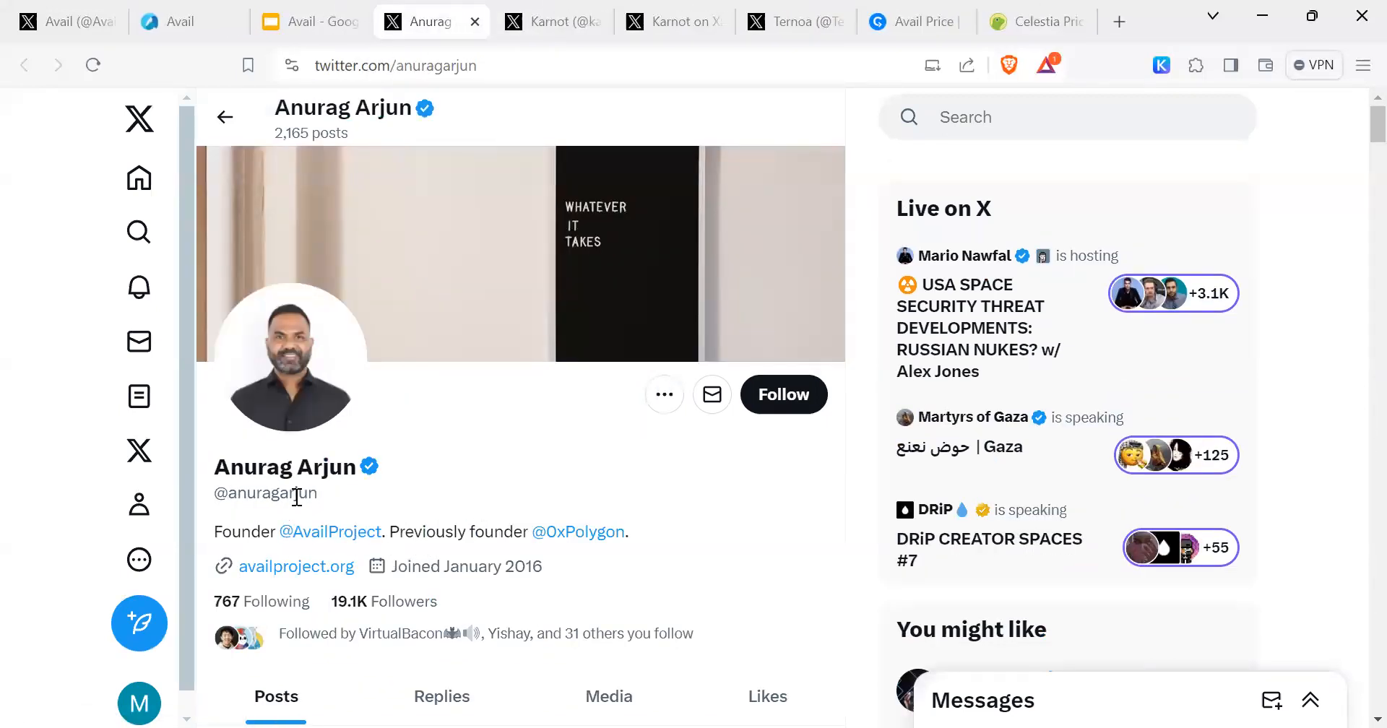
{"action": "mouse_move", "coordinate": [475, 517]}
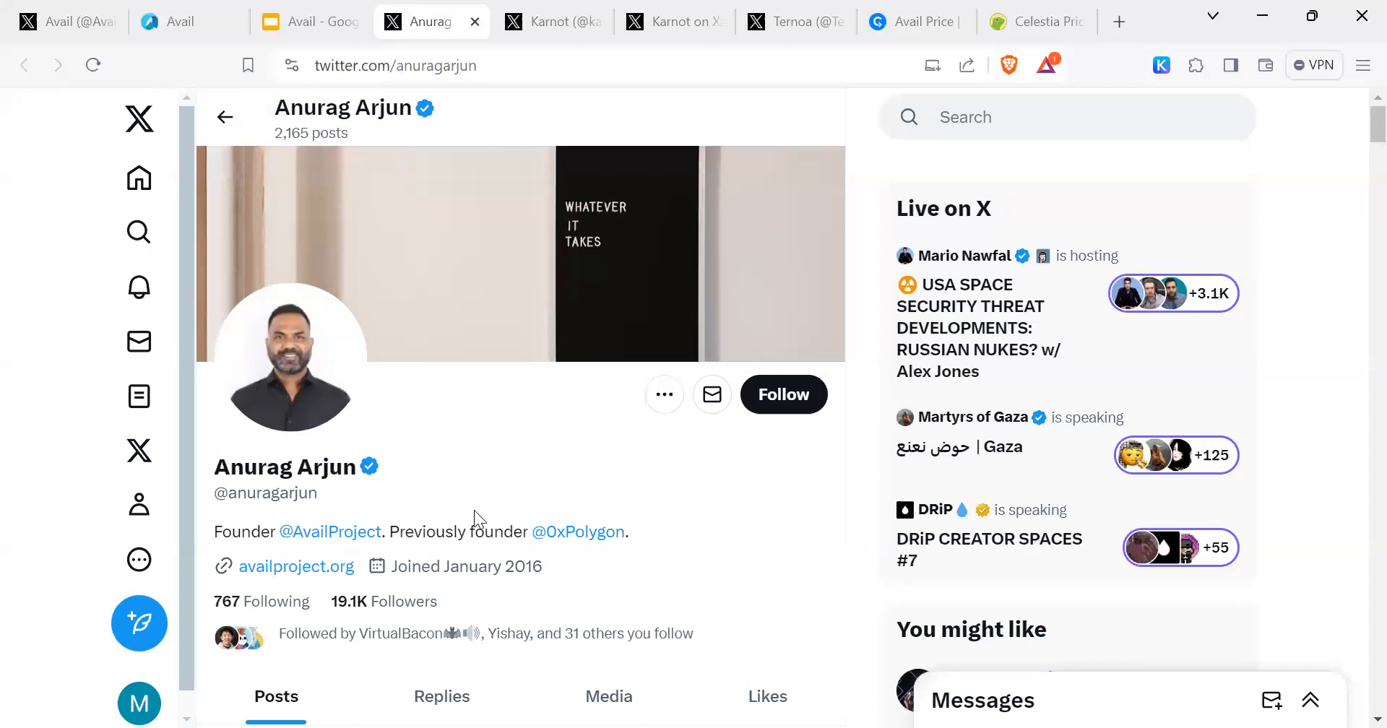
{"action": "scroll", "scroll_direction": "down", "scroll_amount": 3}
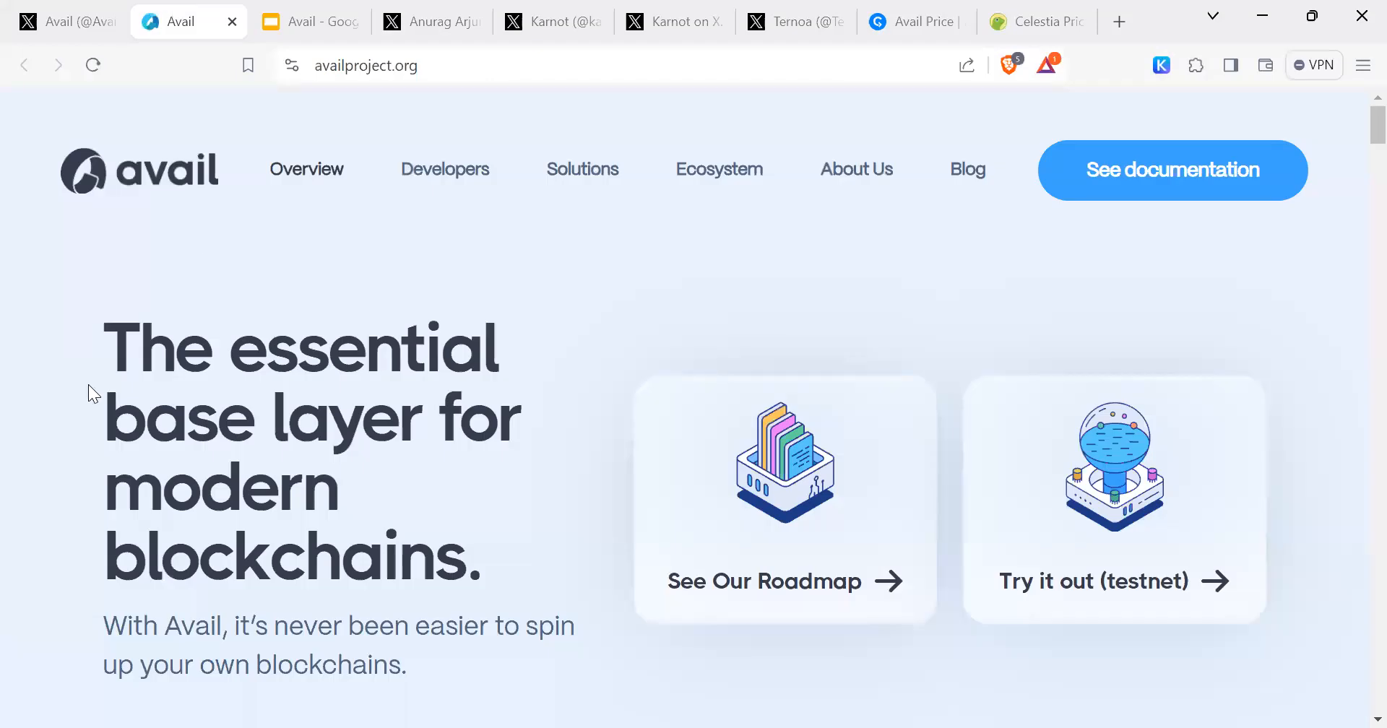
{"action": "mouse_move", "coordinate": [765, 582]}
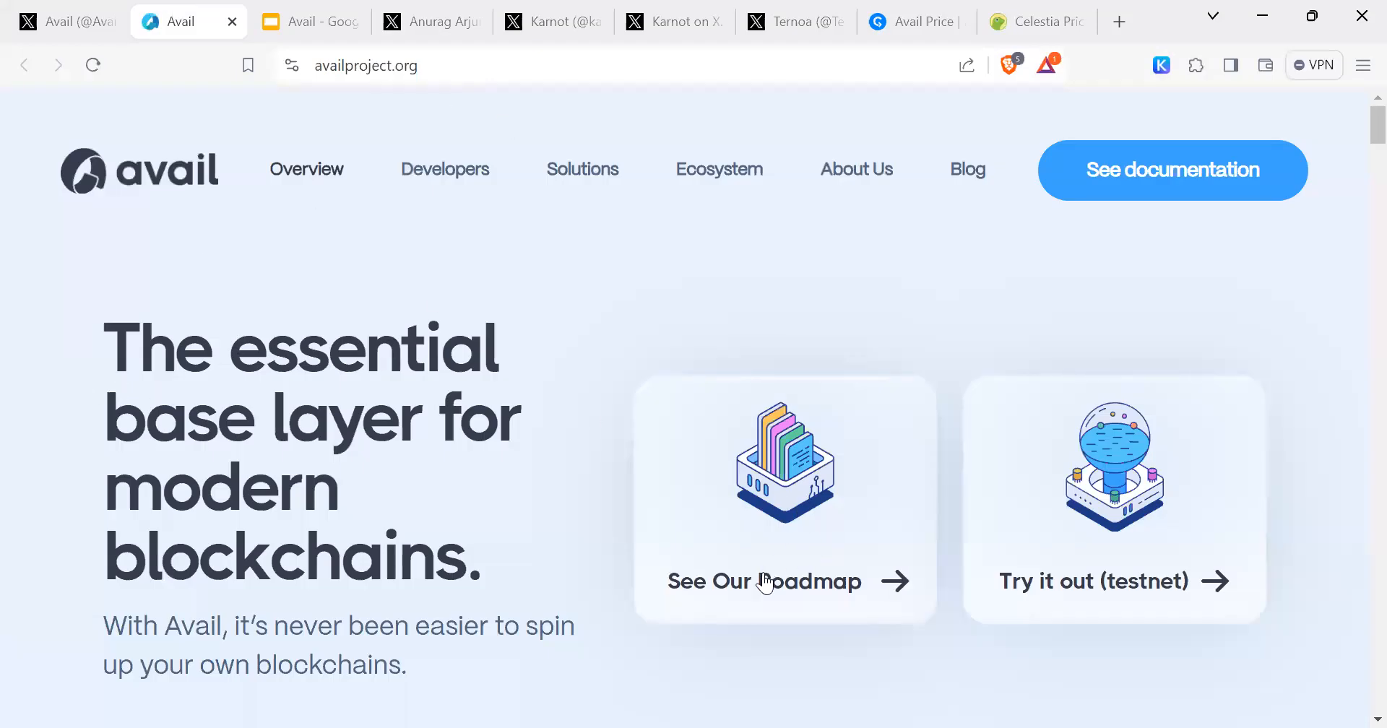
Open Avail's About Us roadmap and read the timeline from 2017 through the 2024 Mainnet launch
{"action": "left_click", "coordinate": [765, 580]}
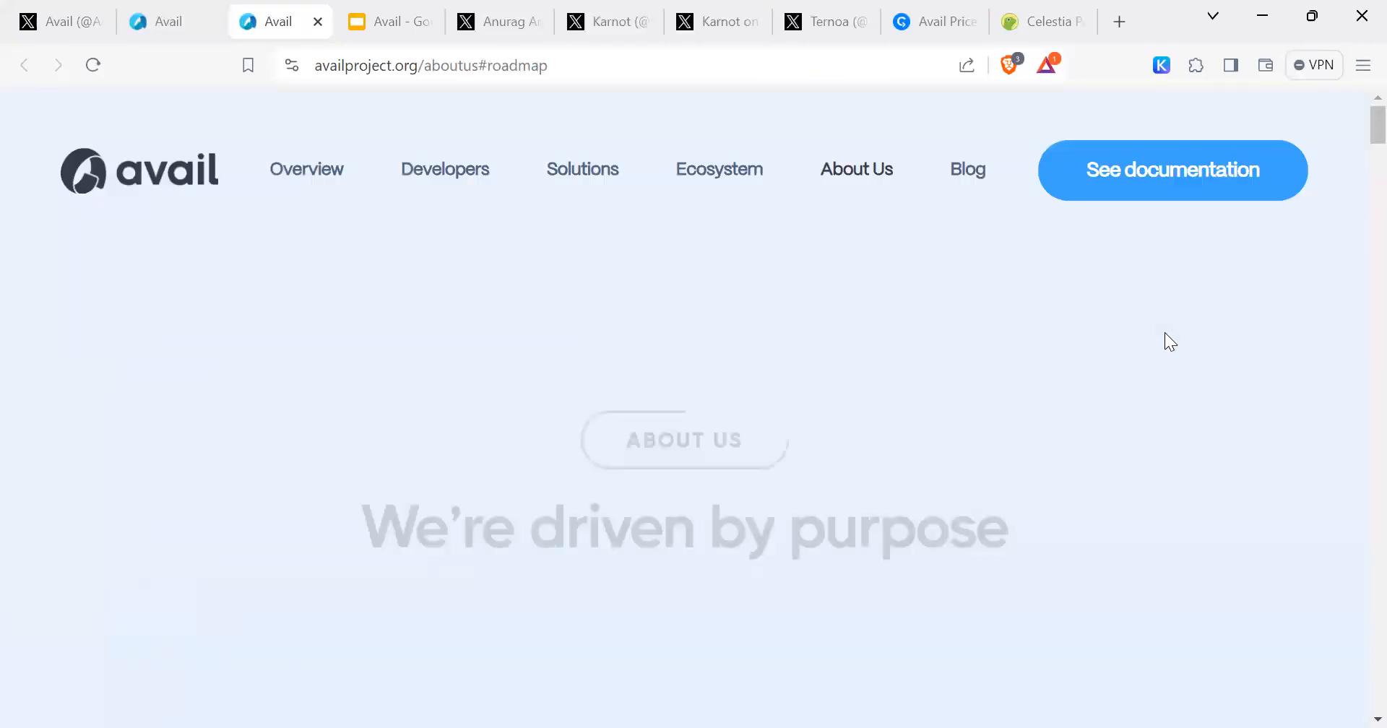
{"action": "scroll", "scroll_direction": "down", "scroll_amount": 3}
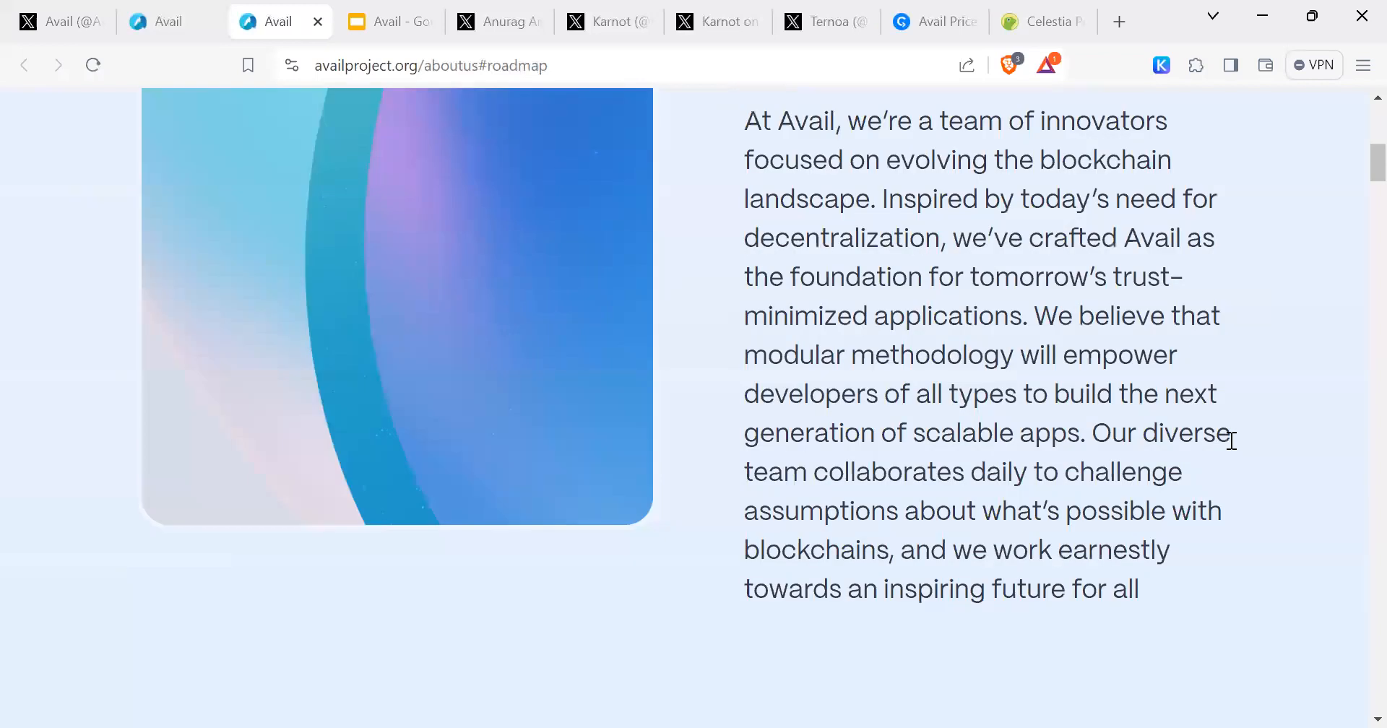
{"action": "scroll", "scroll_direction": "down", "scroll_amount": 3}
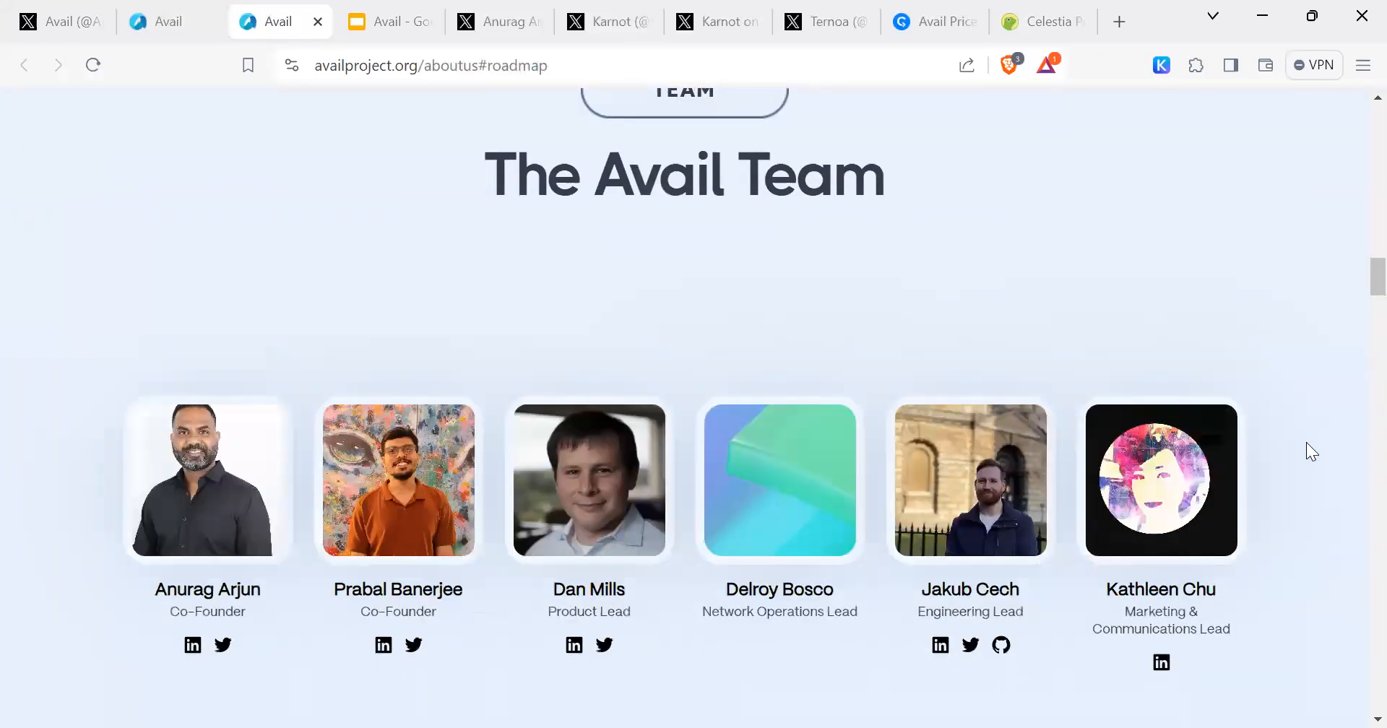
{"action": "scroll", "scroll_direction": "down", "scroll_amount": 3}
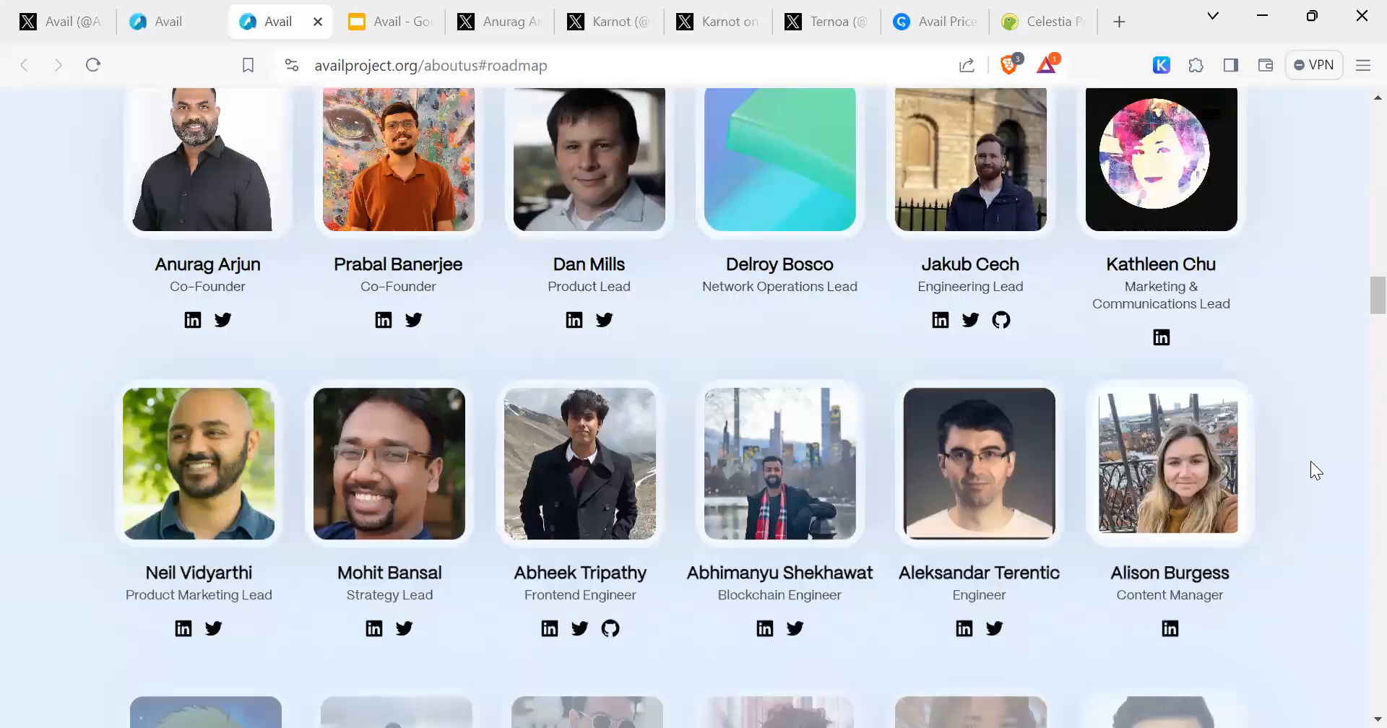
{"action": "scroll", "scroll_direction": "down", "scroll_amount": 3}
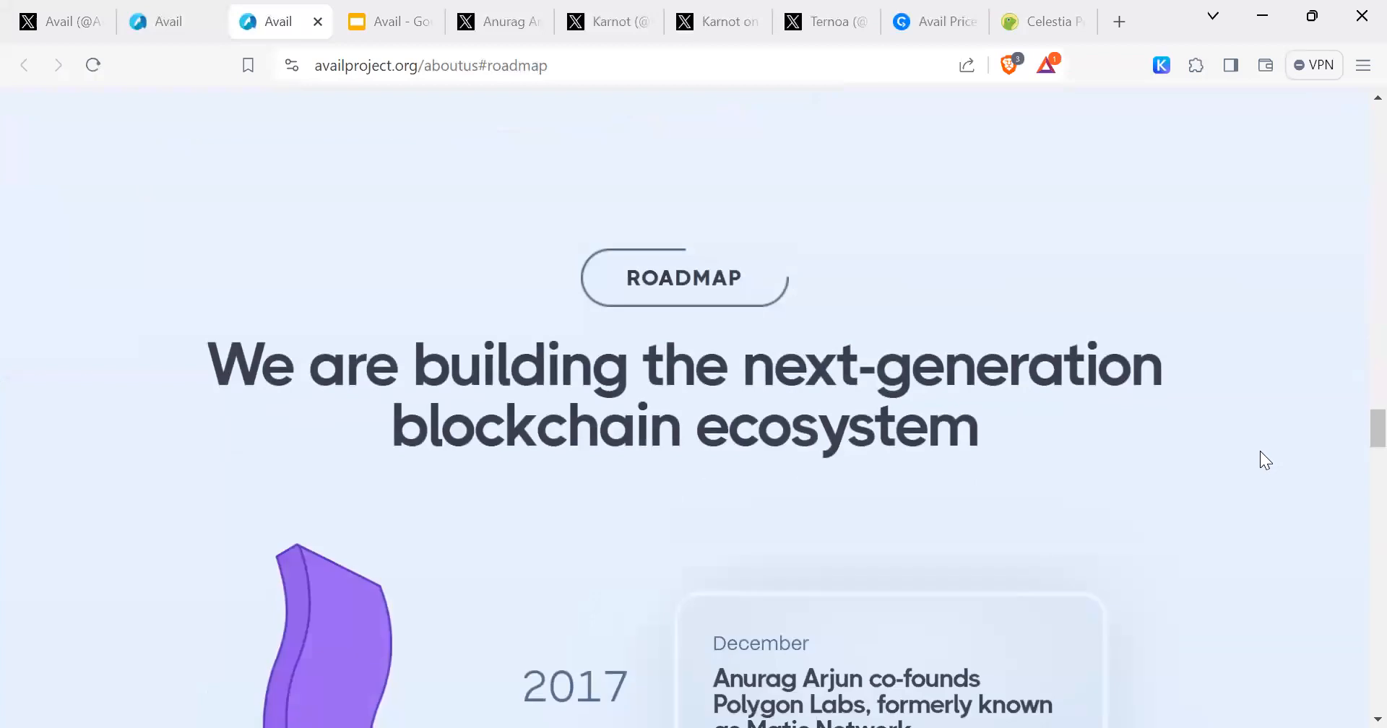
{"action": "scroll", "scroll_direction": "down", "scroll_amount": 3}
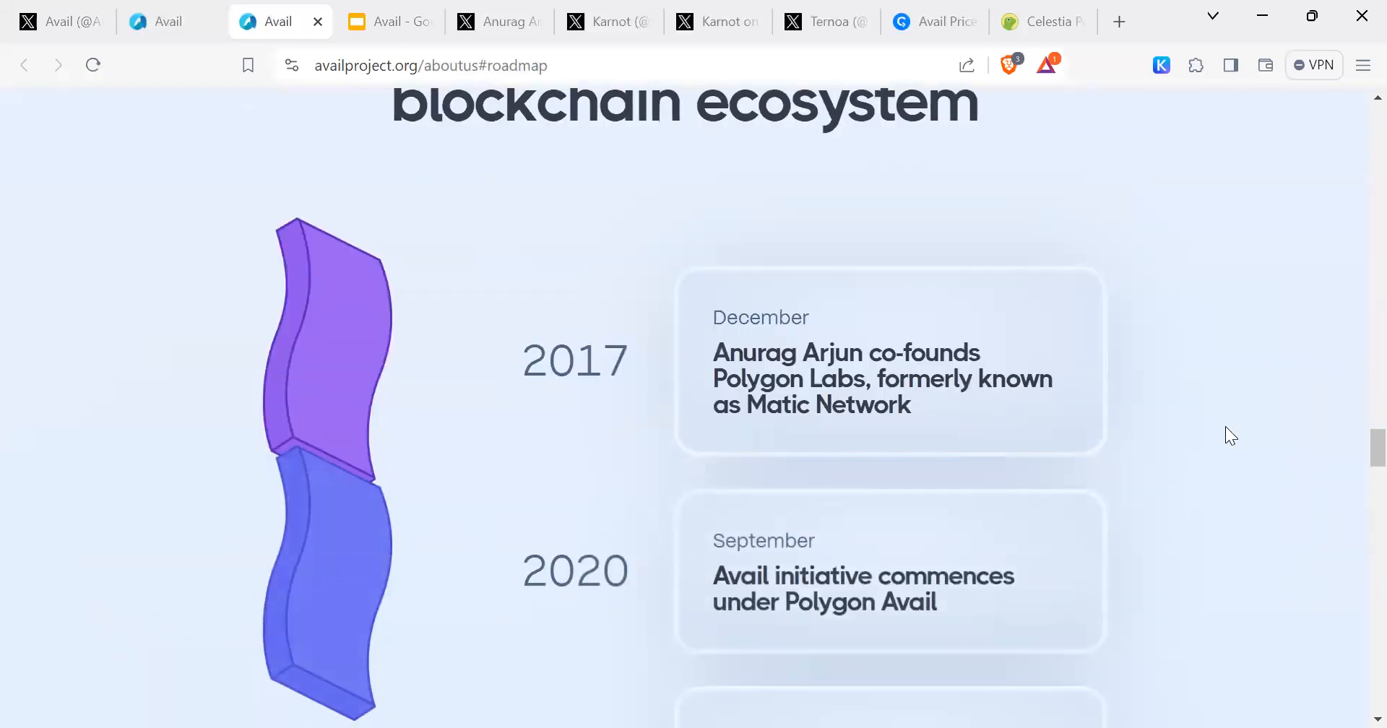
{"action": "mouse_move", "coordinate": [721, 387]}
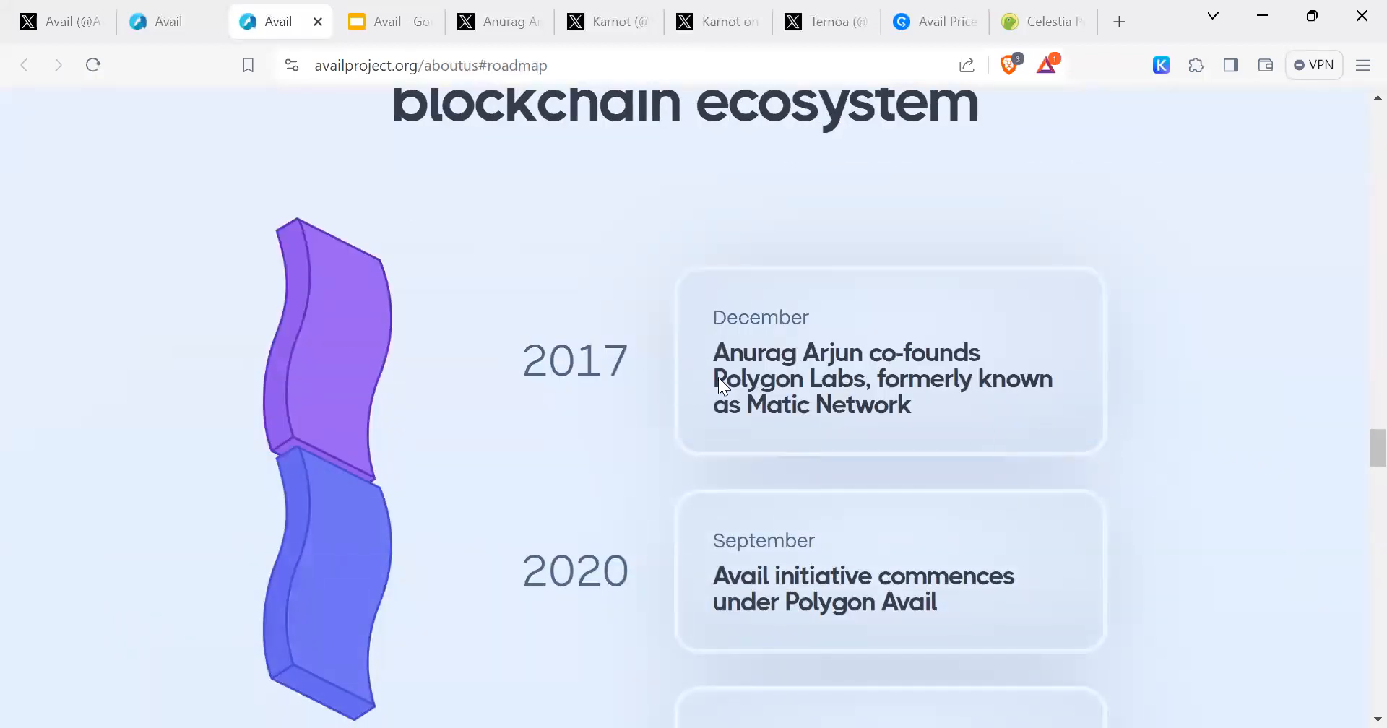
{"action": "mouse_move", "coordinate": [871, 446]}
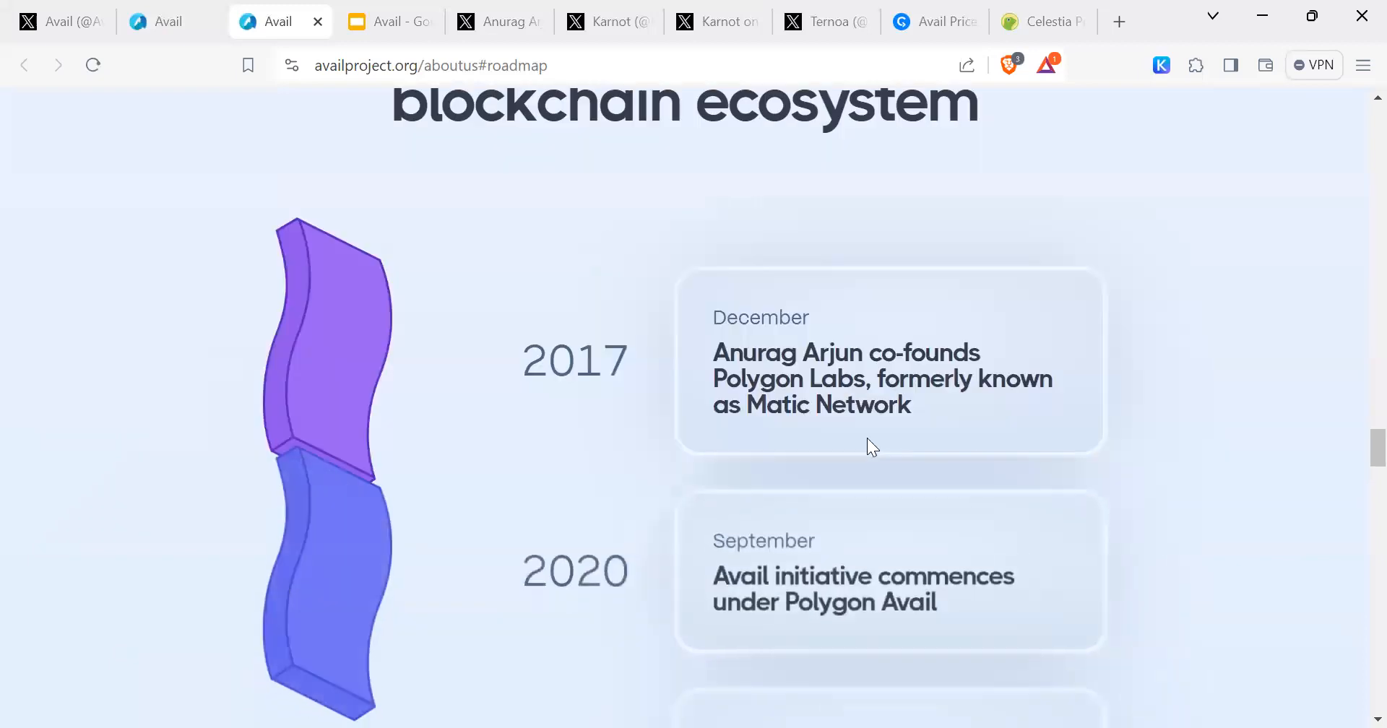
{"action": "mouse_move", "coordinate": [738, 398]}
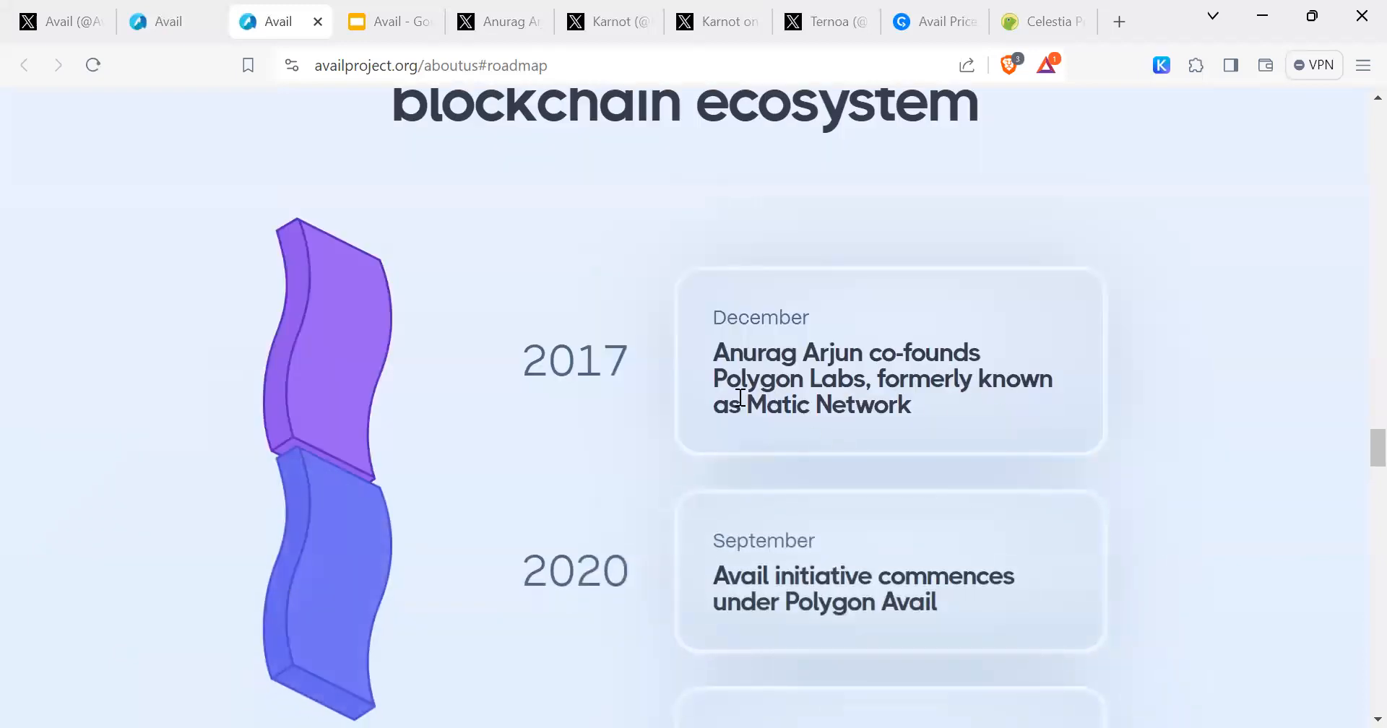
{"action": "mouse_move", "coordinate": [1020, 458]}
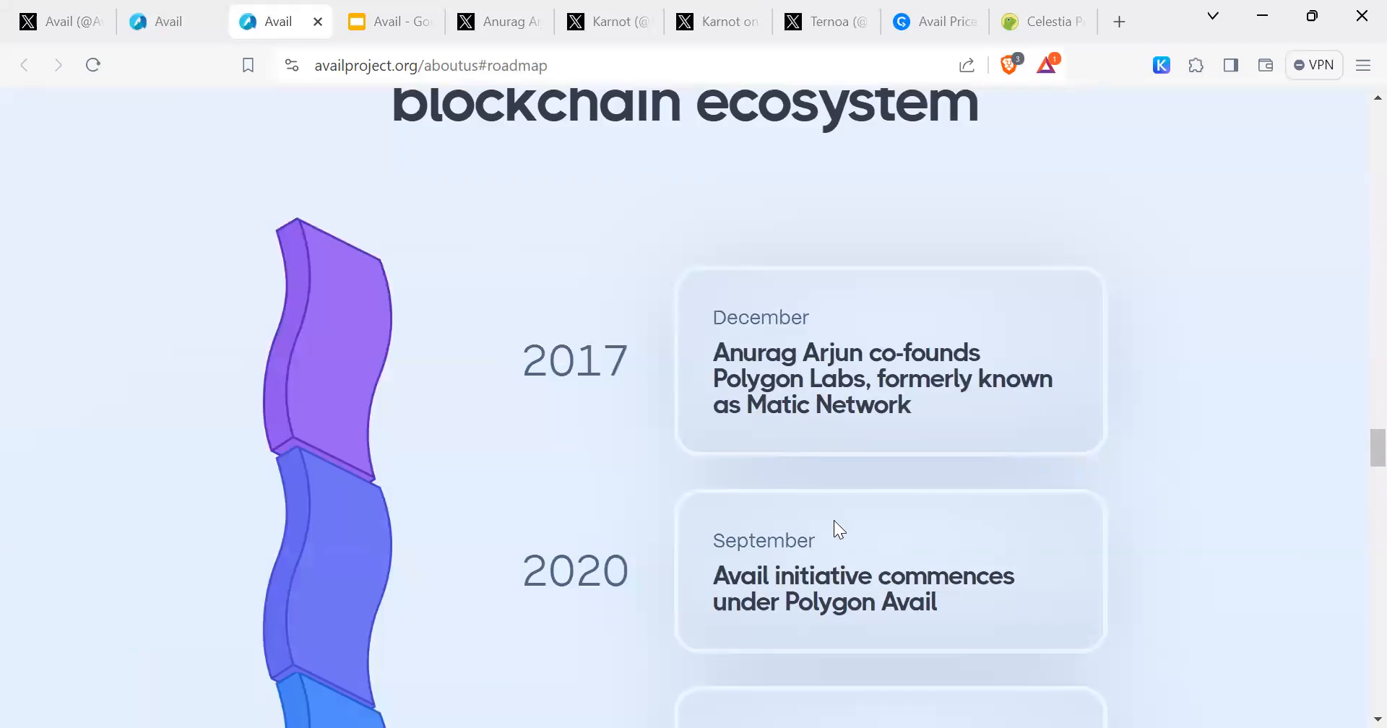
{"action": "mouse_move", "coordinate": [1152, 576]}
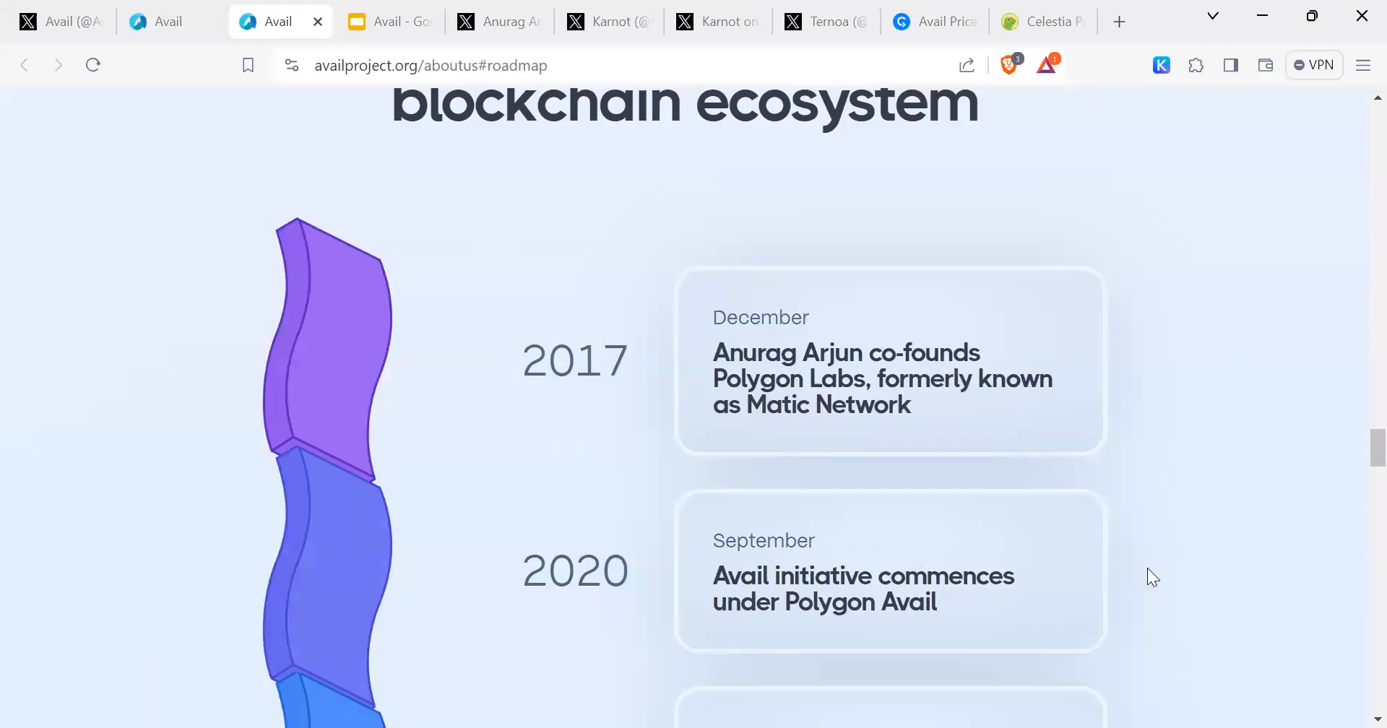
{"action": "scroll", "scroll_direction": "down", "scroll_amount": 3}
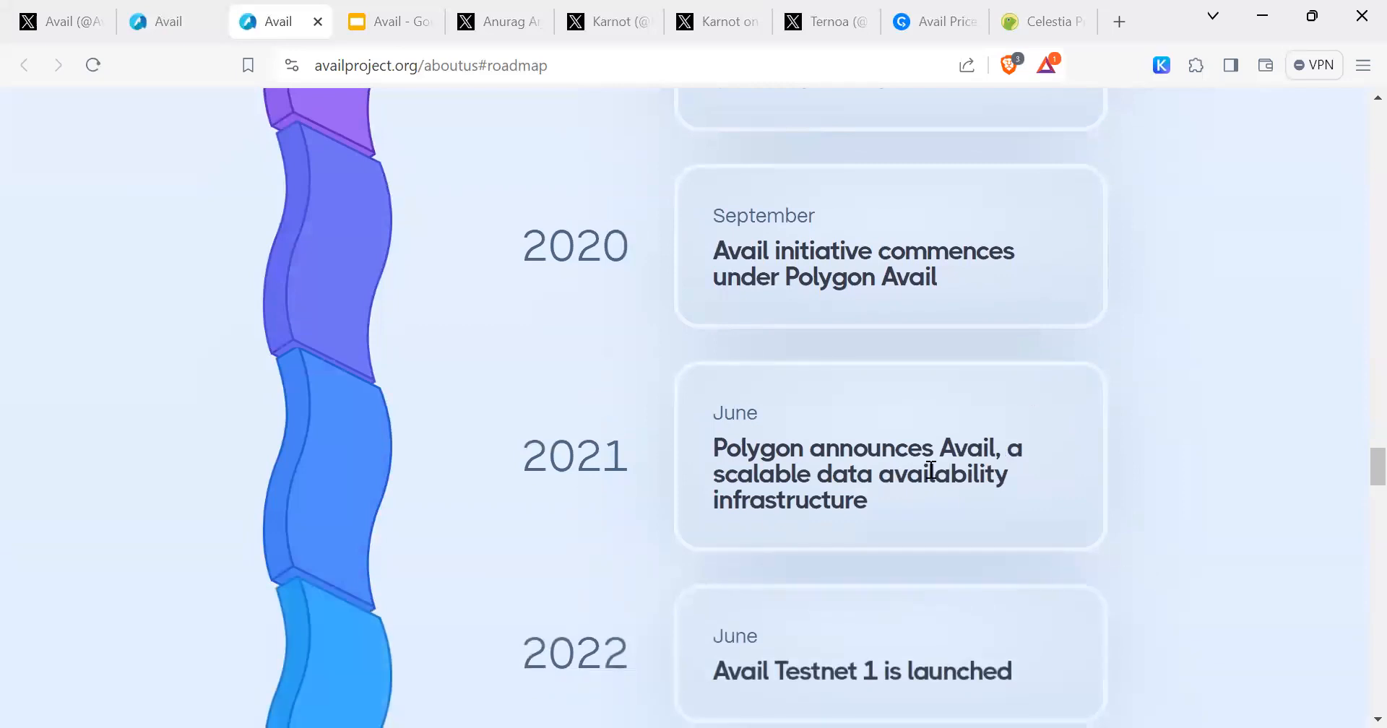
{"action": "mouse_move", "coordinate": [1075, 488]}
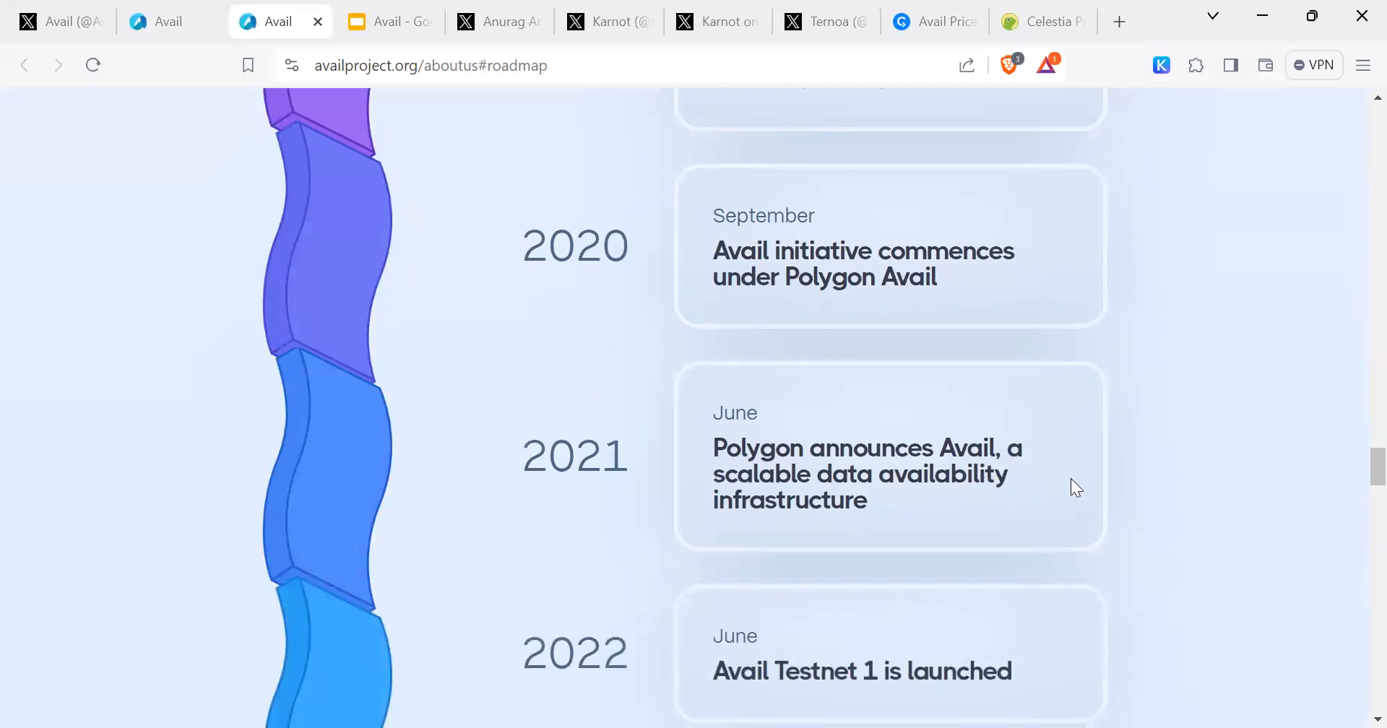
{"action": "mouse_move", "coordinate": [883, 517]}
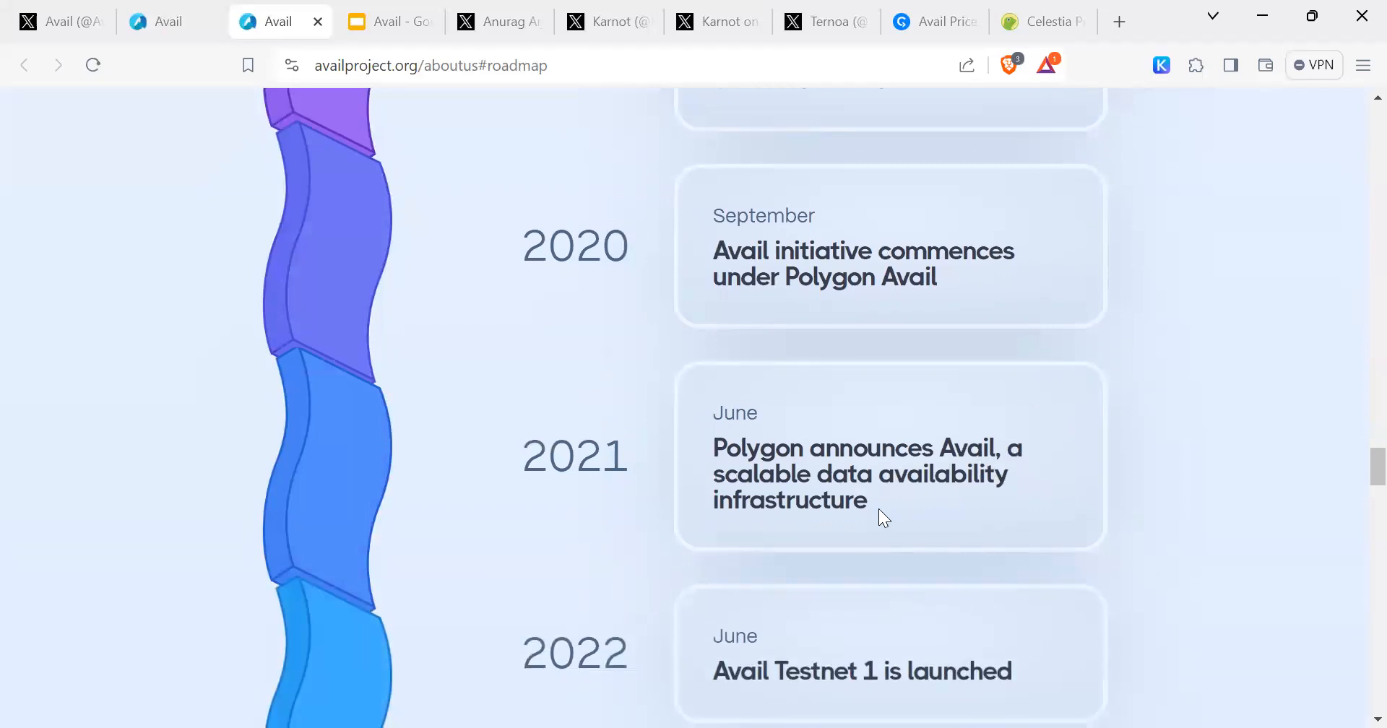
{"action": "mouse_move", "coordinate": [1089, 614]}
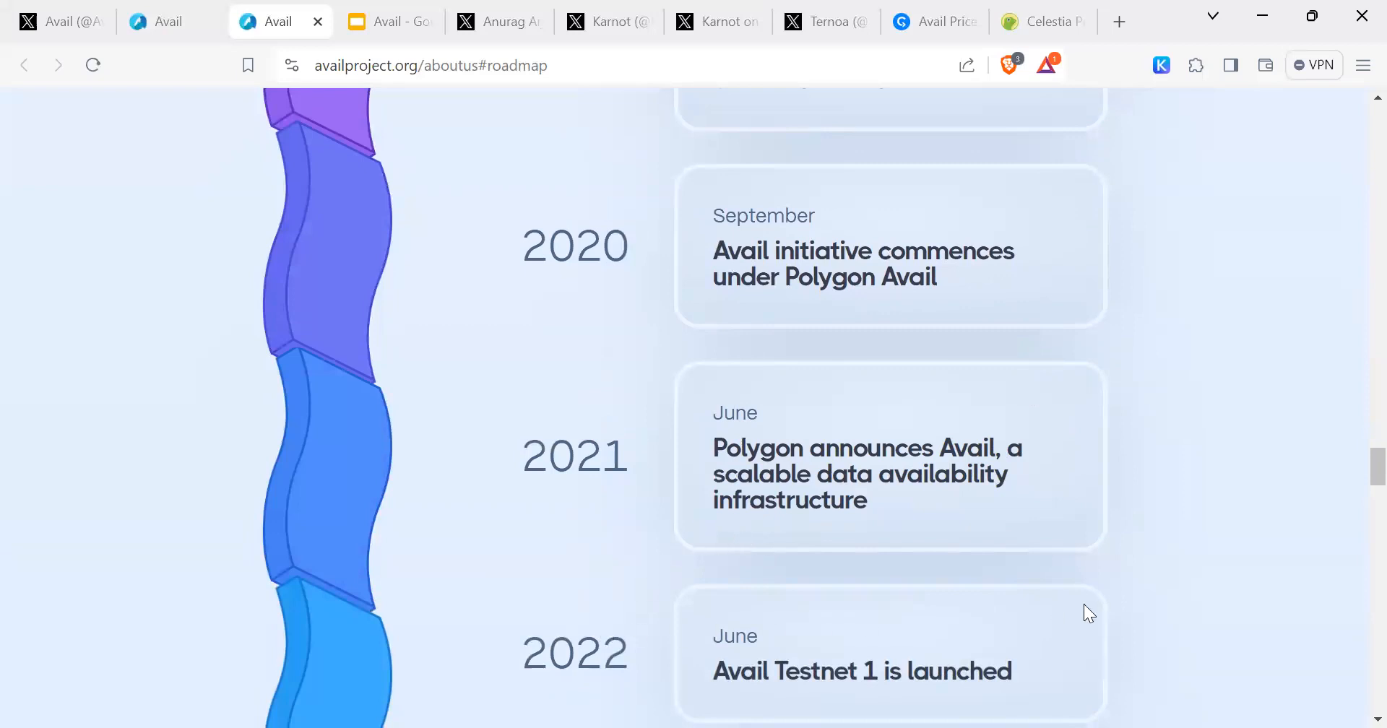
{"action": "scroll", "scroll_direction": "down", "scroll_amount": 3}
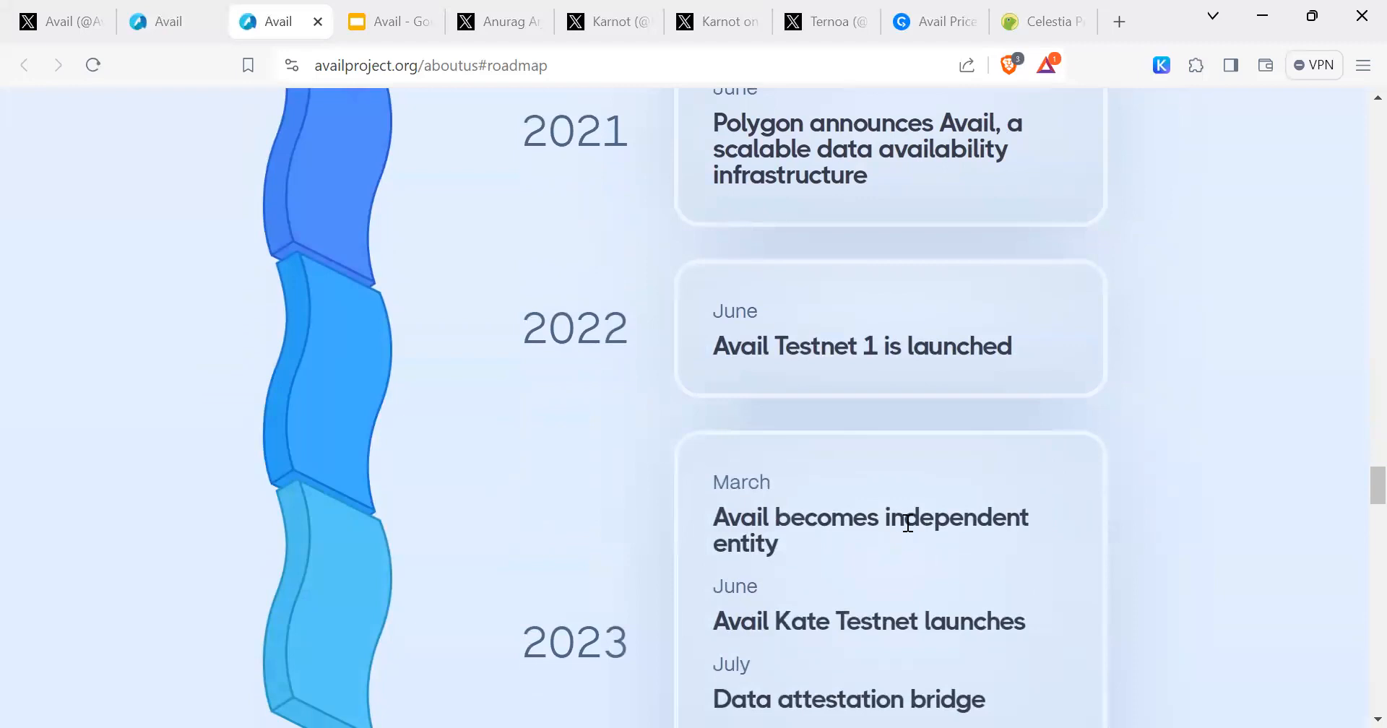
{"action": "mouse_move", "coordinate": [1146, 588]}
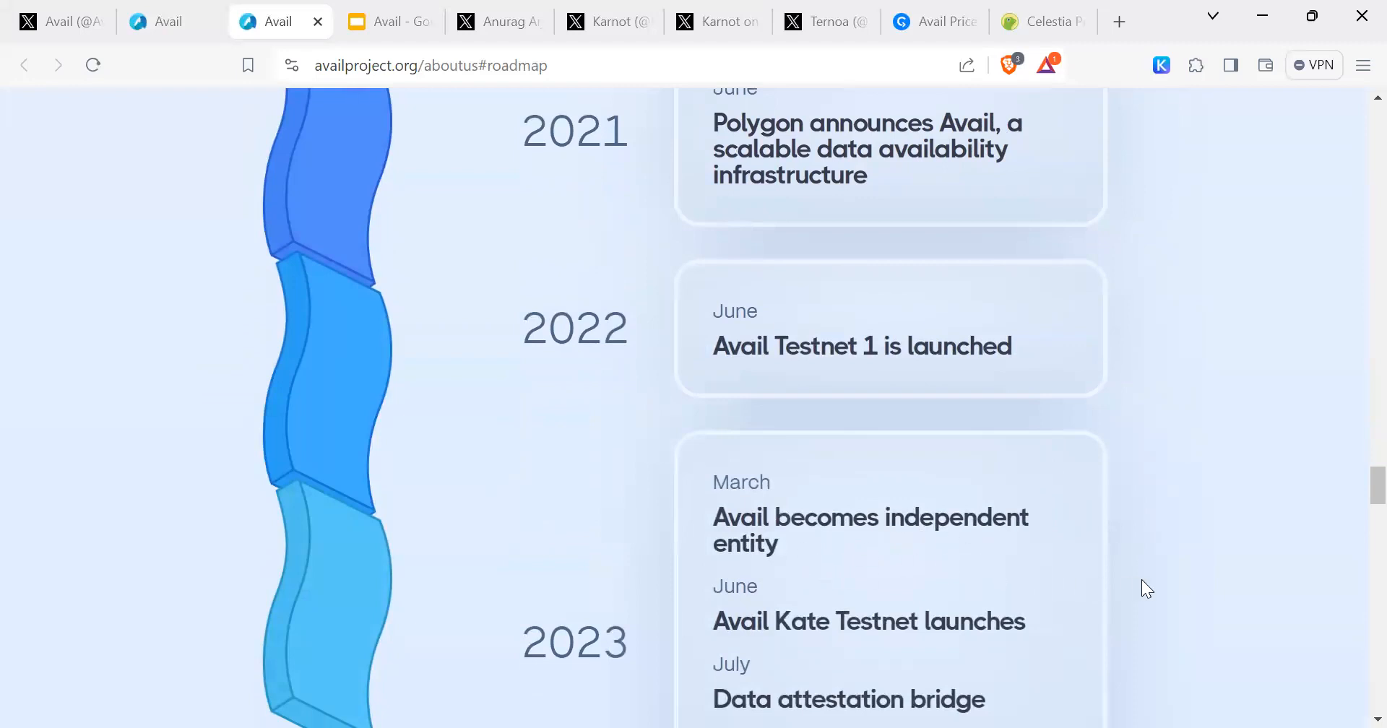
{"action": "scroll", "scroll_direction": "down", "scroll_amount": 3}
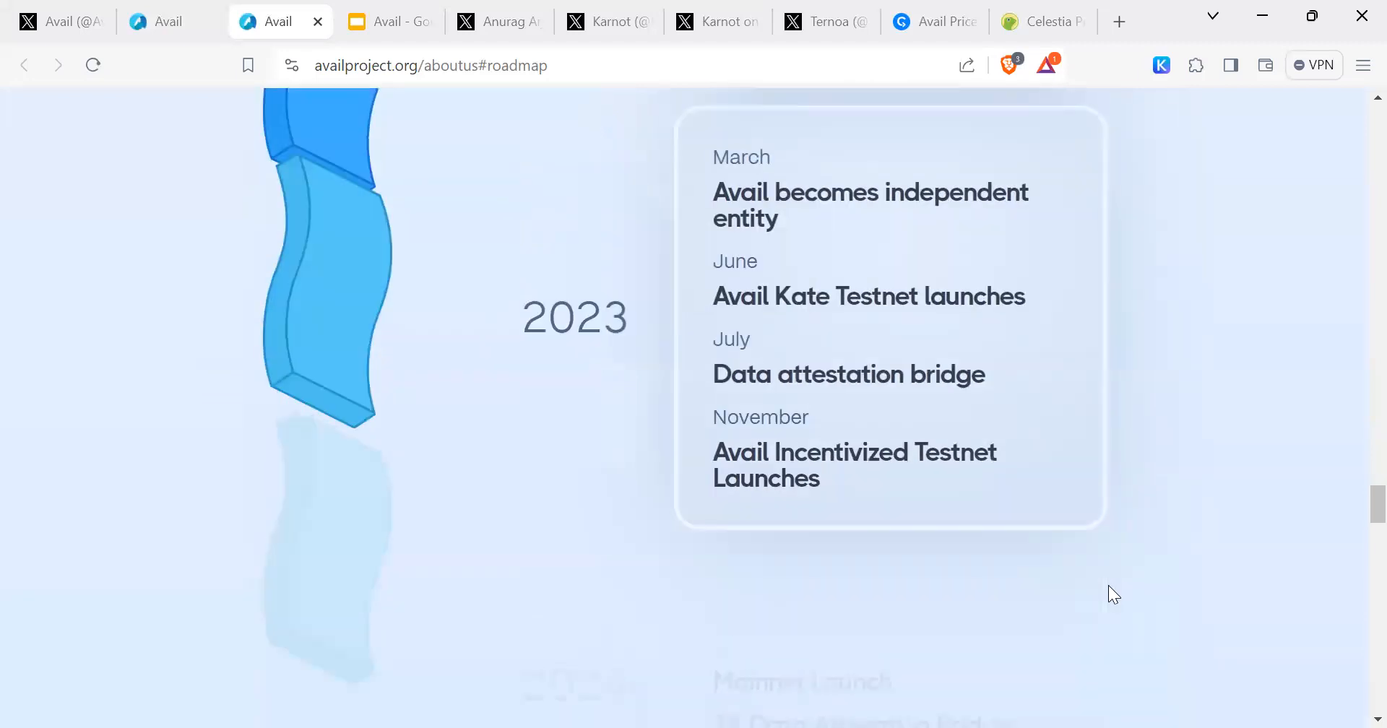
Scroll on through the careers, partners and community sections down to the footer
{"action": "scroll", "scroll_direction": "down", "scroll_amount": 3}
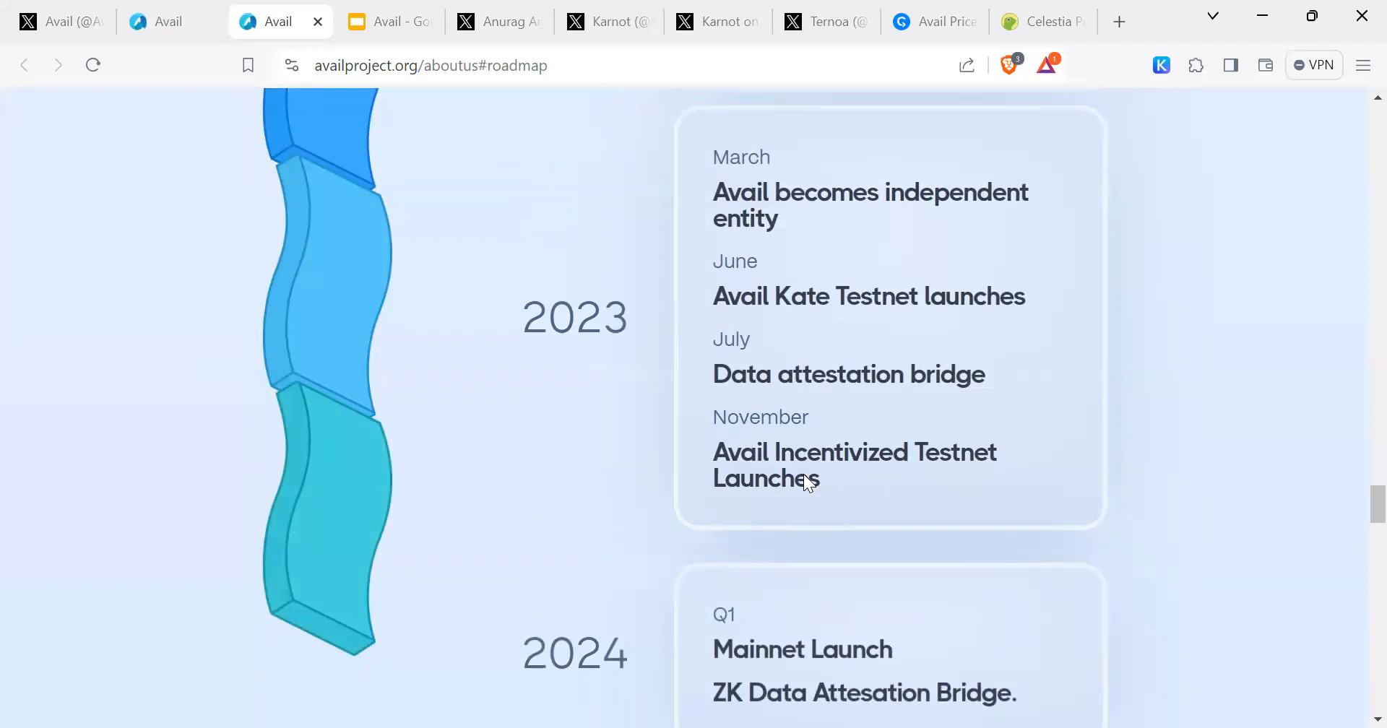
{"action": "mouse_move", "coordinate": [1077, 517]}
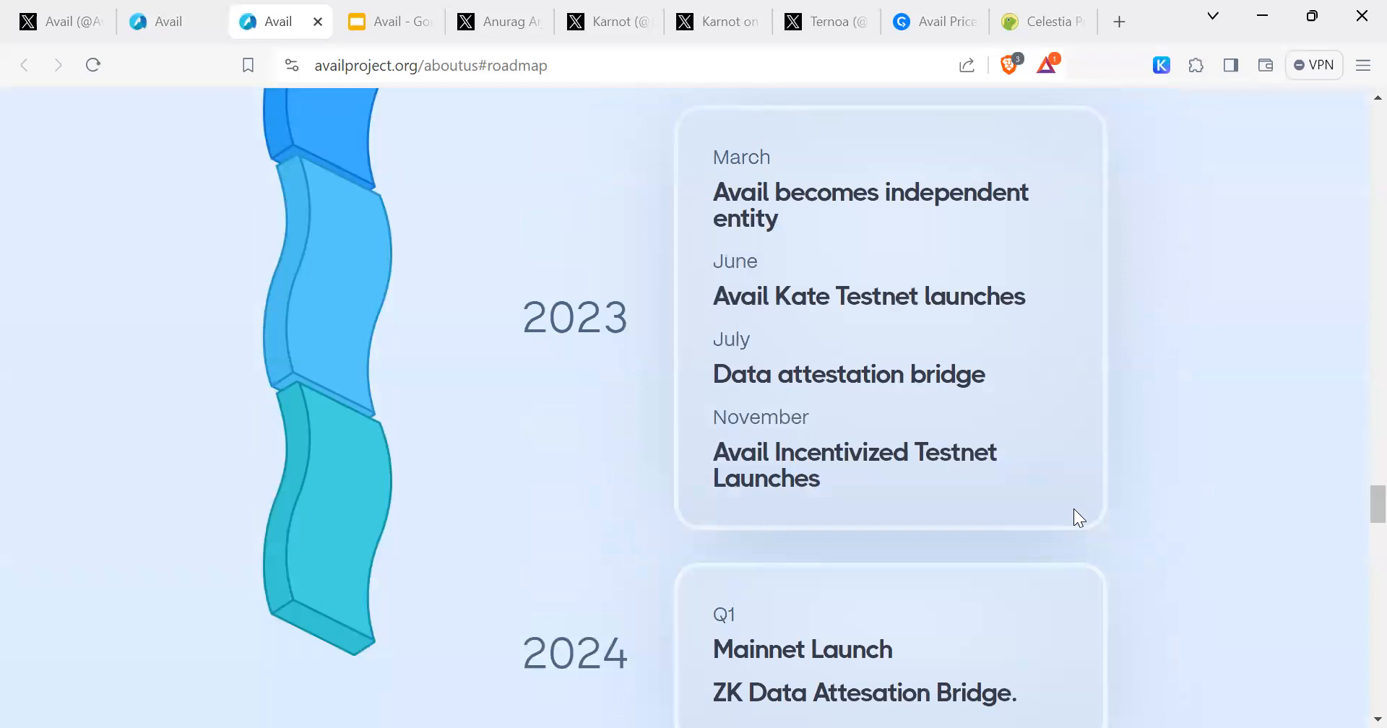
{"action": "scroll", "scroll_direction": "down", "scroll_amount": 3}
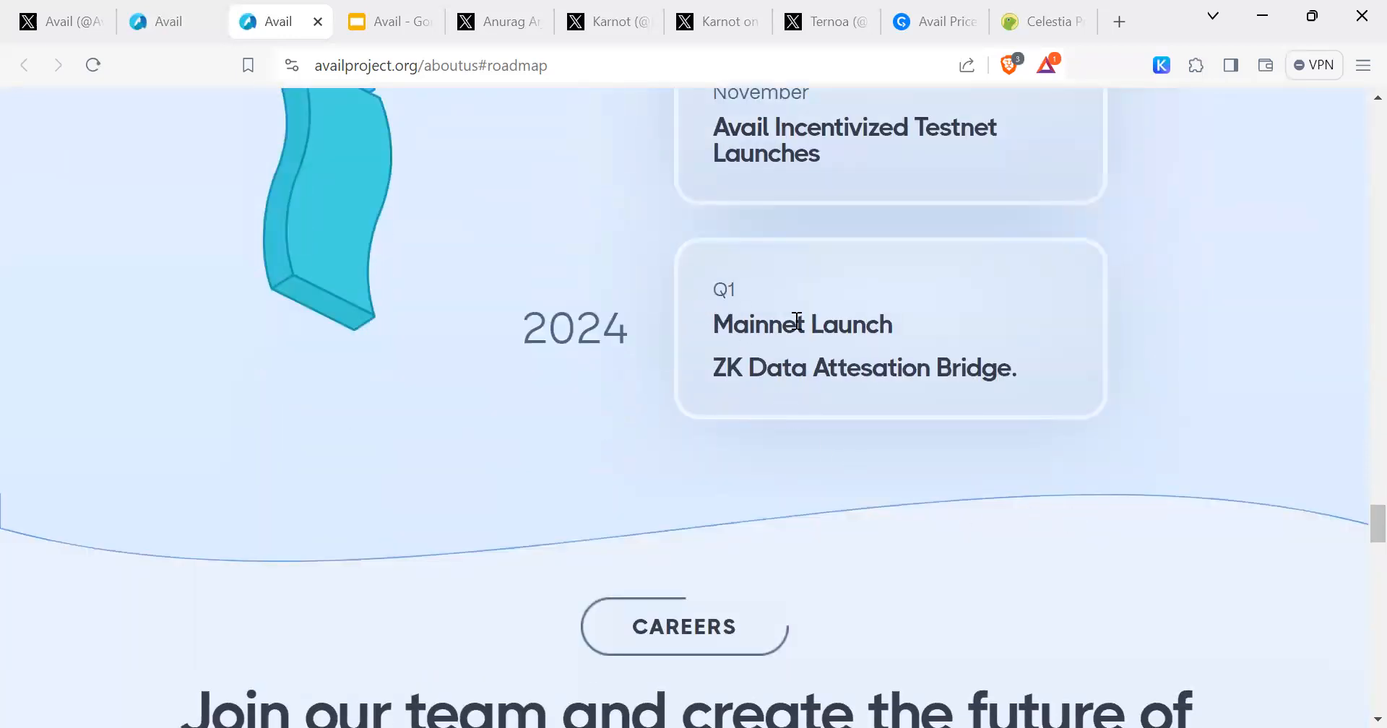
{"action": "mouse_move", "coordinate": [637, 458]}
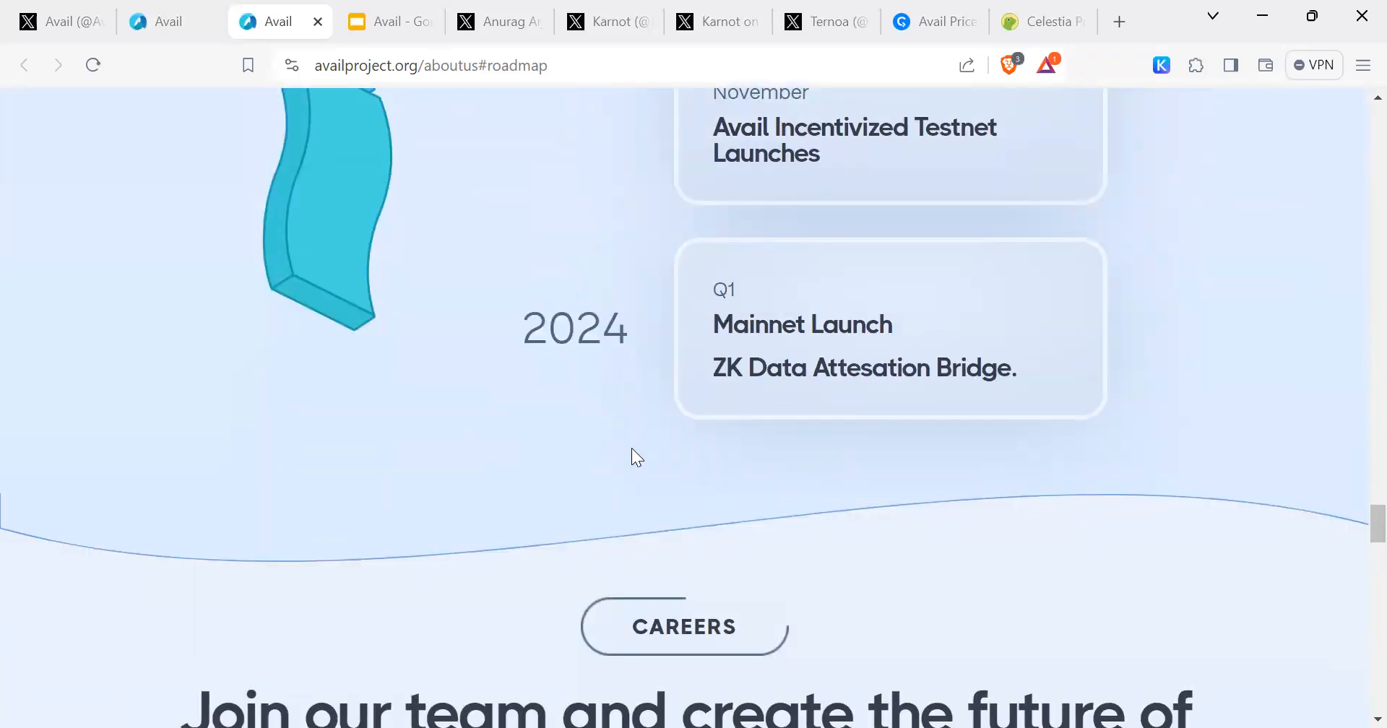
{"action": "scroll", "scroll_direction": "down", "scroll_amount": 3}
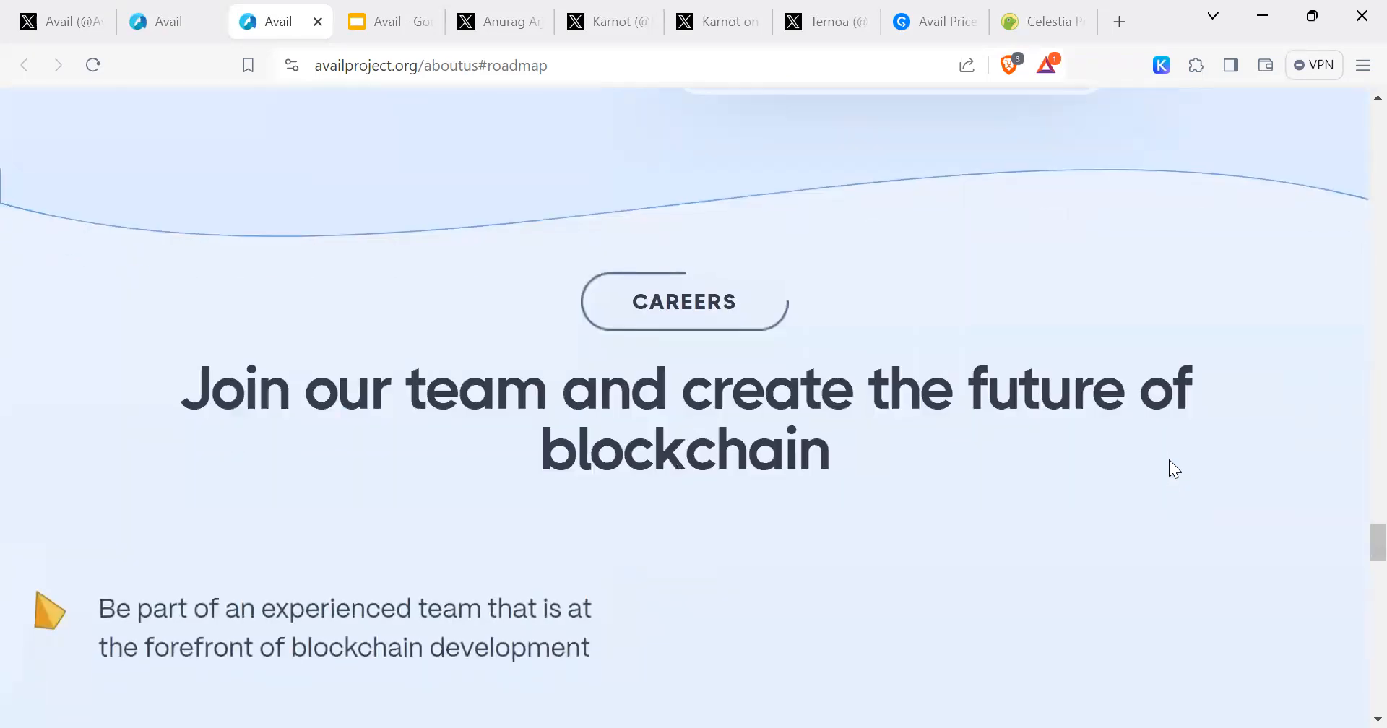
{"action": "scroll", "scroll_direction": "down", "scroll_amount": 3}
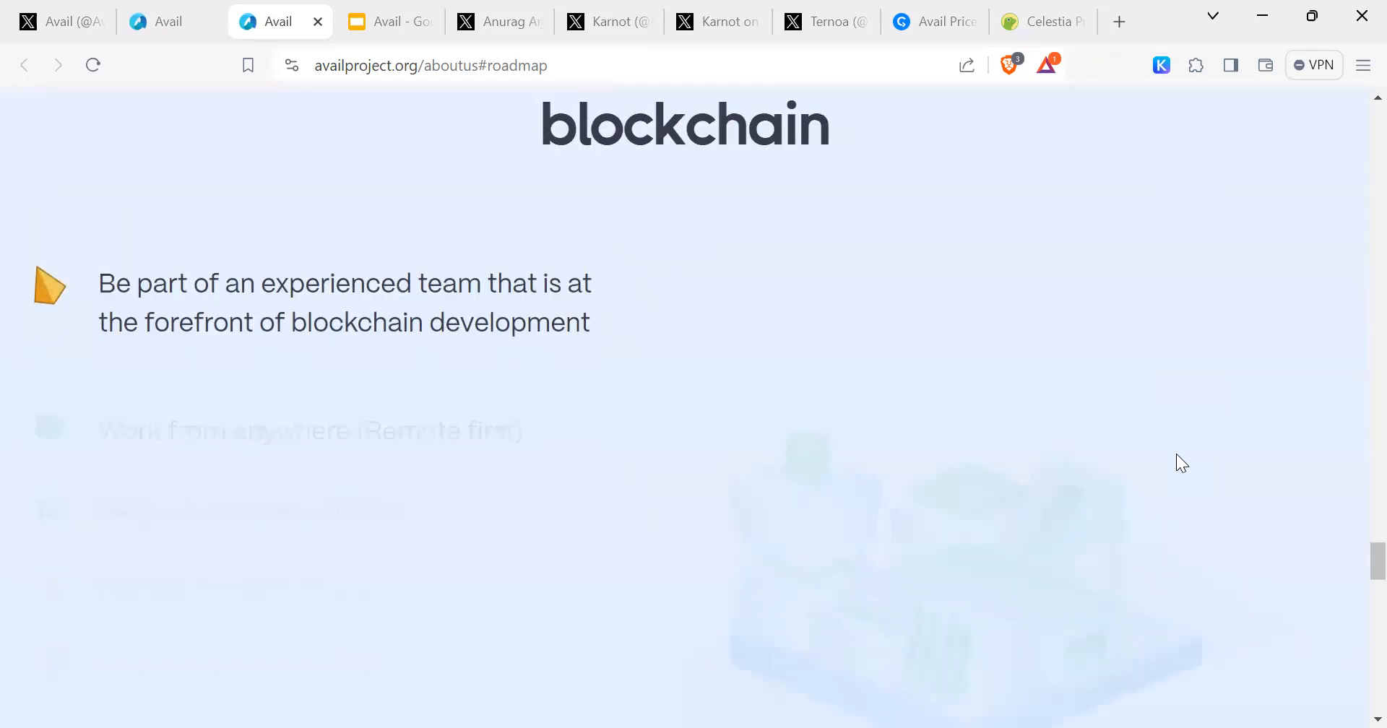
{"action": "scroll", "scroll_direction": "down", "scroll_amount": 3}
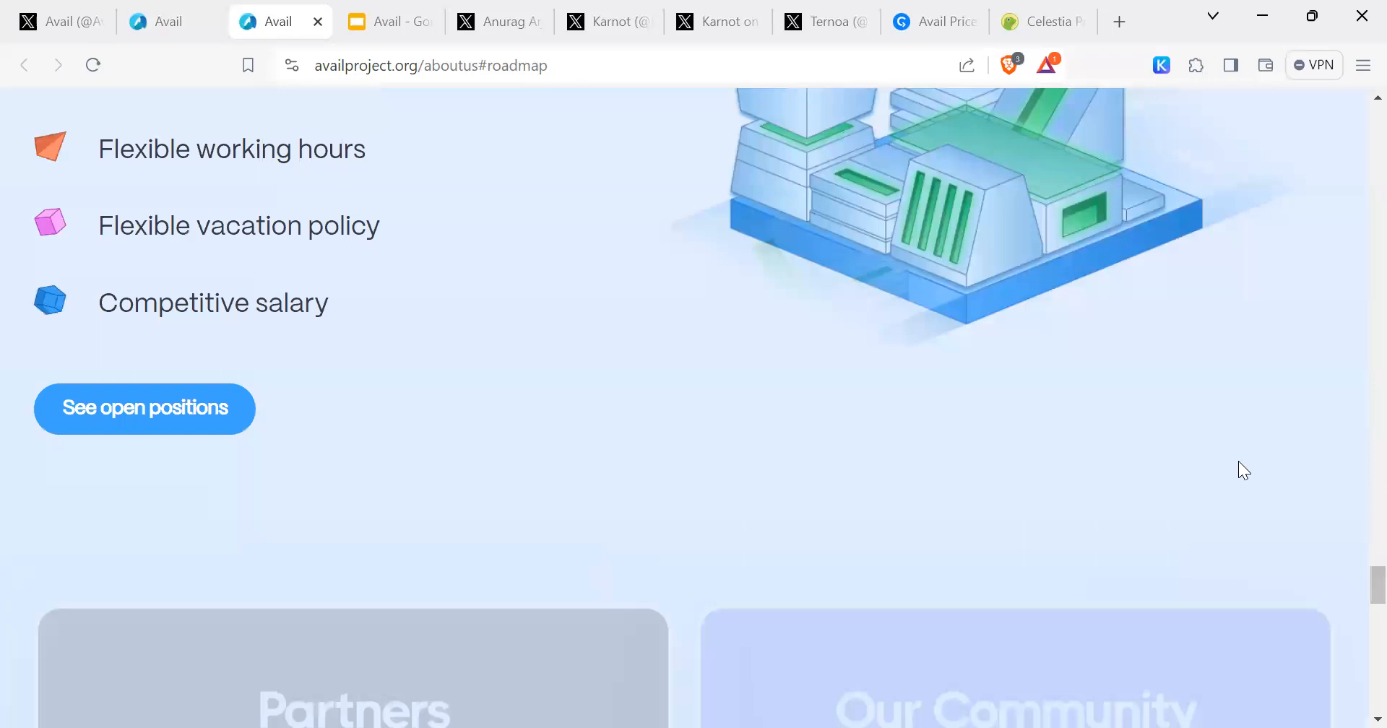
{"action": "scroll", "scroll_direction": "up", "scroll_amount": 3}
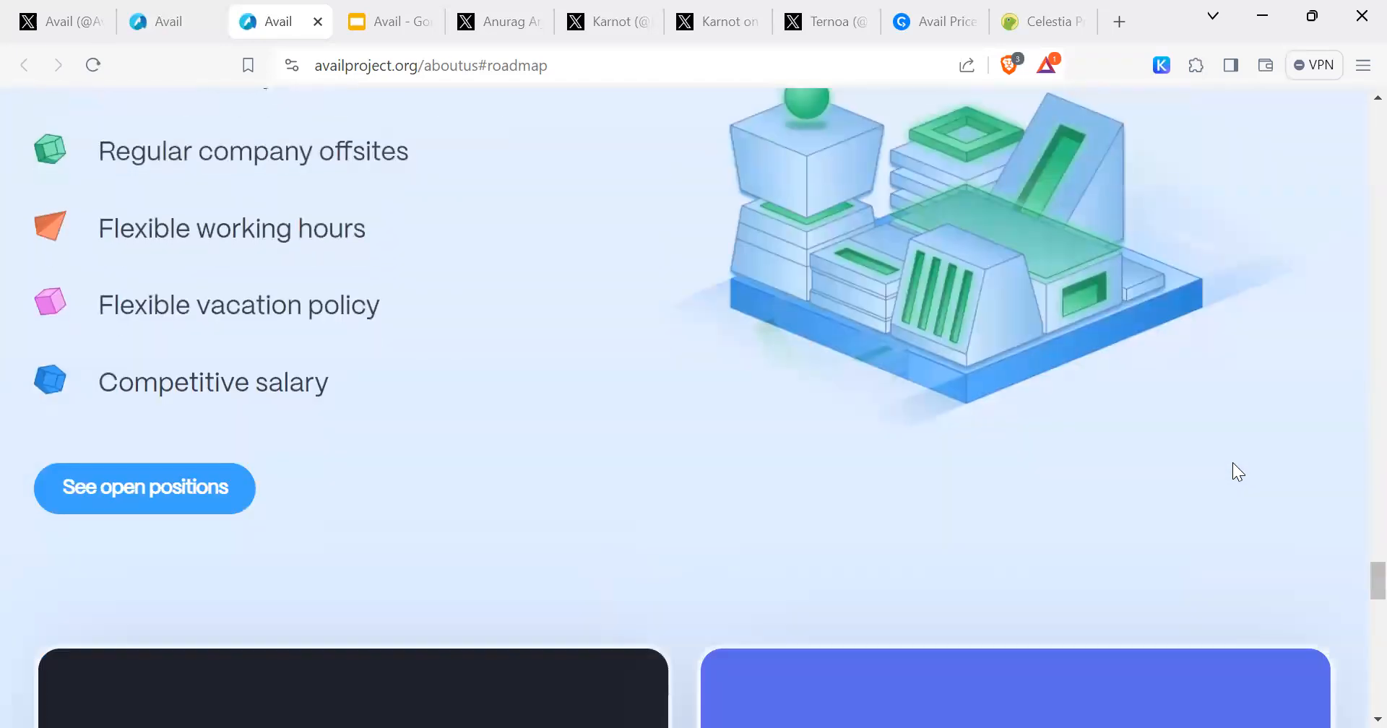
{"action": "scroll", "scroll_direction": "down", "scroll_amount": 3}
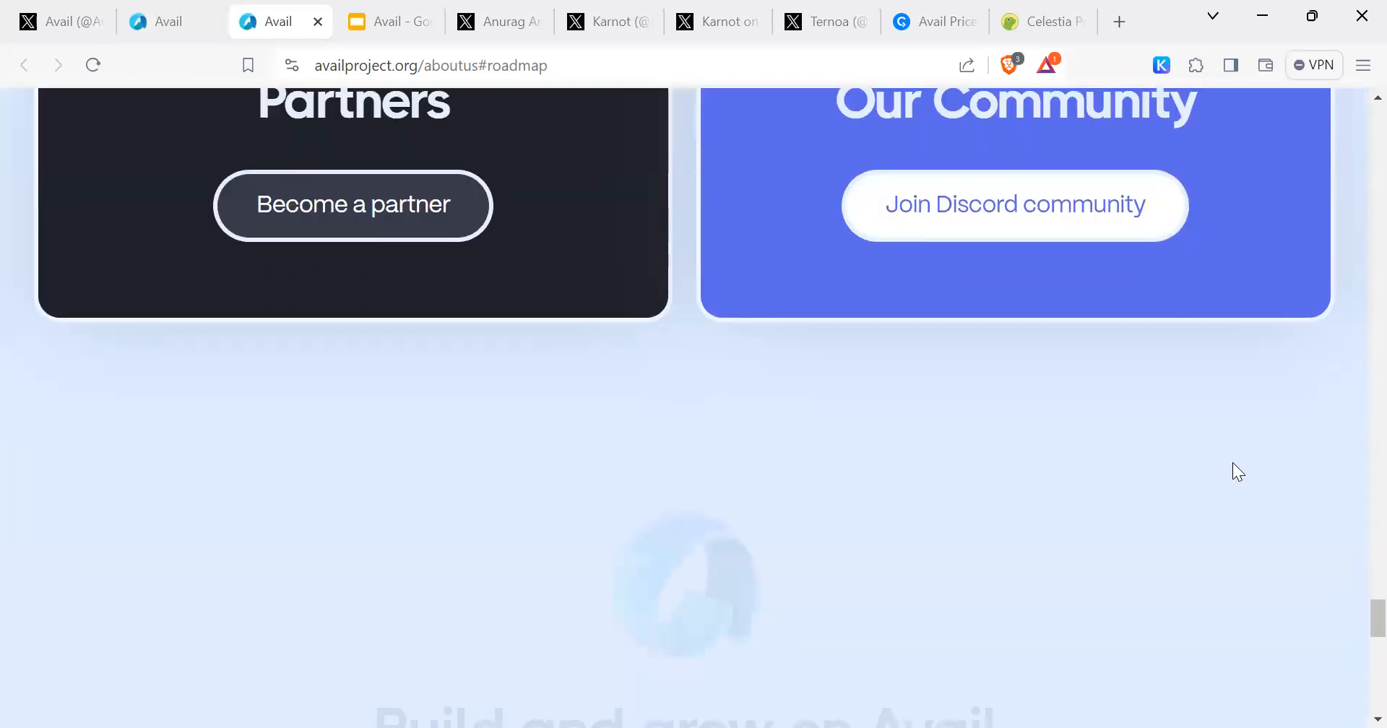
{"action": "scroll", "scroll_direction": "down", "scroll_amount": 3}
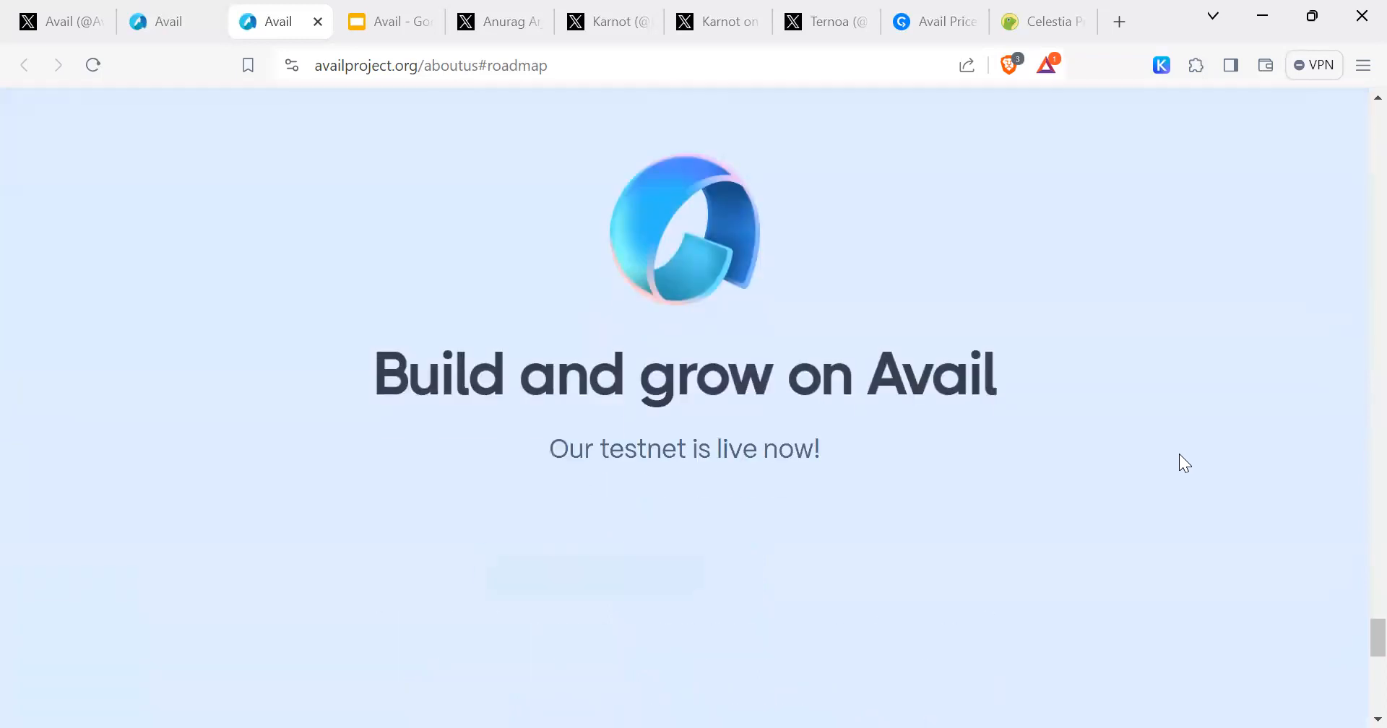
{"action": "scroll", "scroll_direction": "down", "scroll_amount": 3}
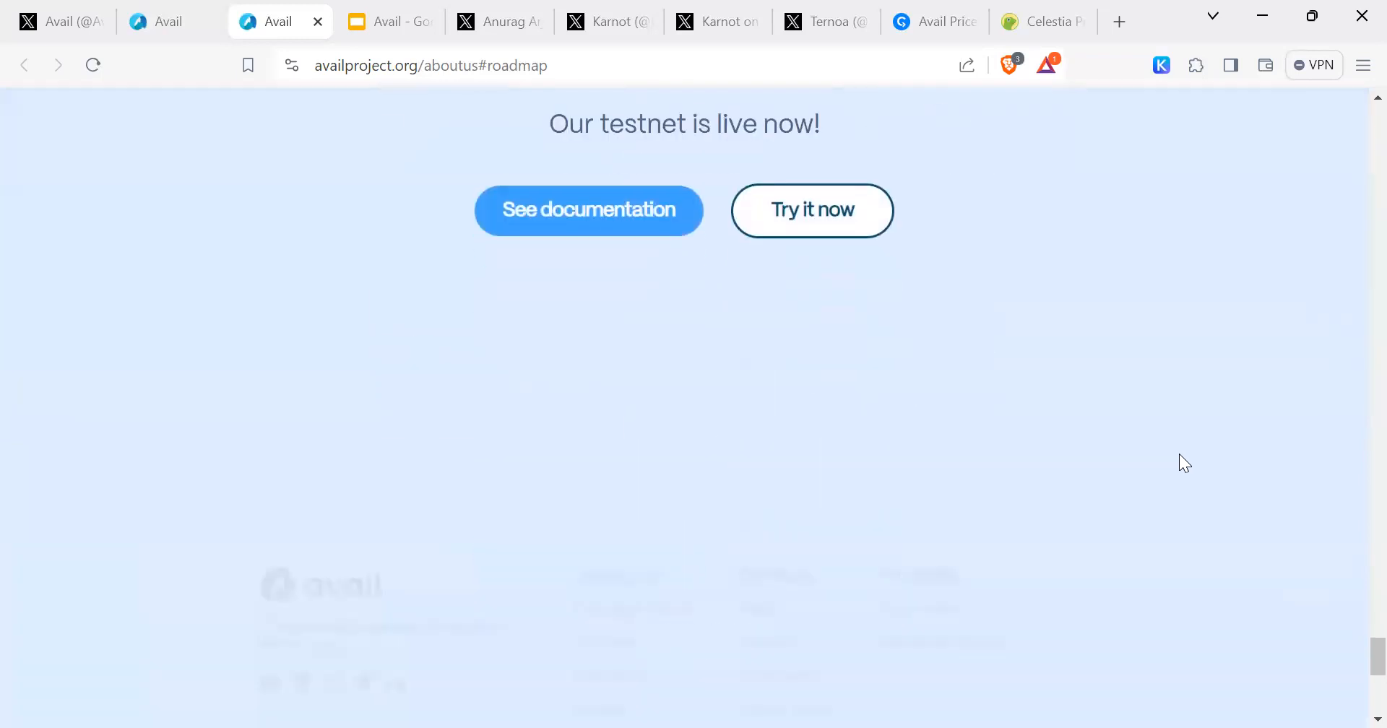
{"action": "scroll", "scroll_direction": "down", "scroll_amount": 3}
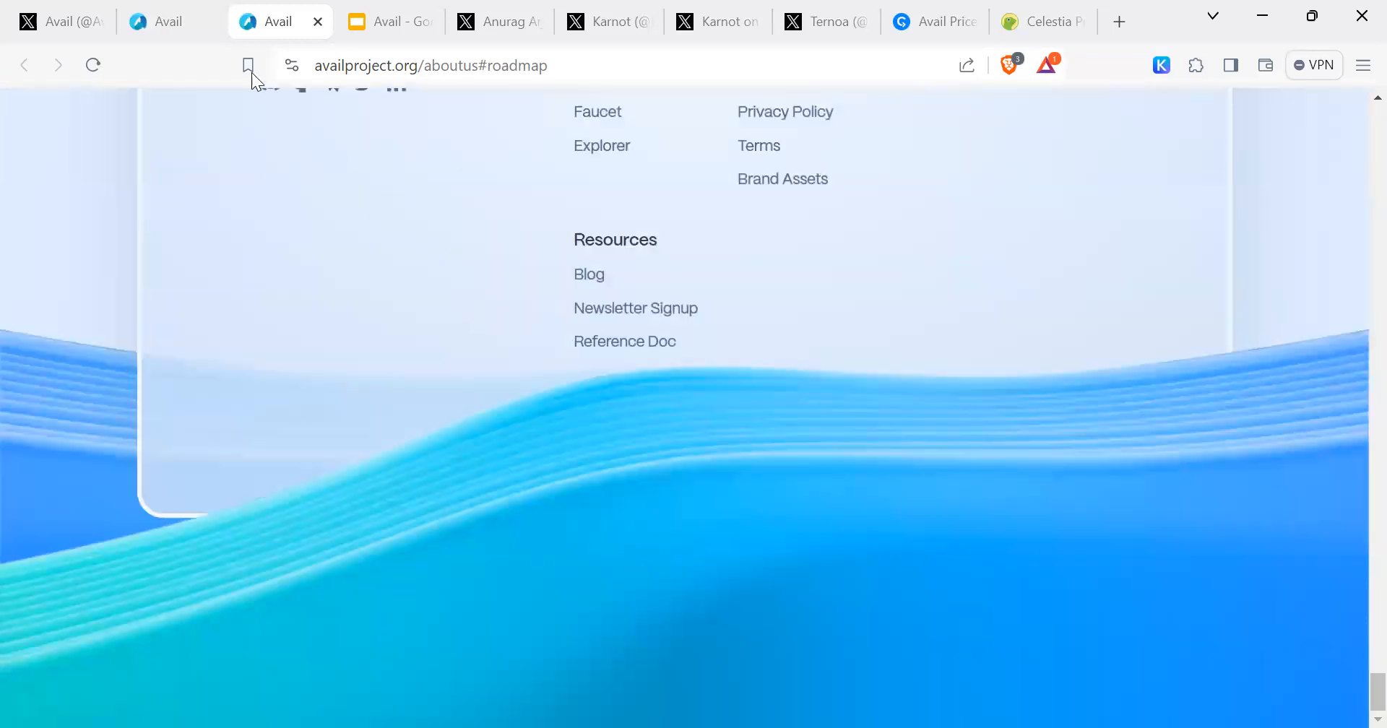
{"action": "left_click", "coordinate": [497, 22]}
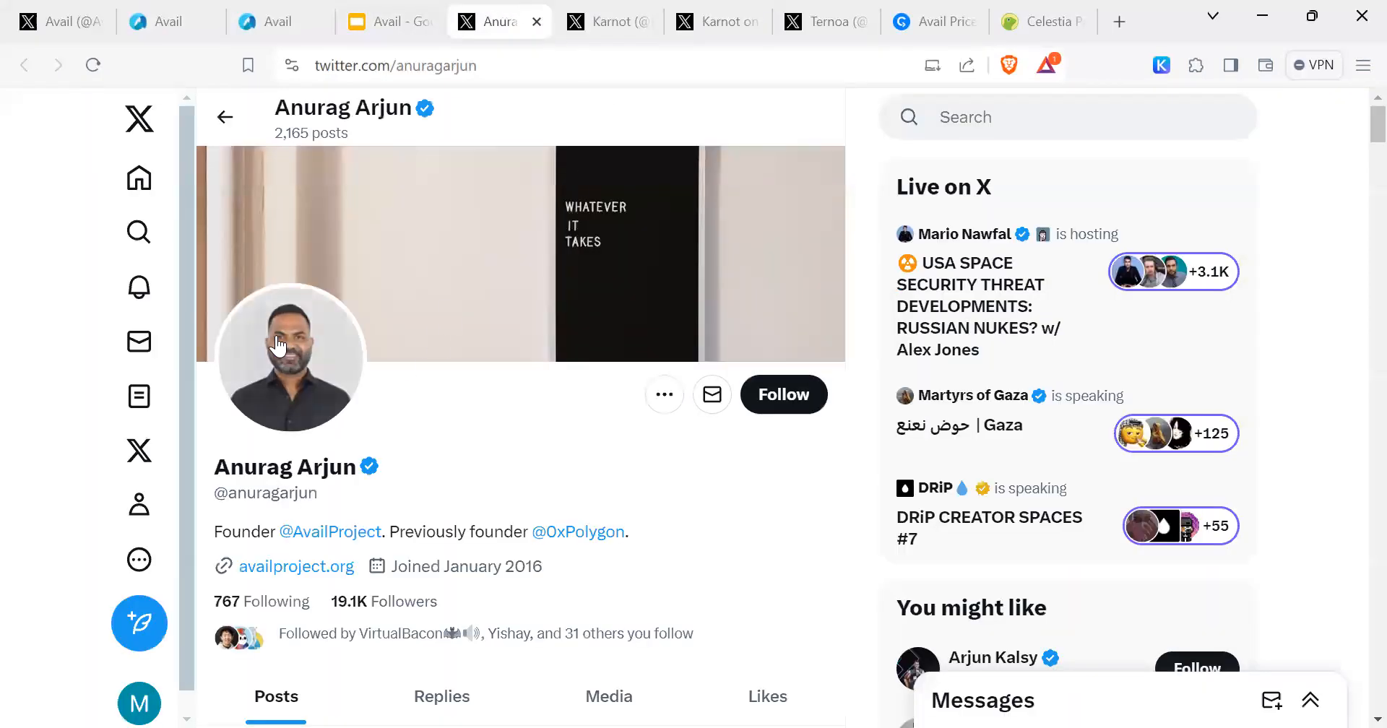
{"action": "mouse_move", "coordinate": [434, 455]}
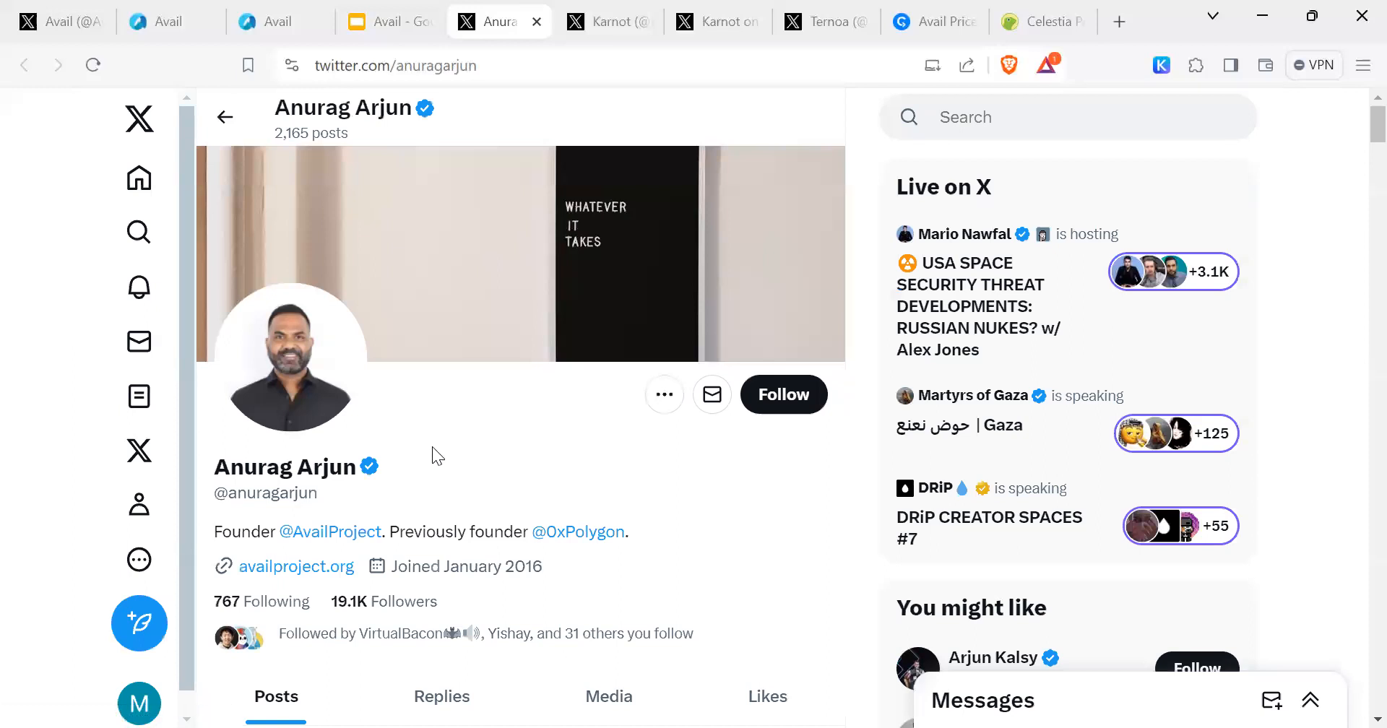
{"action": "mouse_move", "coordinate": [767, 460]}
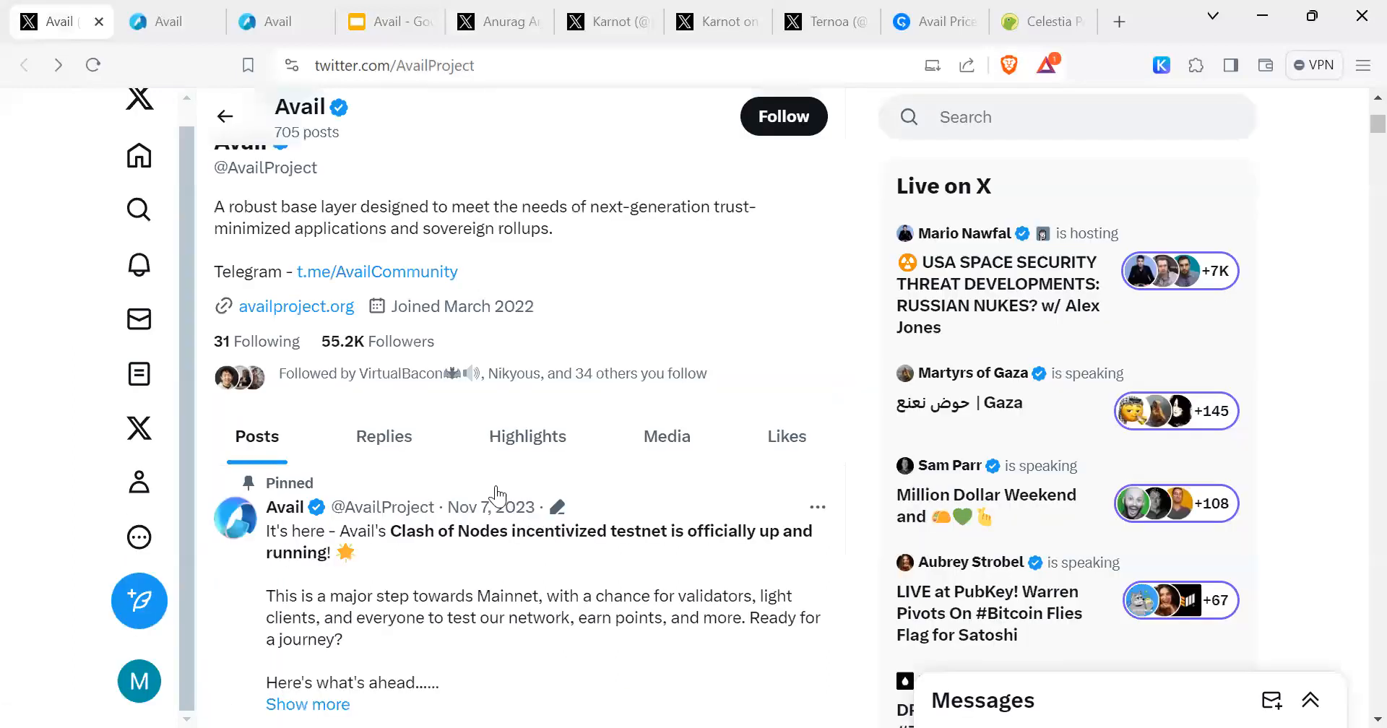
{"action": "scroll", "scroll_direction": "down", "scroll_amount": 3}
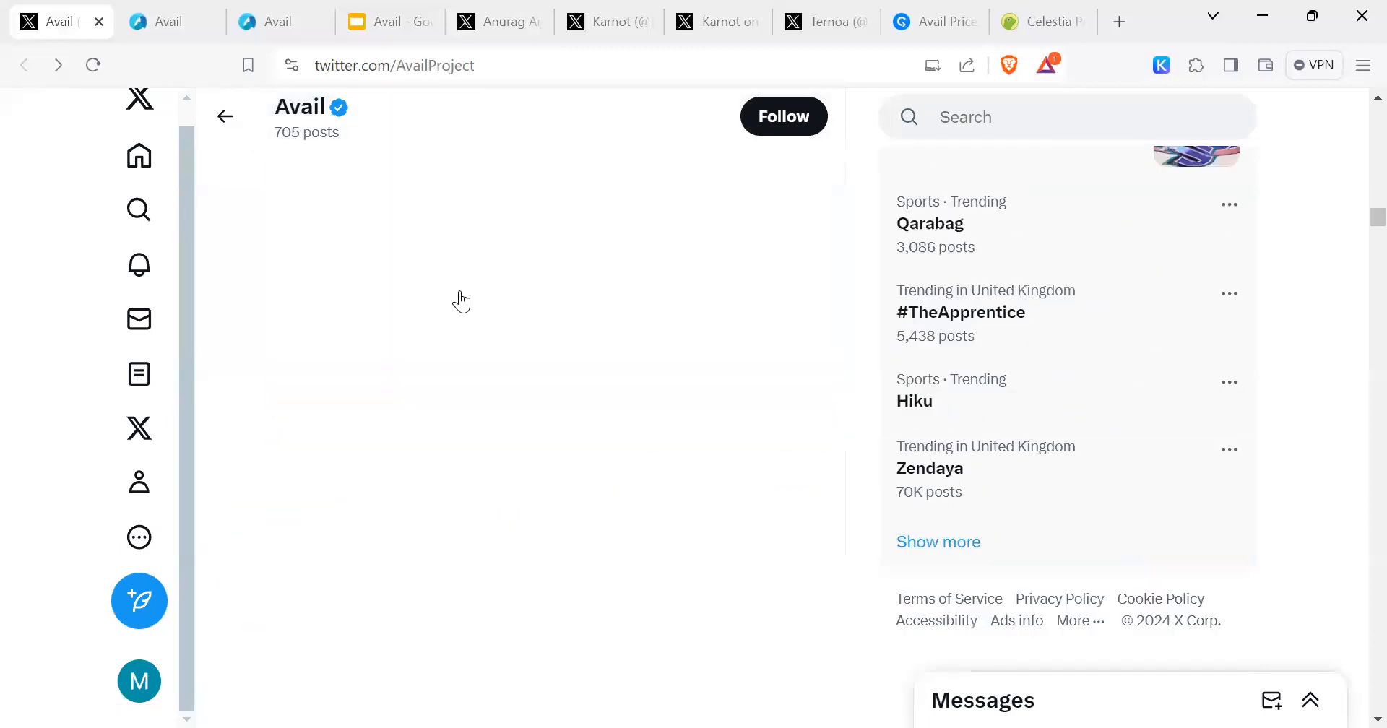
{"action": "left_click", "coordinate": [609, 21]}
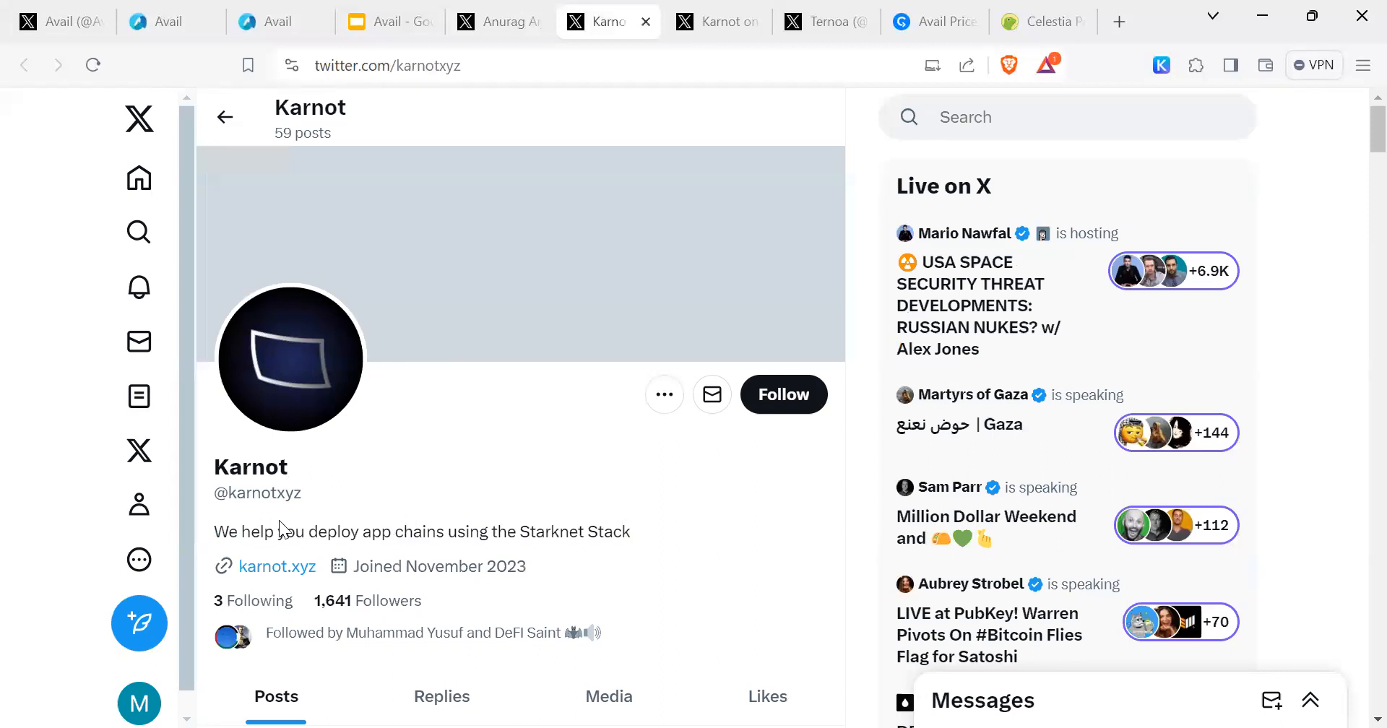
{"action": "mouse_move", "coordinate": [246, 532]}
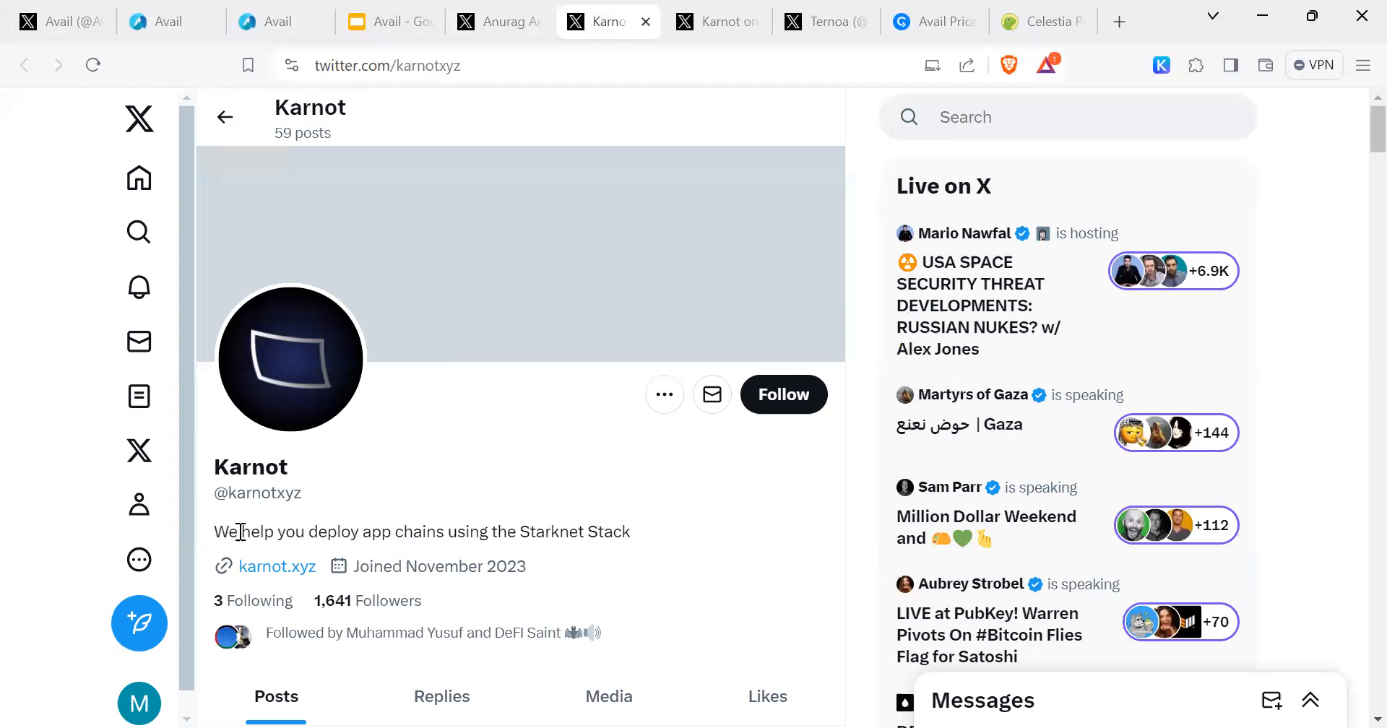
{"action": "left_click_drag", "start_coordinate": [241, 530], "coordinate": [566, 530]}
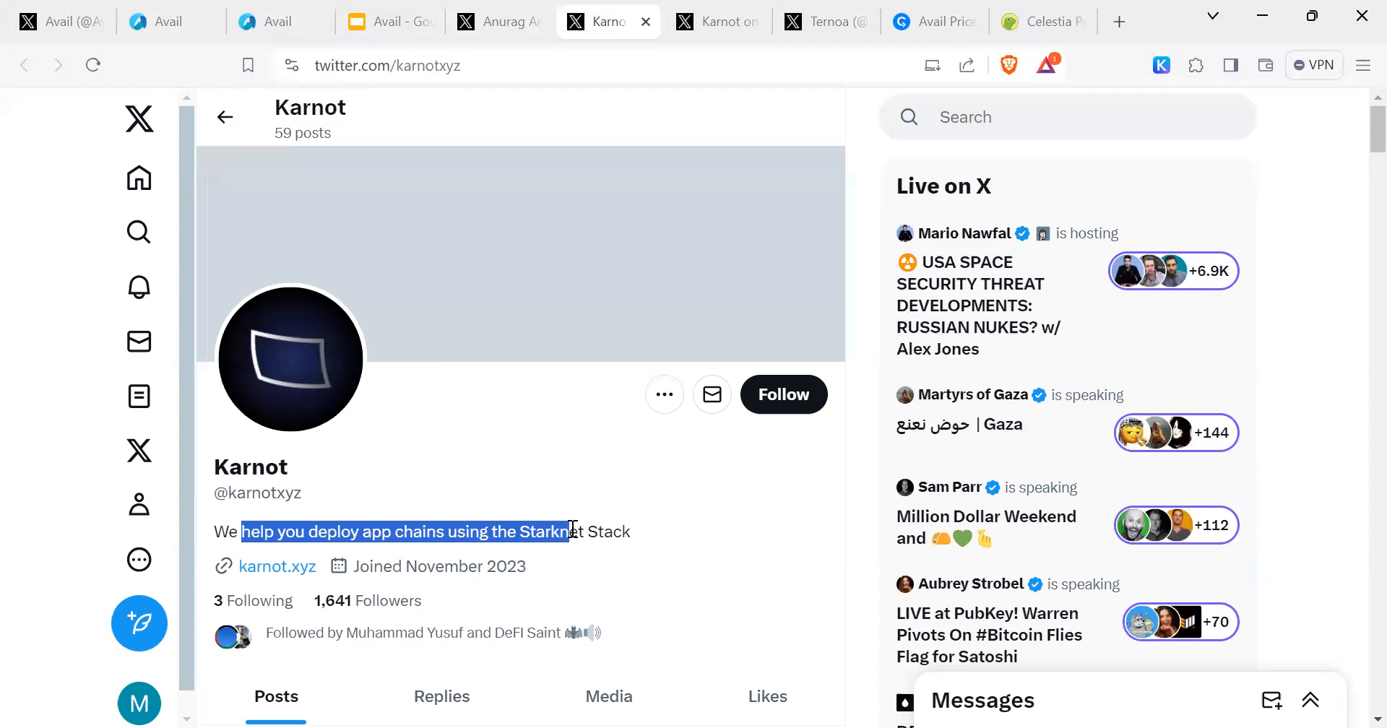
{"action": "left_click", "coordinate": [300, 500]}
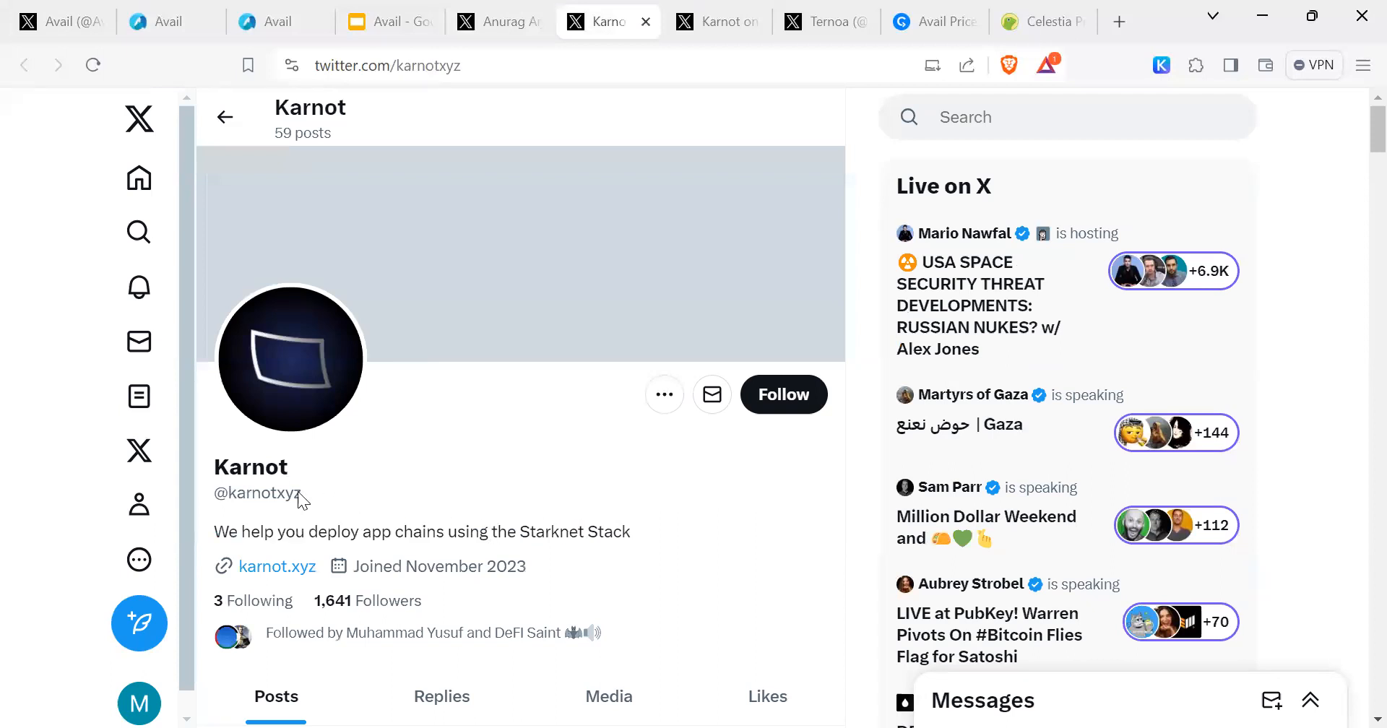
{"action": "scroll", "scroll_direction": "down", "scroll_amount": 3}
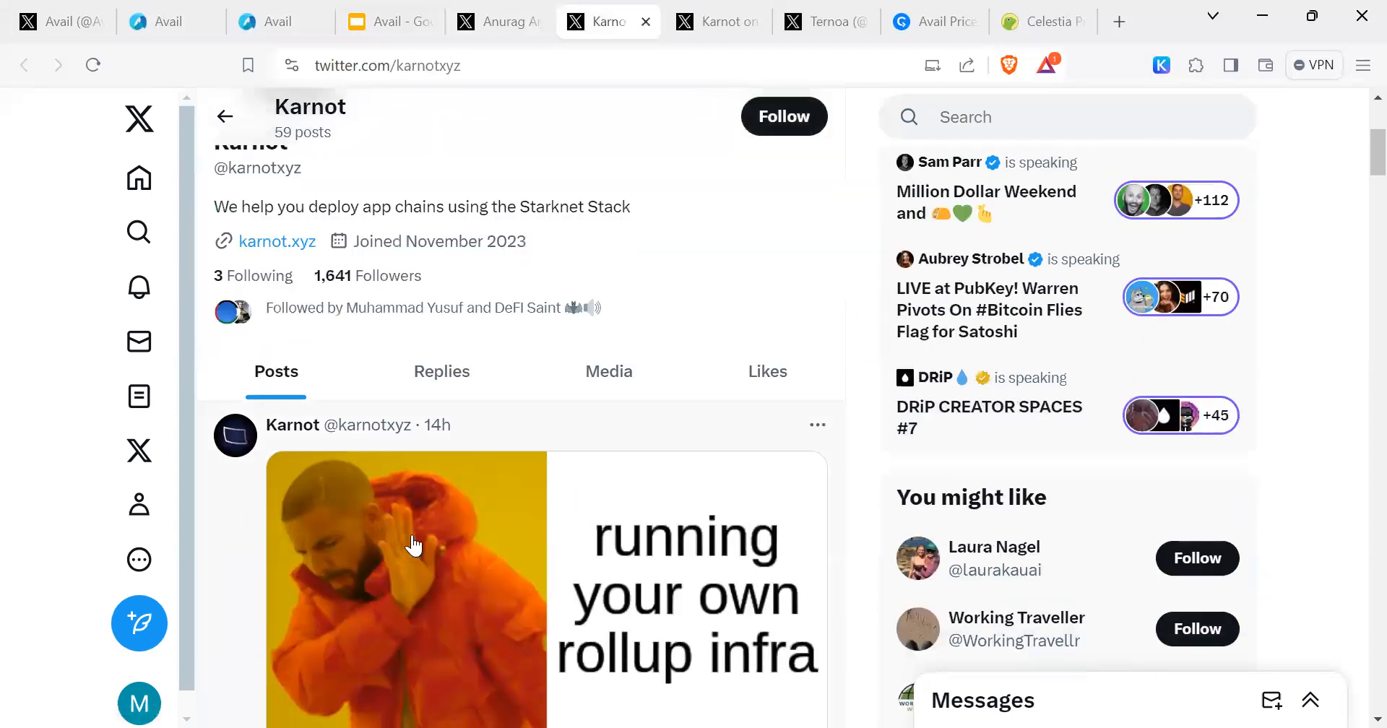
{"action": "scroll", "scroll_direction": "up", "scroll_amount": 3}
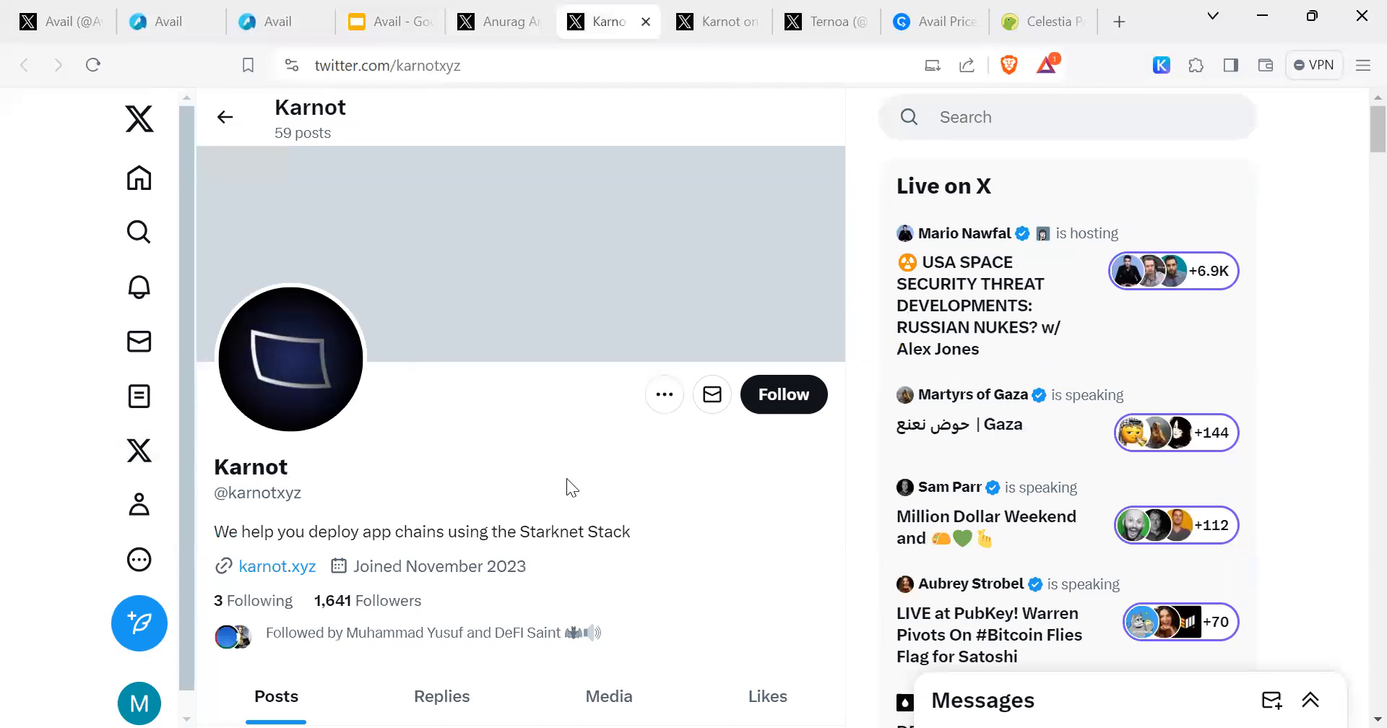
{"action": "scroll", "scroll_direction": "down", "scroll_amount": 3}
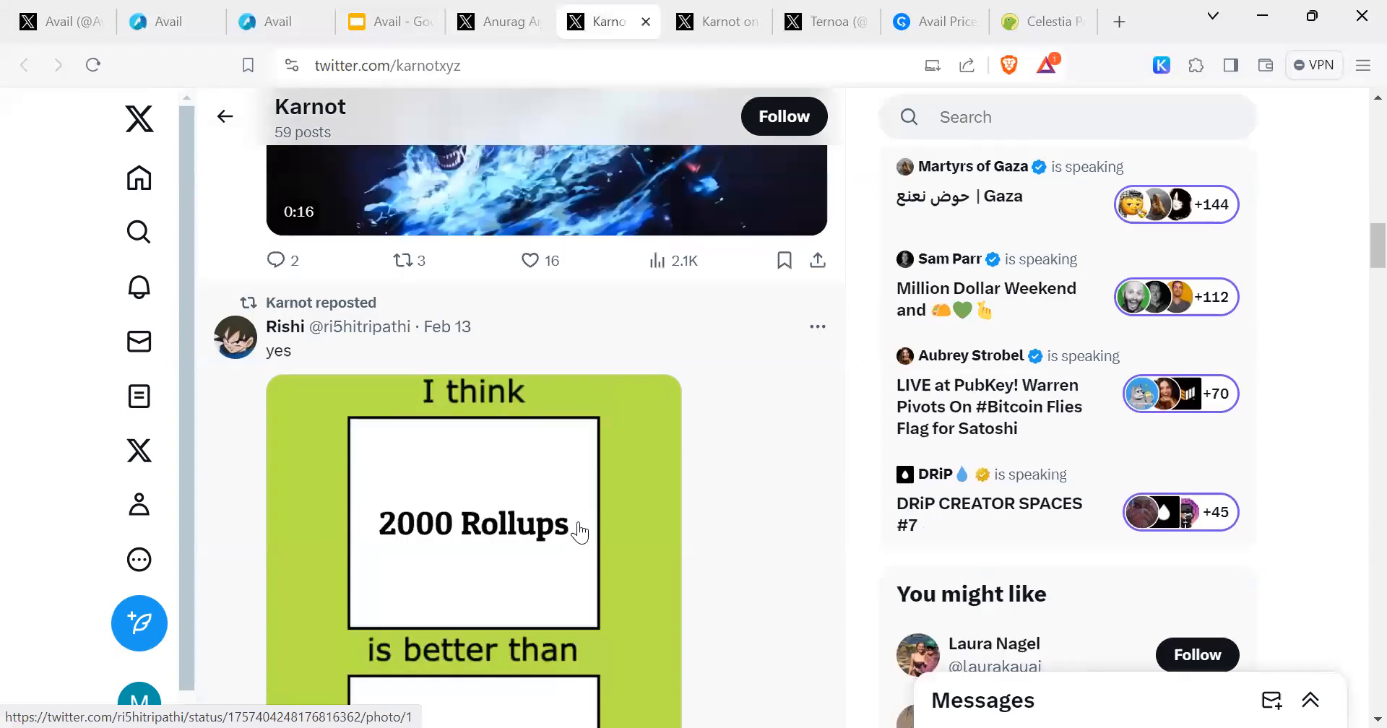
{"action": "scroll", "scroll_direction": "down", "scroll_amount": 3}
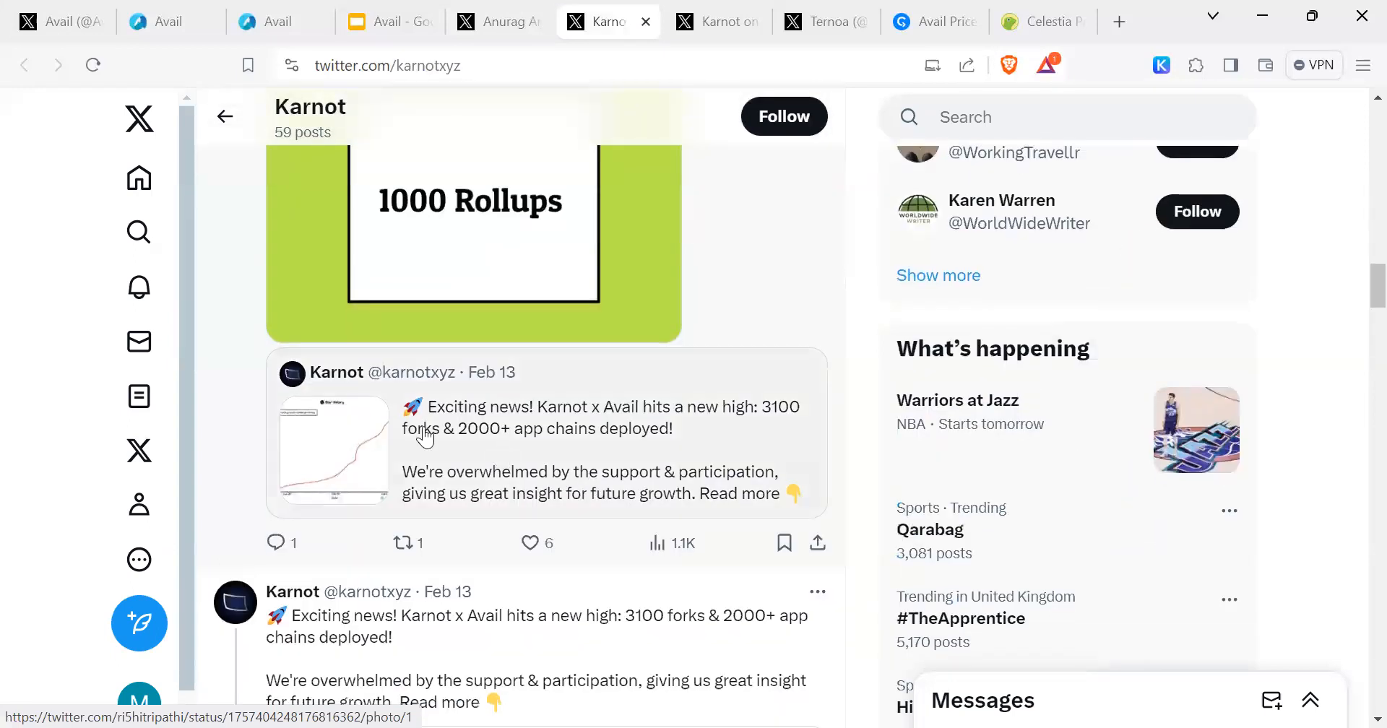
{"action": "mouse_move", "coordinate": [599, 378]}
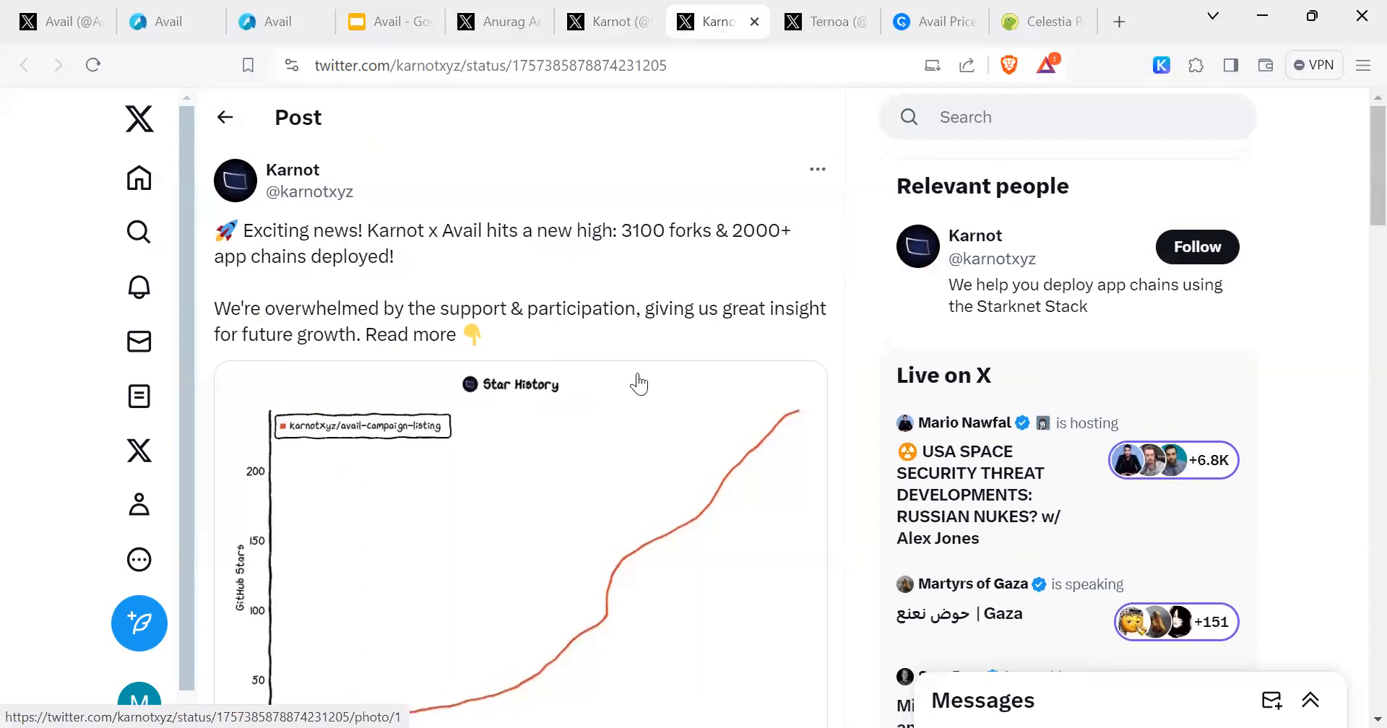
{"action": "mouse_move", "coordinate": [266, 229]}
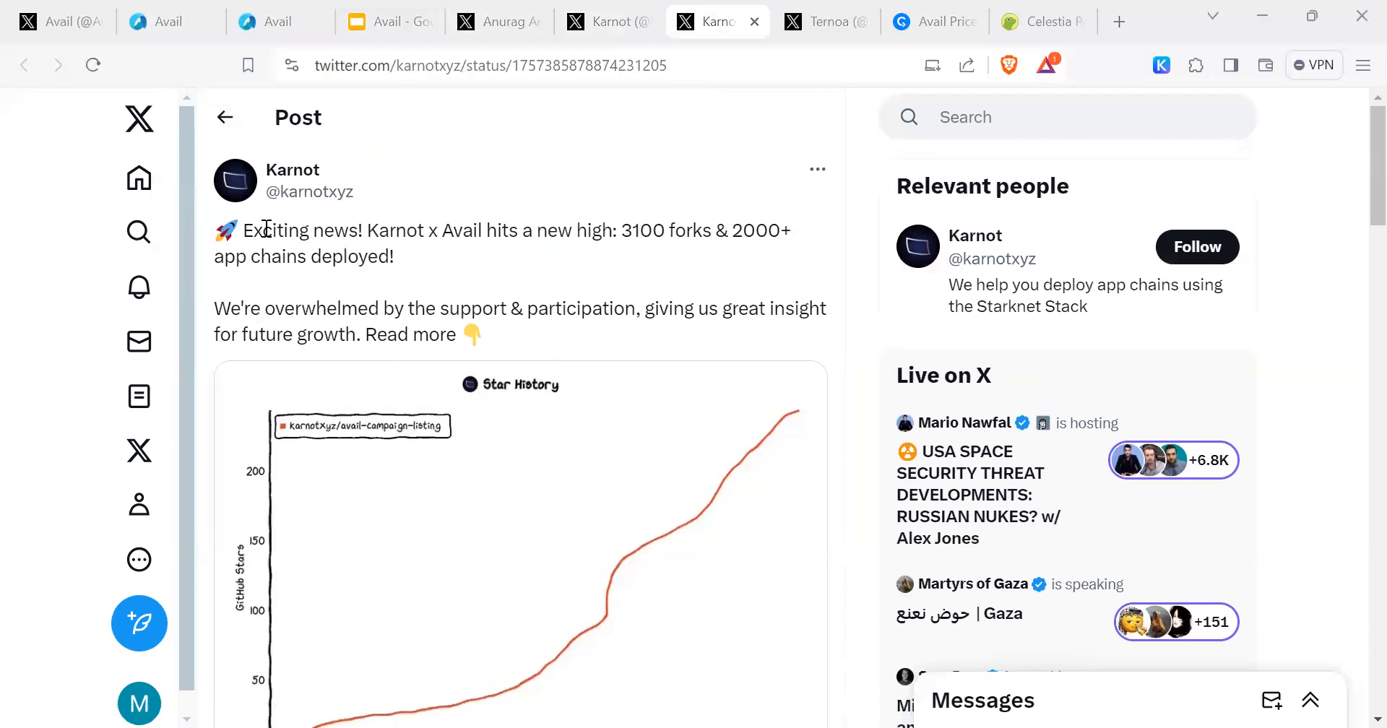
{"action": "left_click_drag", "start_coordinate": [265, 229], "coordinate": [393, 257]}
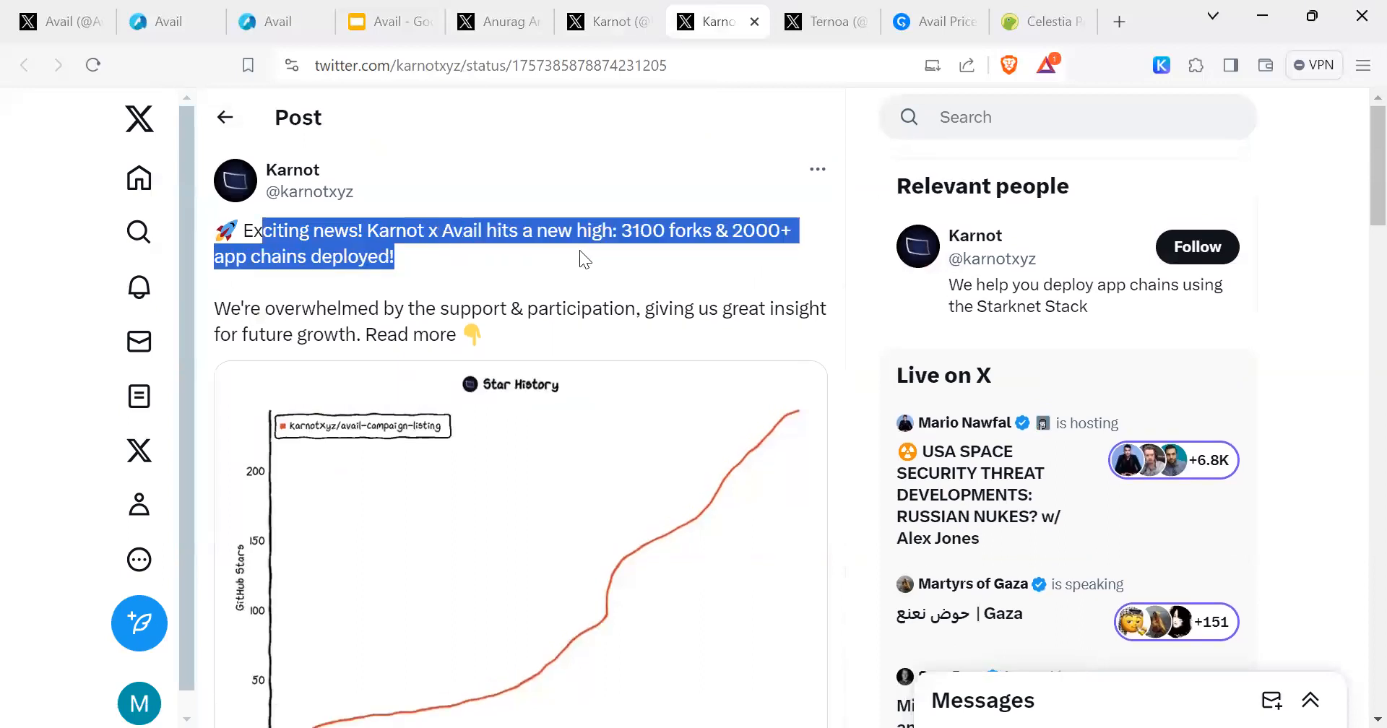
{"action": "mouse_move", "coordinate": [679, 221]}
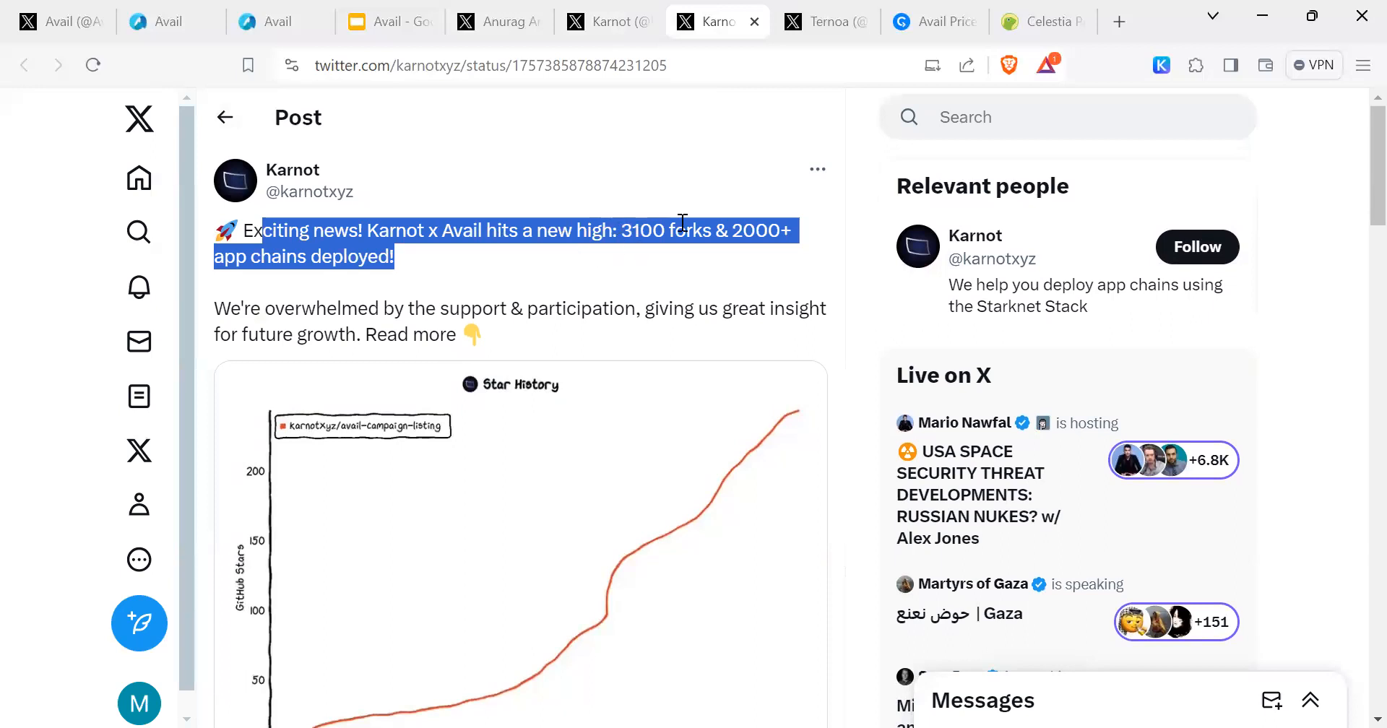
{"action": "mouse_move", "coordinate": [500, 270]}
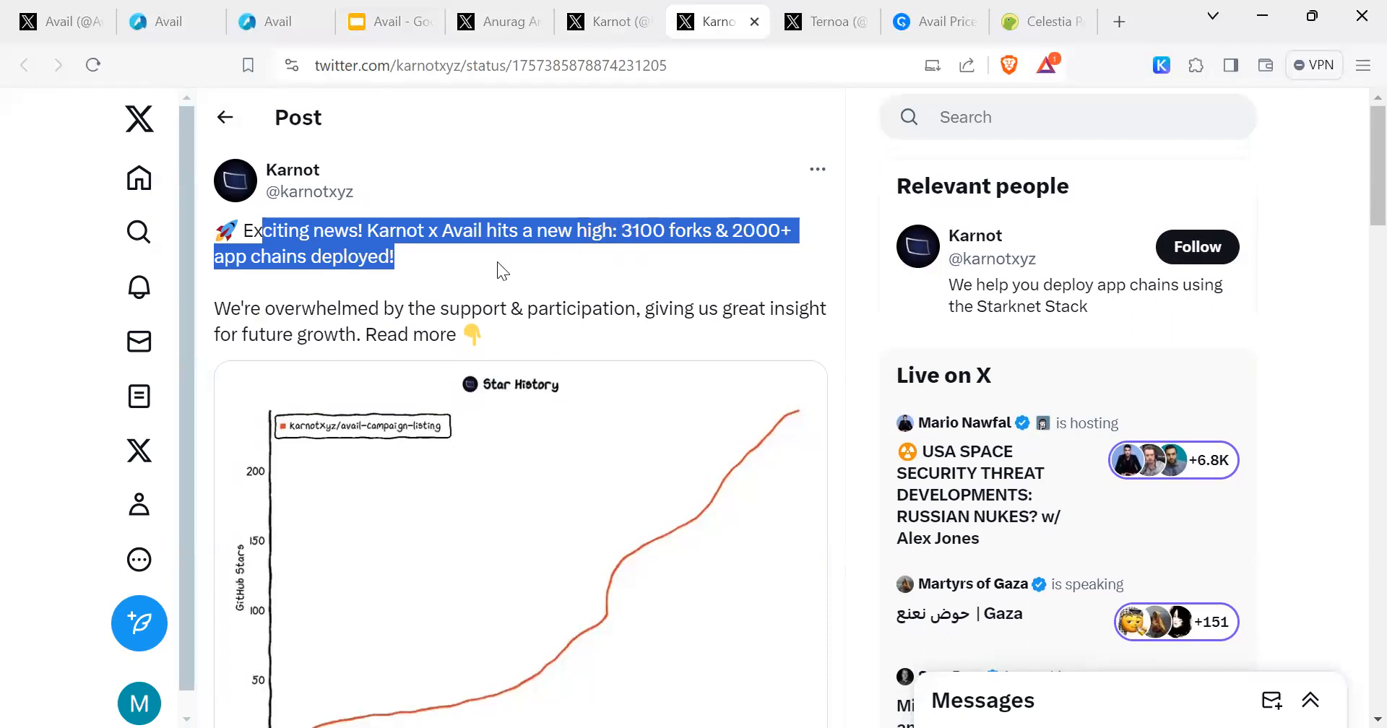
{"action": "left_click", "coordinate": [268, 329]}
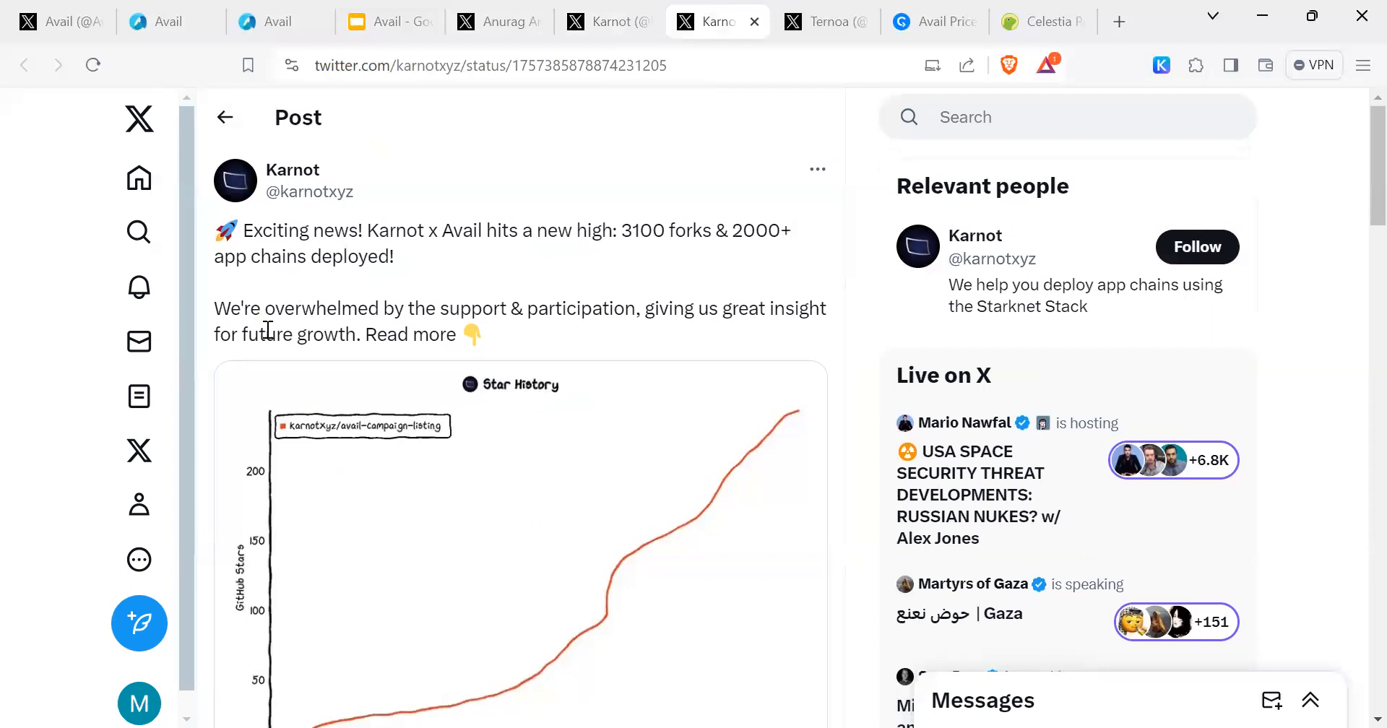
{"action": "mouse_move", "coordinate": [617, 292]}
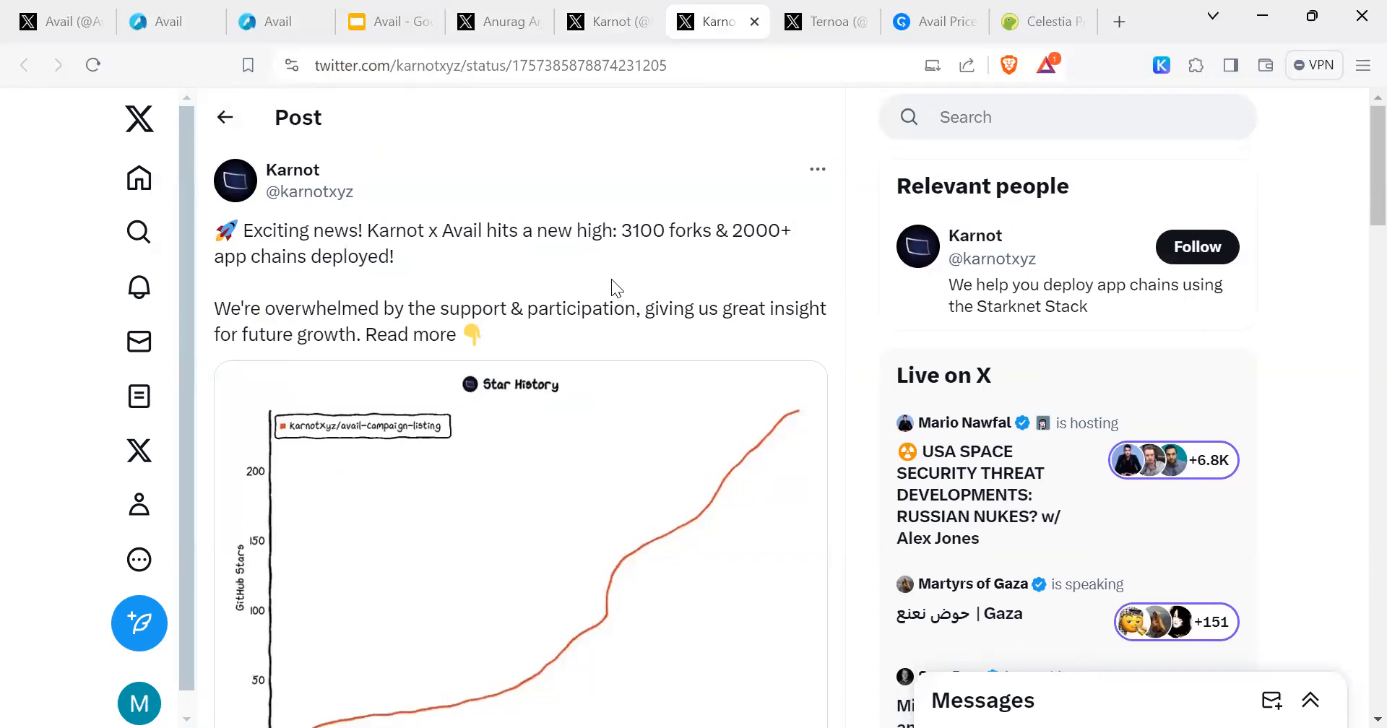
{"action": "mouse_move", "coordinate": [766, 297]}
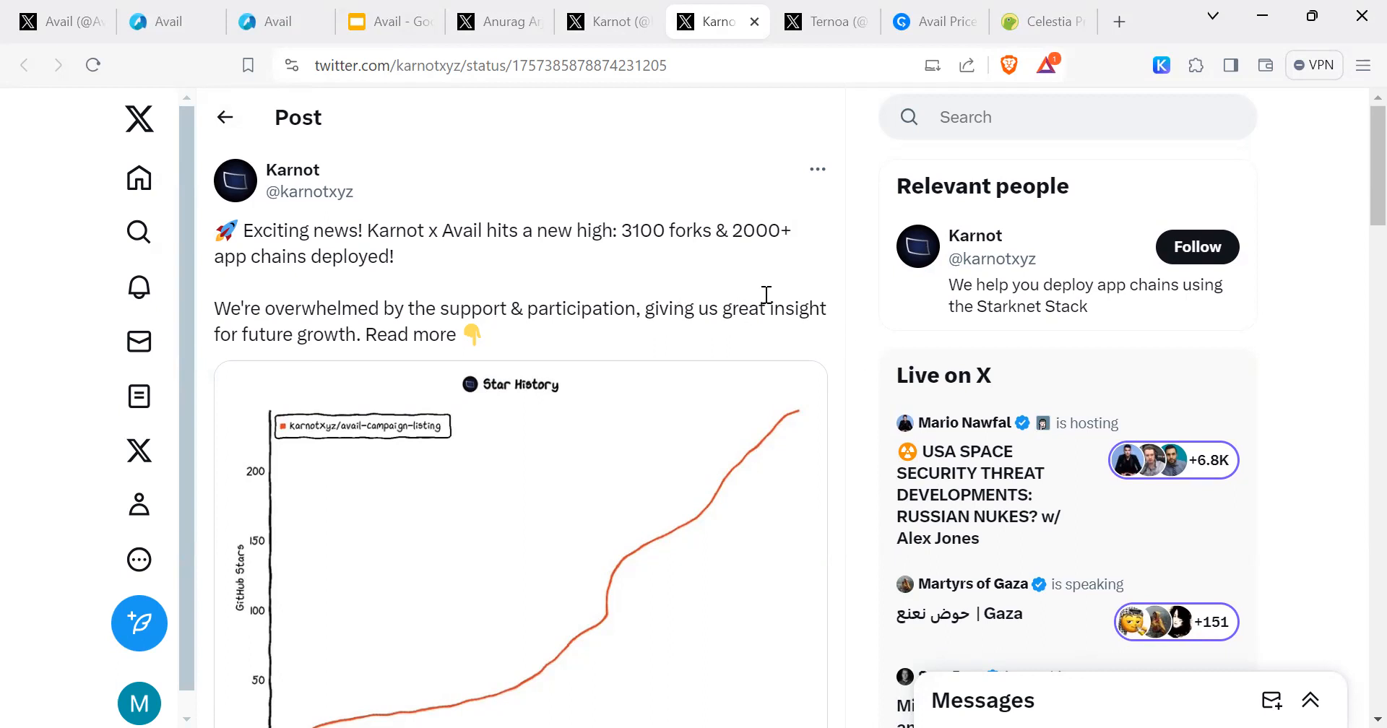
{"action": "mouse_move", "coordinate": [804, 234]}
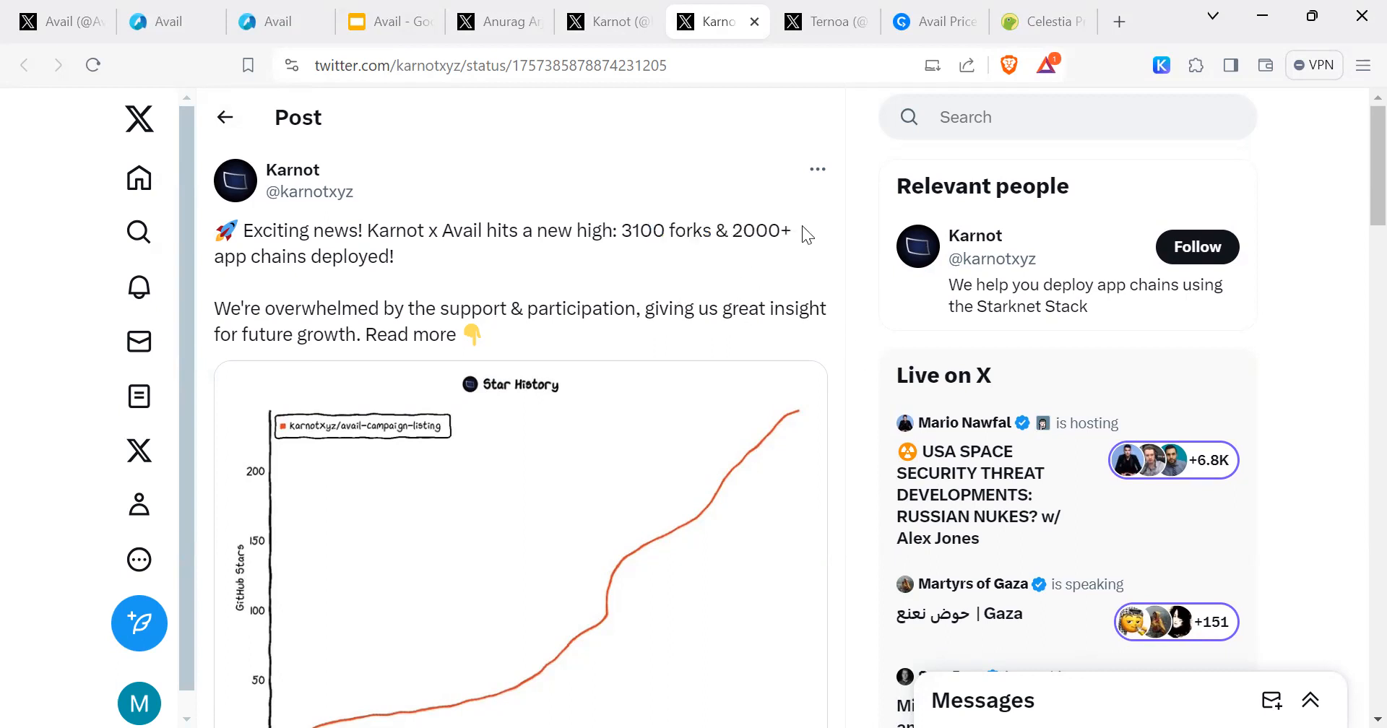
{"action": "scroll", "scroll_direction": "down", "scroll_amount": 3}
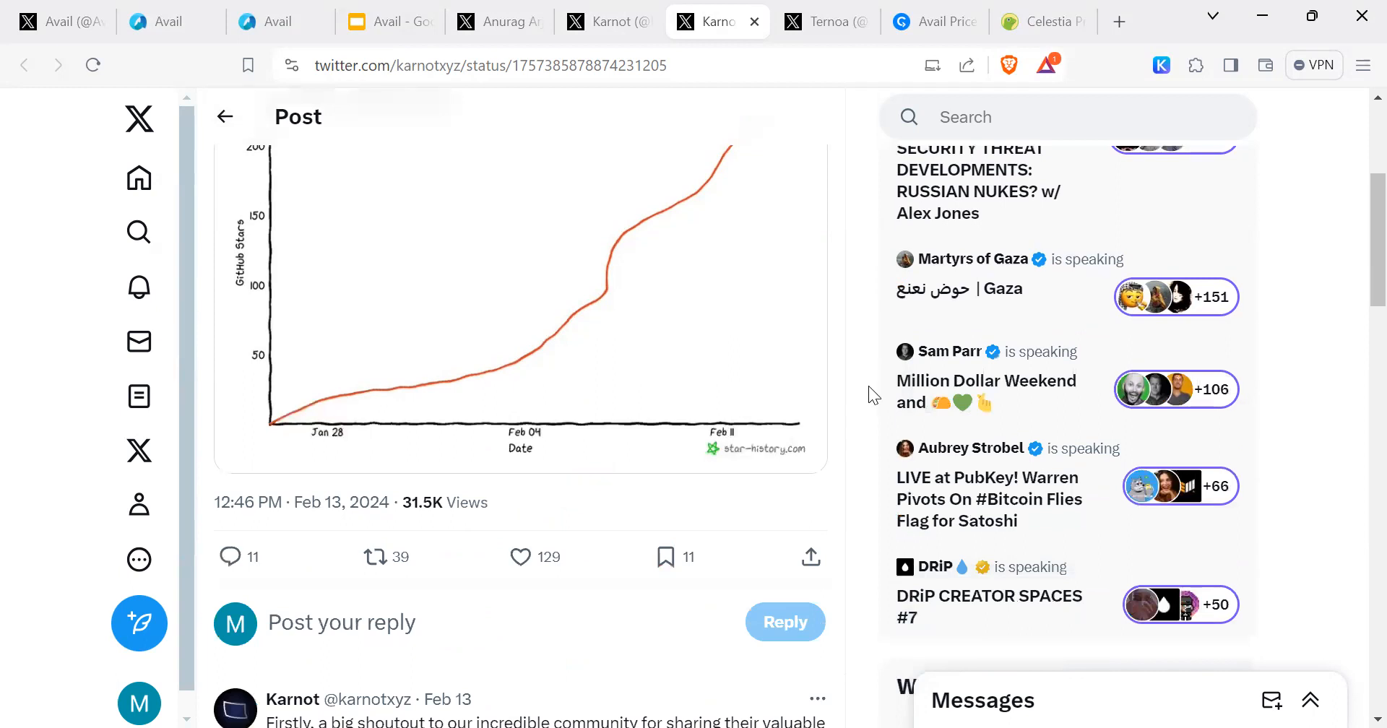
{"action": "scroll", "scroll_direction": "down", "scroll_amount": 3}
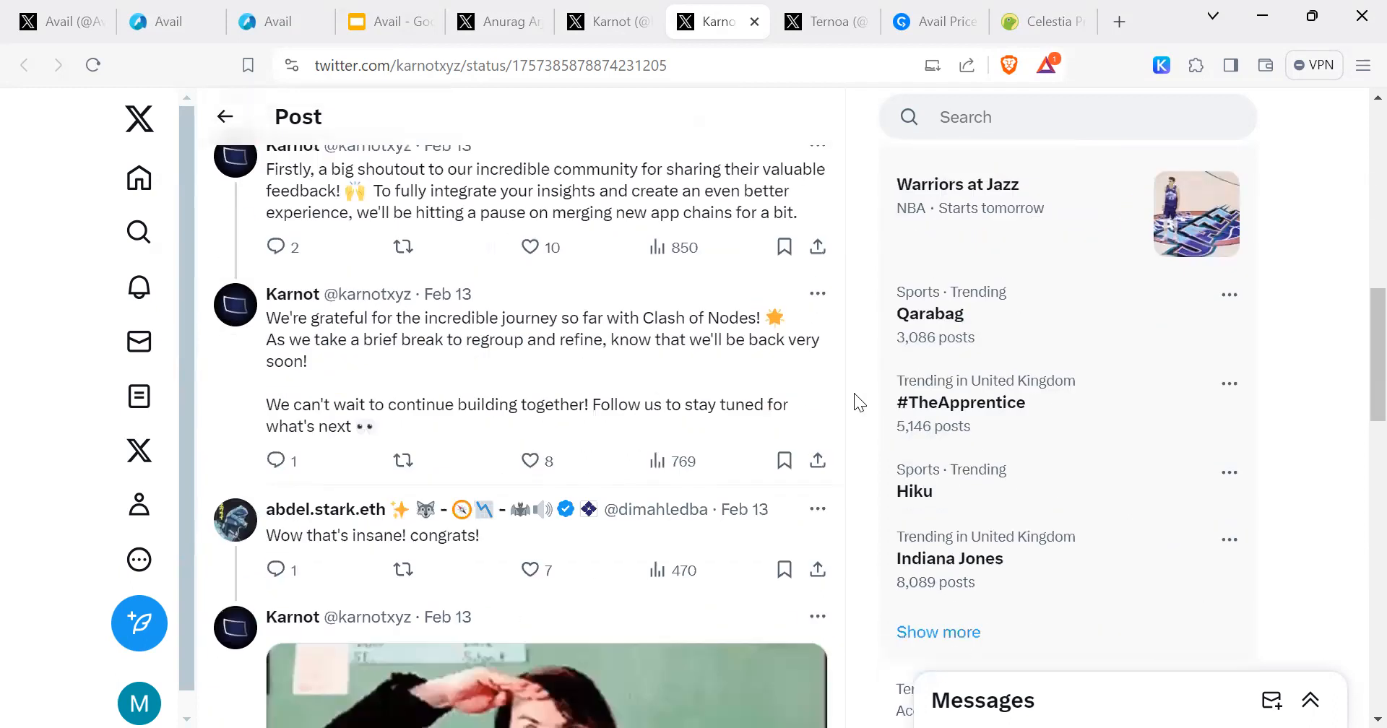
{"action": "scroll", "scroll_direction": "down", "scroll_amount": 3}
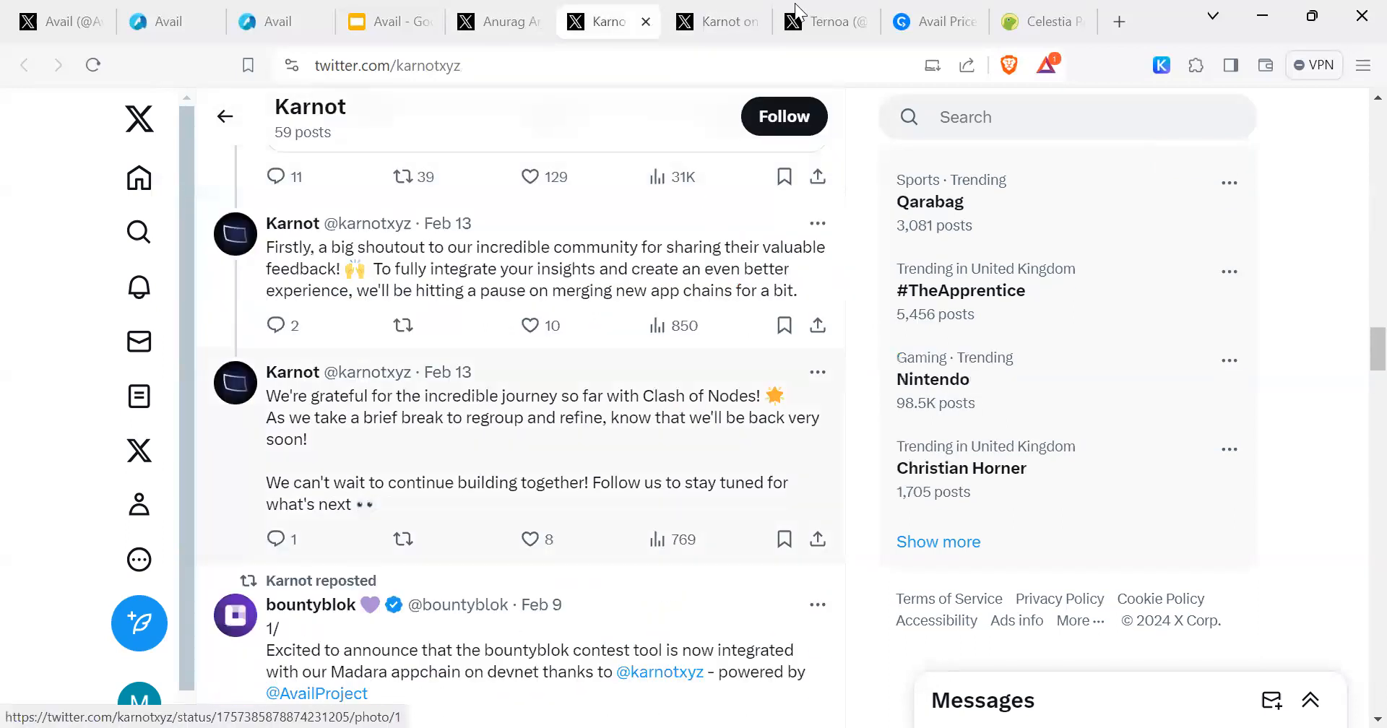
{"action": "left_click", "coordinate": [825, 21]}
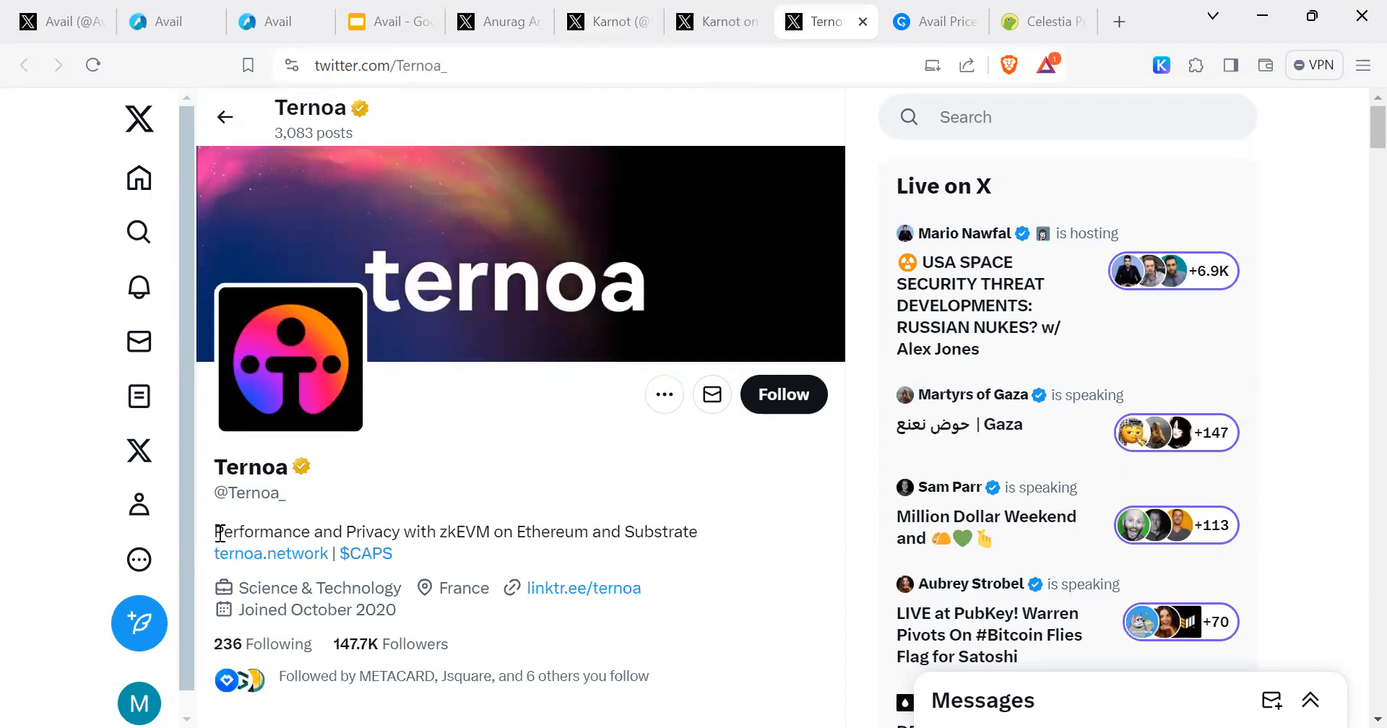
Highlight zkEVM in Ternoa's bio, scroll to Avail's partnership repost, then switch to Avail's CryptoRank page
{"action": "double_click", "coordinate": [261, 532]}
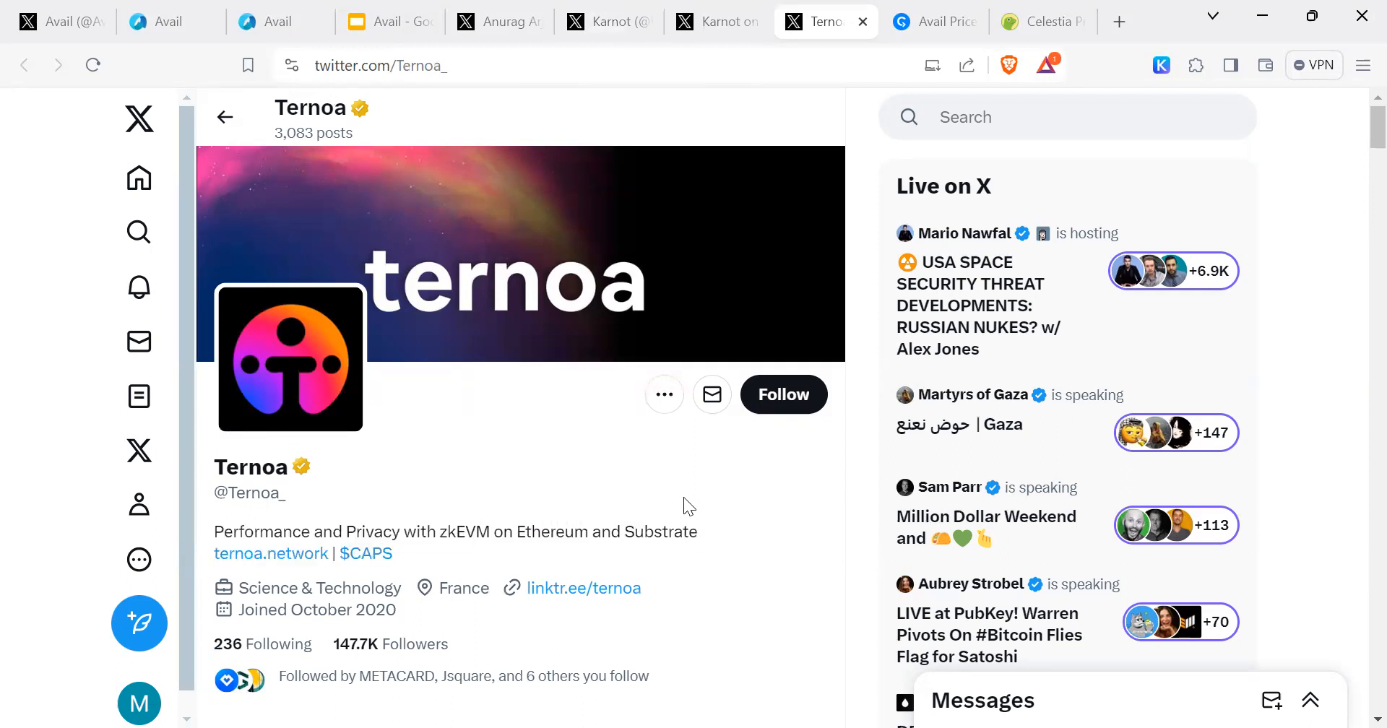
{"action": "mouse_move", "coordinate": [598, 490]}
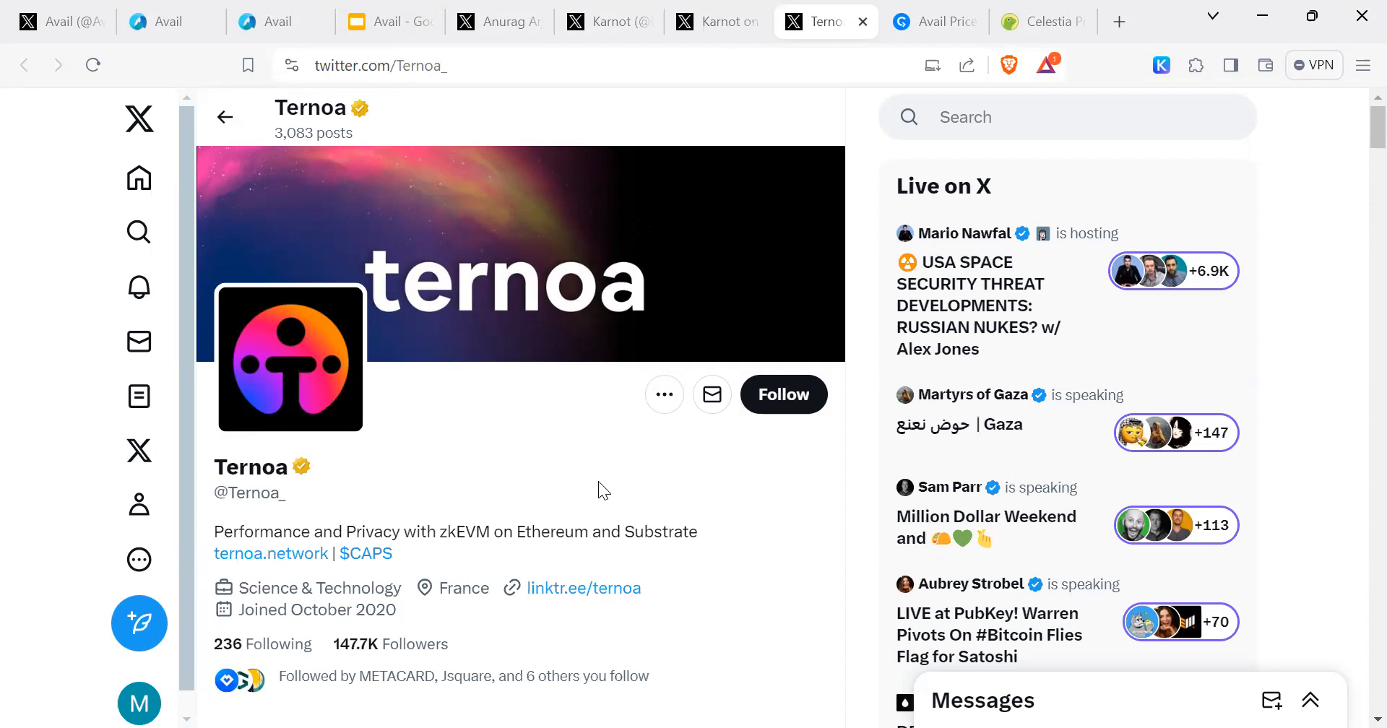
{"action": "double_click", "coordinate": [453, 531]}
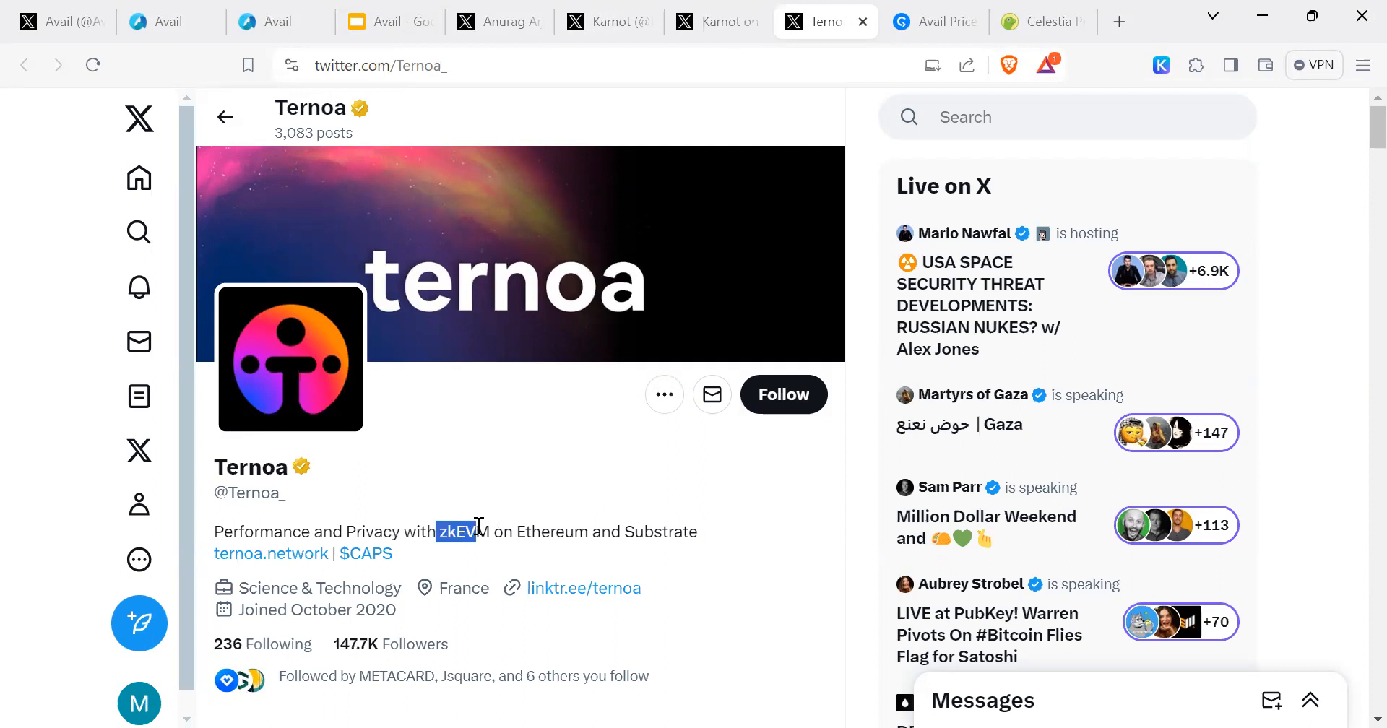
{"action": "scroll", "scroll_direction": "down", "scroll_amount": 3}
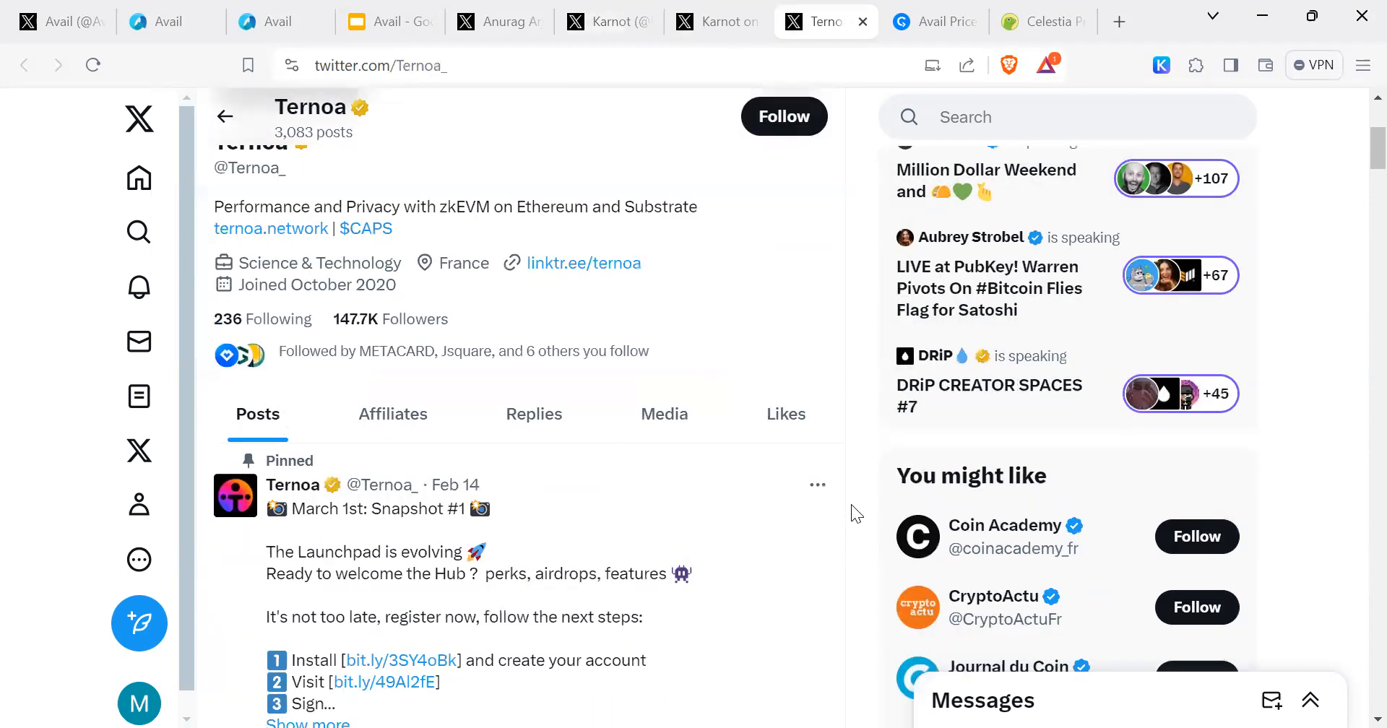
{"action": "scroll", "scroll_direction": "up", "scroll_amount": 3}
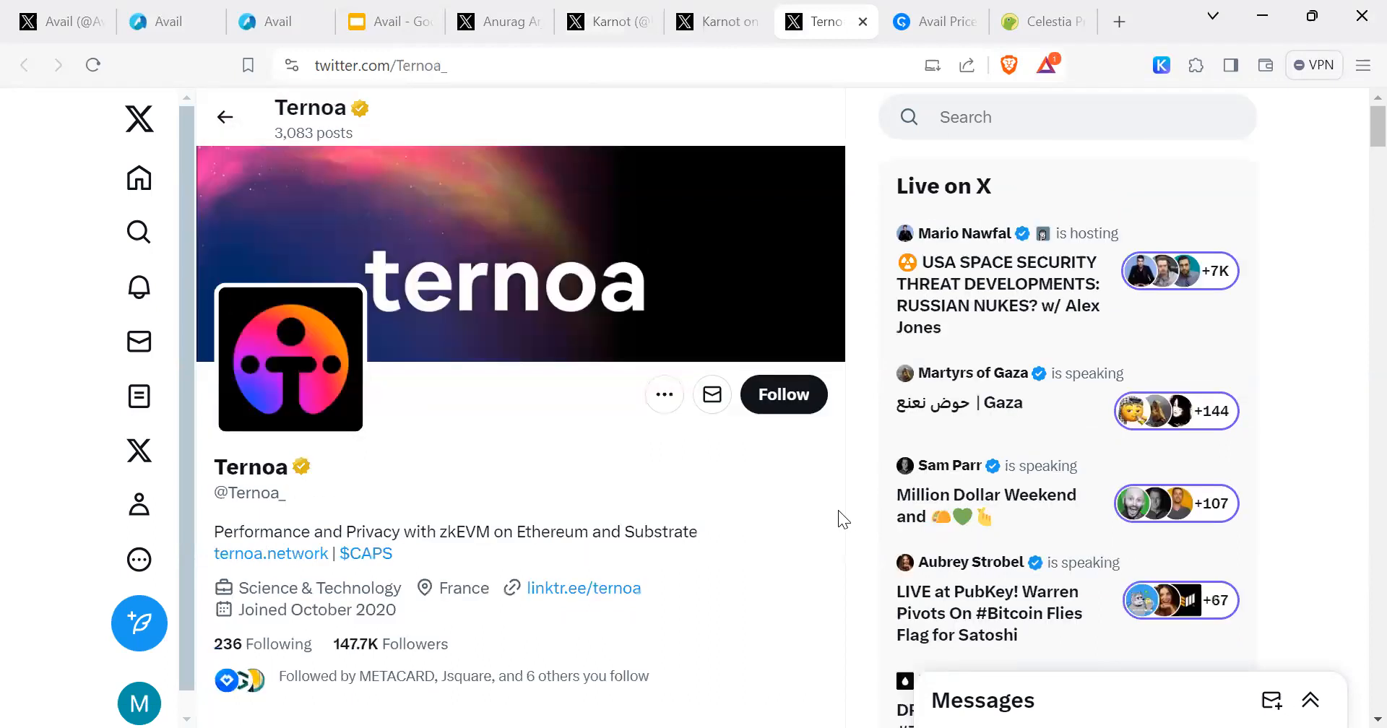
{"action": "scroll", "scroll_direction": "down", "scroll_amount": 3}
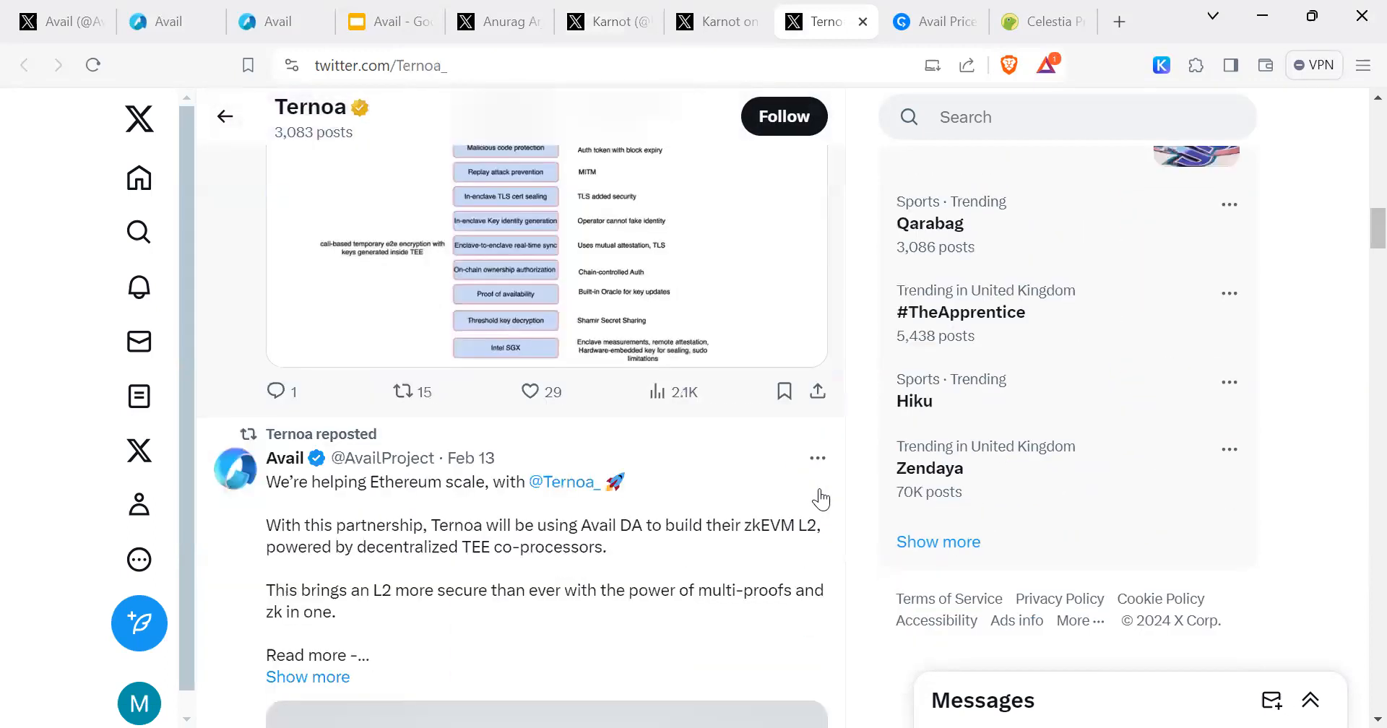
{"action": "left_click", "coordinate": [929, 22]}
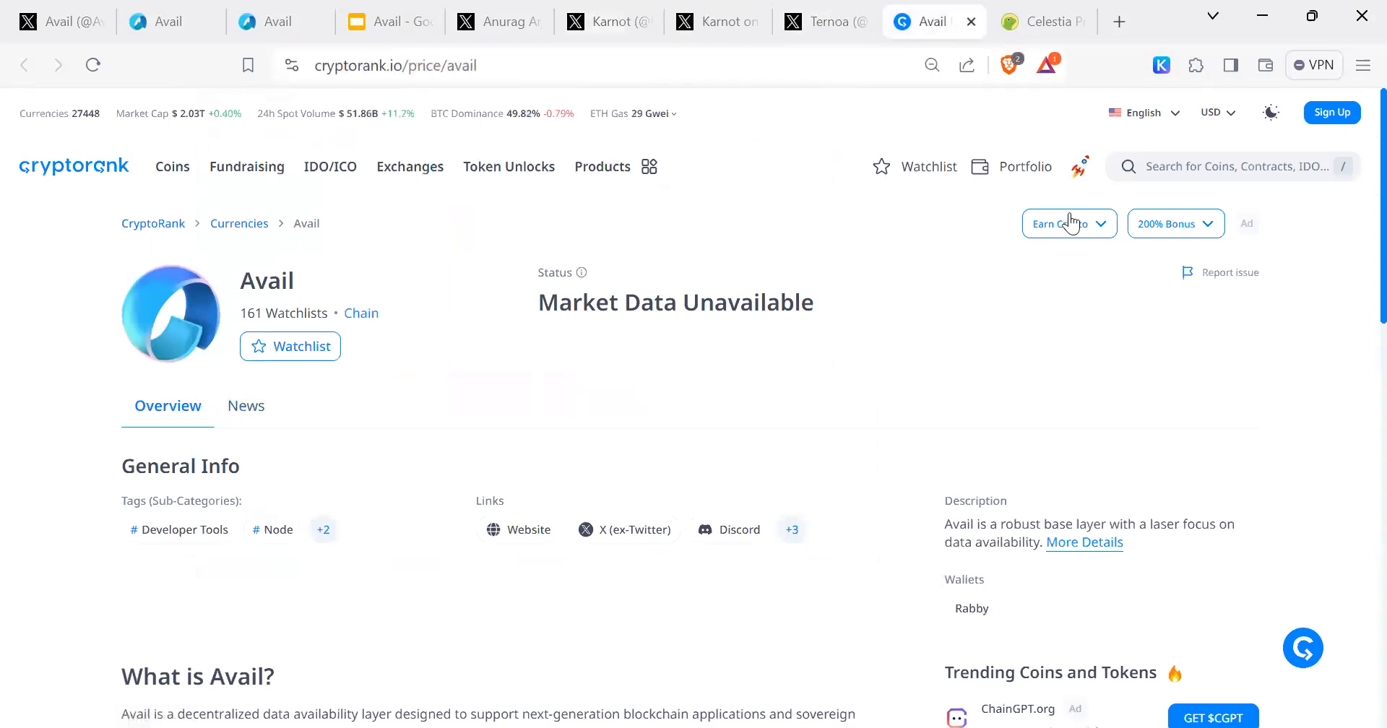
{"action": "mouse_move", "coordinate": [696, 344]}
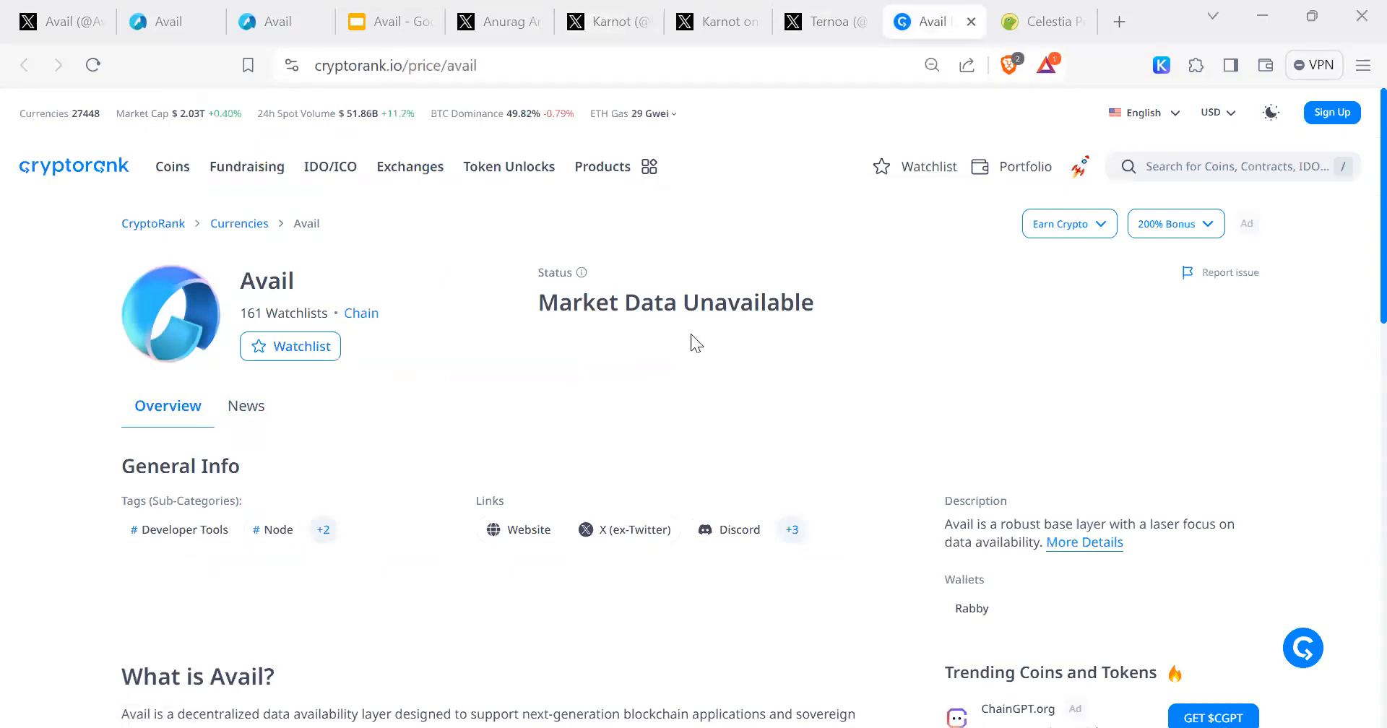
{"action": "mouse_move", "coordinate": [390, 421]}
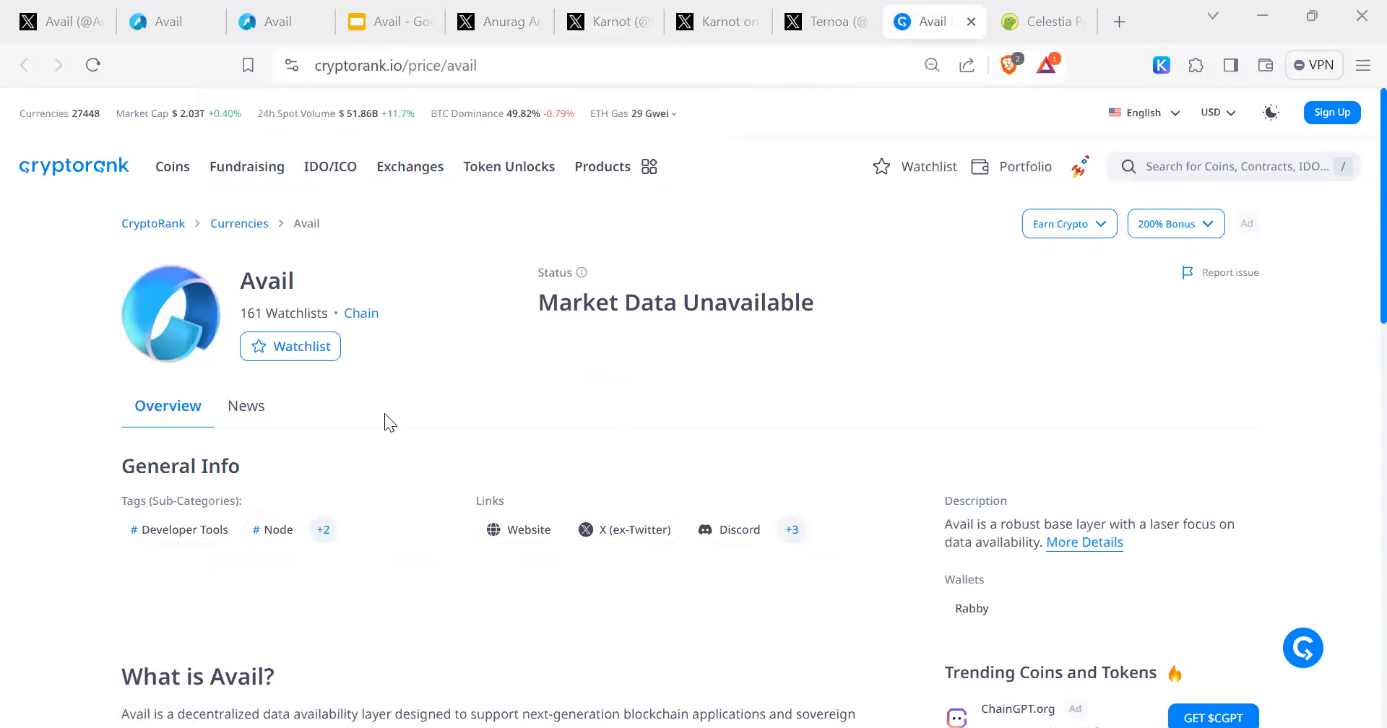
Scroll to and highlight the 'What is Avail?' description on CryptoRank, then clear the highlight
{"action": "scroll", "scroll_direction": "down", "scroll_amount": 3}
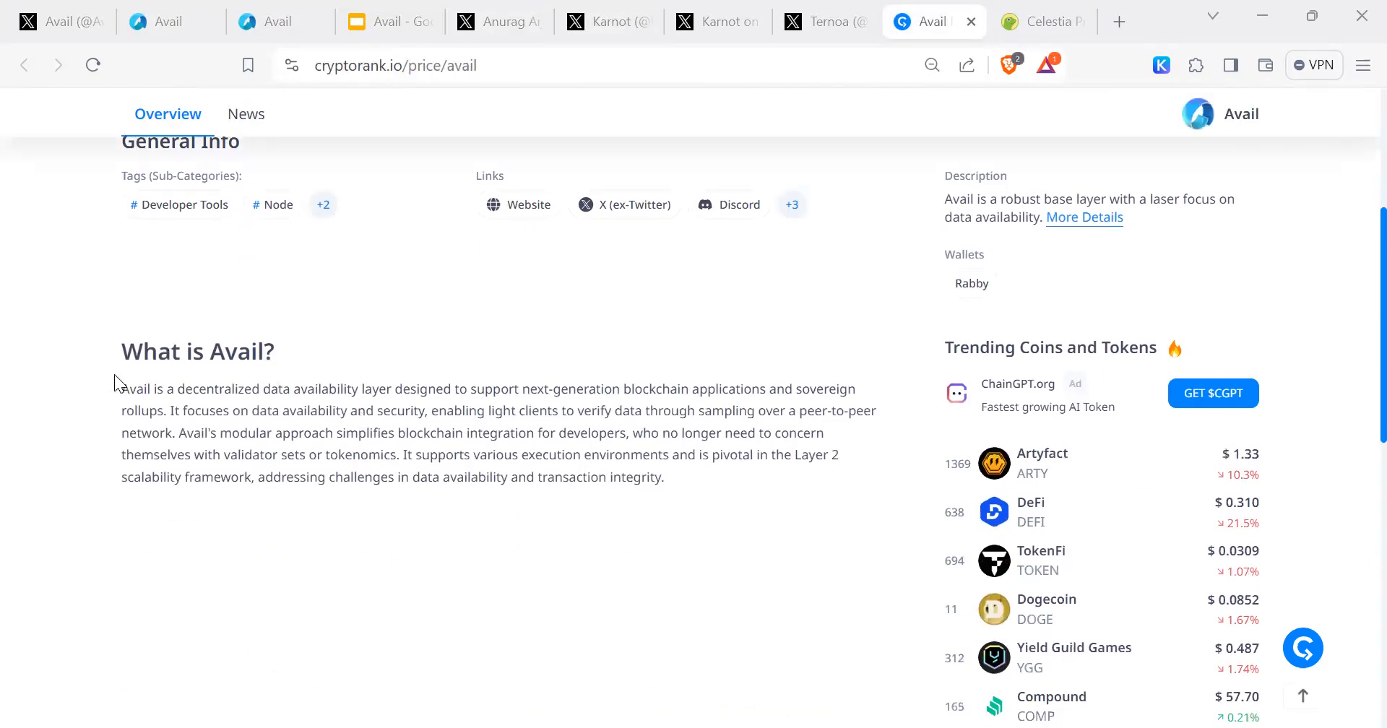
{"action": "left_click_drag", "start_coordinate": [122, 388], "coordinate": [663, 476]}
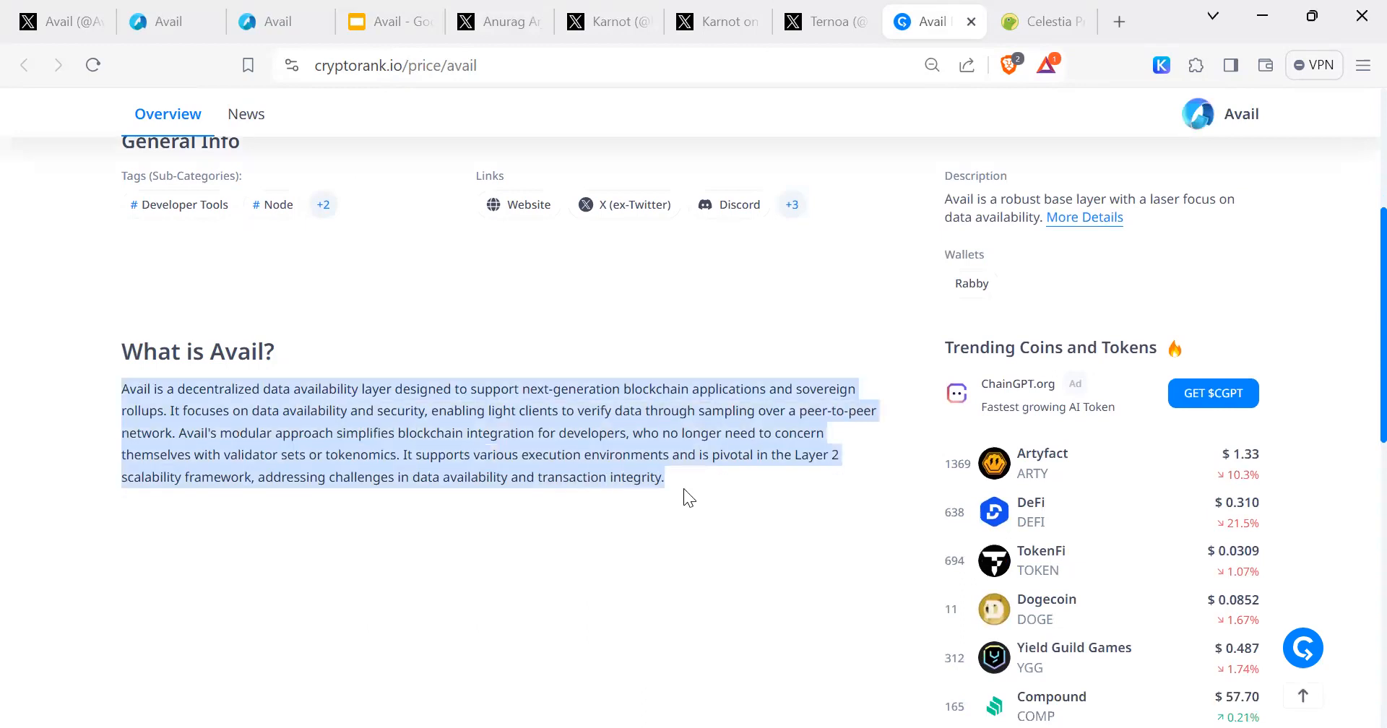
{"action": "mouse_move", "coordinate": [571, 438]}
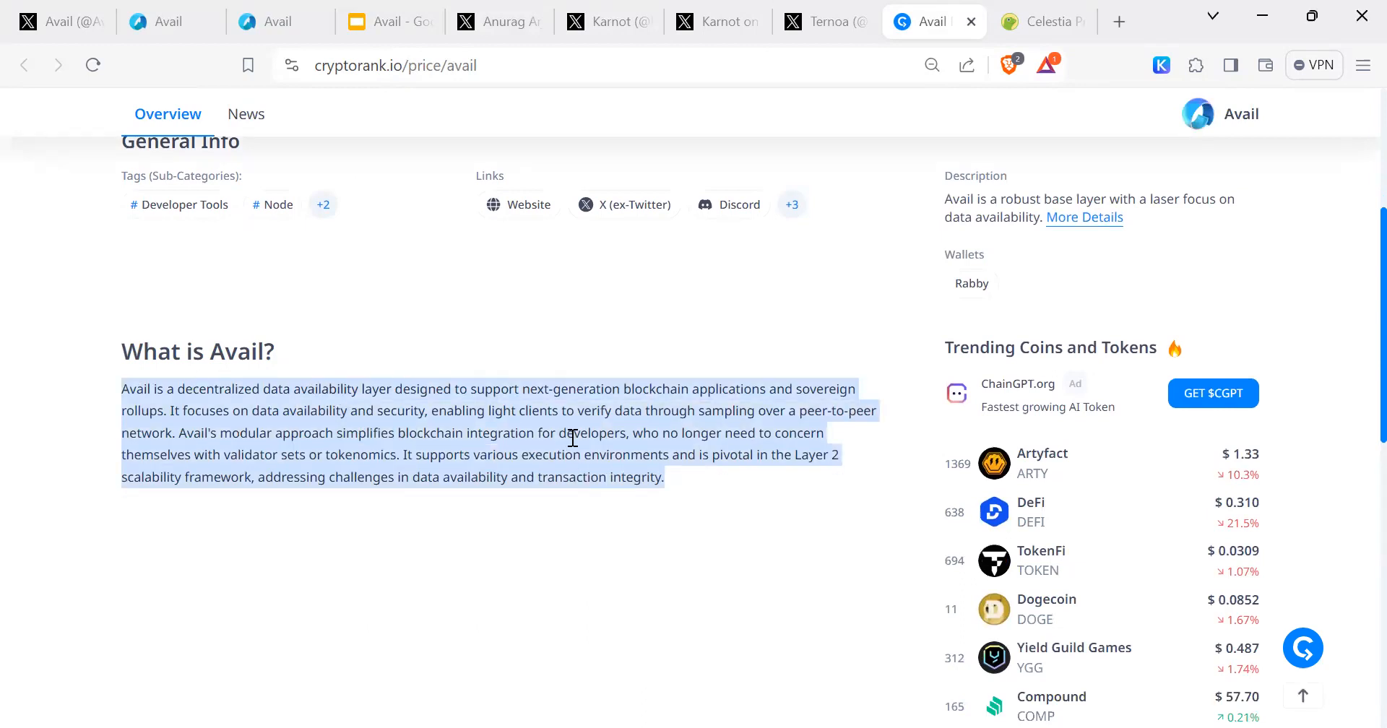
{"action": "left_click", "coordinate": [808, 74]}
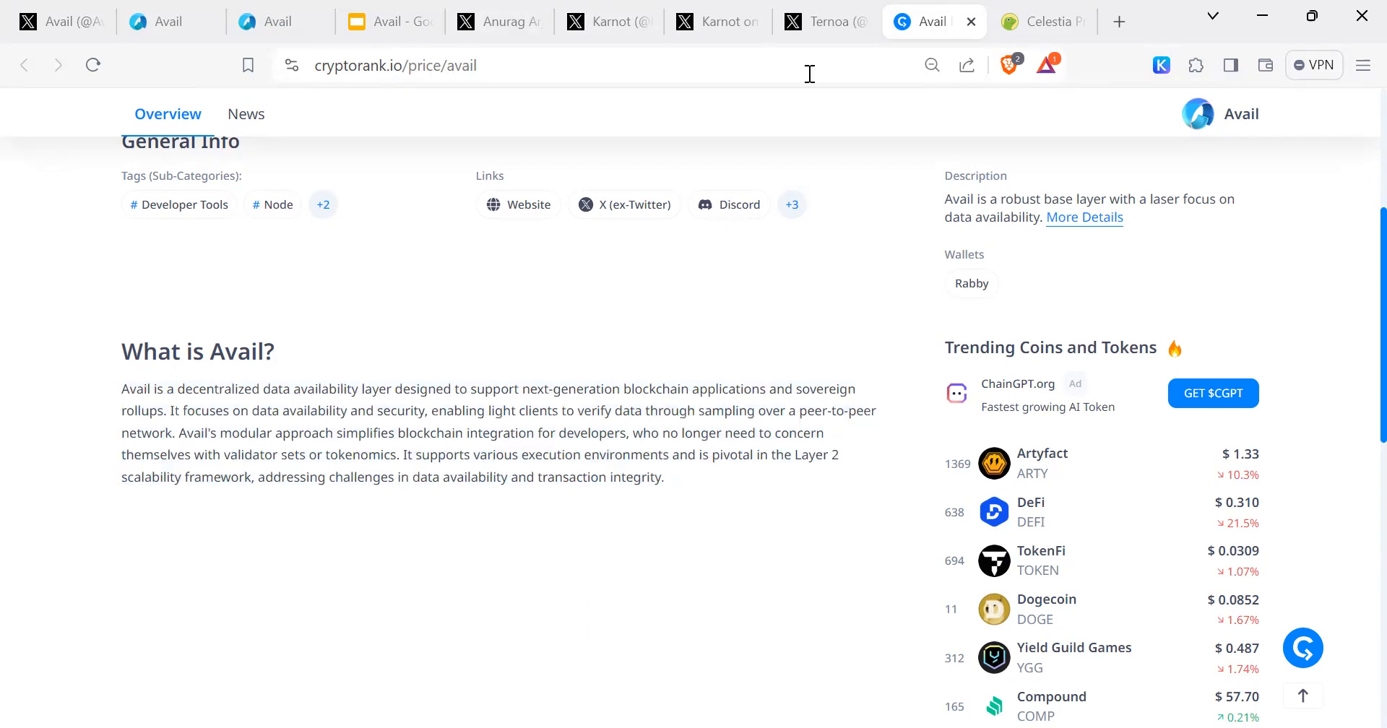
Show CoinGecko's Celestia page and highlight its $2,965,670,729 market cap figure
{"action": "left_click", "coordinate": [1043, 21]}
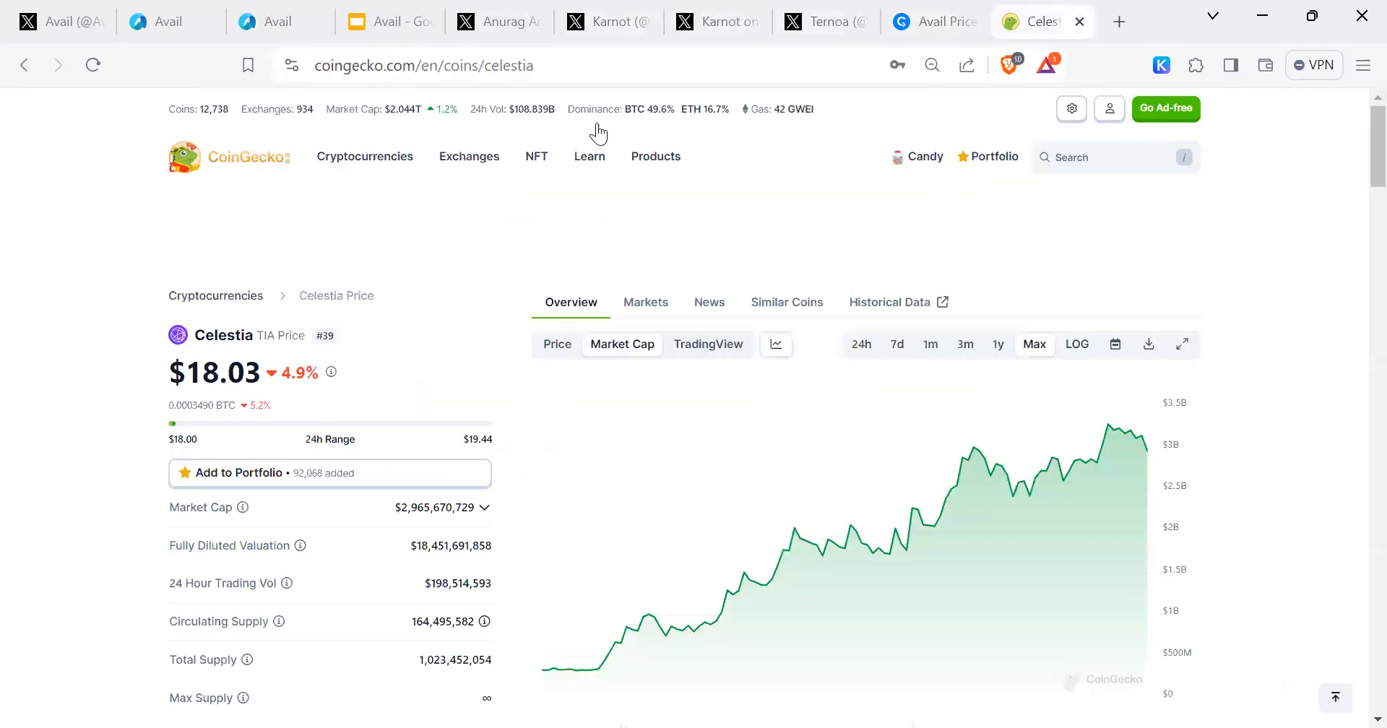
{"action": "mouse_move", "coordinate": [1148, 149]}
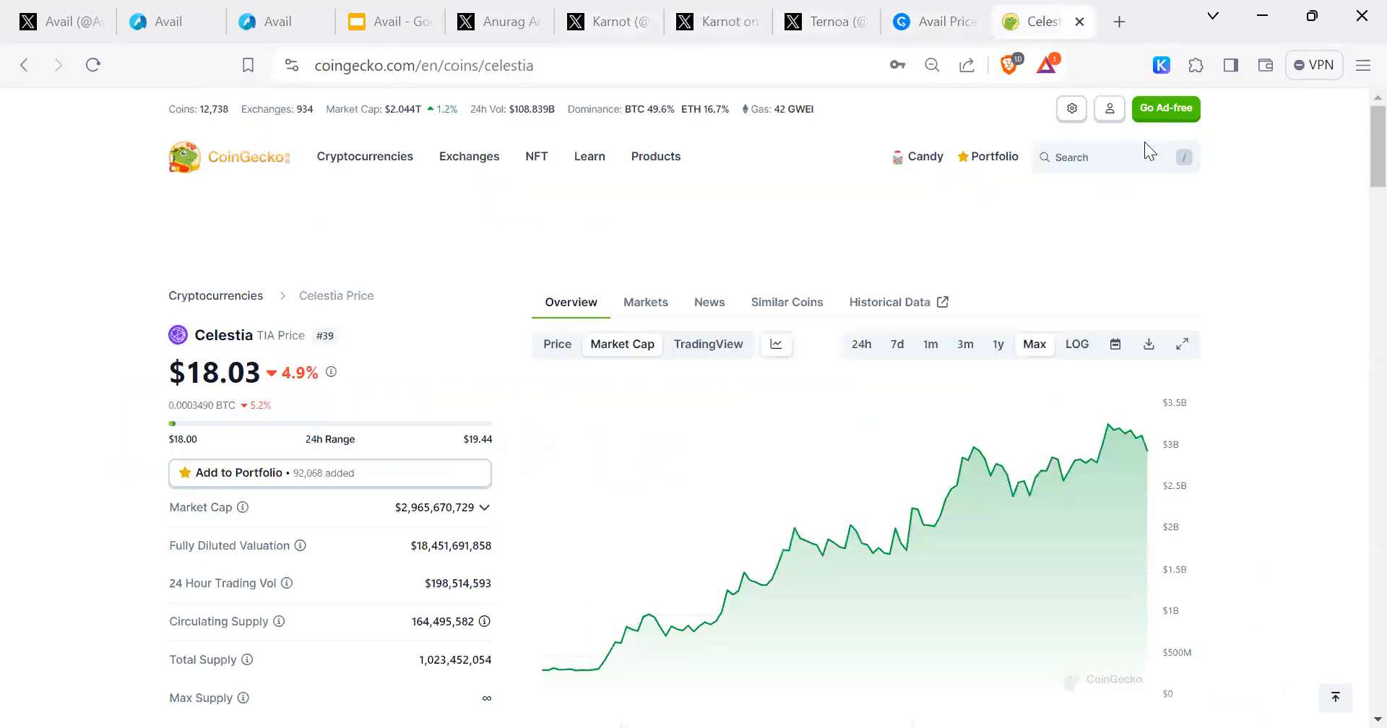
{"action": "mouse_move", "coordinate": [1024, 270]}
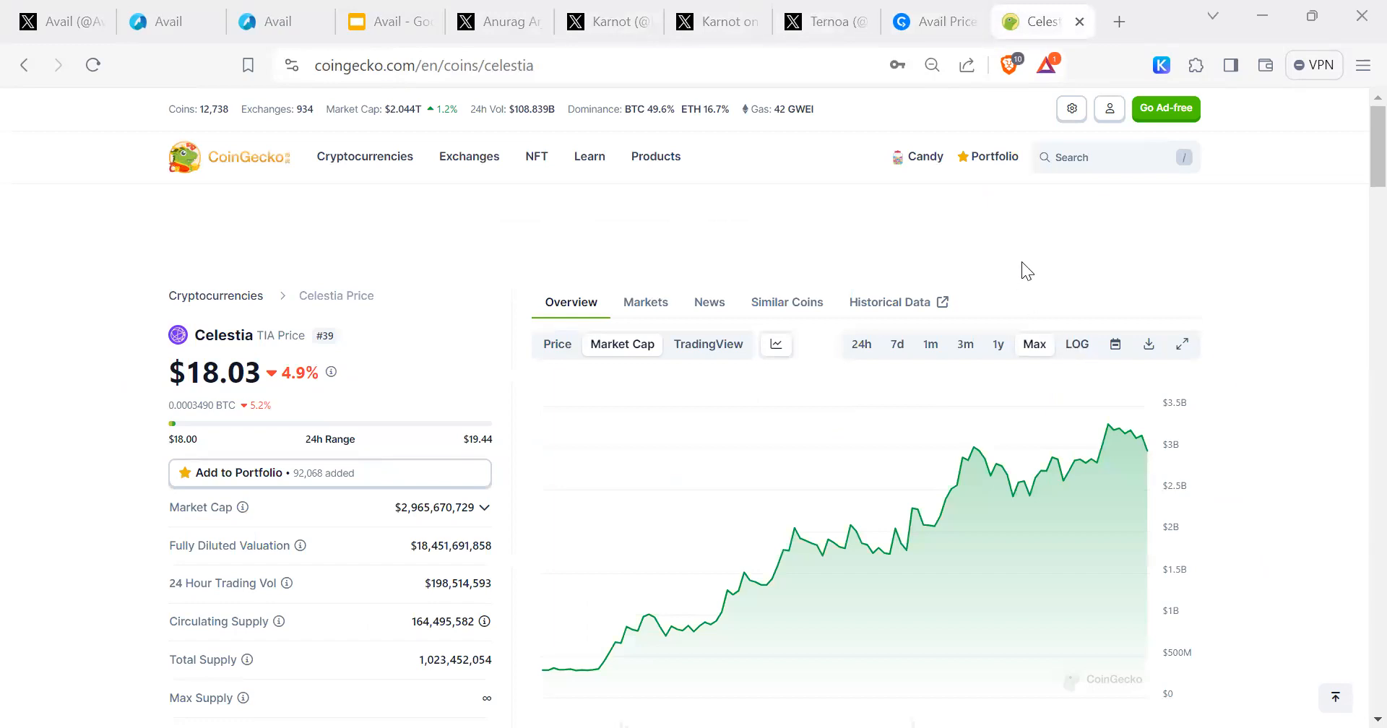
{"action": "mouse_move", "coordinate": [1257, 312]}
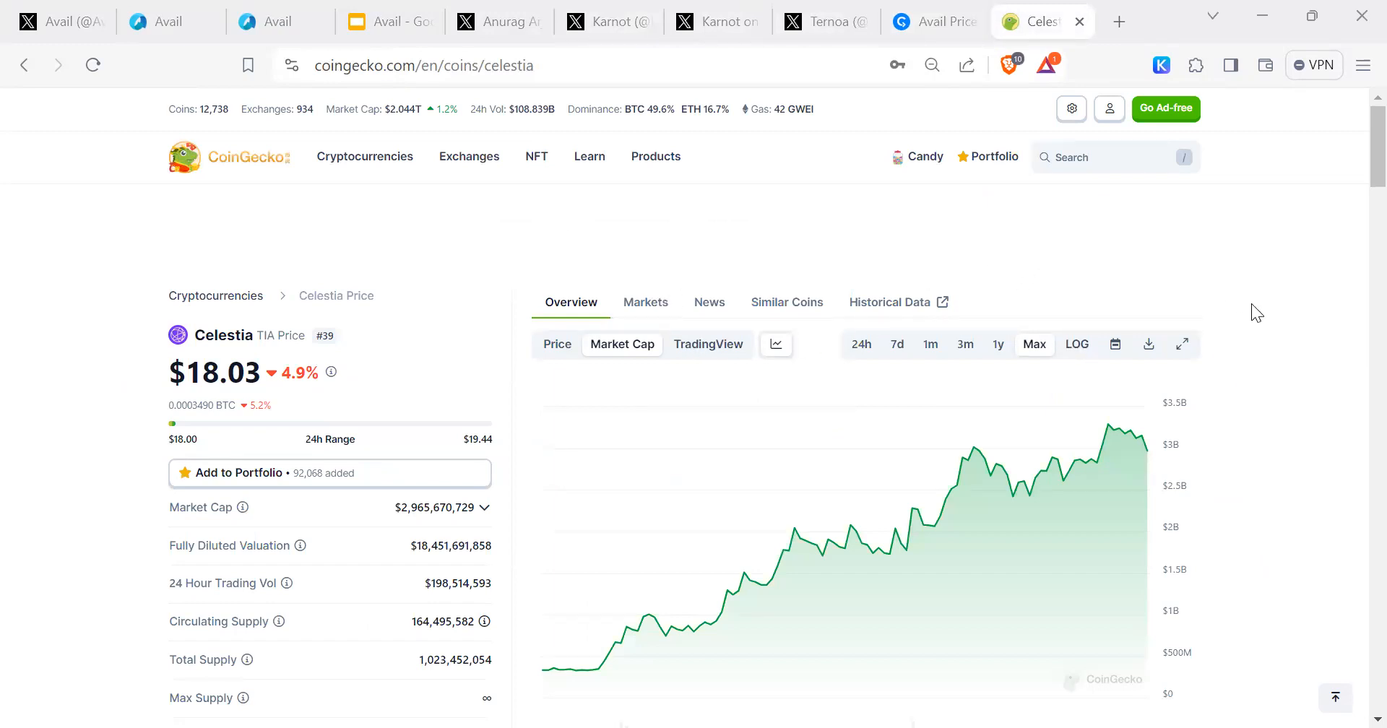
{"action": "mouse_move", "coordinate": [580, 416]}
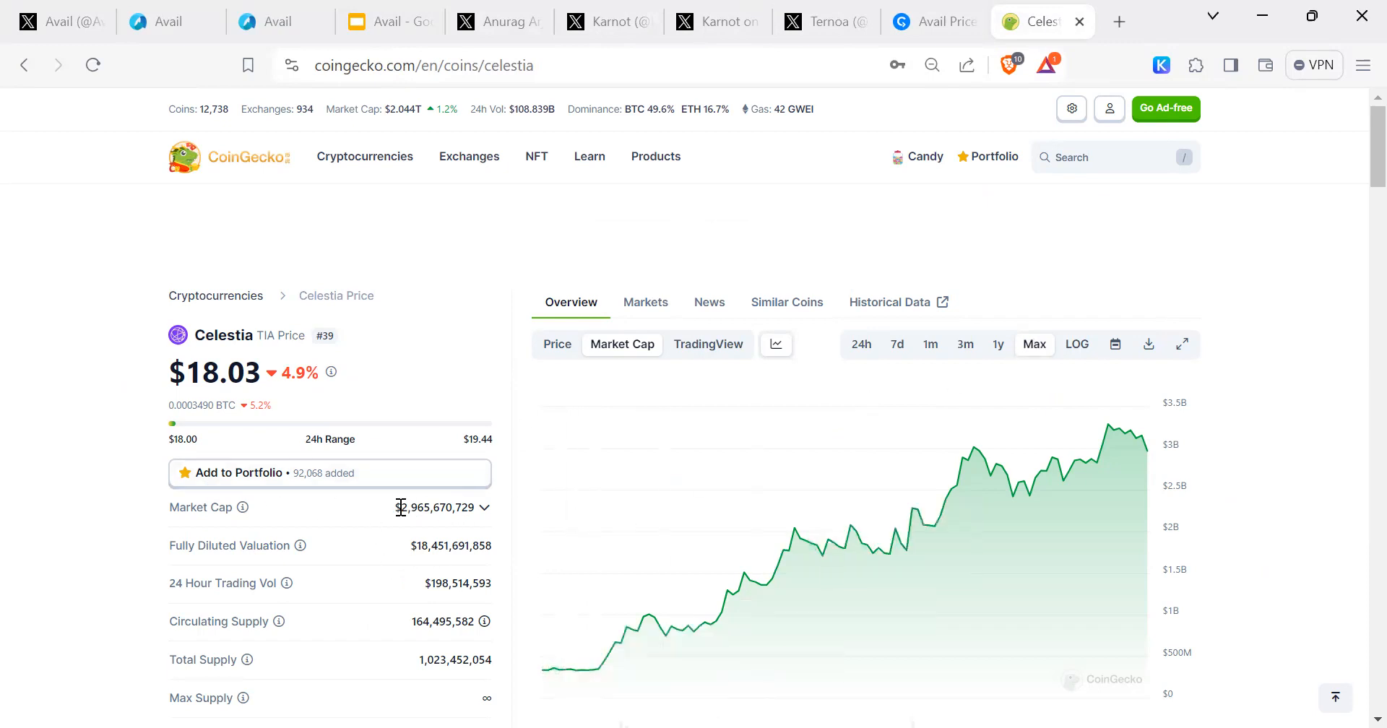
{"action": "double_click", "coordinate": [433, 507]}
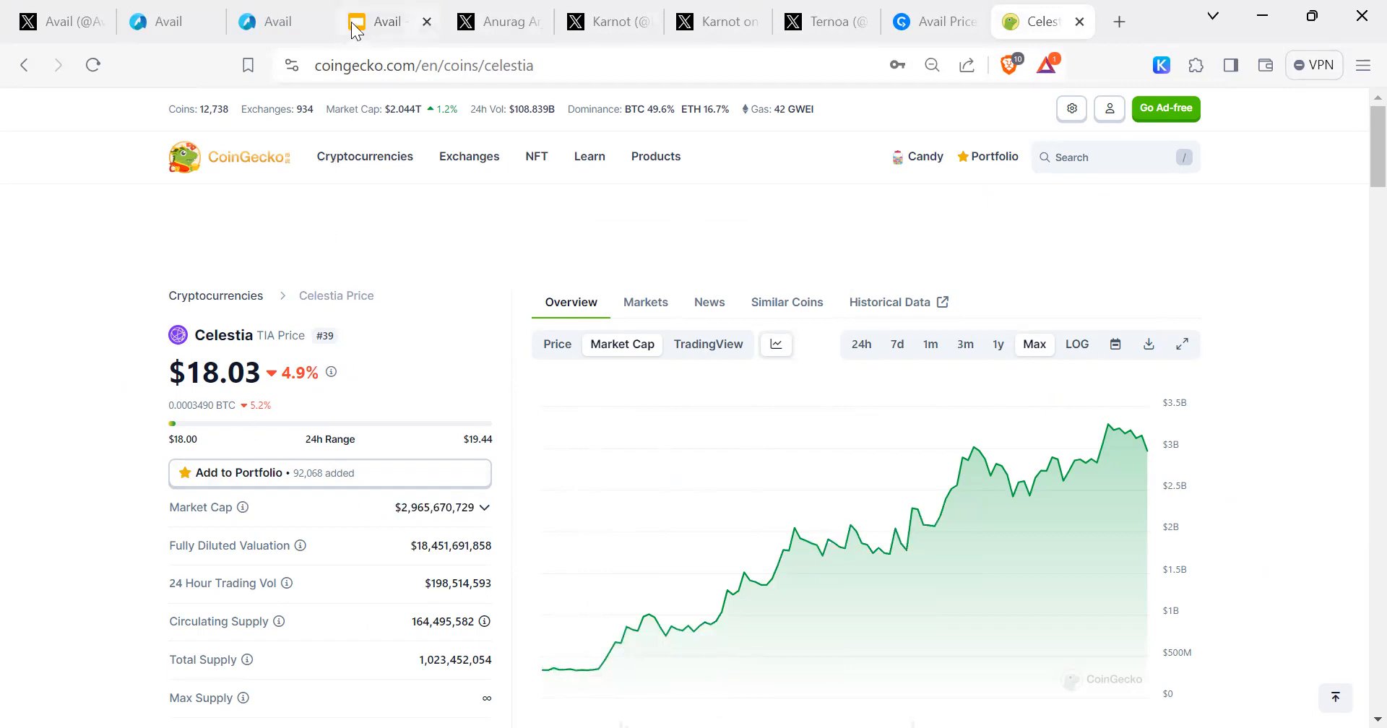
Return to the Avail deck and advance past the Agreement slide to the Avail Positives slide
{"action": "left_click", "coordinate": [384, 22]}
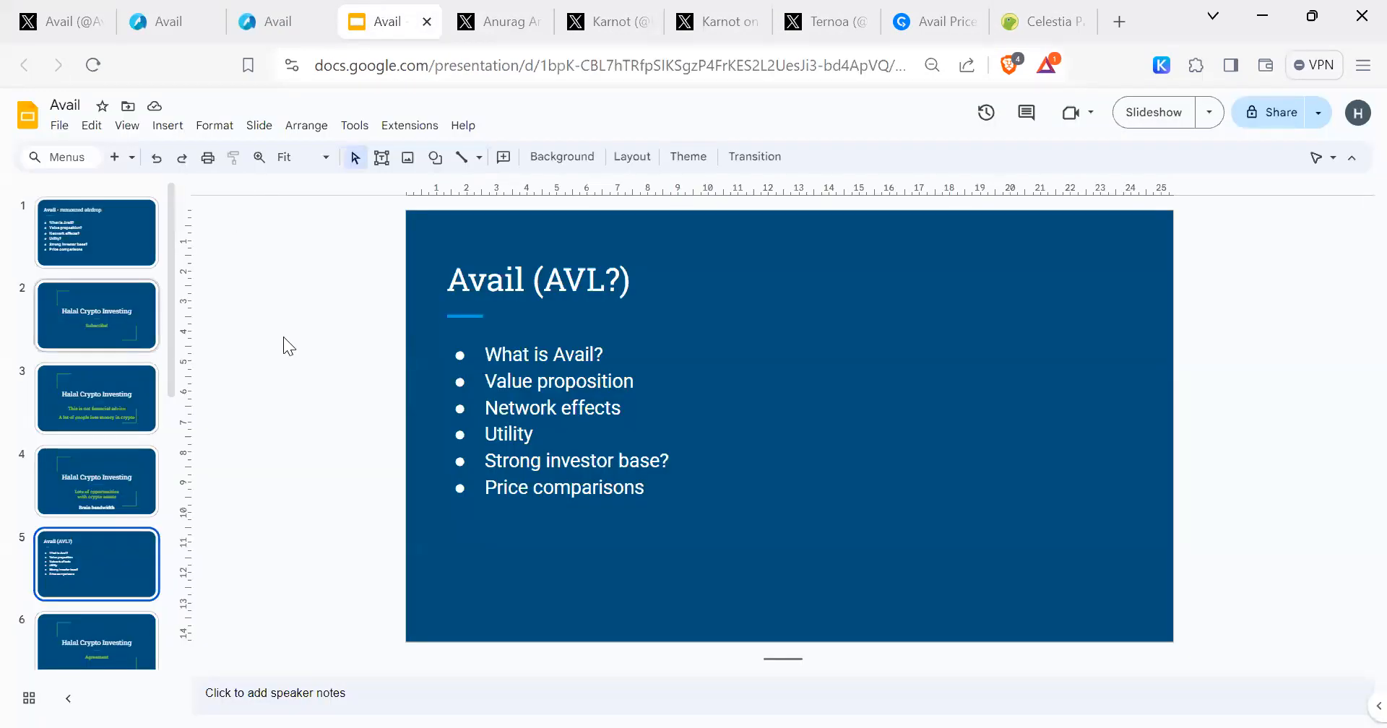
{"action": "mouse_move", "coordinate": [180, 321]}
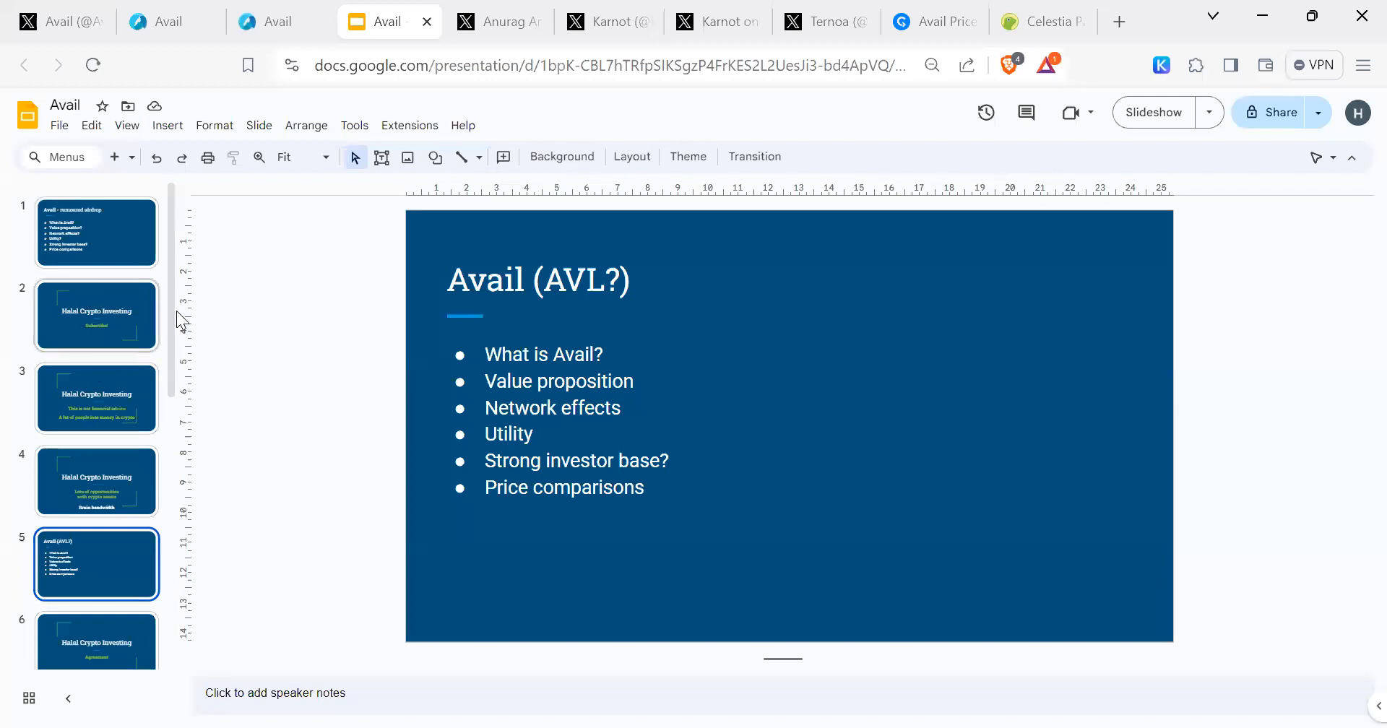
{"action": "mouse_move", "coordinate": [684, 339]}
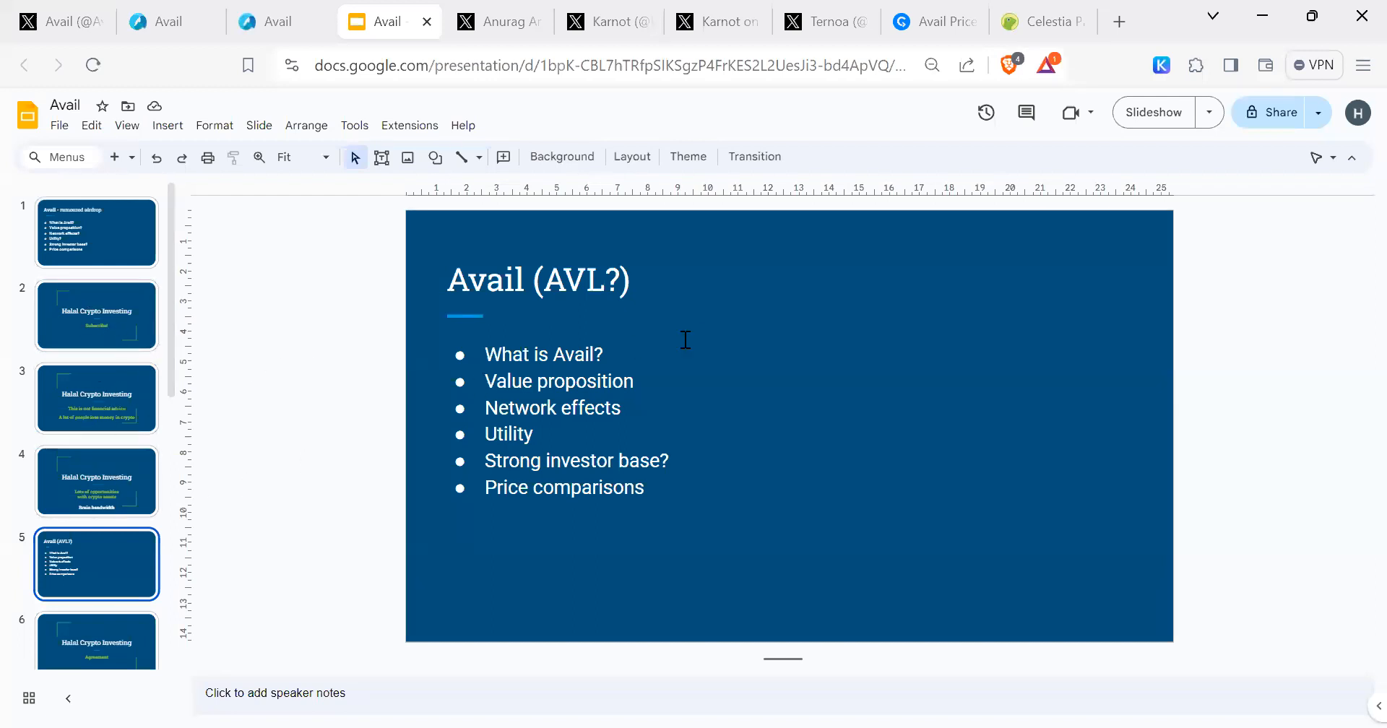
{"action": "left_click", "coordinate": [97, 622]}
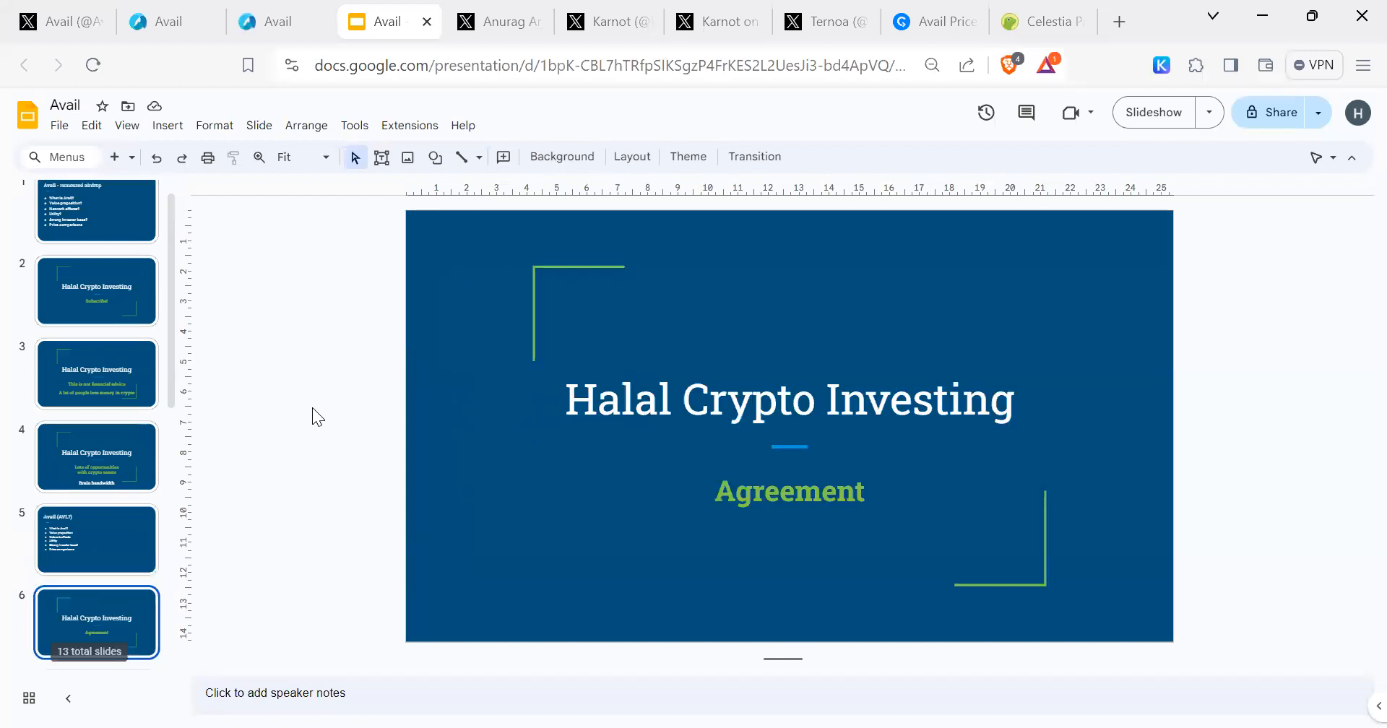
{"action": "scroll", "scroll_direction": "down", "scroll_amount": 3}
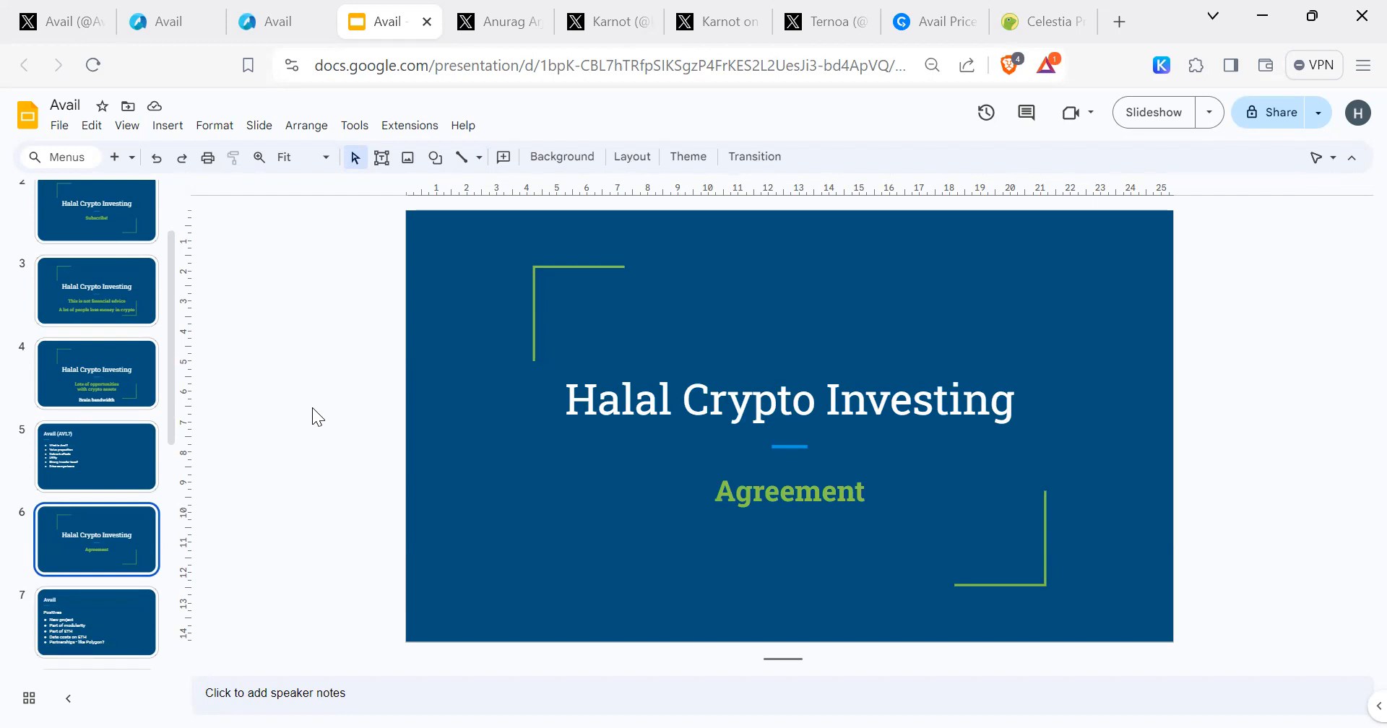
{"action": "left_click", "coordinate": [97, 622]}
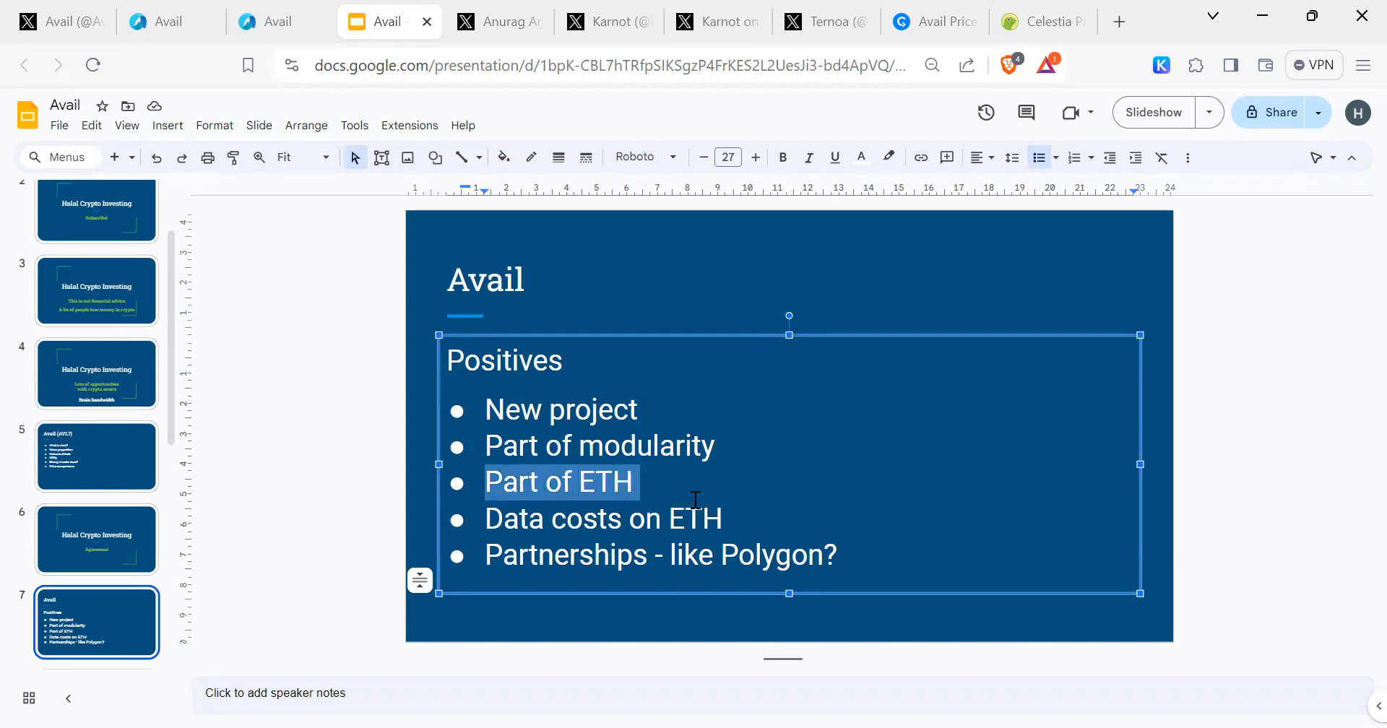
{"action": "left_click", "coordinate": [669, 470]}
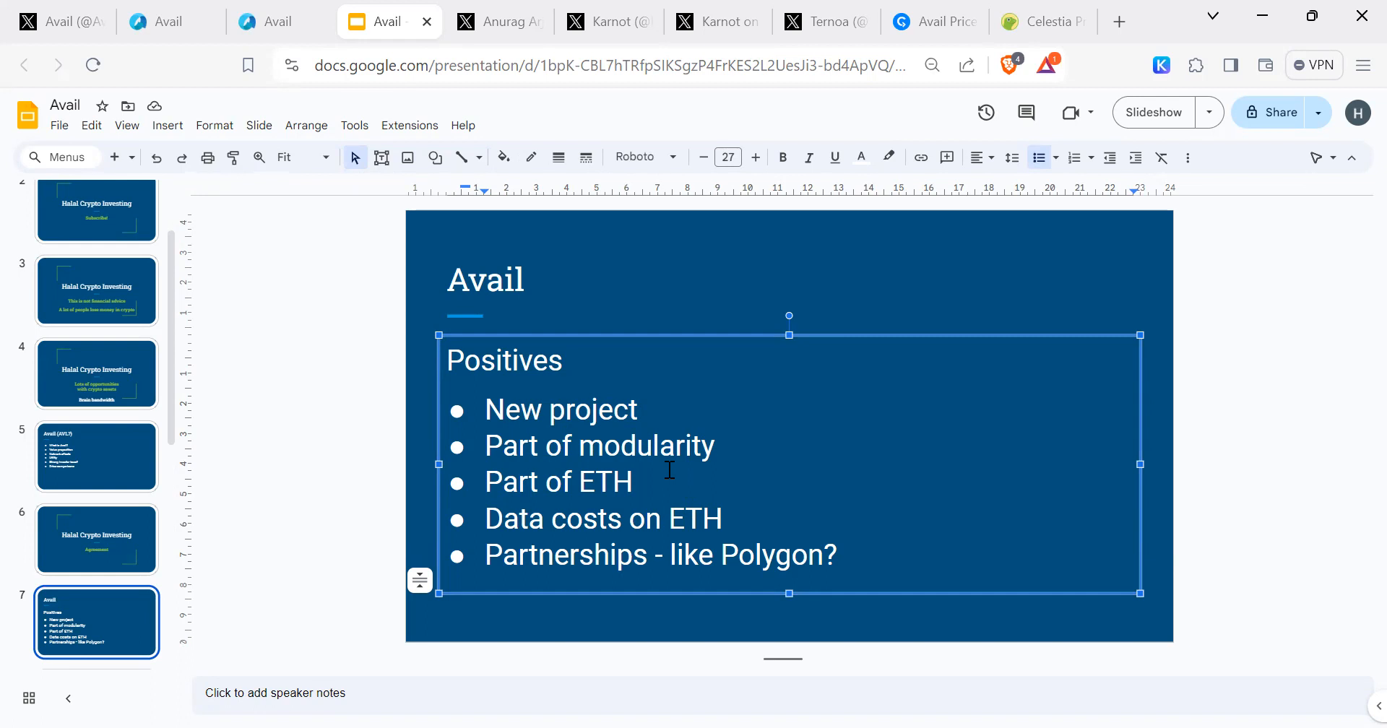
{"action": "mouse_move", "coordinate": [494, 569]}
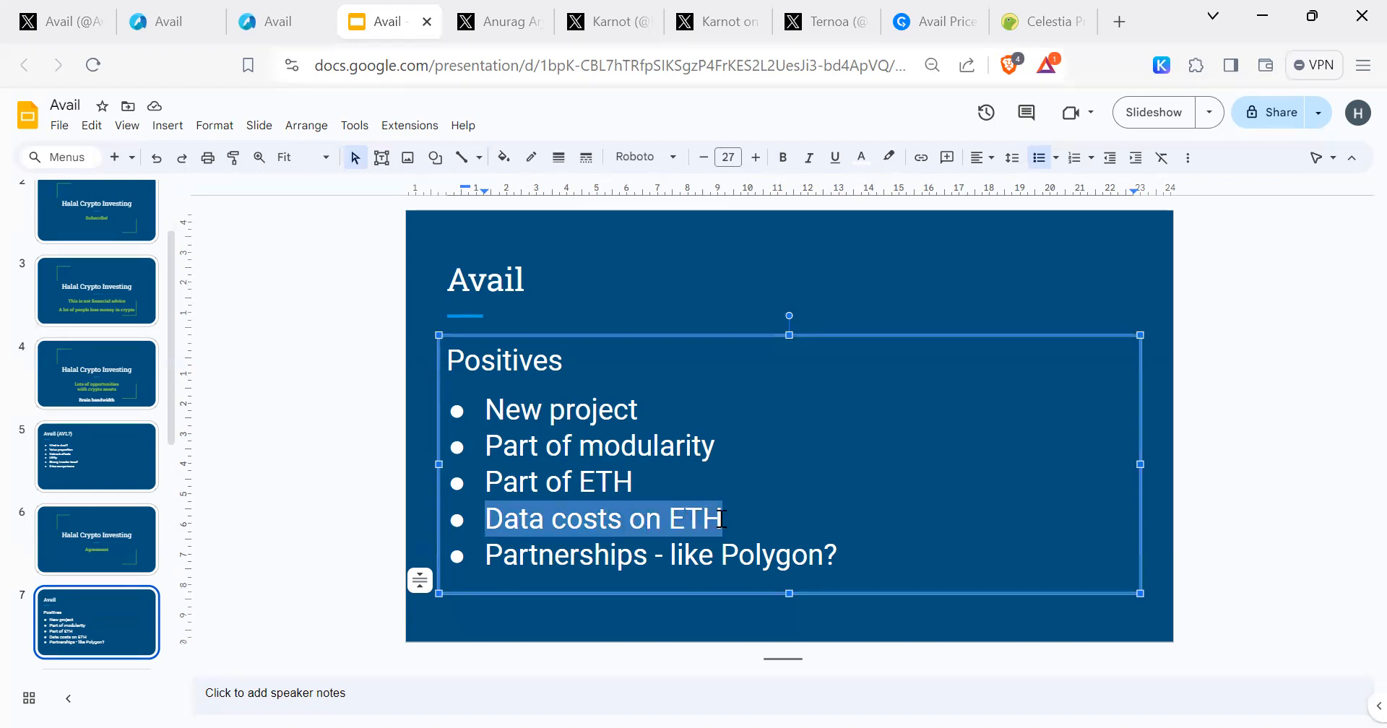
{"action": "left_click", "coordinate": [720, 518]}
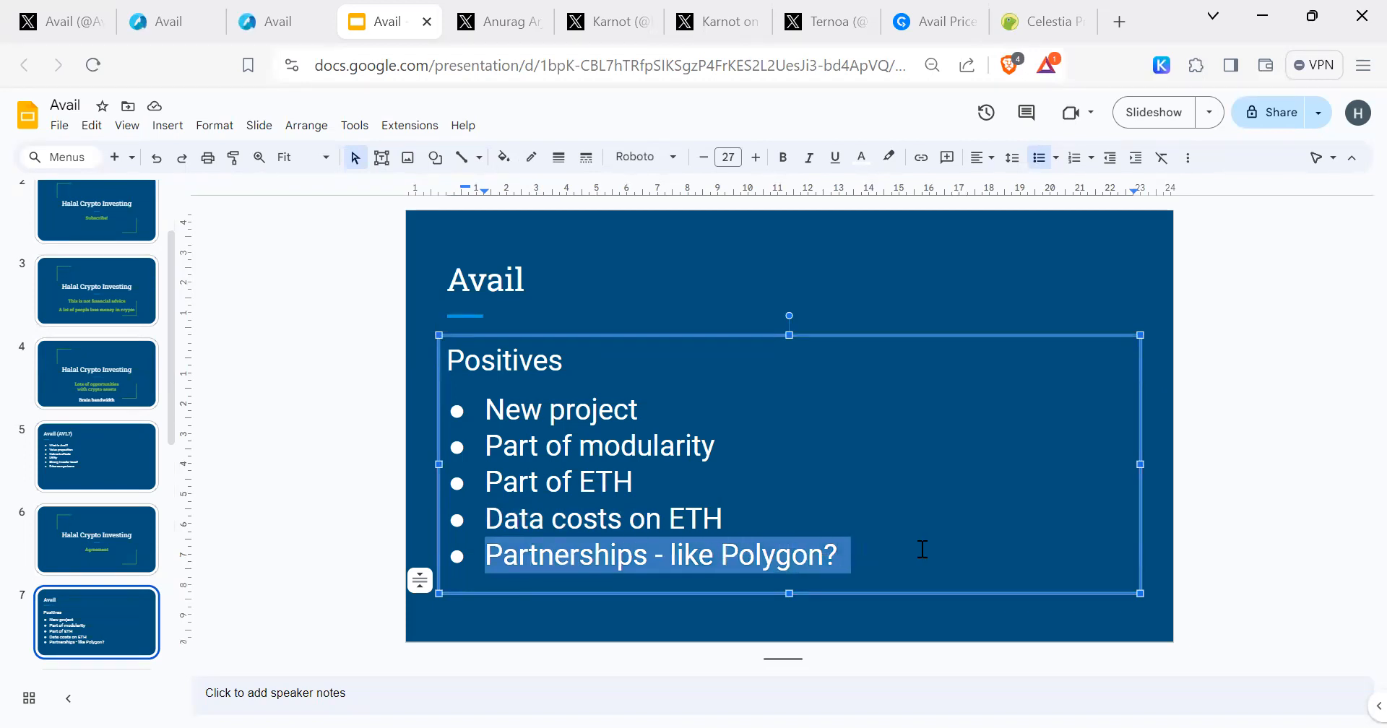
{"action": "mouse_move", "coordinate": [885, 540]}
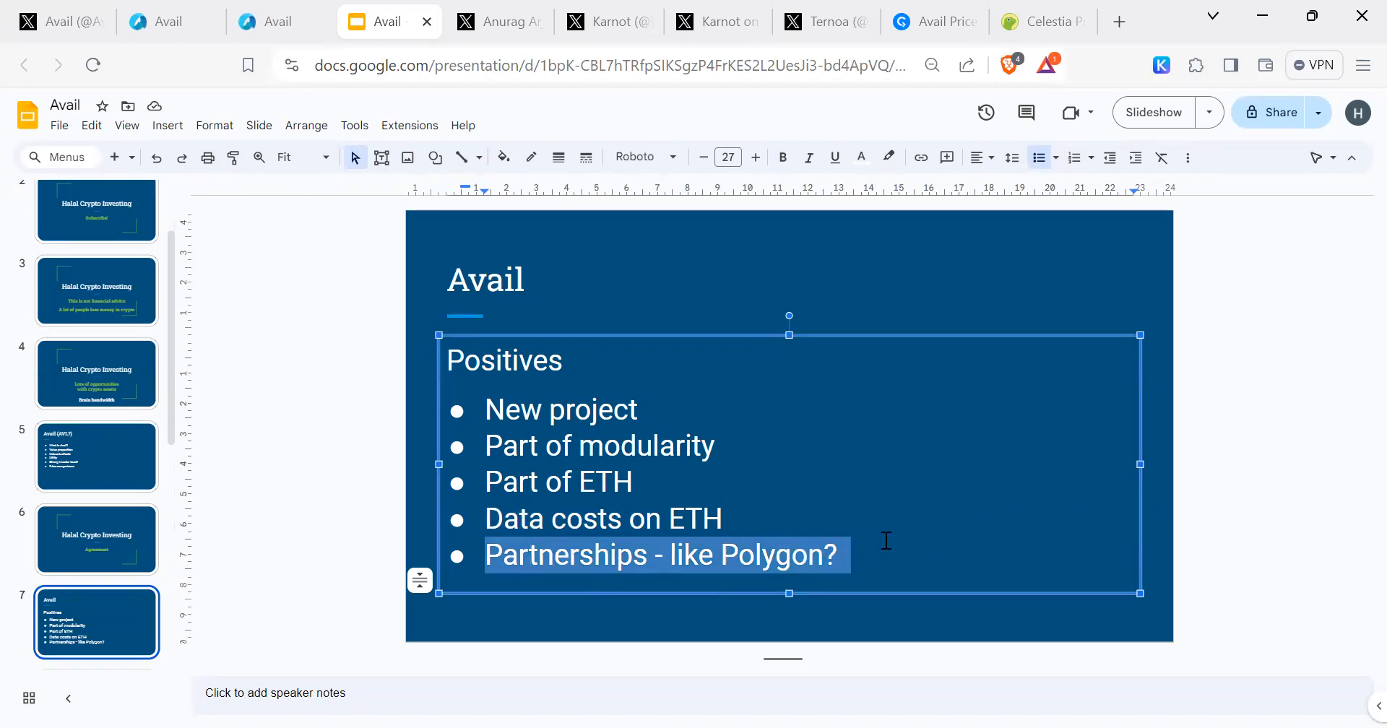
{"action": "left_click", "coordinate": [1167, 519]}
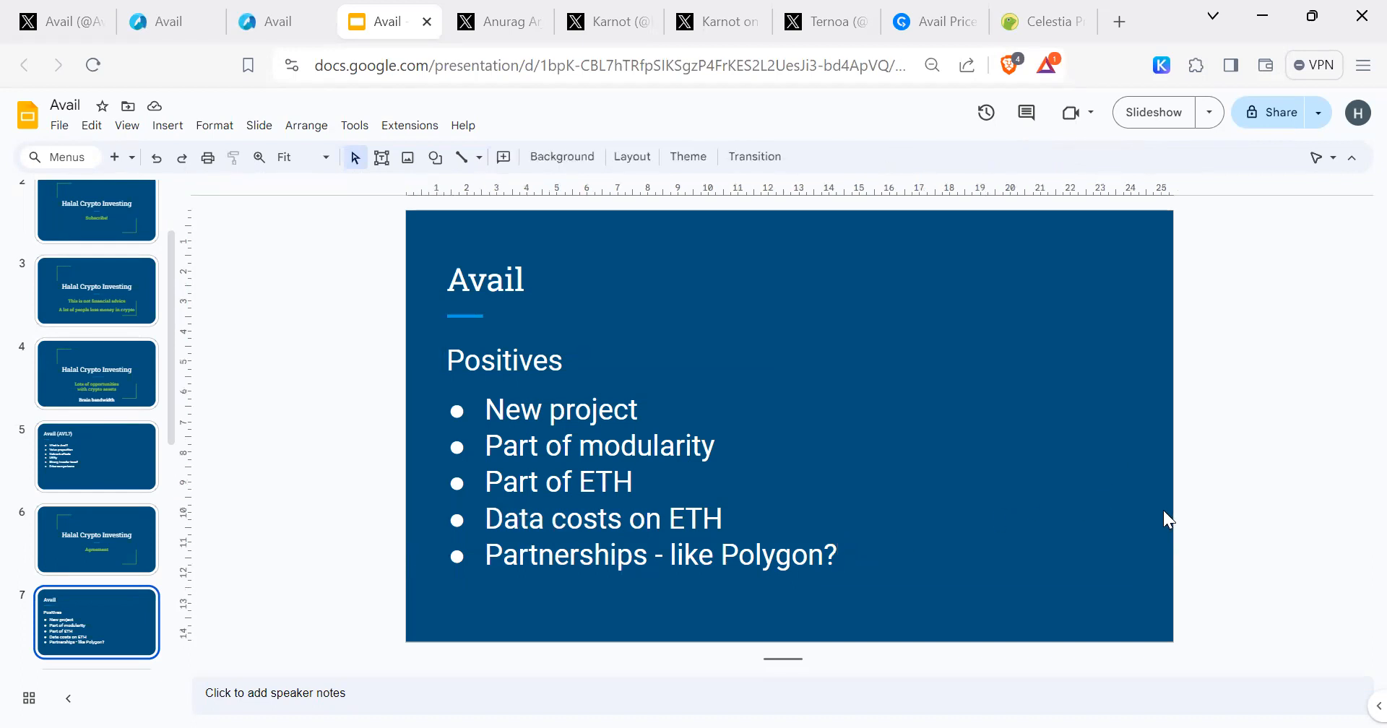
{"action": "mouse_move", "coordinate": [1100, 524]}
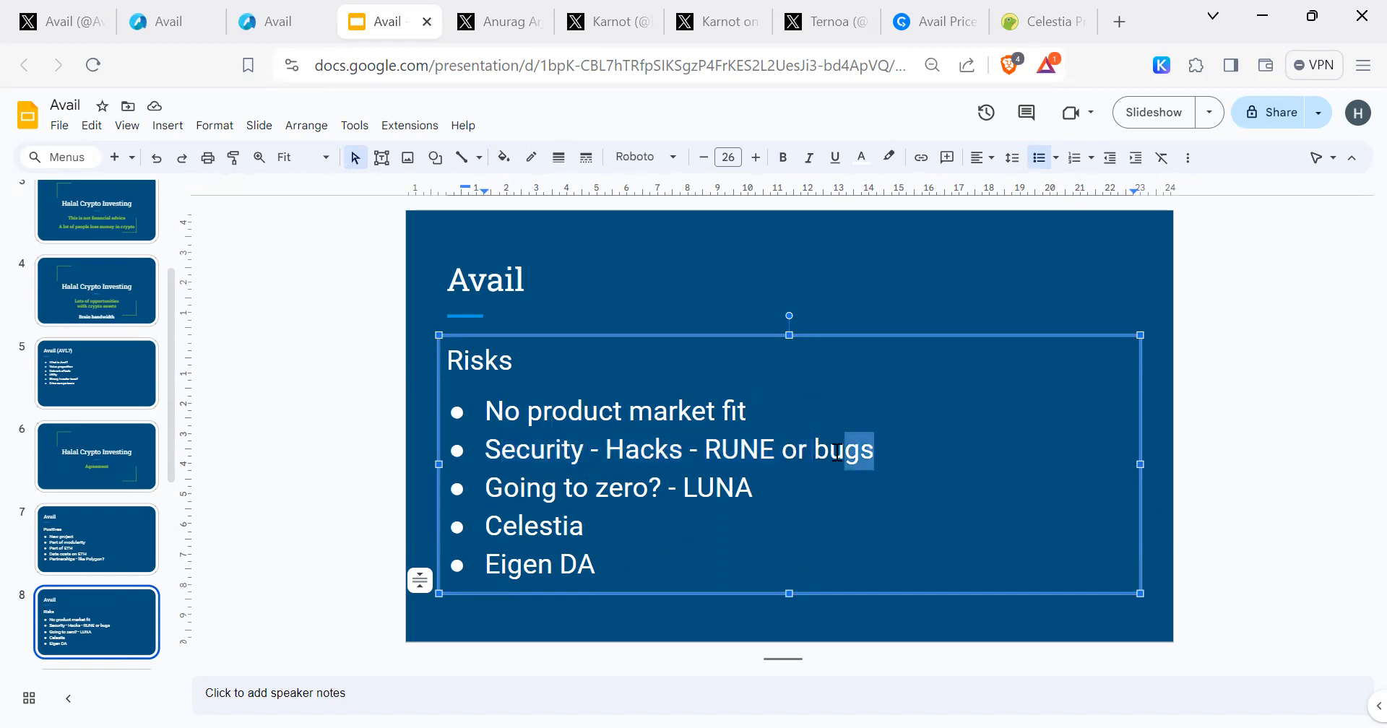
Highlight the zero (LUNA), Security and Eigen DA bullets on the Risks slide while discussing them
{"action": "left_click", "coordinate": [485, 487]}
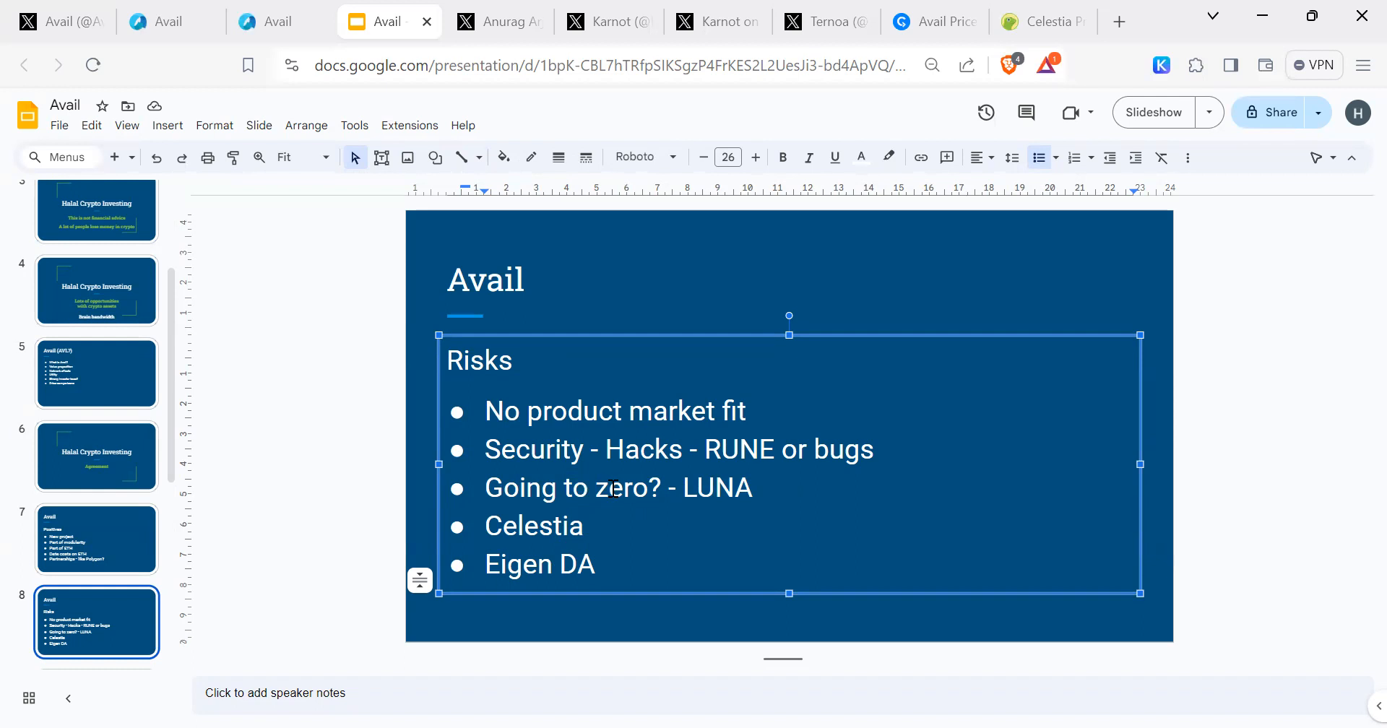
{"action": "double_click", "coordinate": [574, 487]}
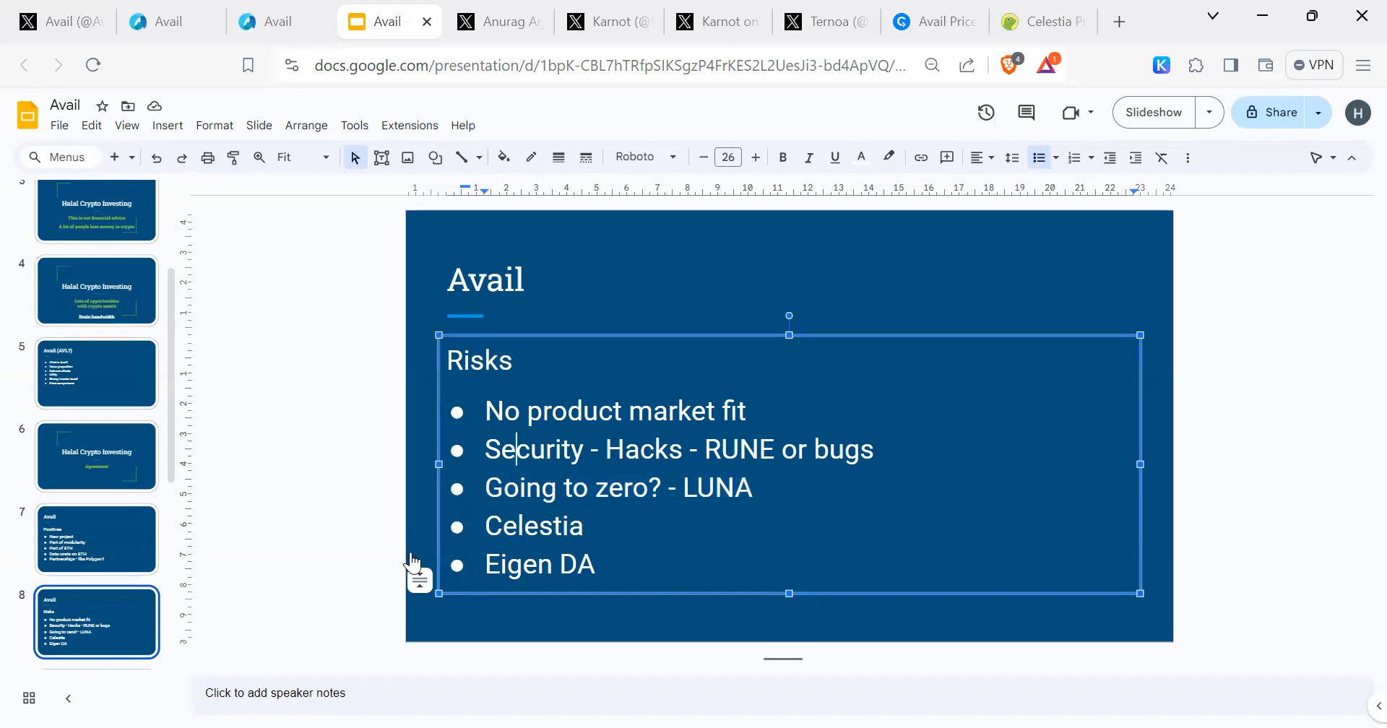
{"action": "left_click", "coordinate": [523, 524]}
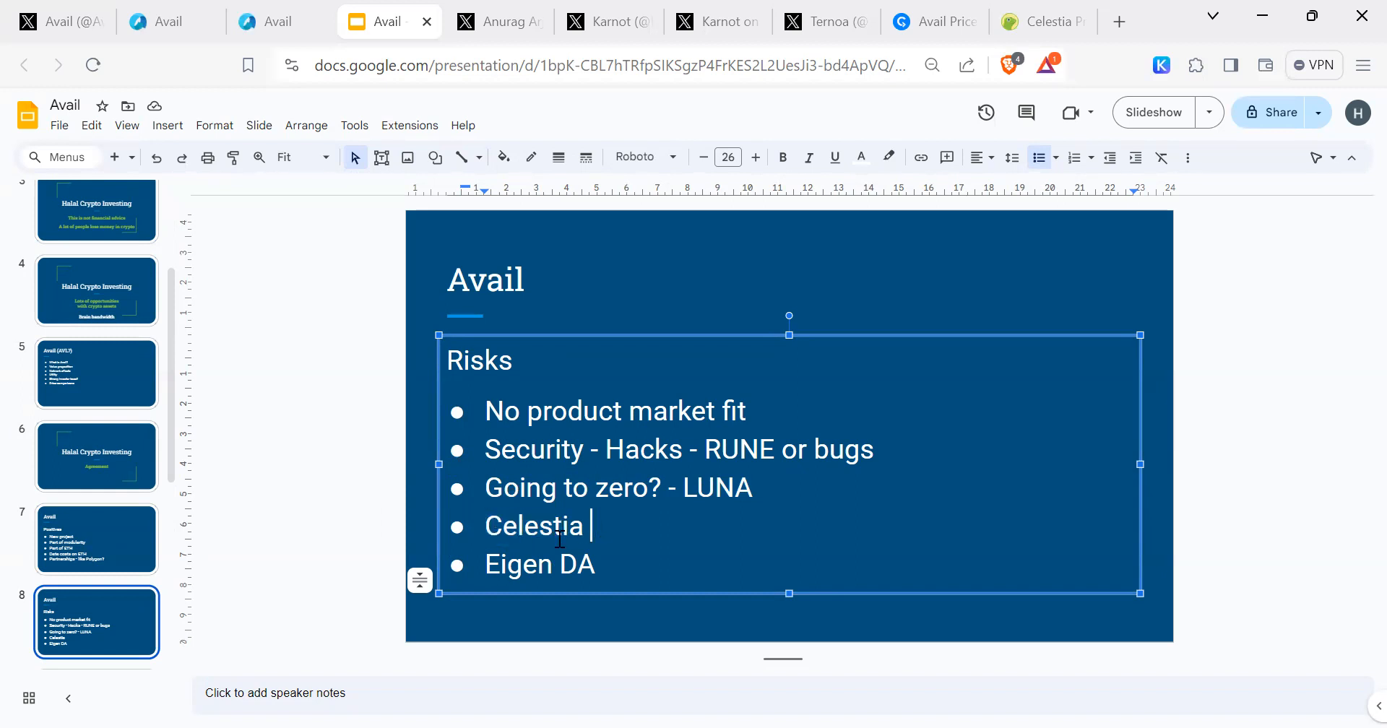
{"action": "double_click", "coordinate": [539, 565]}
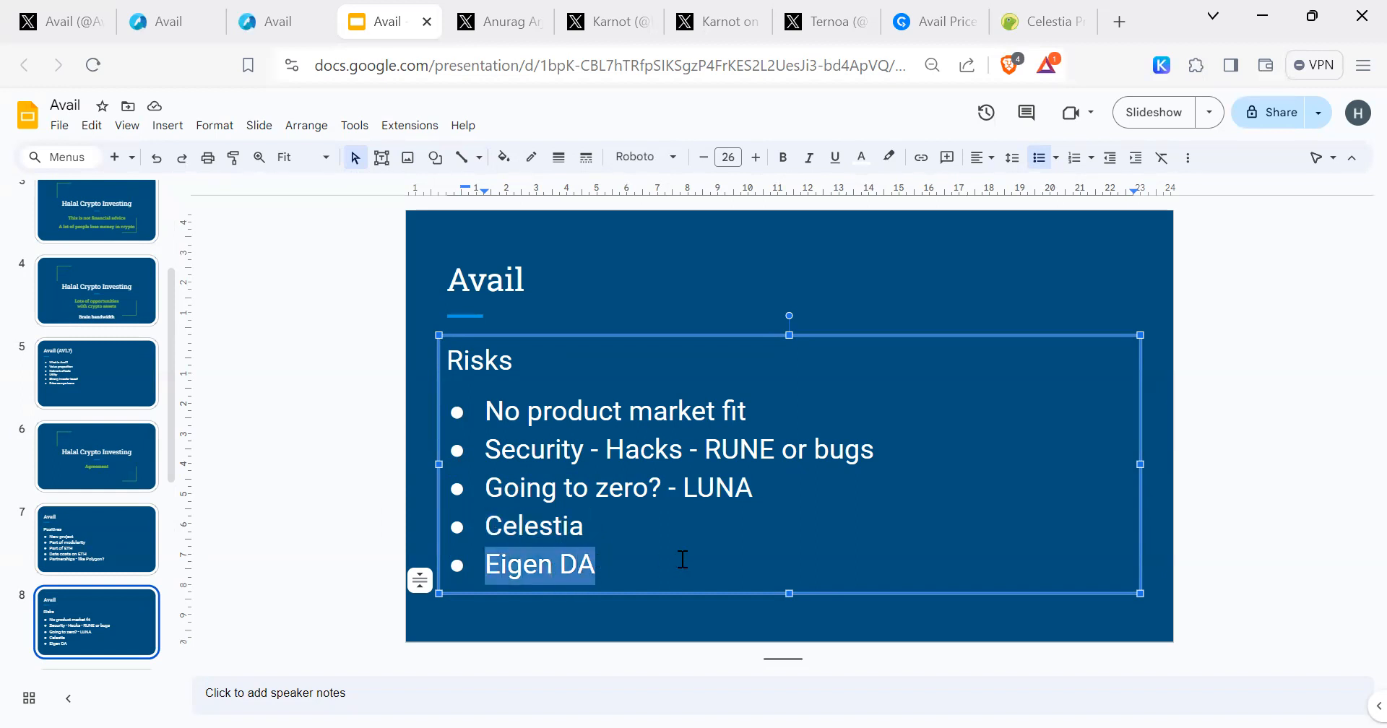
{"action": "left_click", "coordinate": [900, 513]}
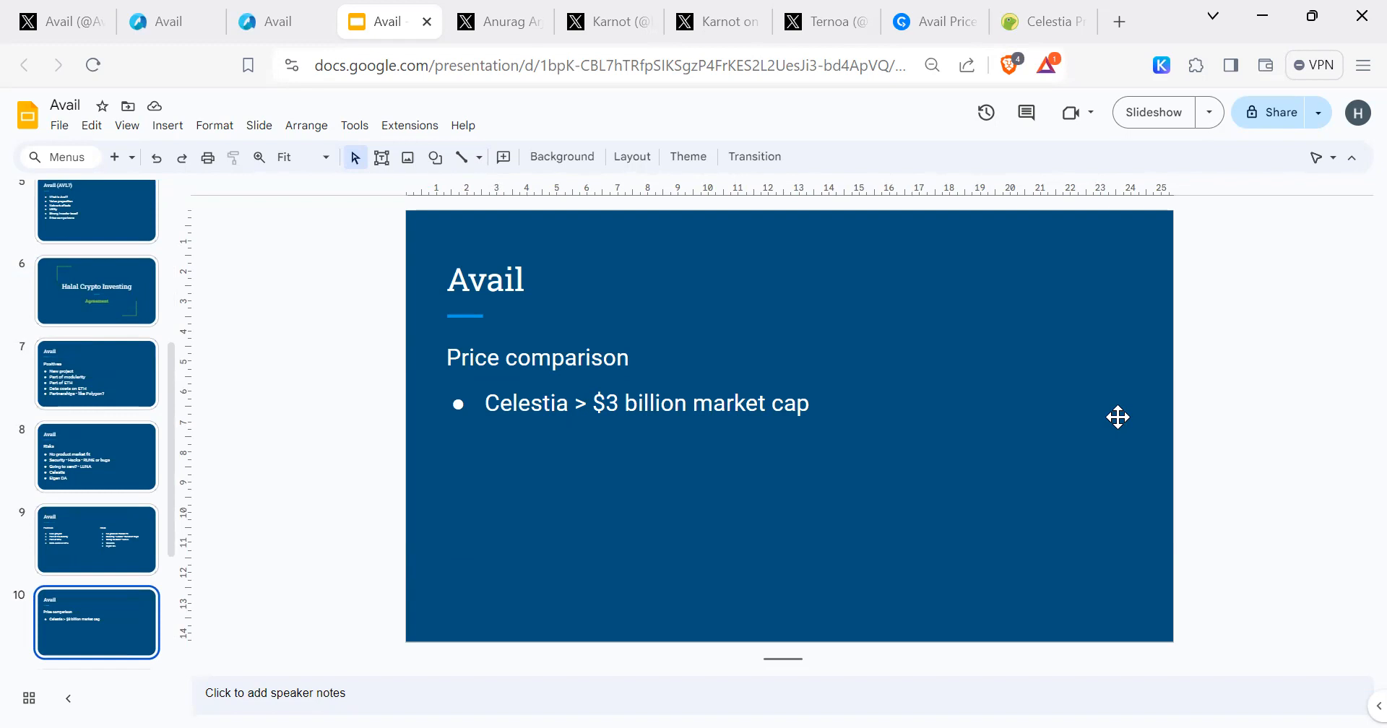
Advance the deck to the Subscribe slide and on to the final Subscribe closing slide
{"action": "scroll", "scroll_direction": "down", "scroll_amount": 3}
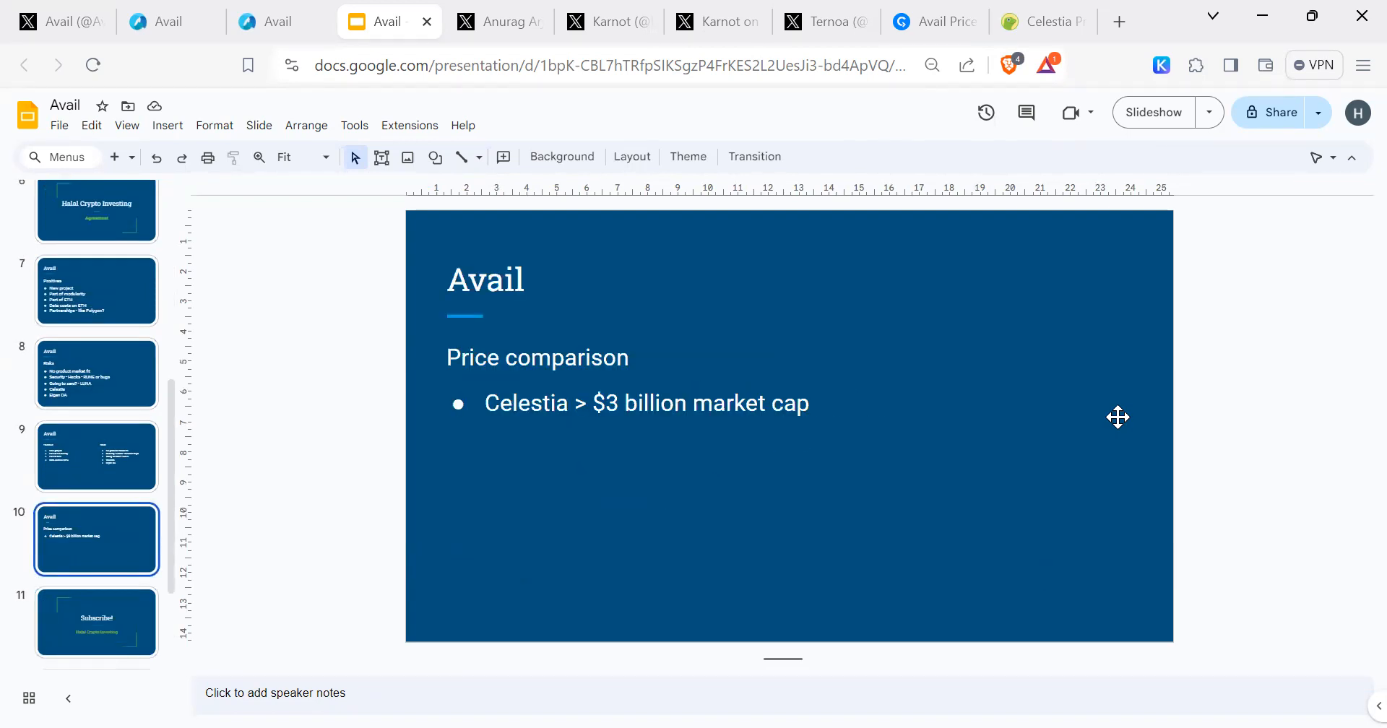
{"action": "left_click", "coordinate": [96, 621]}
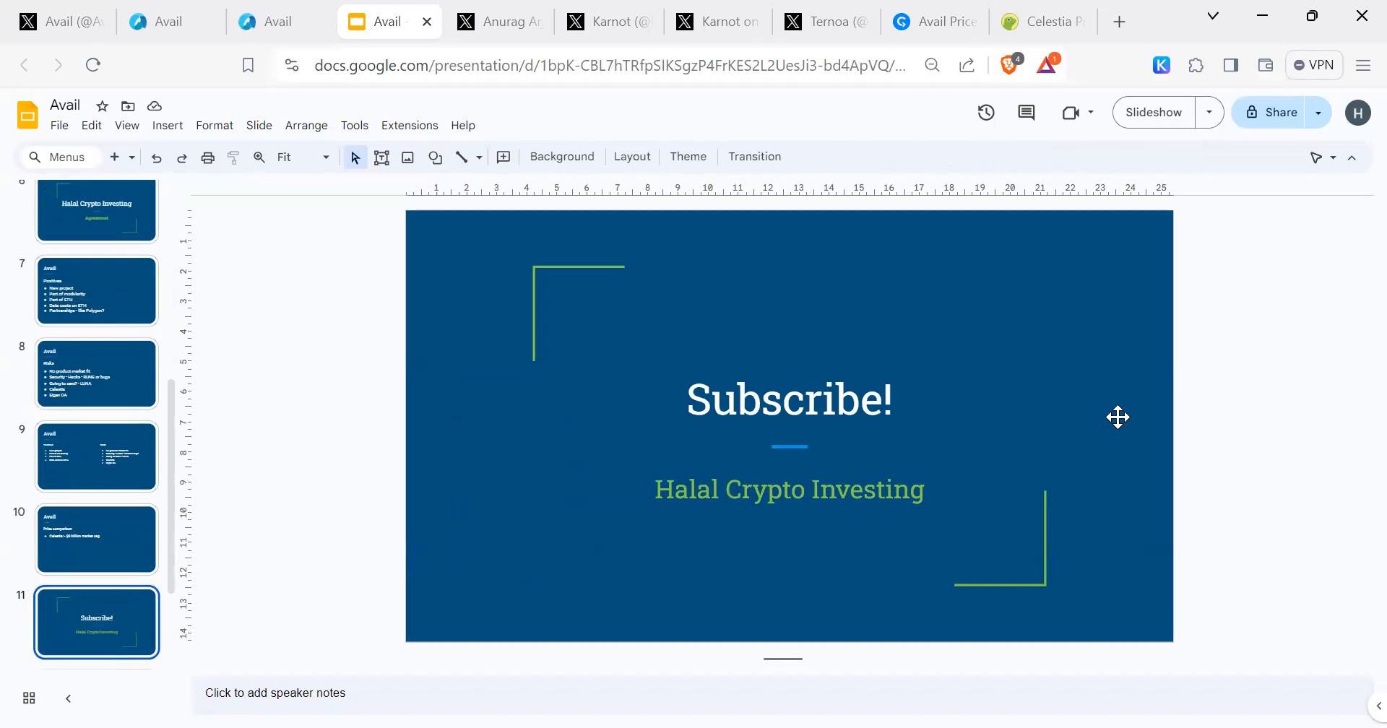
{"action": "scroll", "scroll_direction": "down", "scroll_amount": 3}
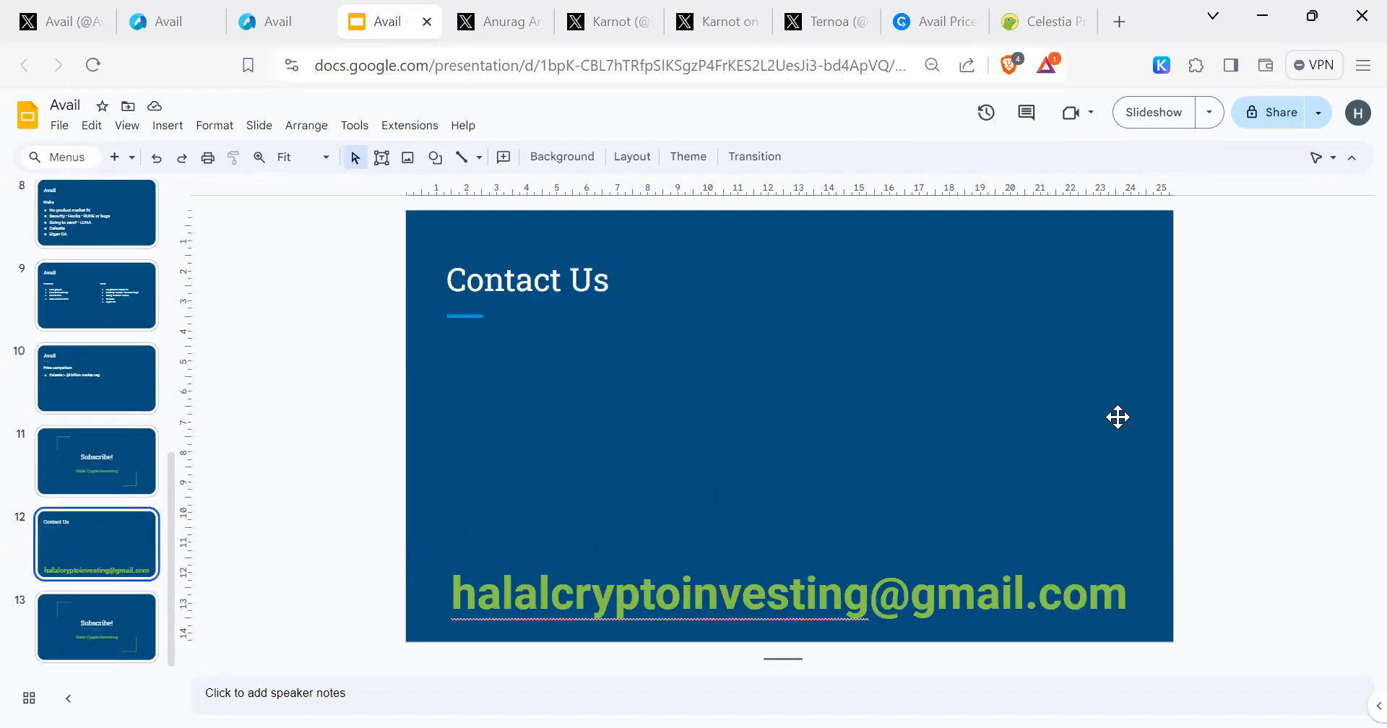
{"action": "left_click", "coordinate": [96, 627]}
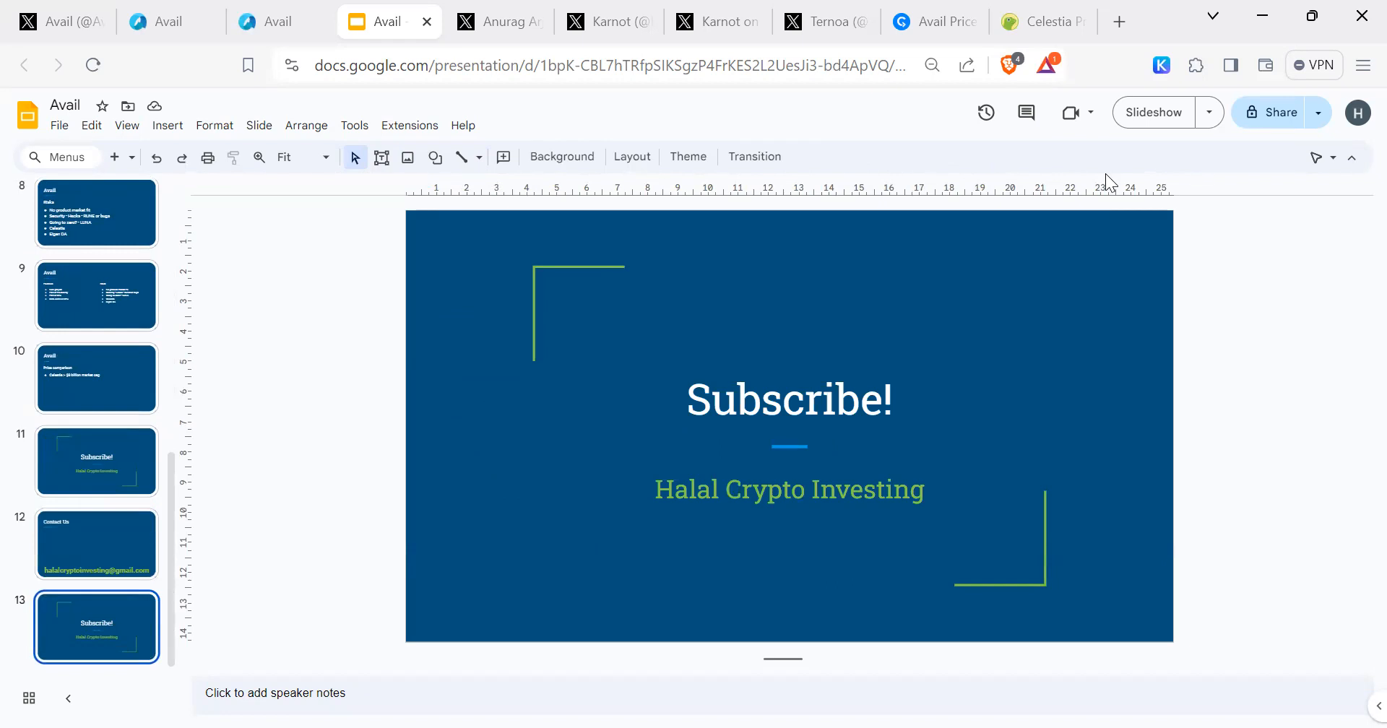